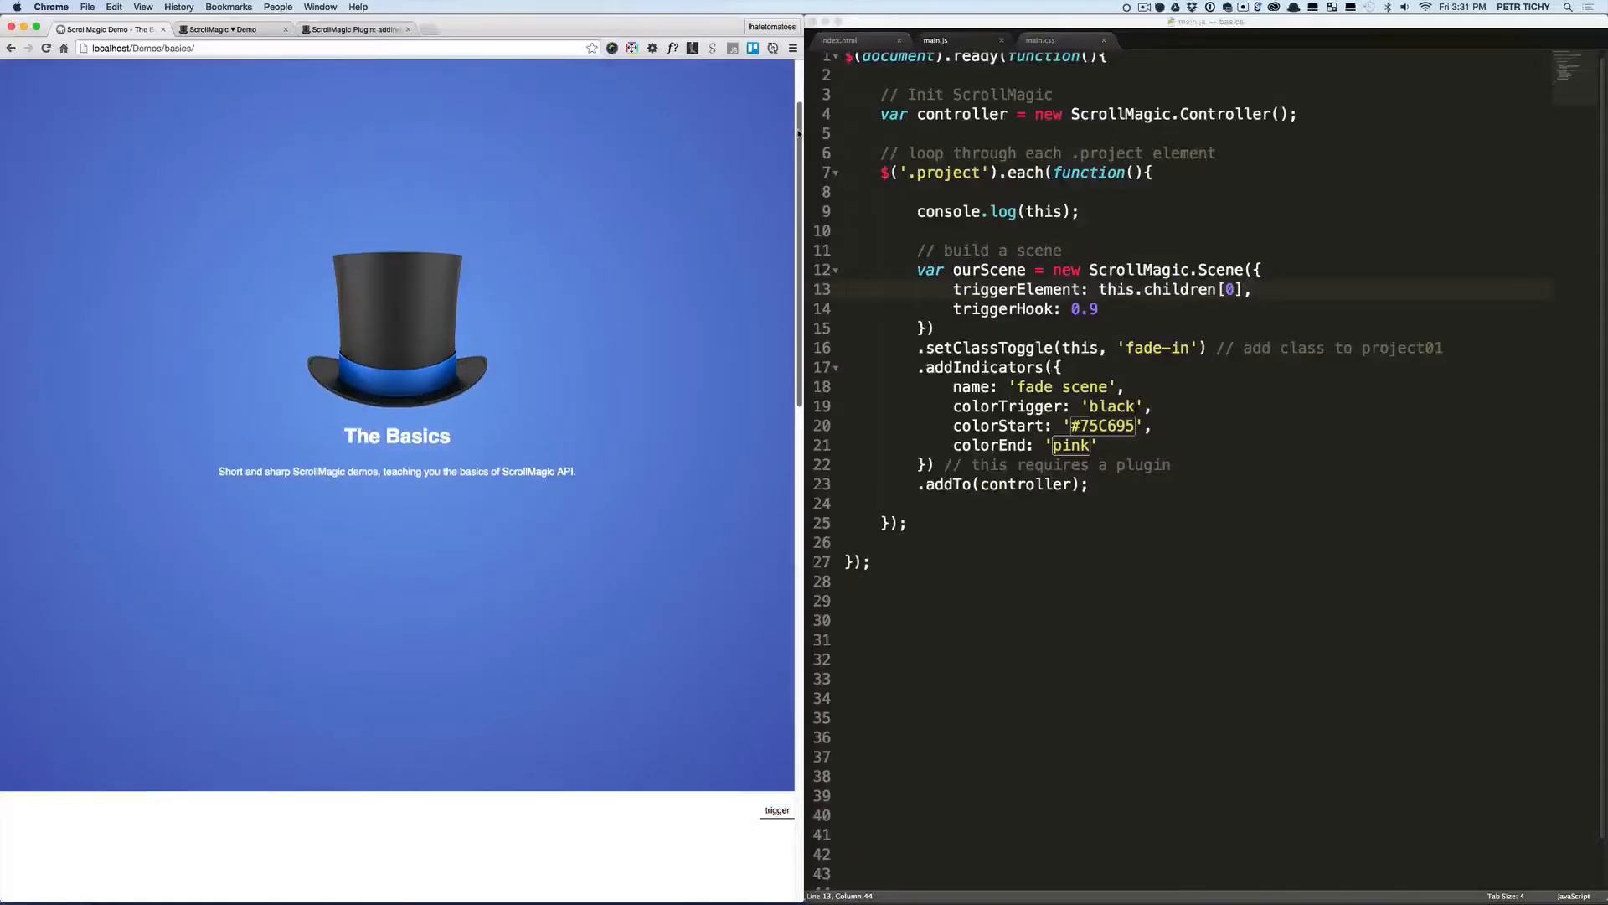
# Scroll the demo page until DevTools shows project01 gaining the fade-in class with opacity: 1
pyautogui.scroll(-3)
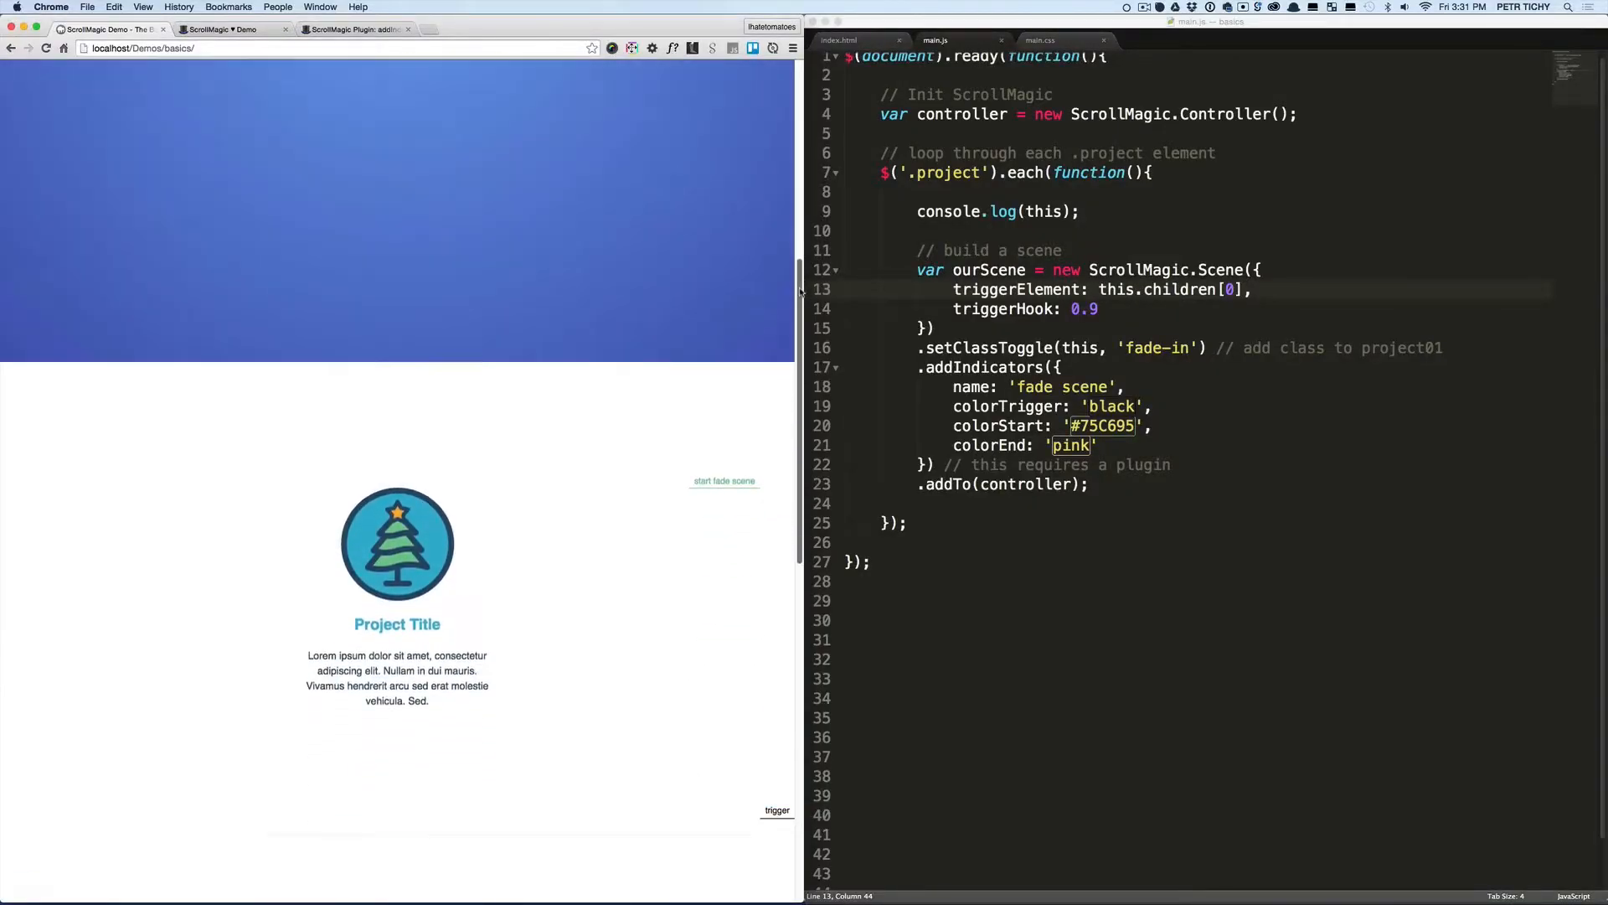
pyautogui.scroll(-3)
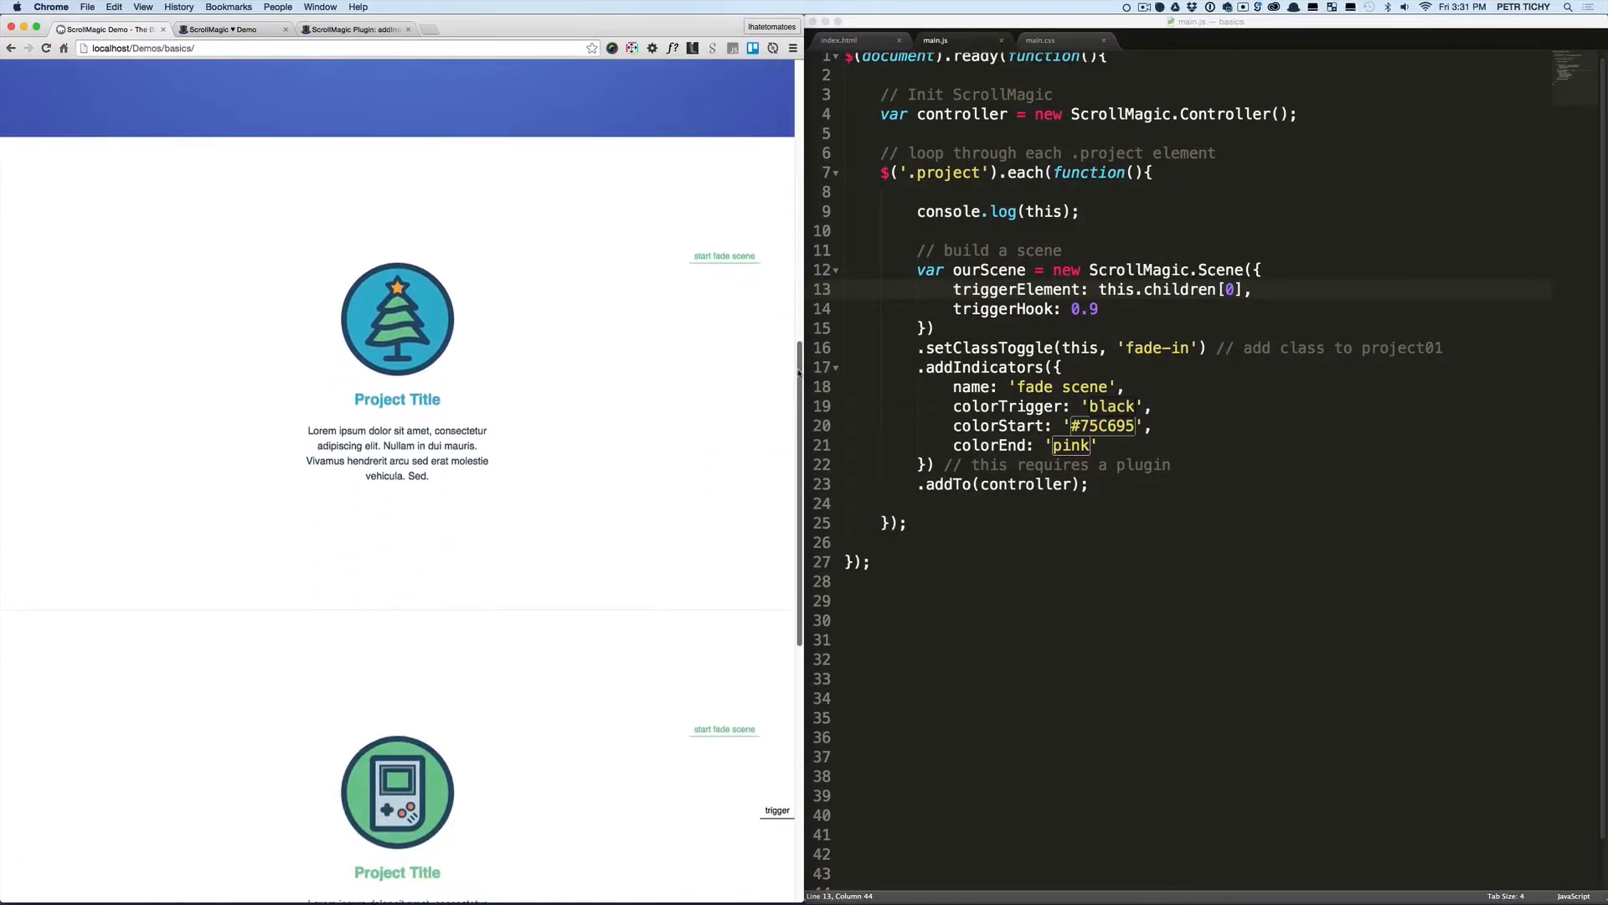
pyautogui.scroll(-3)
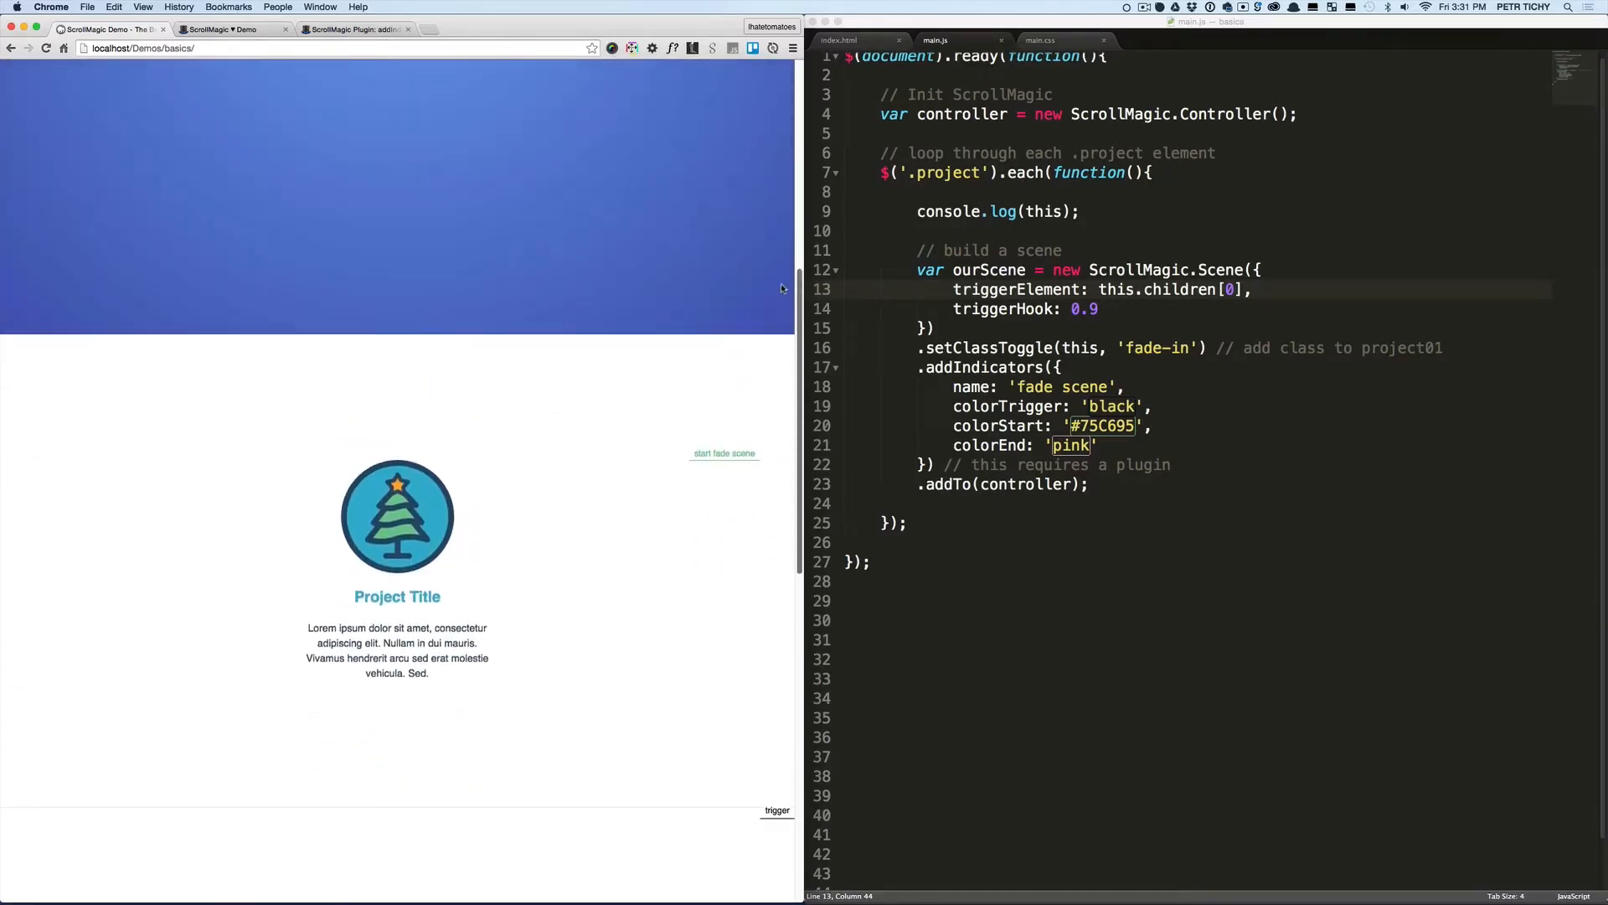
pyautogui.scroll(3)
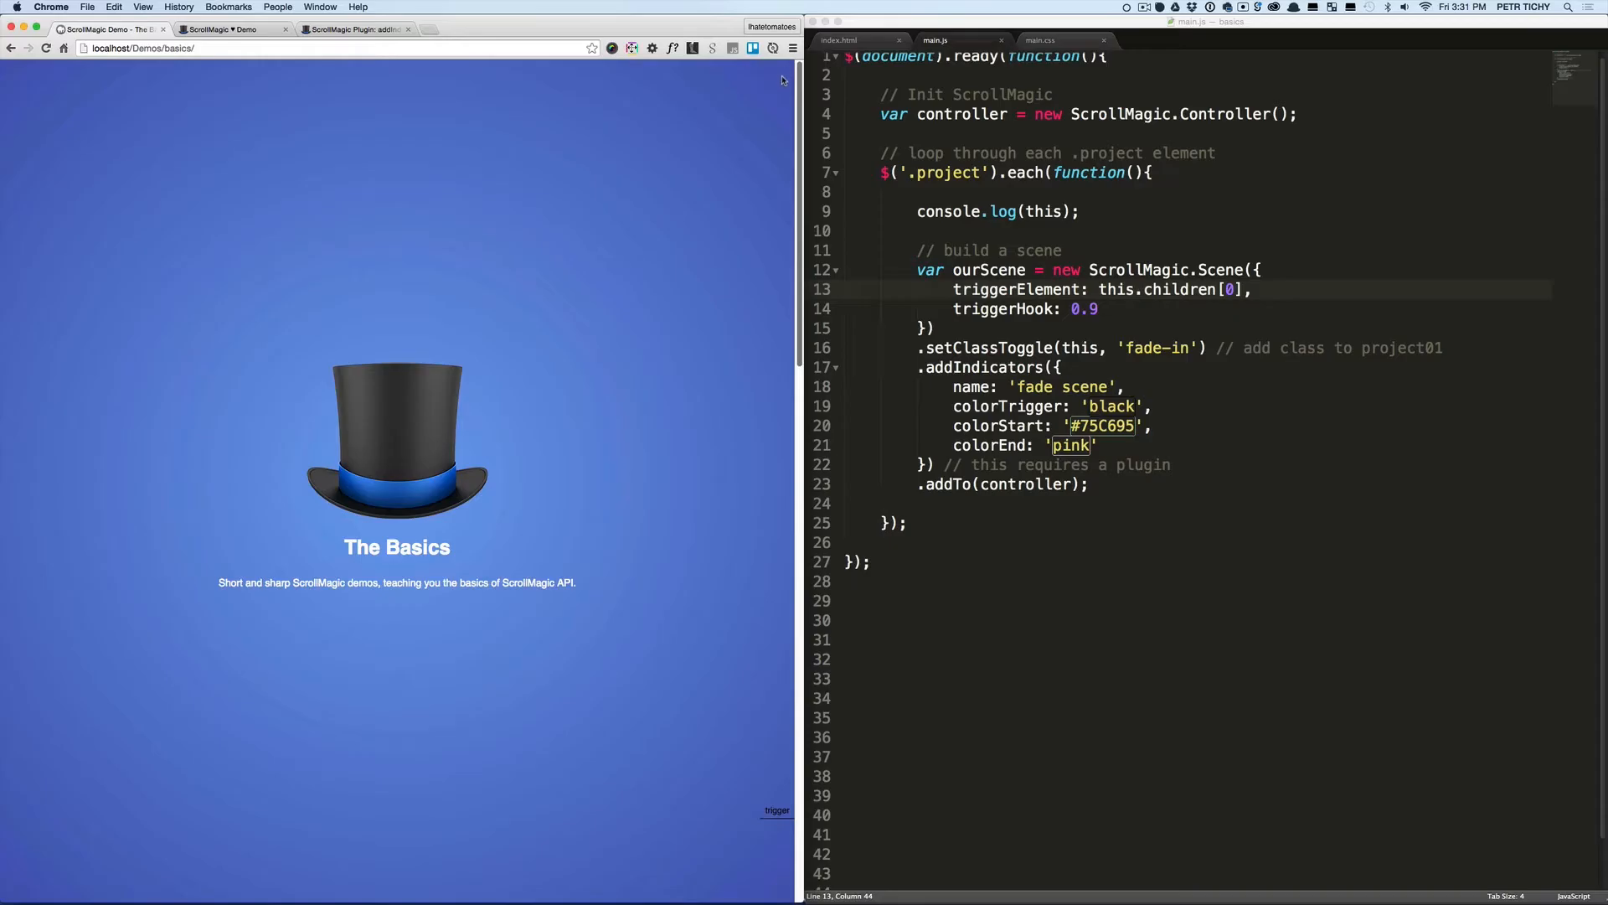
pyautogui.scroll(-3)
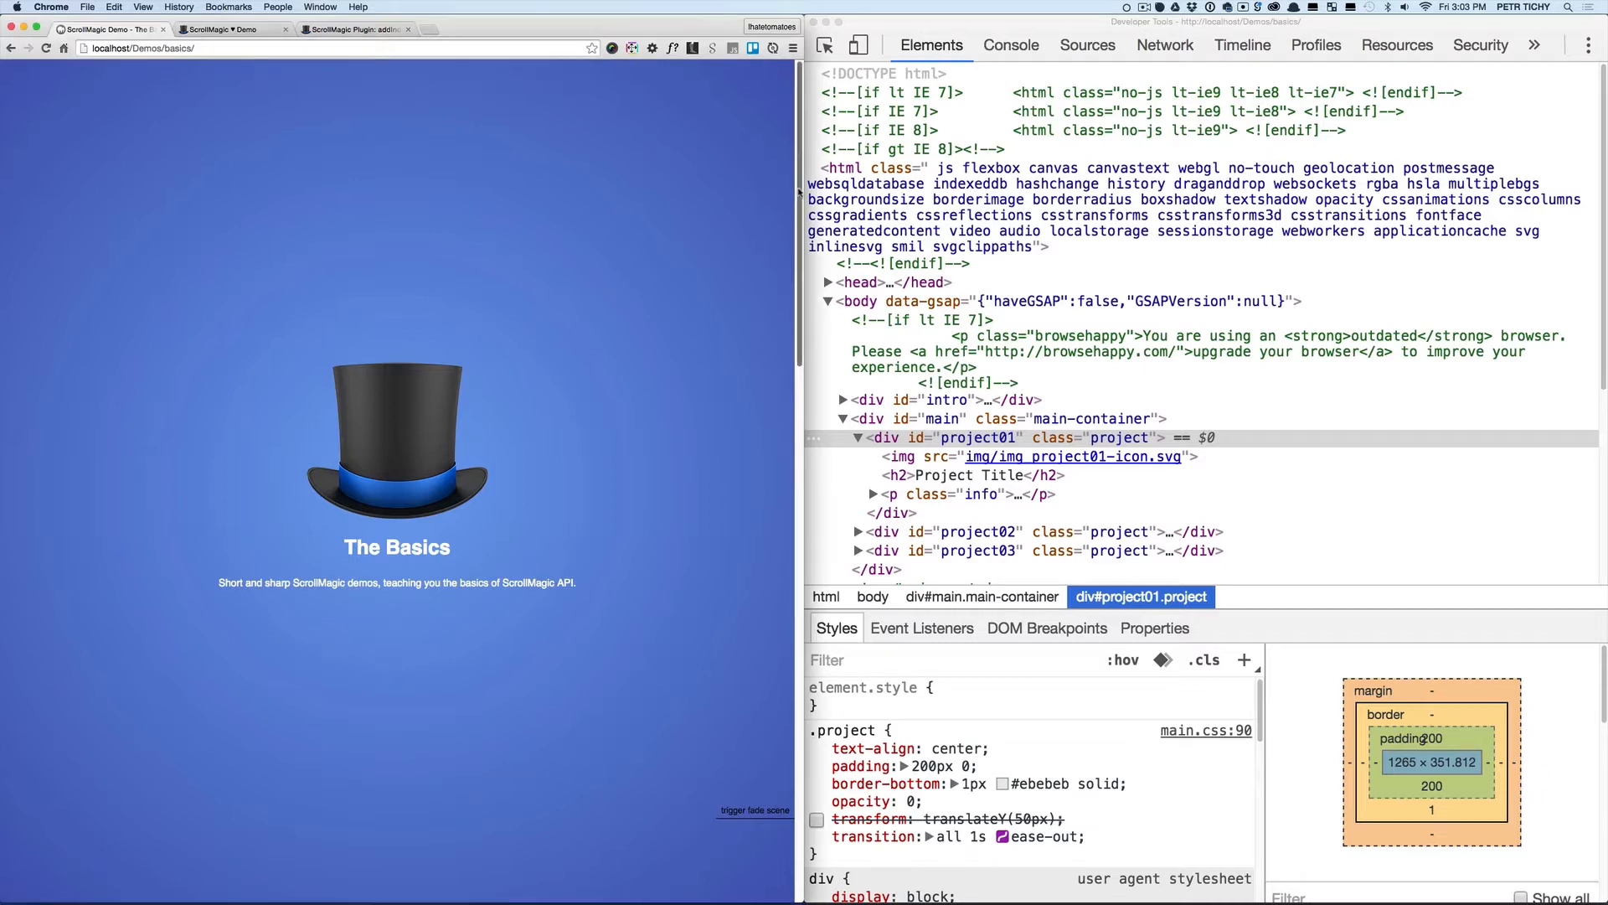
pyautogui.scroll(-3)
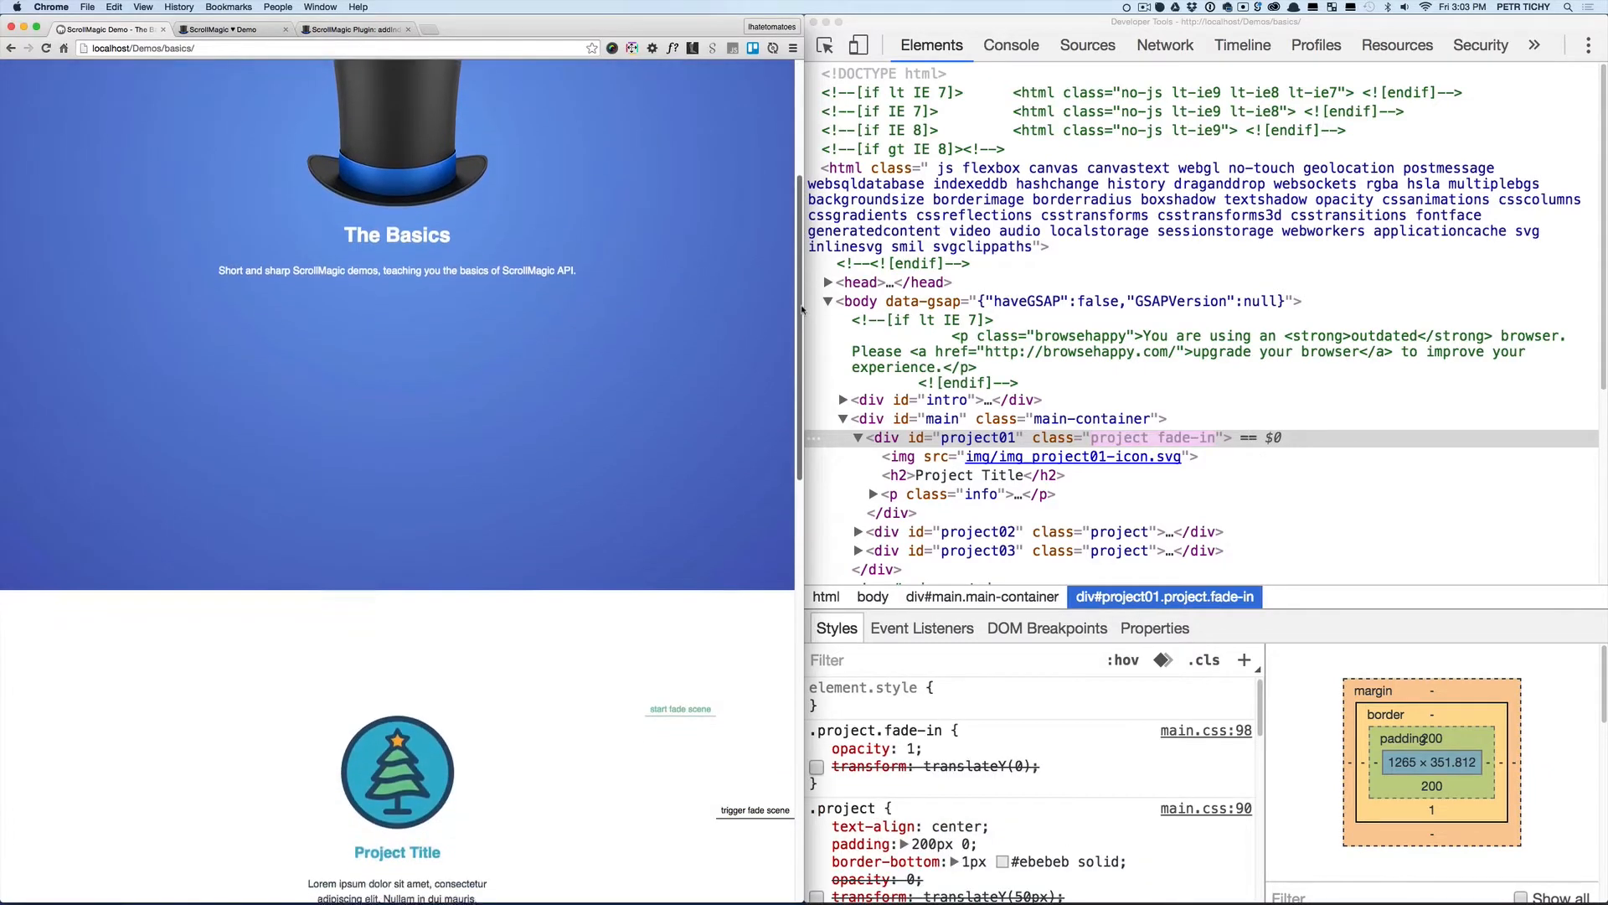
pyautogui.scroll(-3)
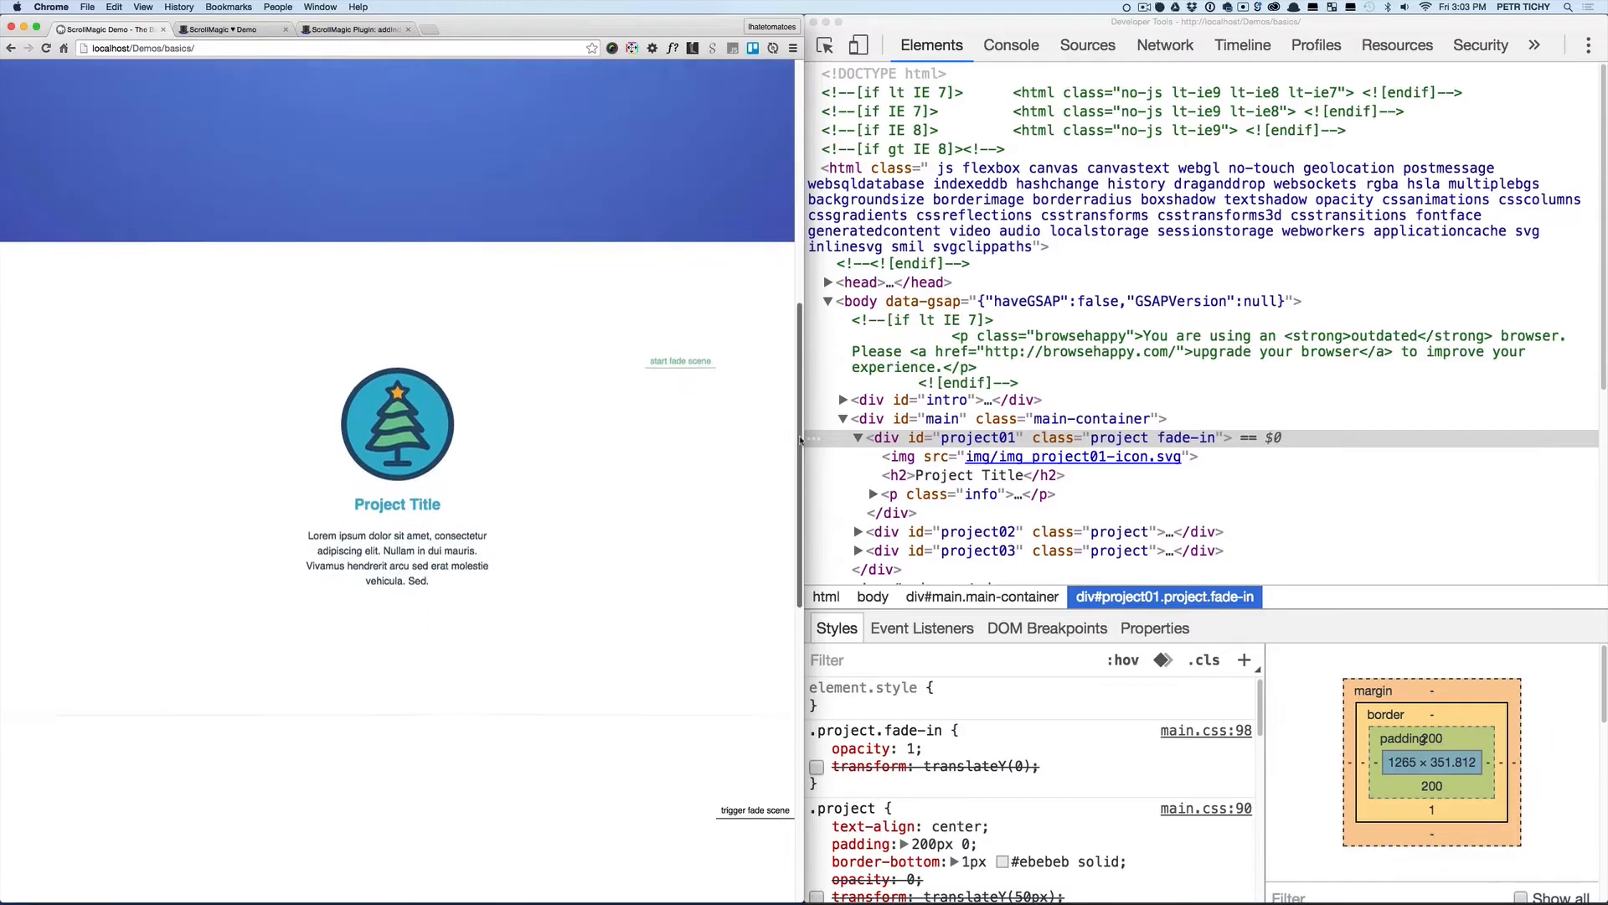
pyautogui.scroll(-3)
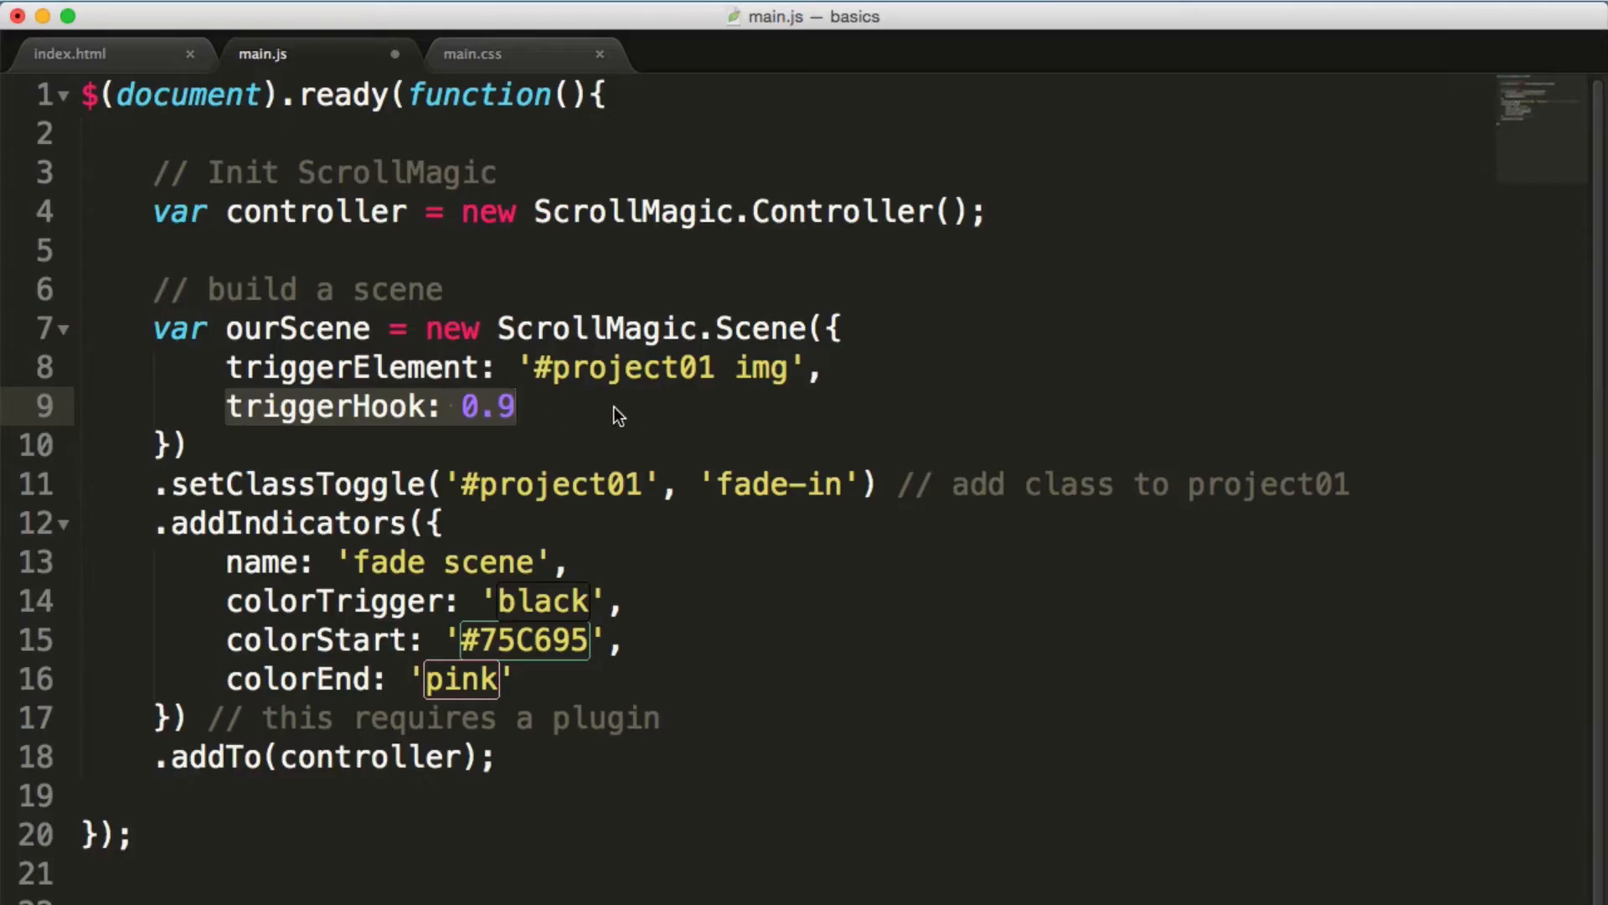
# Add a comma after triggerHook: 0.9 and begin a new reverse option line
pyautogui.click(517, 406)
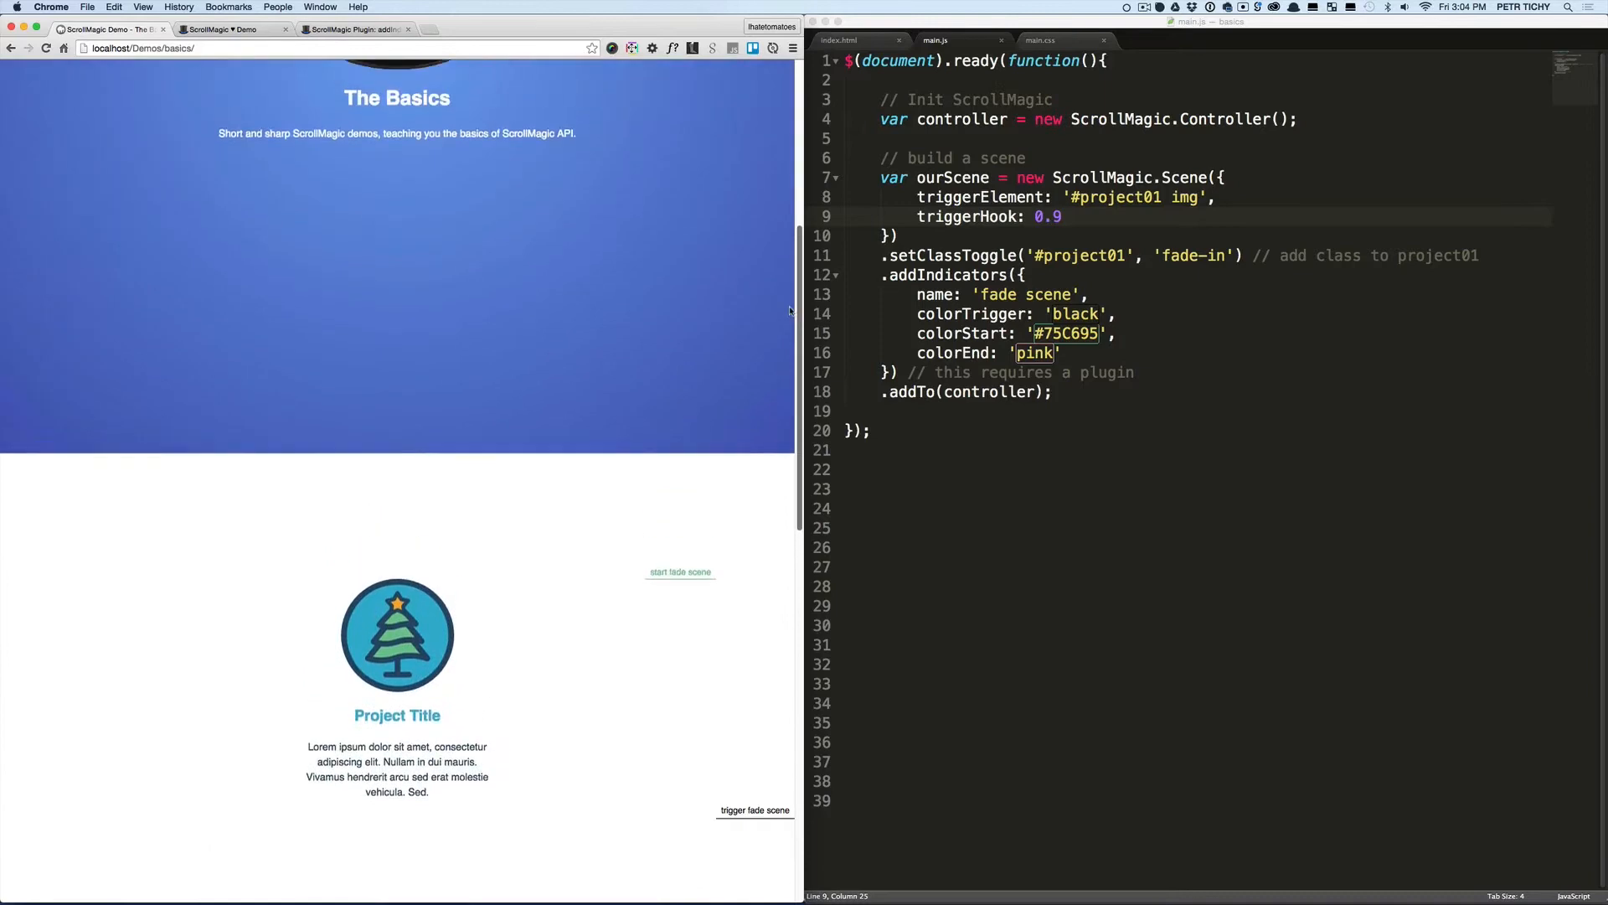
pyautogui.scroll(3)
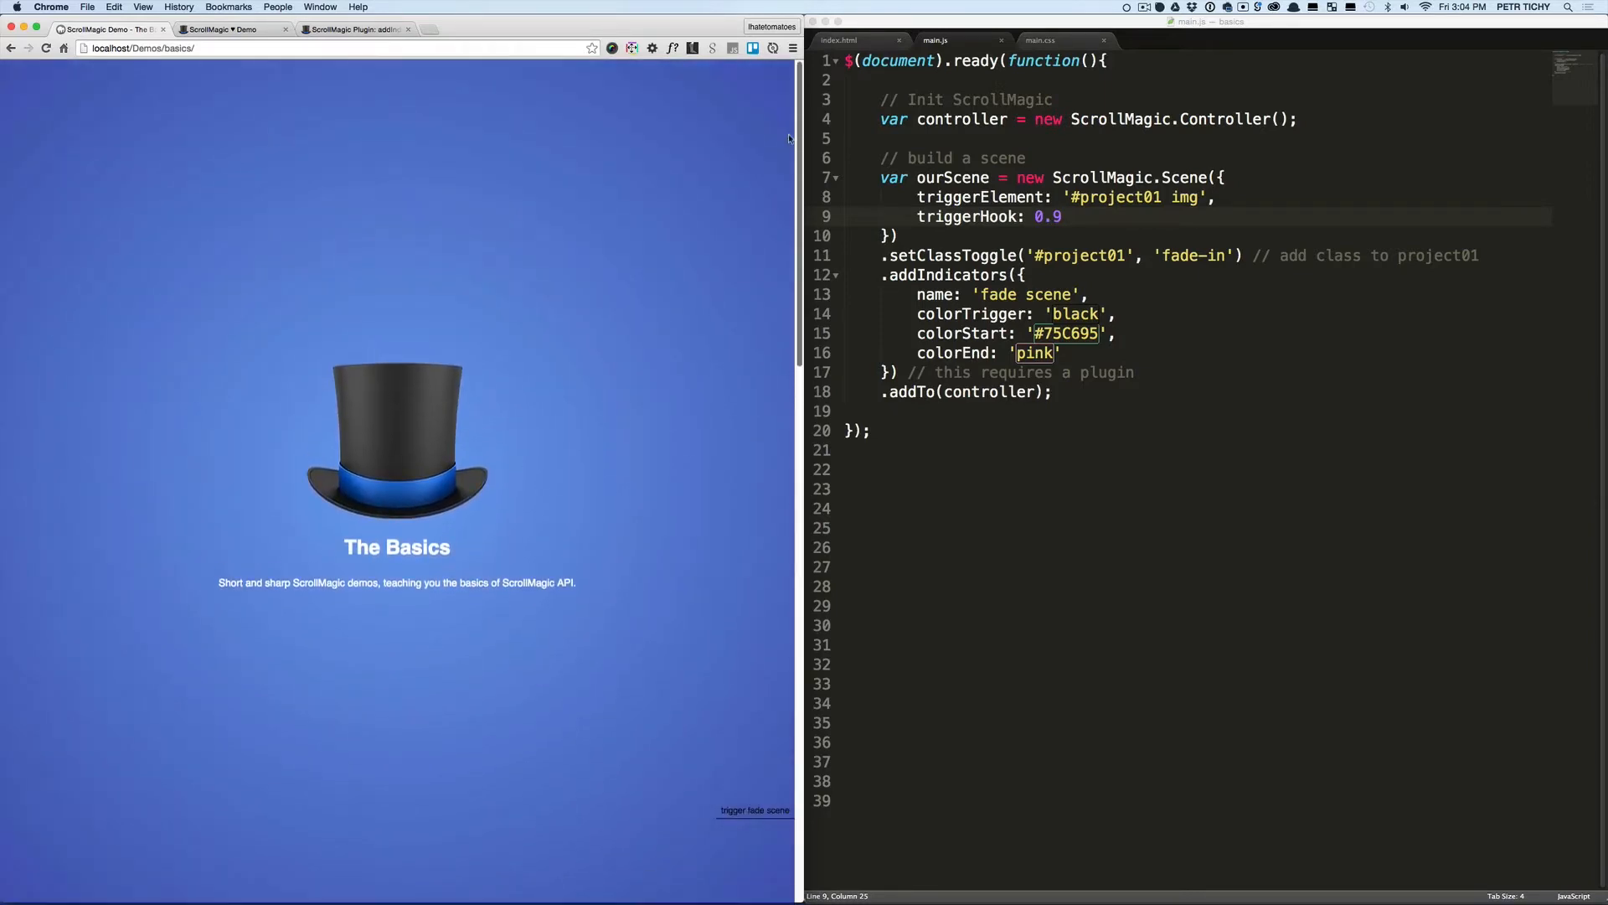
pyautogui.scroll(-3)
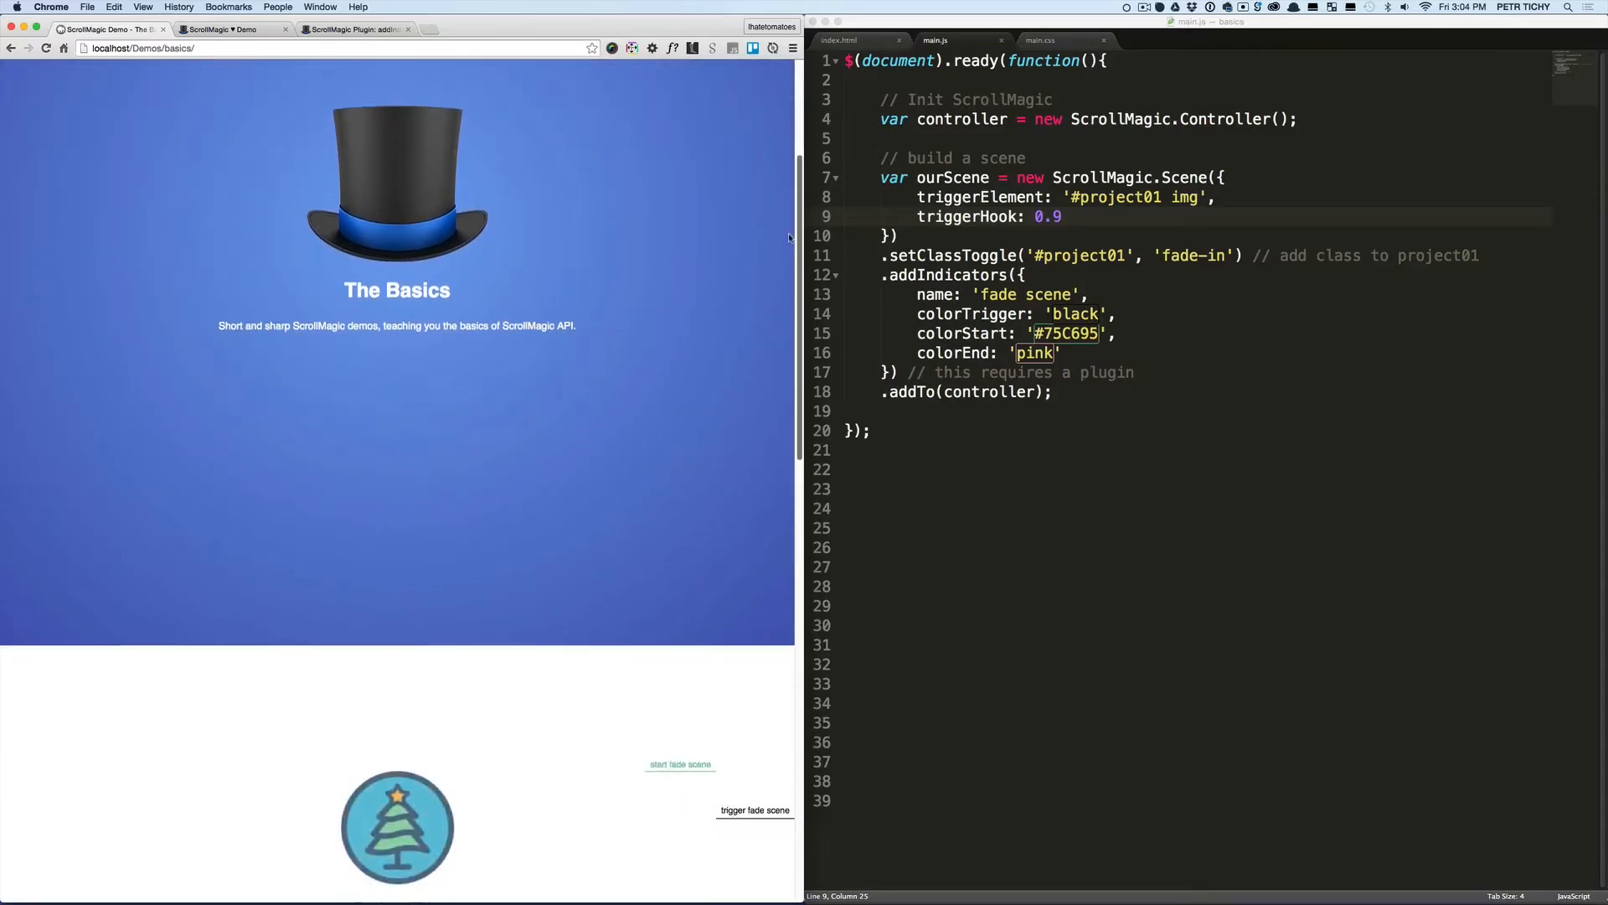
pyautogui.scroll(-3)
pyautogui.write('reverse')
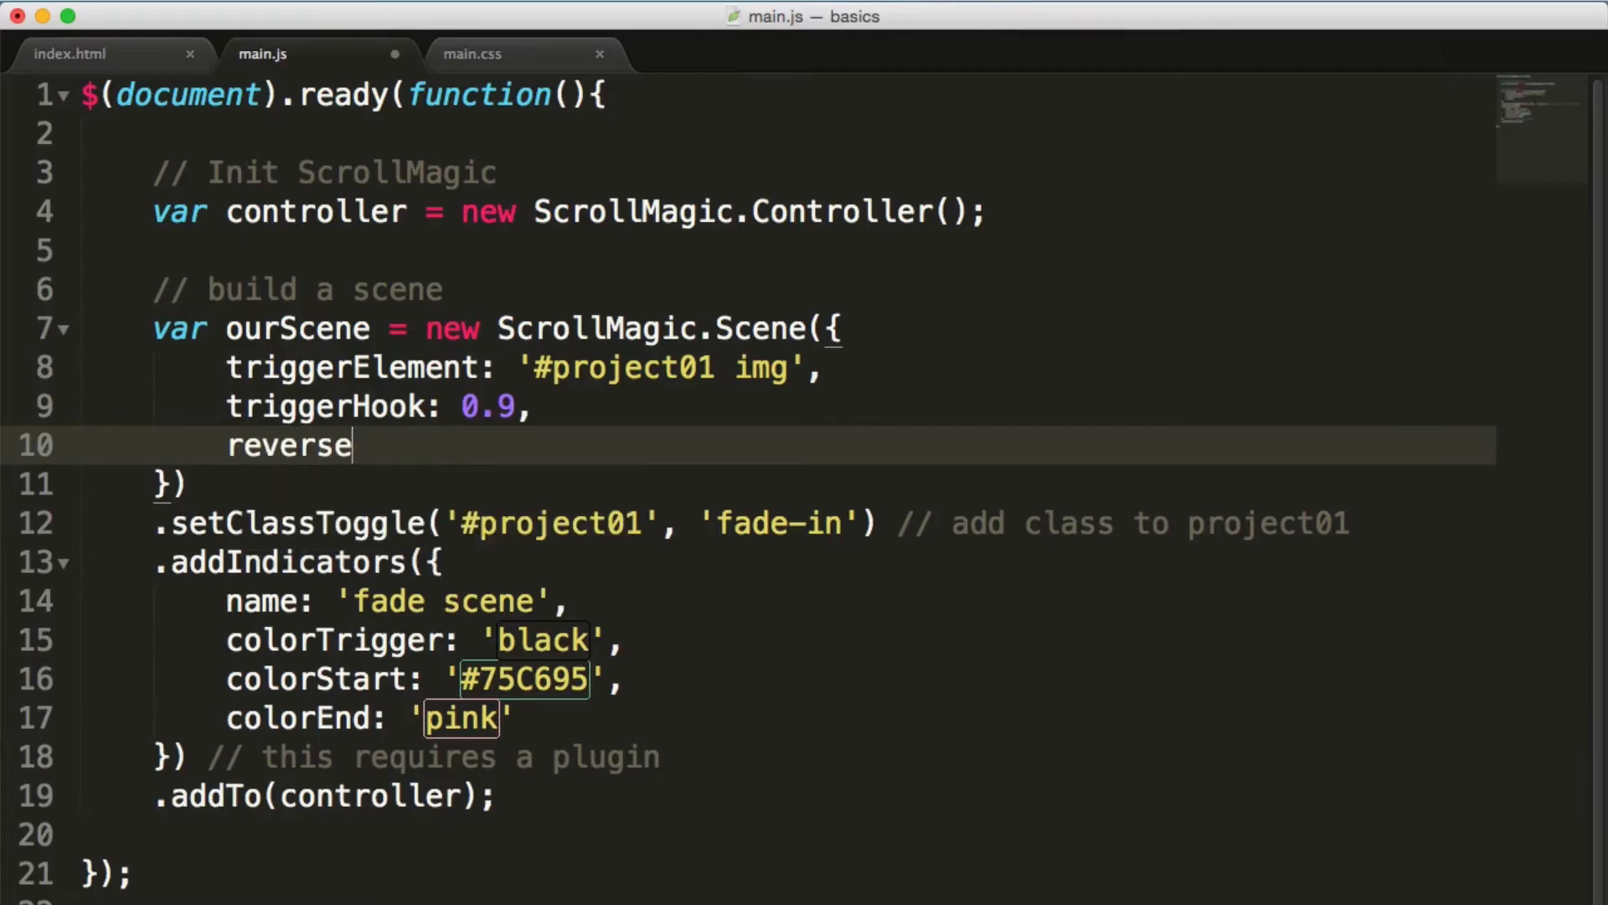
# Complete the option as reverse: false, save main.js and scroll the reloaded page to the first project
pyautogui.write(': false')
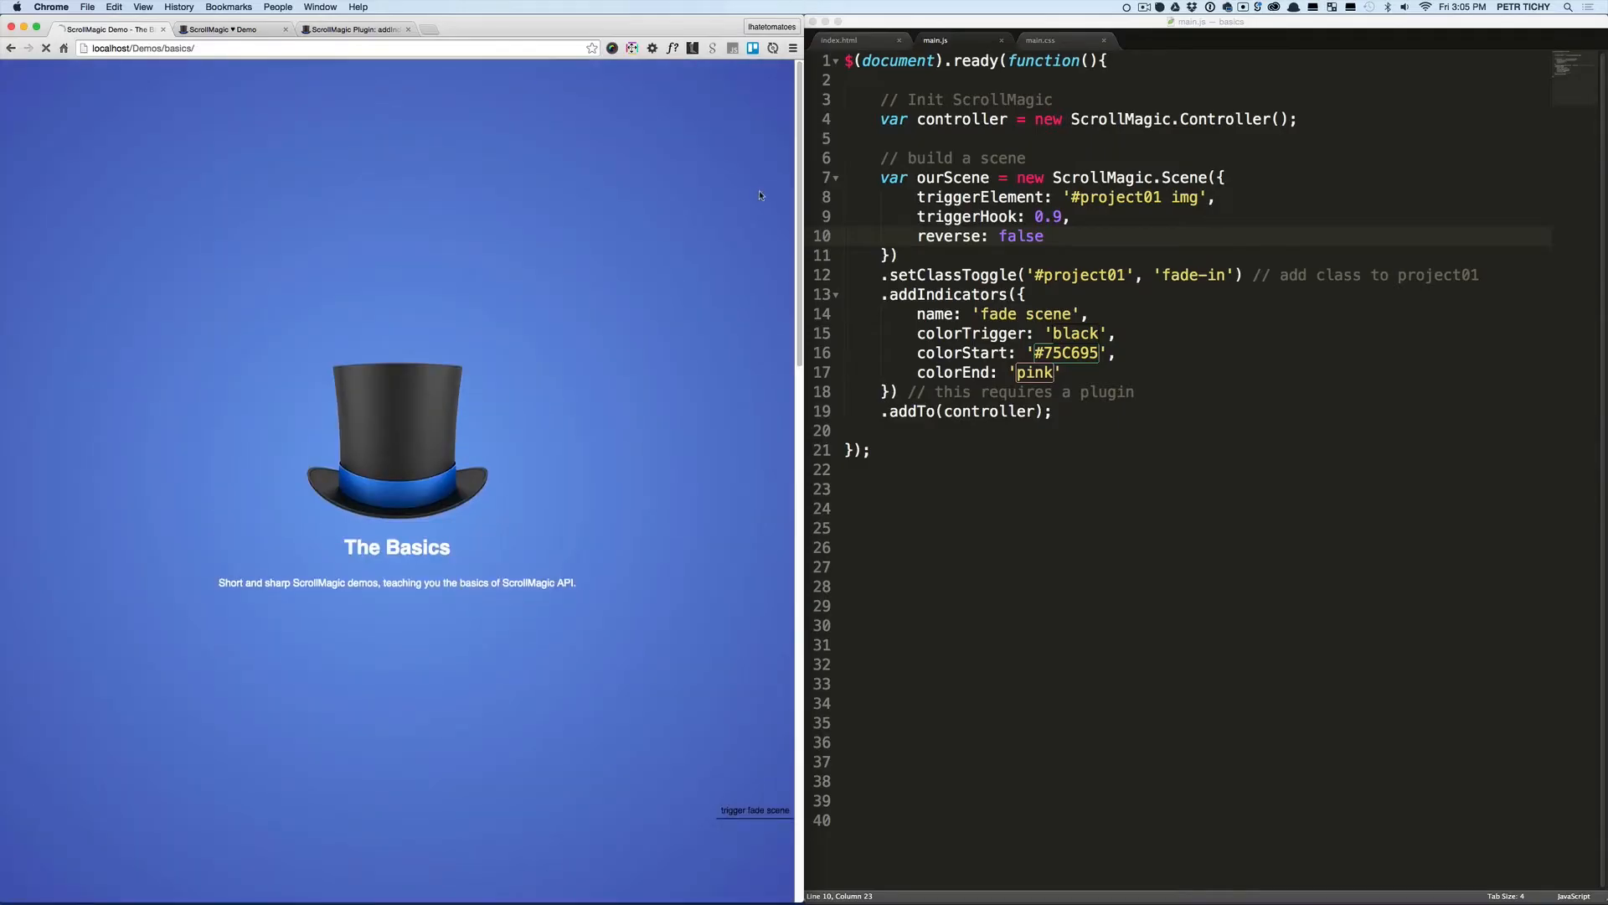
pyautogui.scroll(-3)
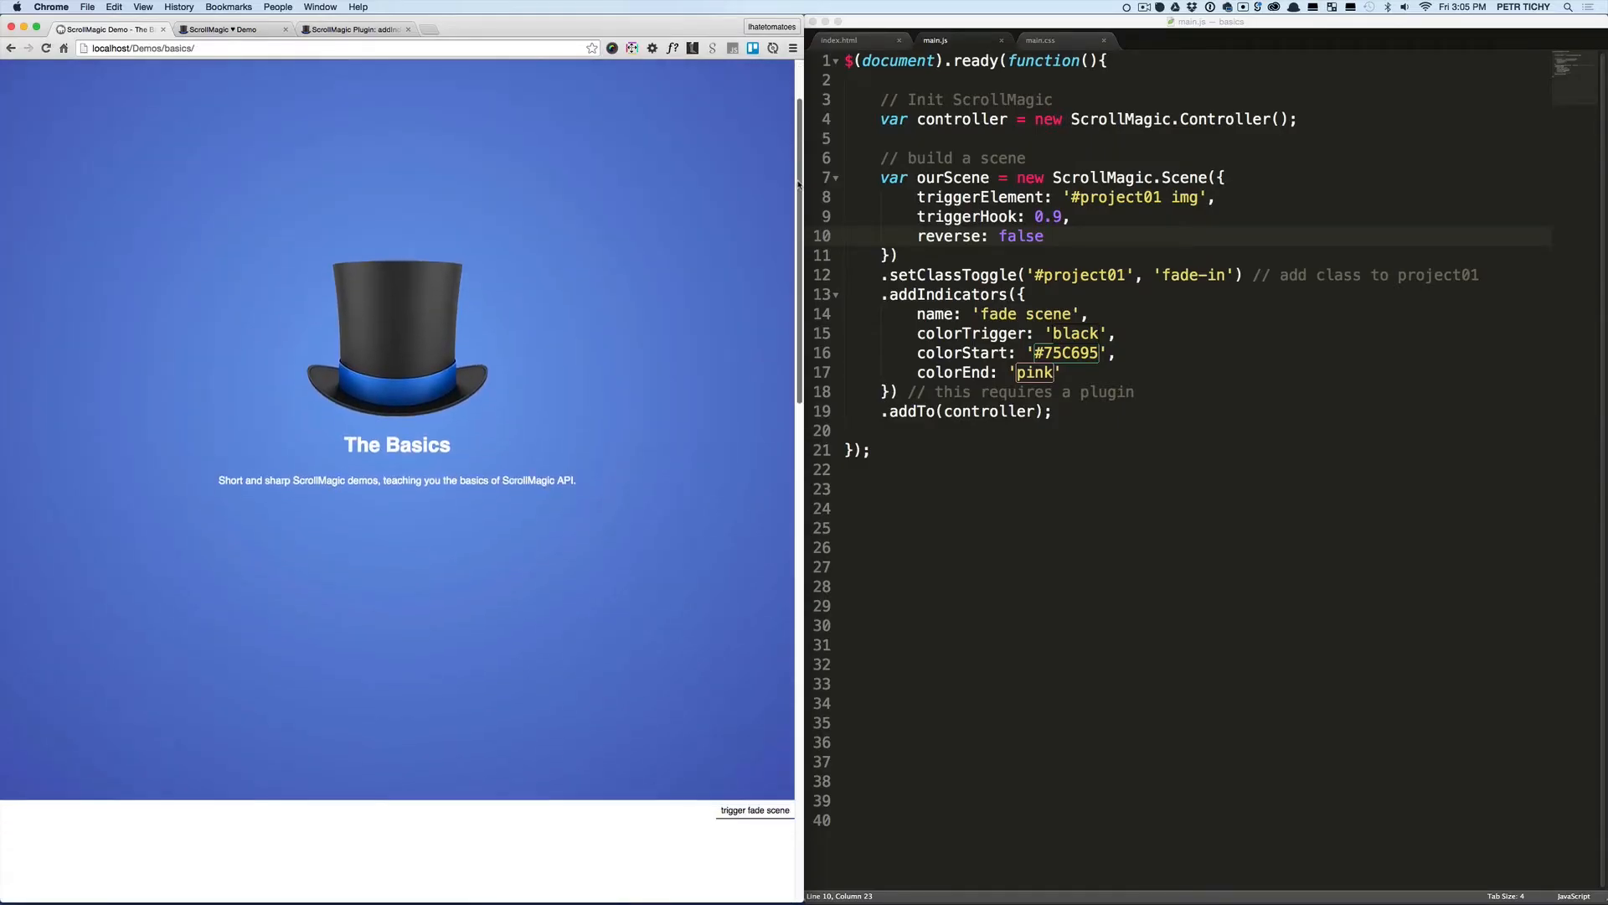
pyautogui.scroll(-3)
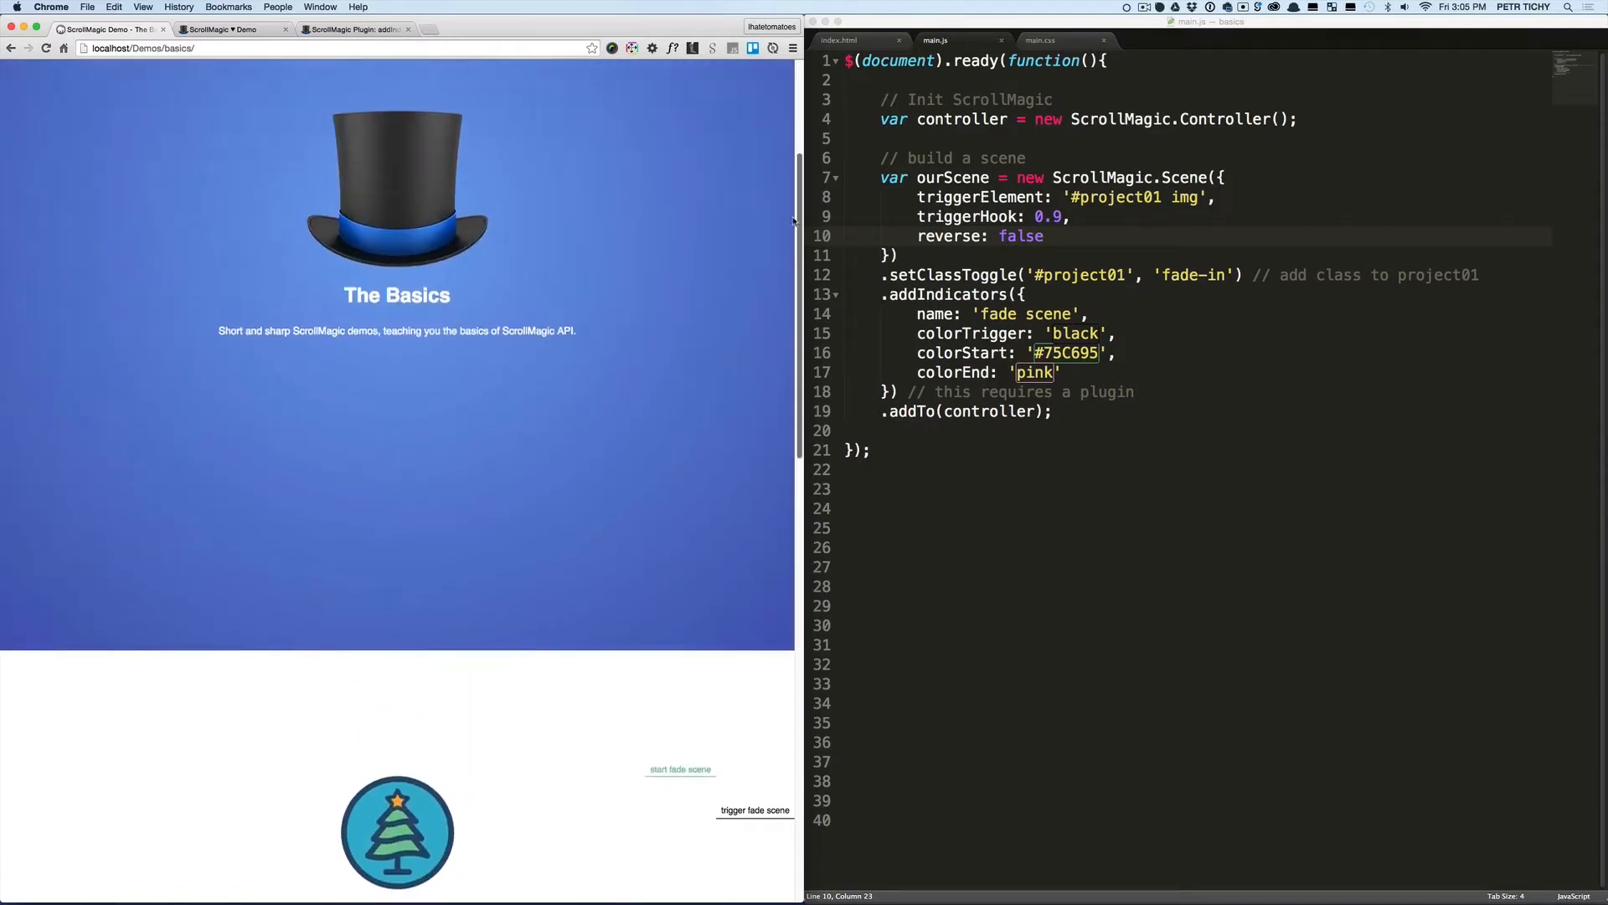
pyautogui.scroll(-3)
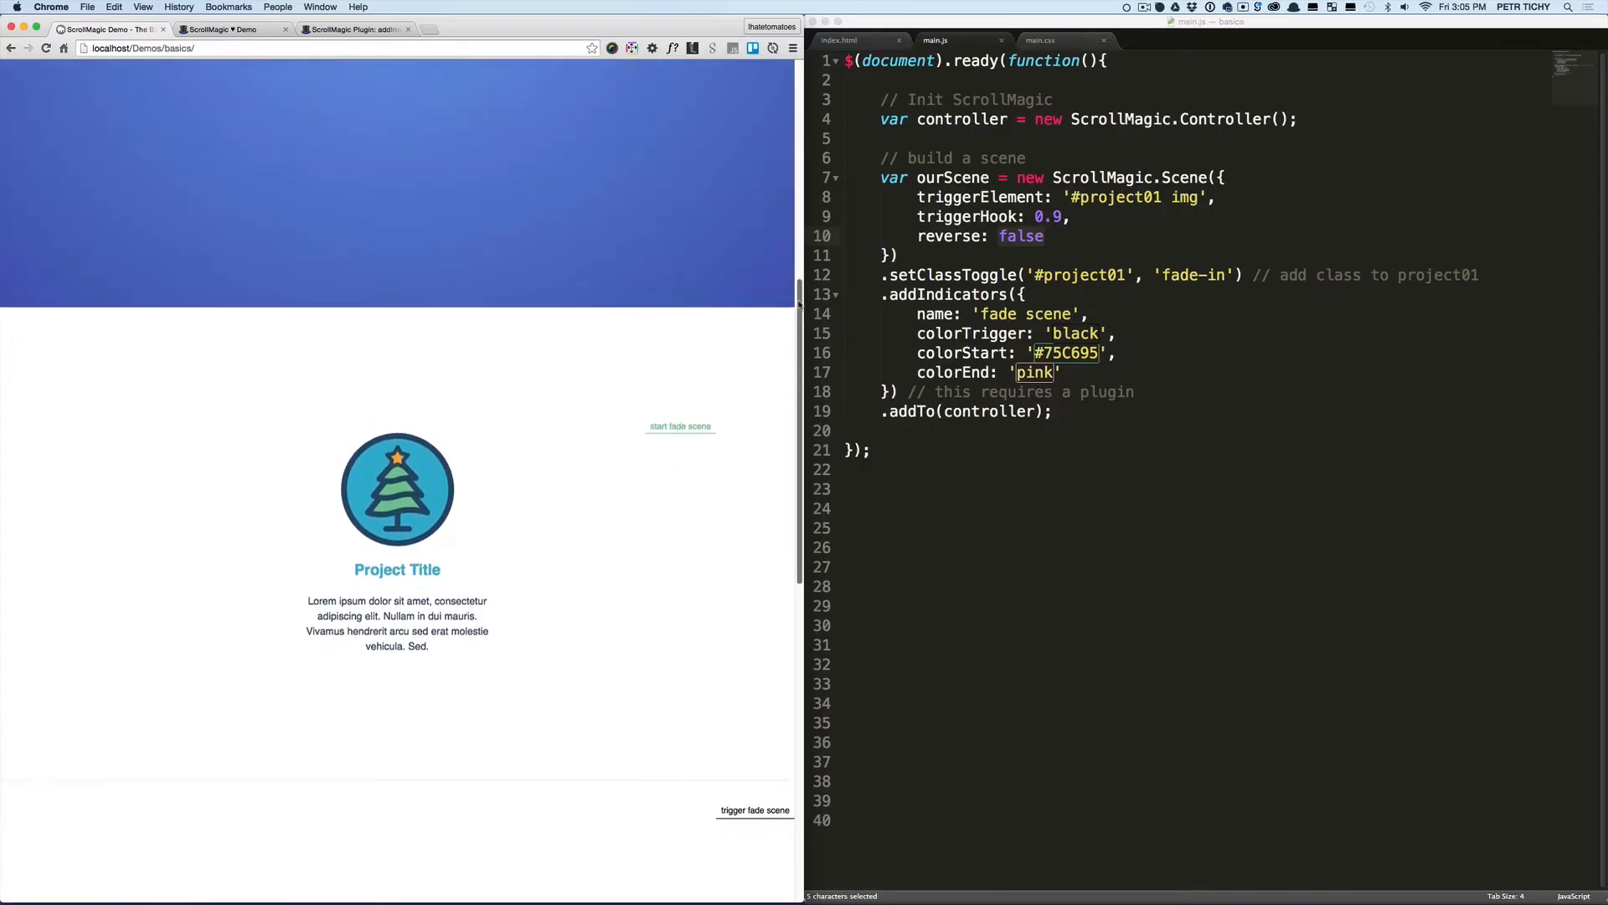
# Scroll the demo page past the first project and back, watching its fade scene trigger once
pyautogui.scroll(3)
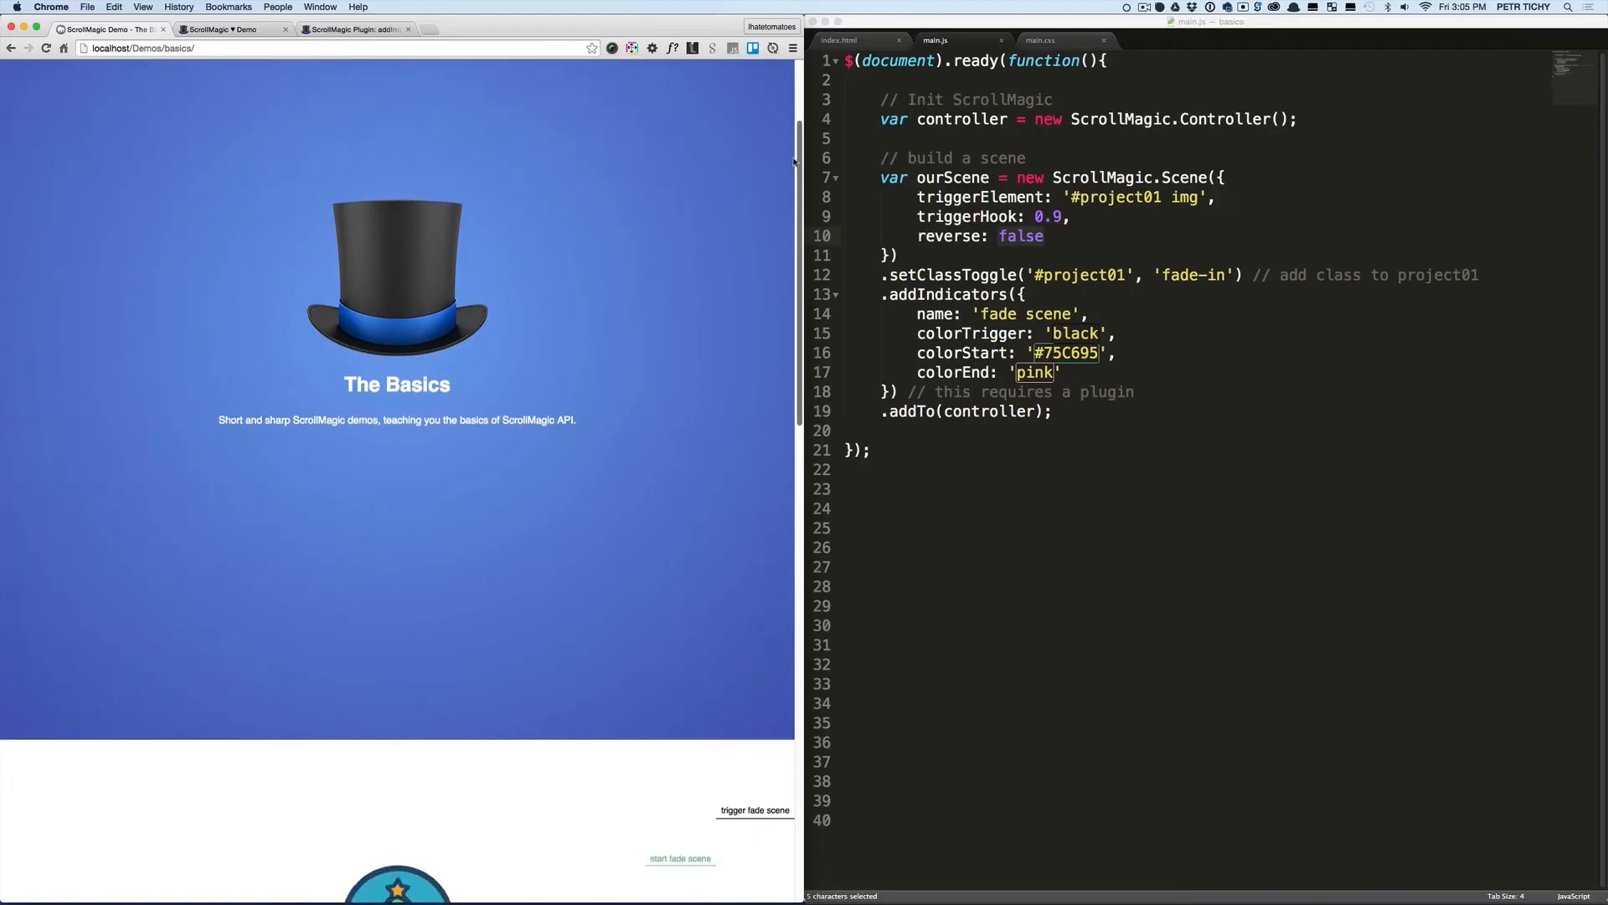
pyautogui.scroll(-3)
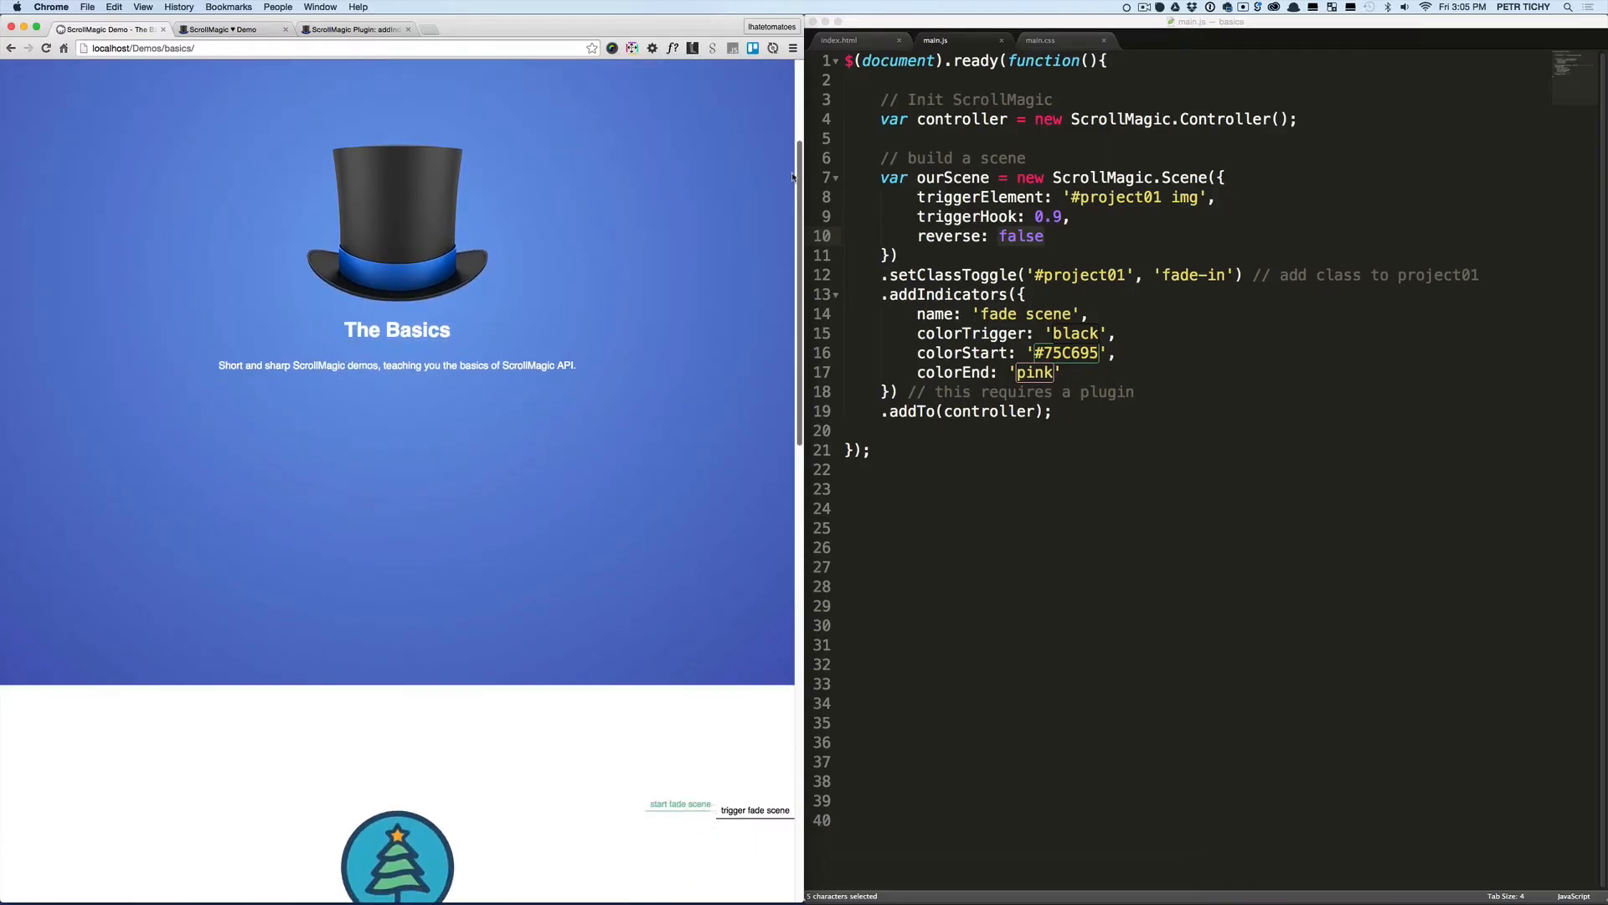
pyautogui.scroll(-3)
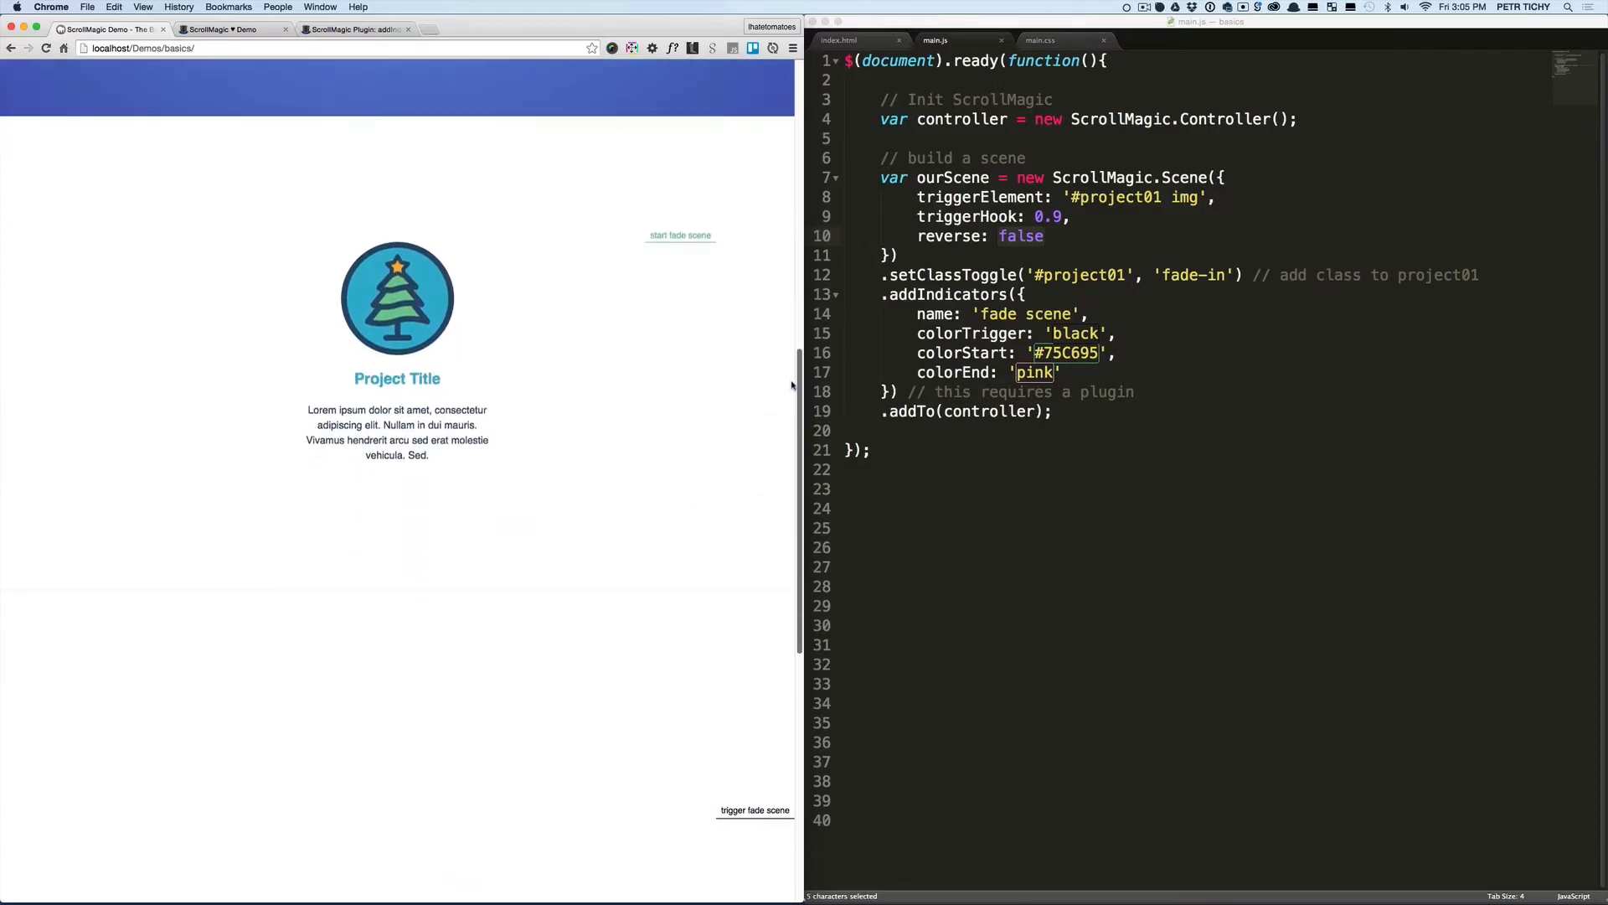
pyautogui.click(1022, 236)
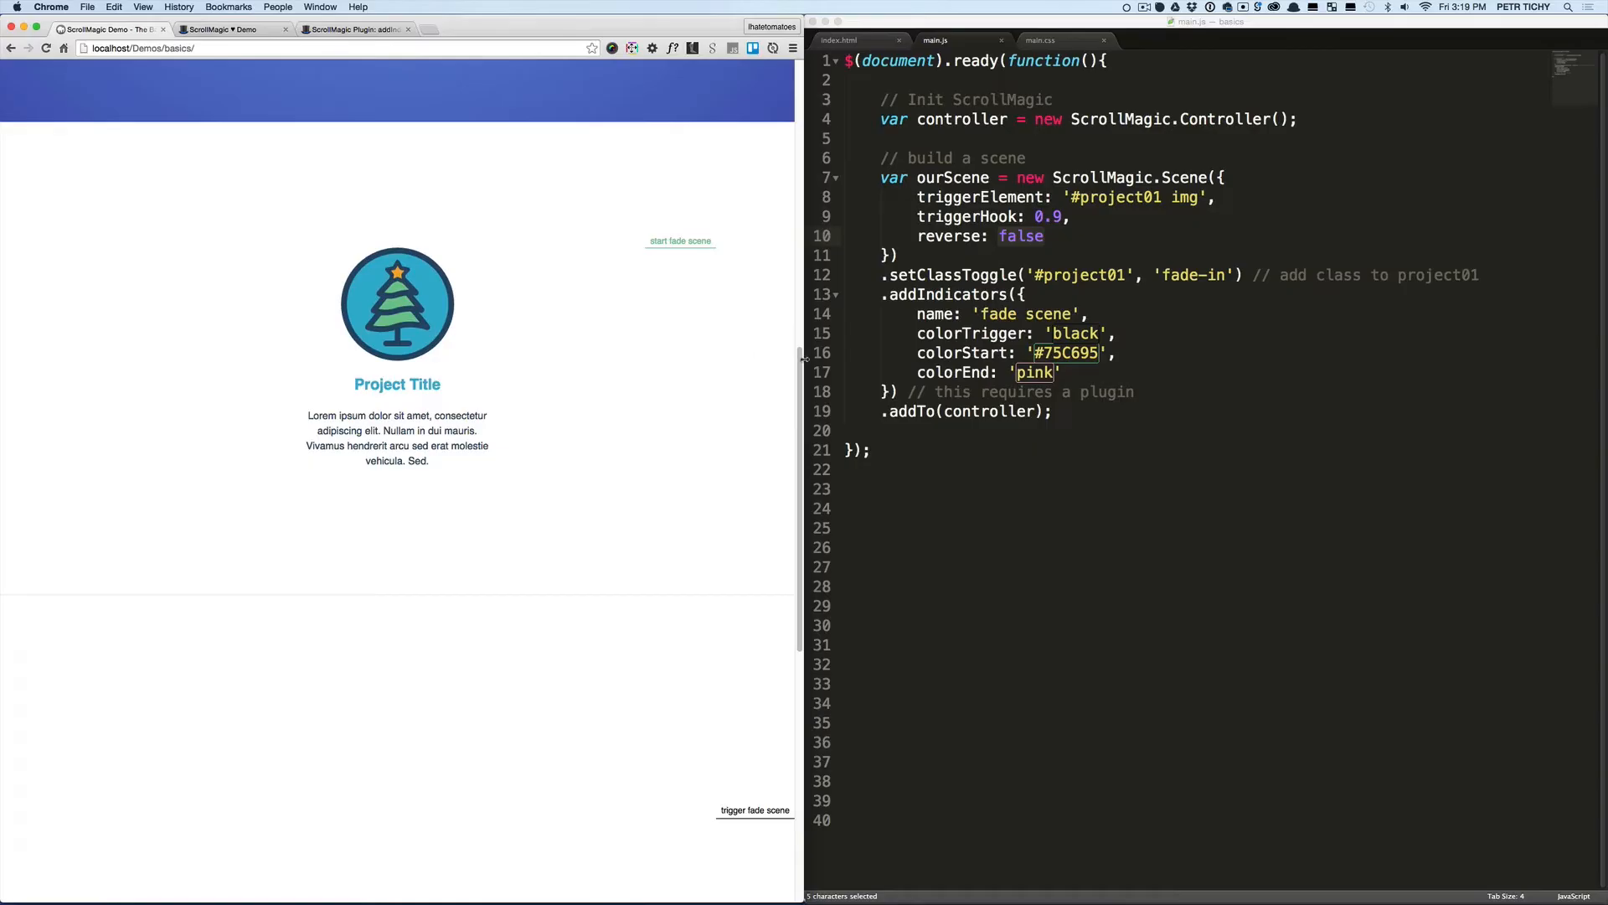
pyautogui.scroll(-3)
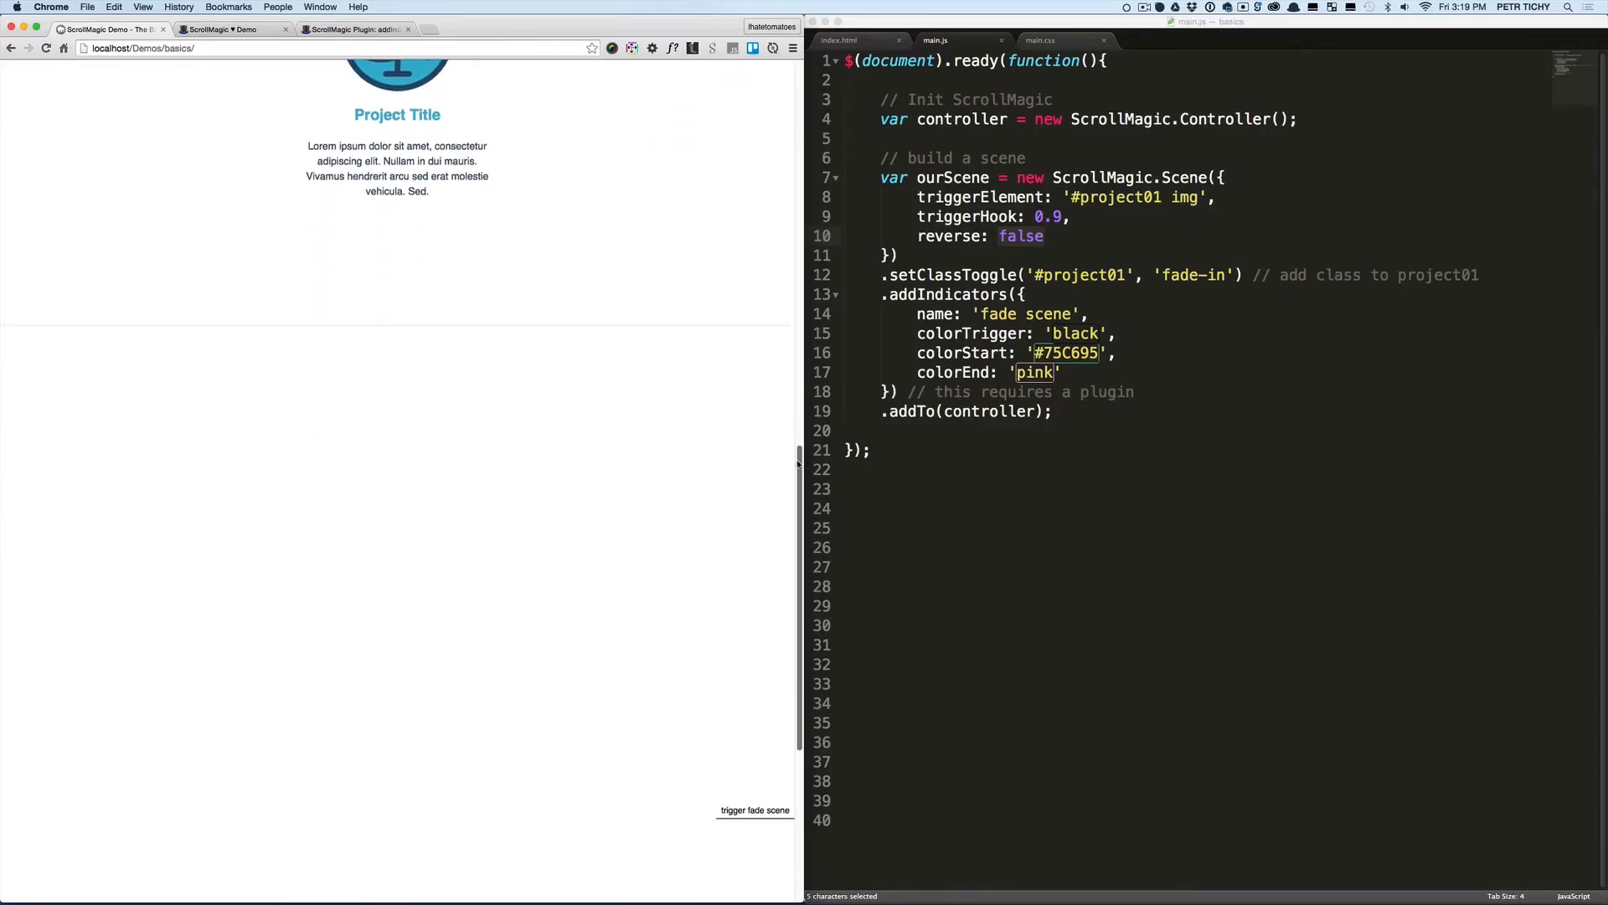
pyautogui.scroll(-3)
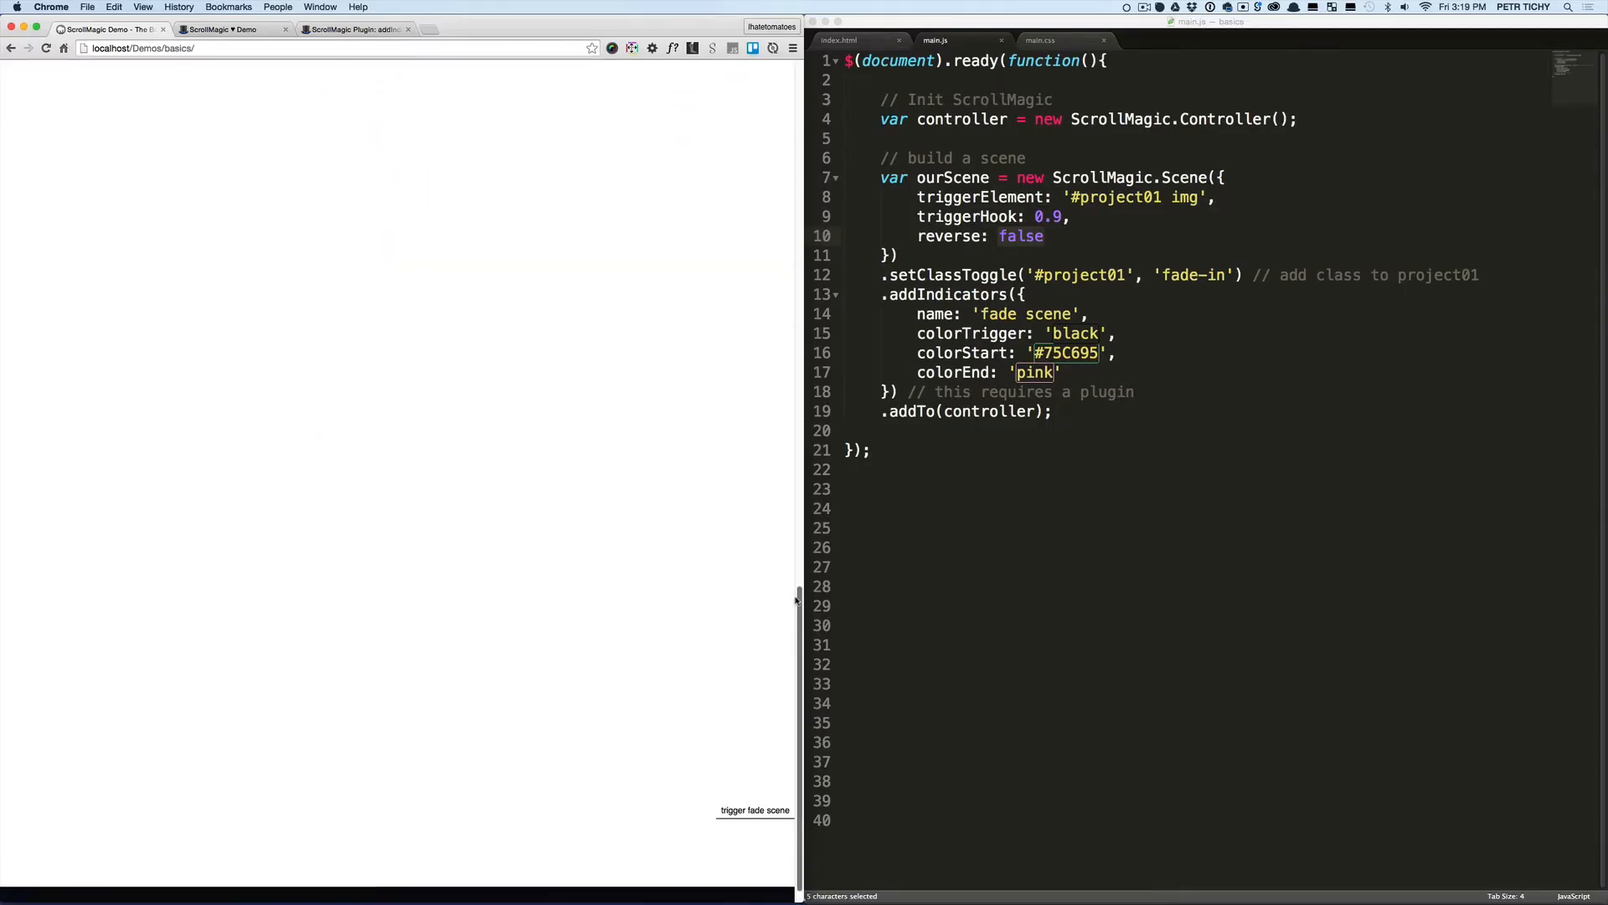
pyautogui.scroll(3)
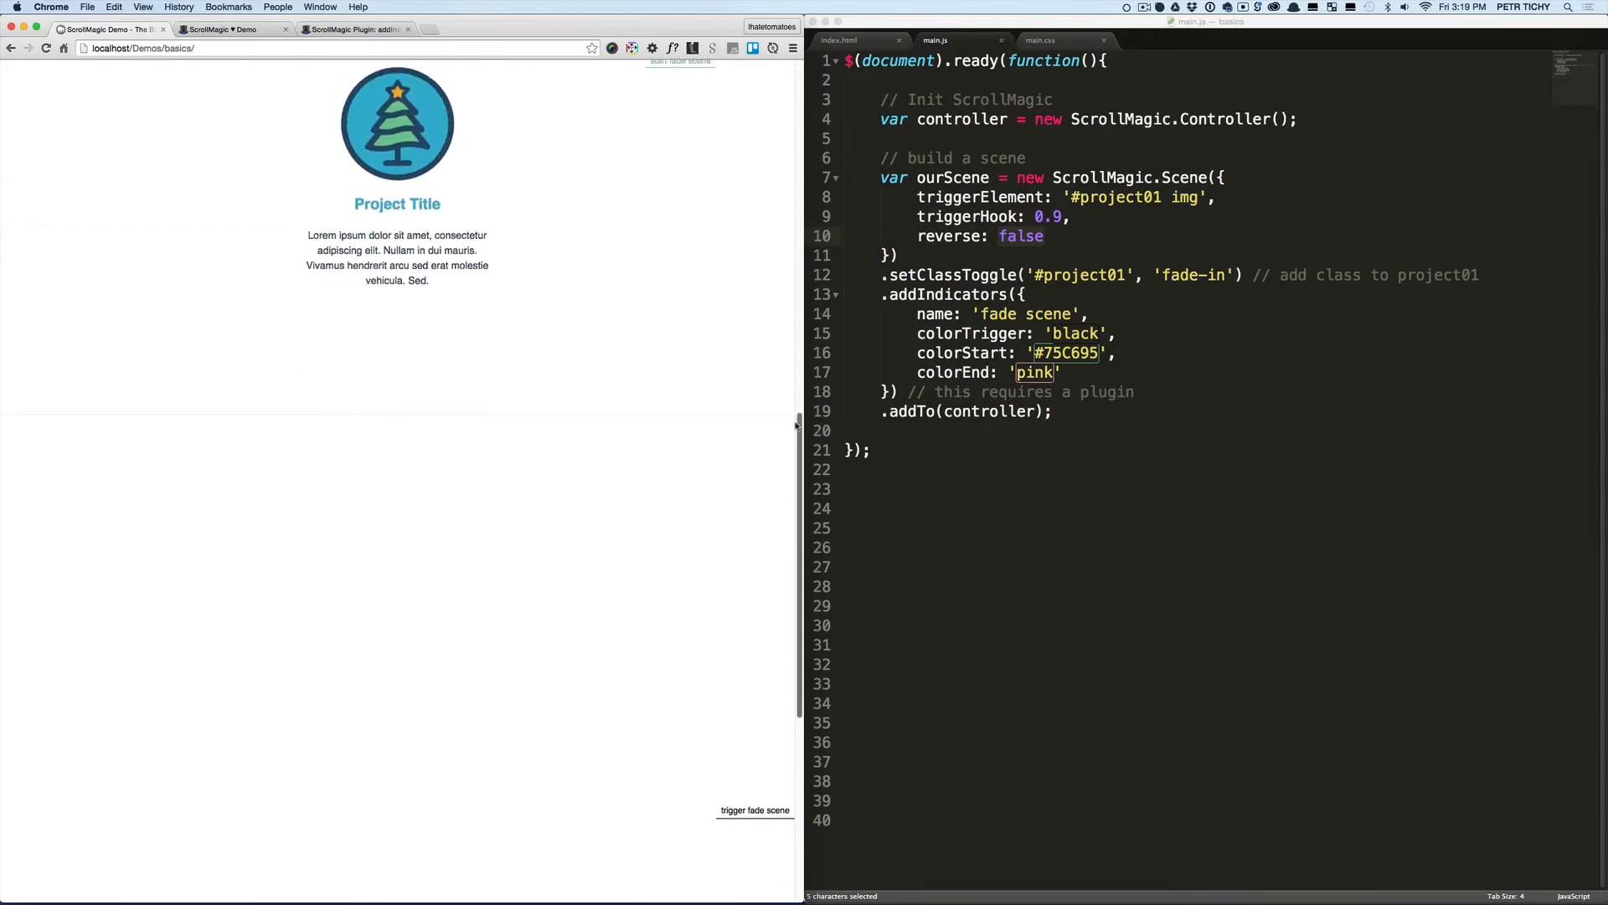
pyautogui.scroll(-3)
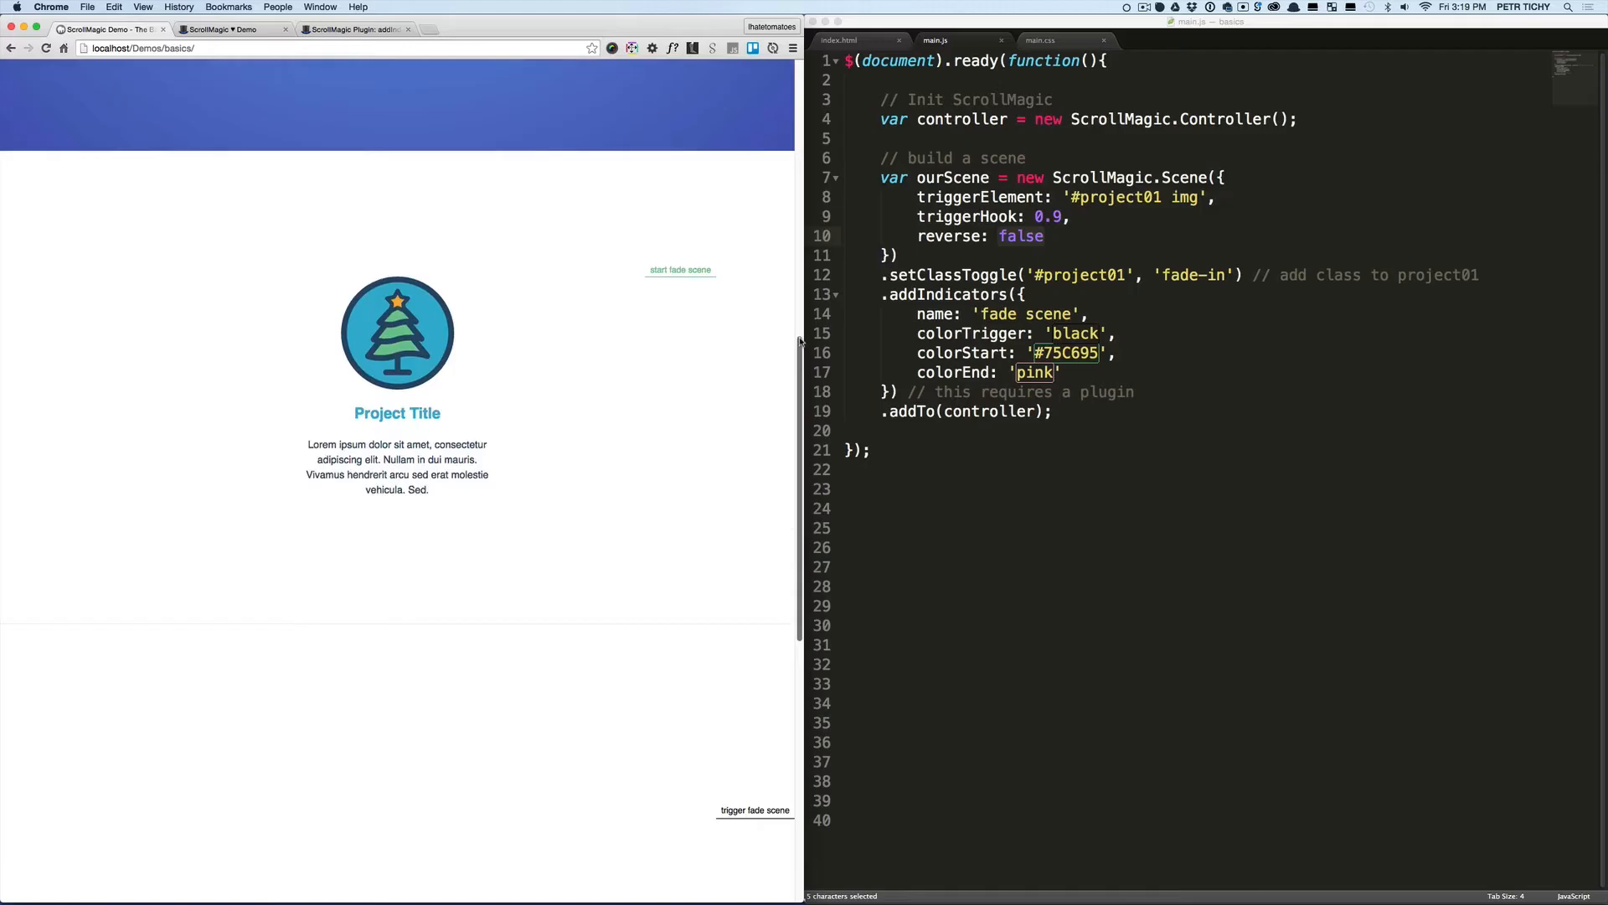
pyautogui.scroll(-3)
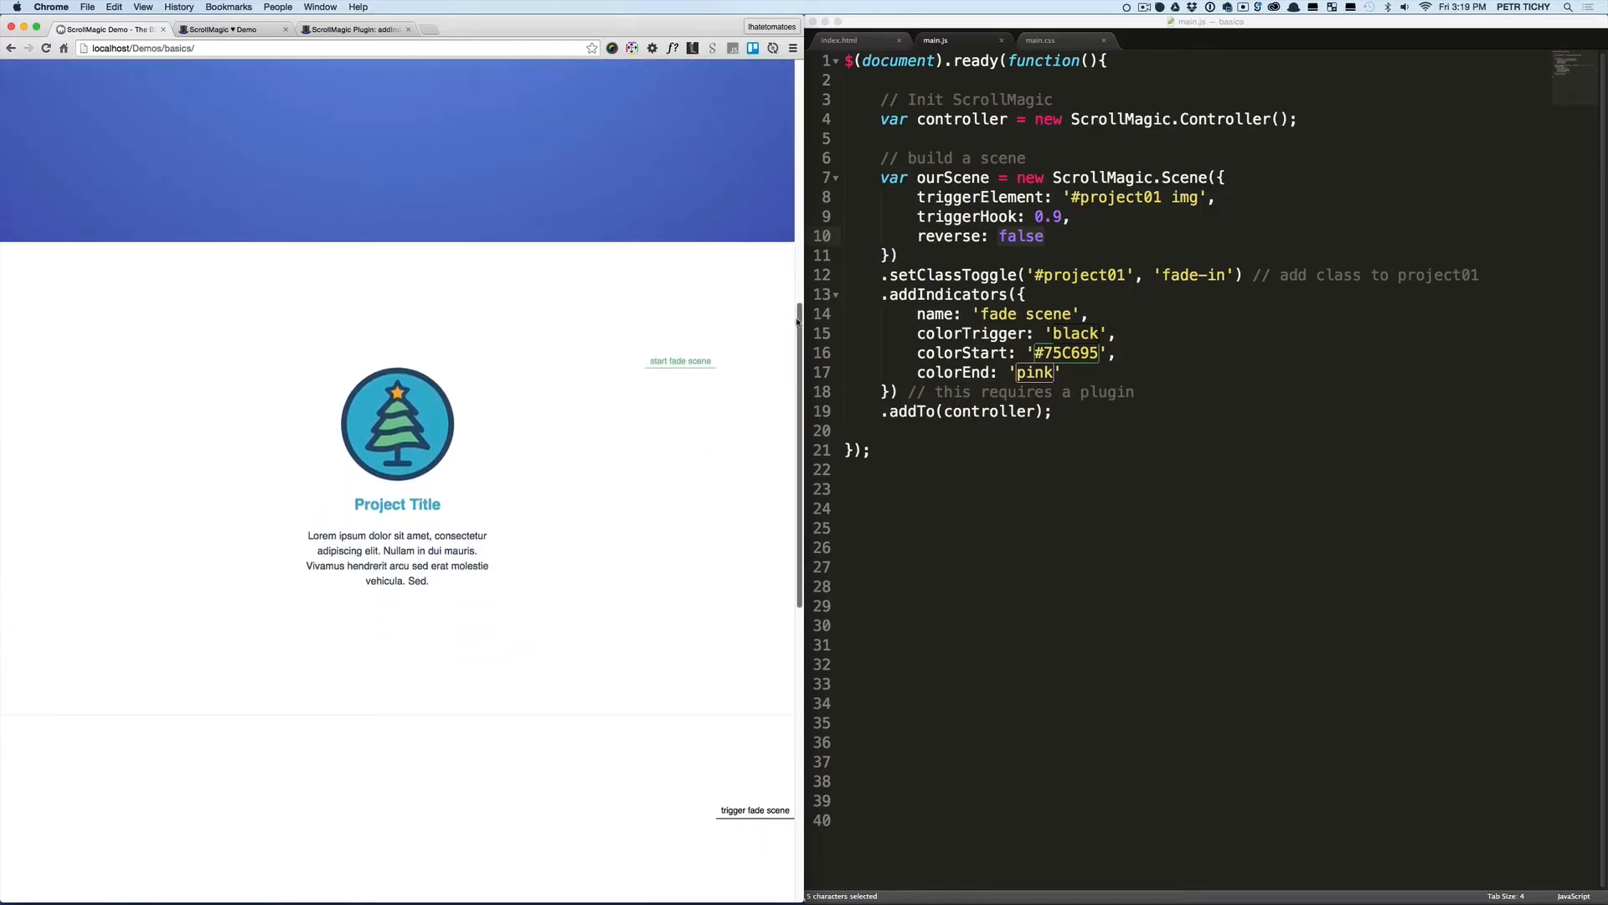
pyautogui.scroll(3)
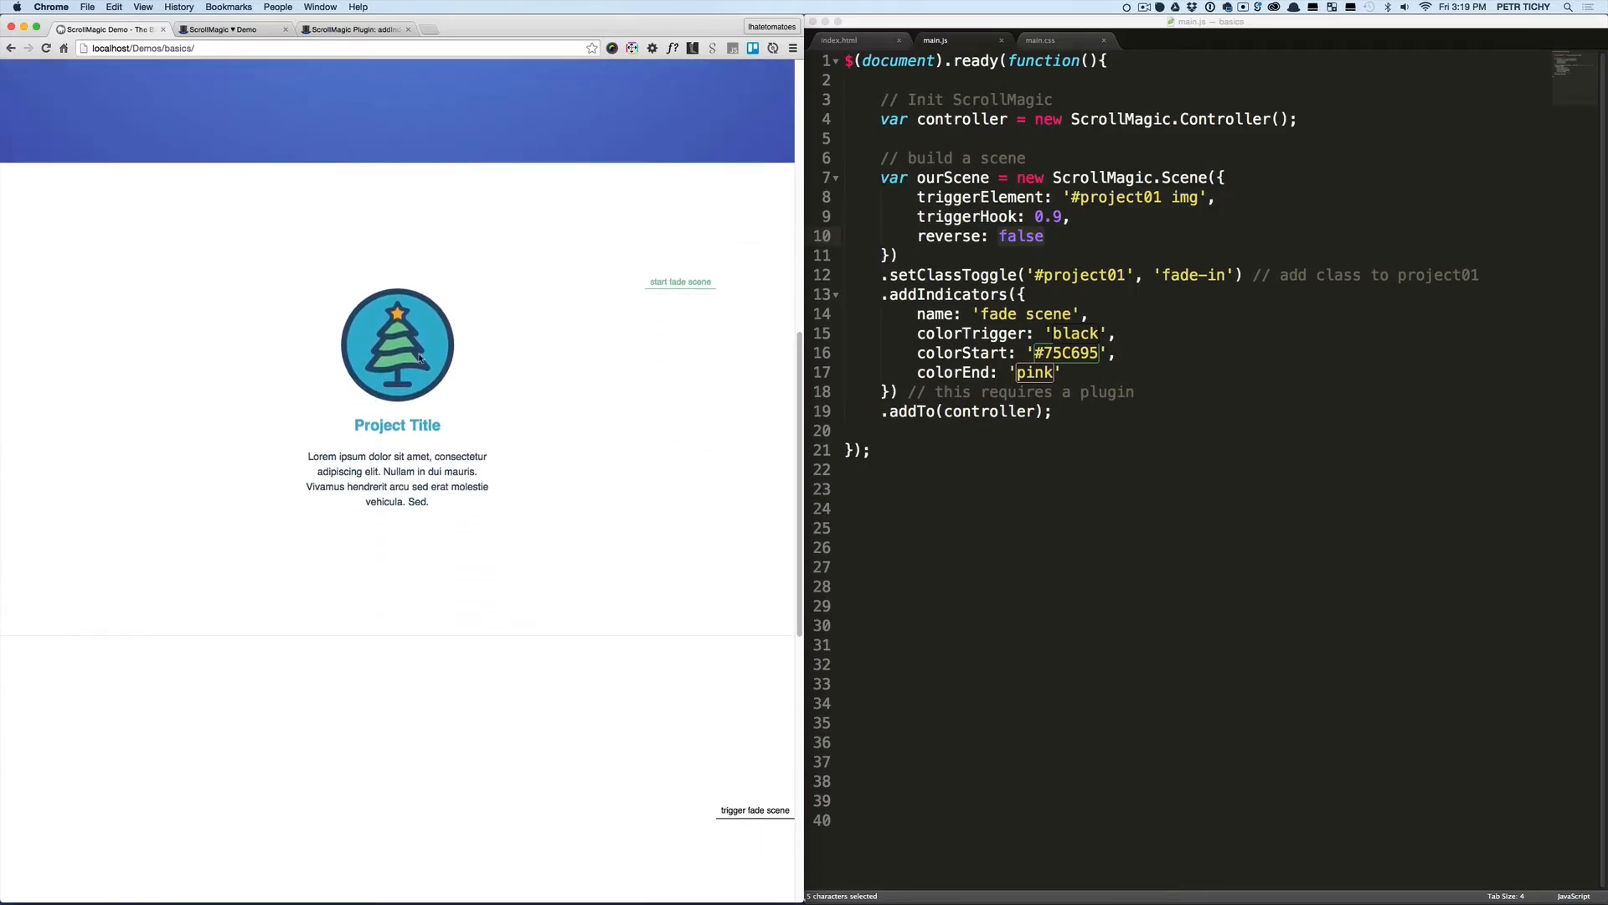
pyautogui.moveTo(330, 417)
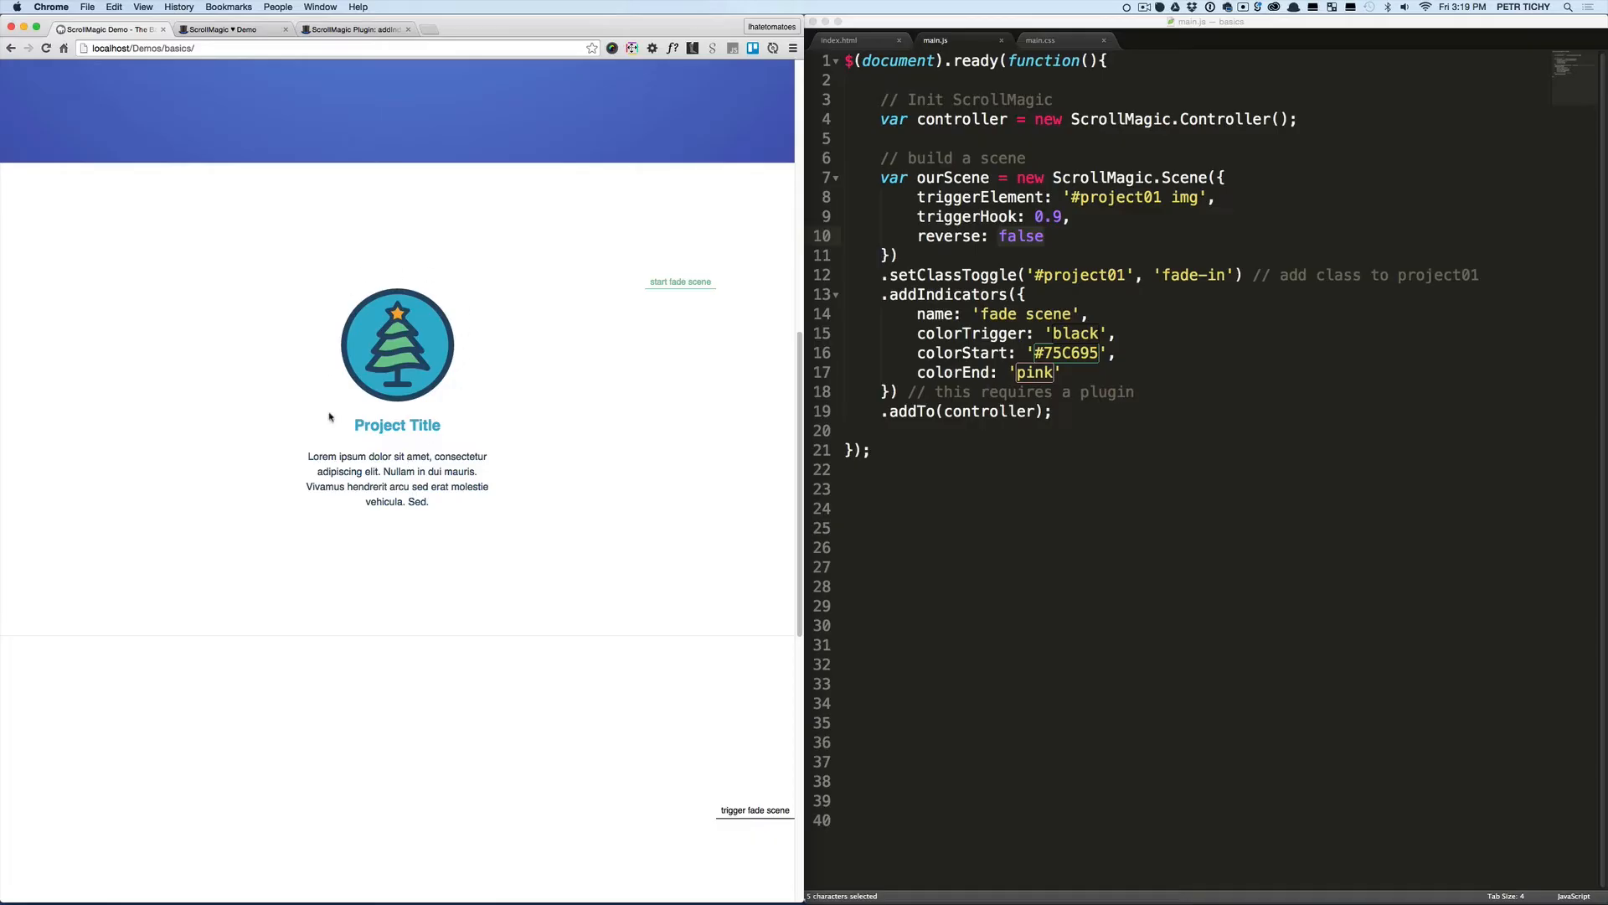
# Copy the scene block in main.js as ourScene2 targeting #project02
pyautogui.click(1067, 412)
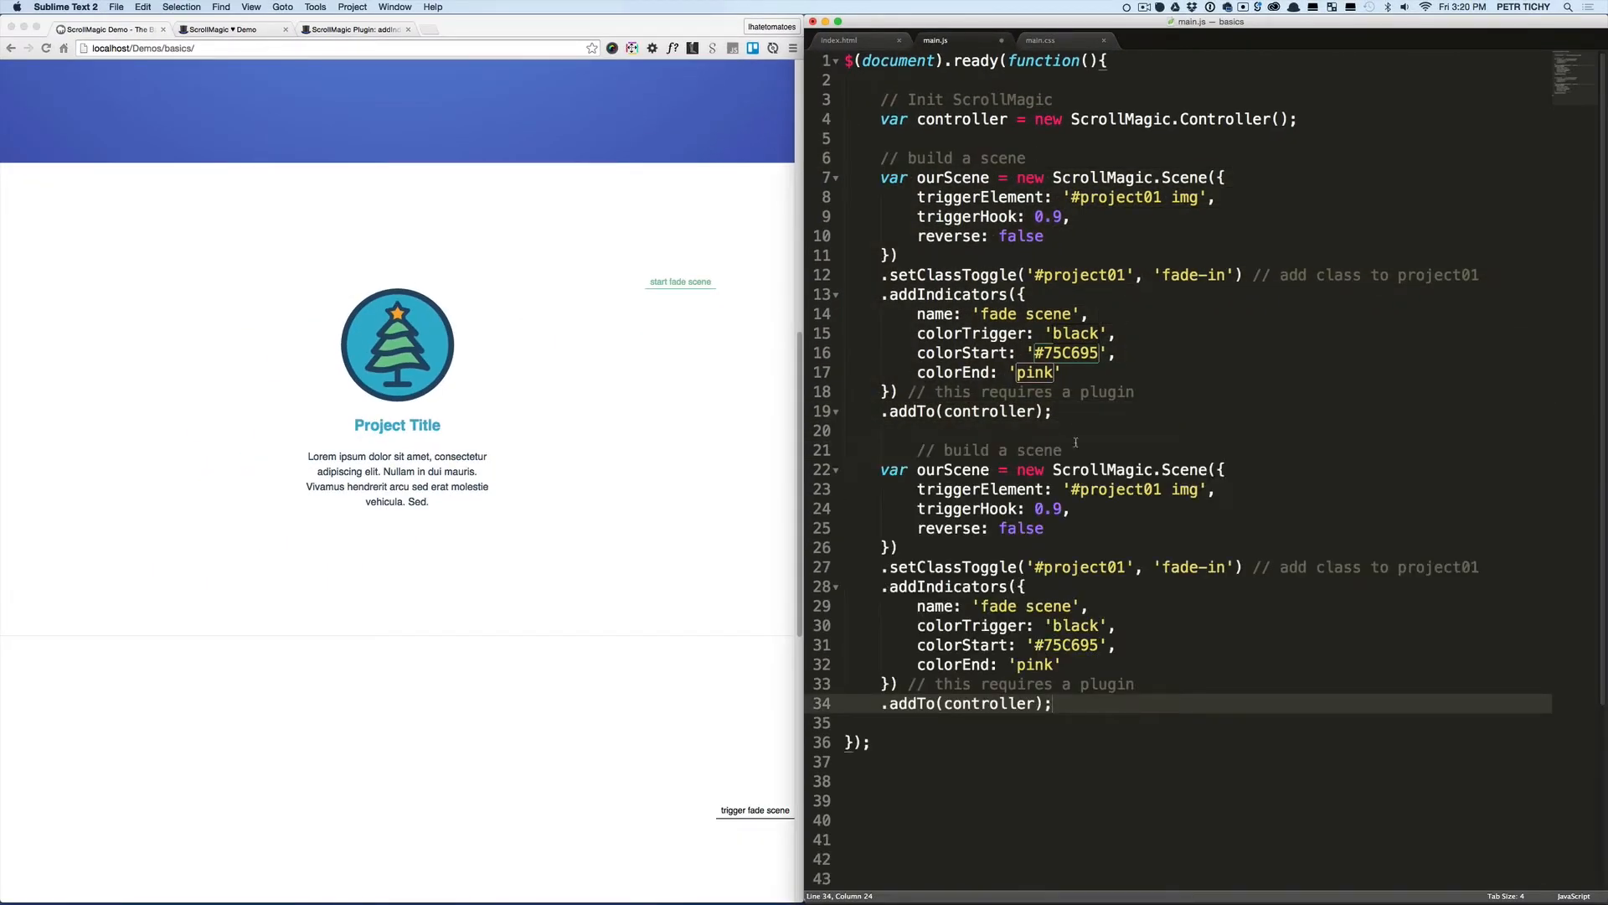
pyautogui.click(923, 449)
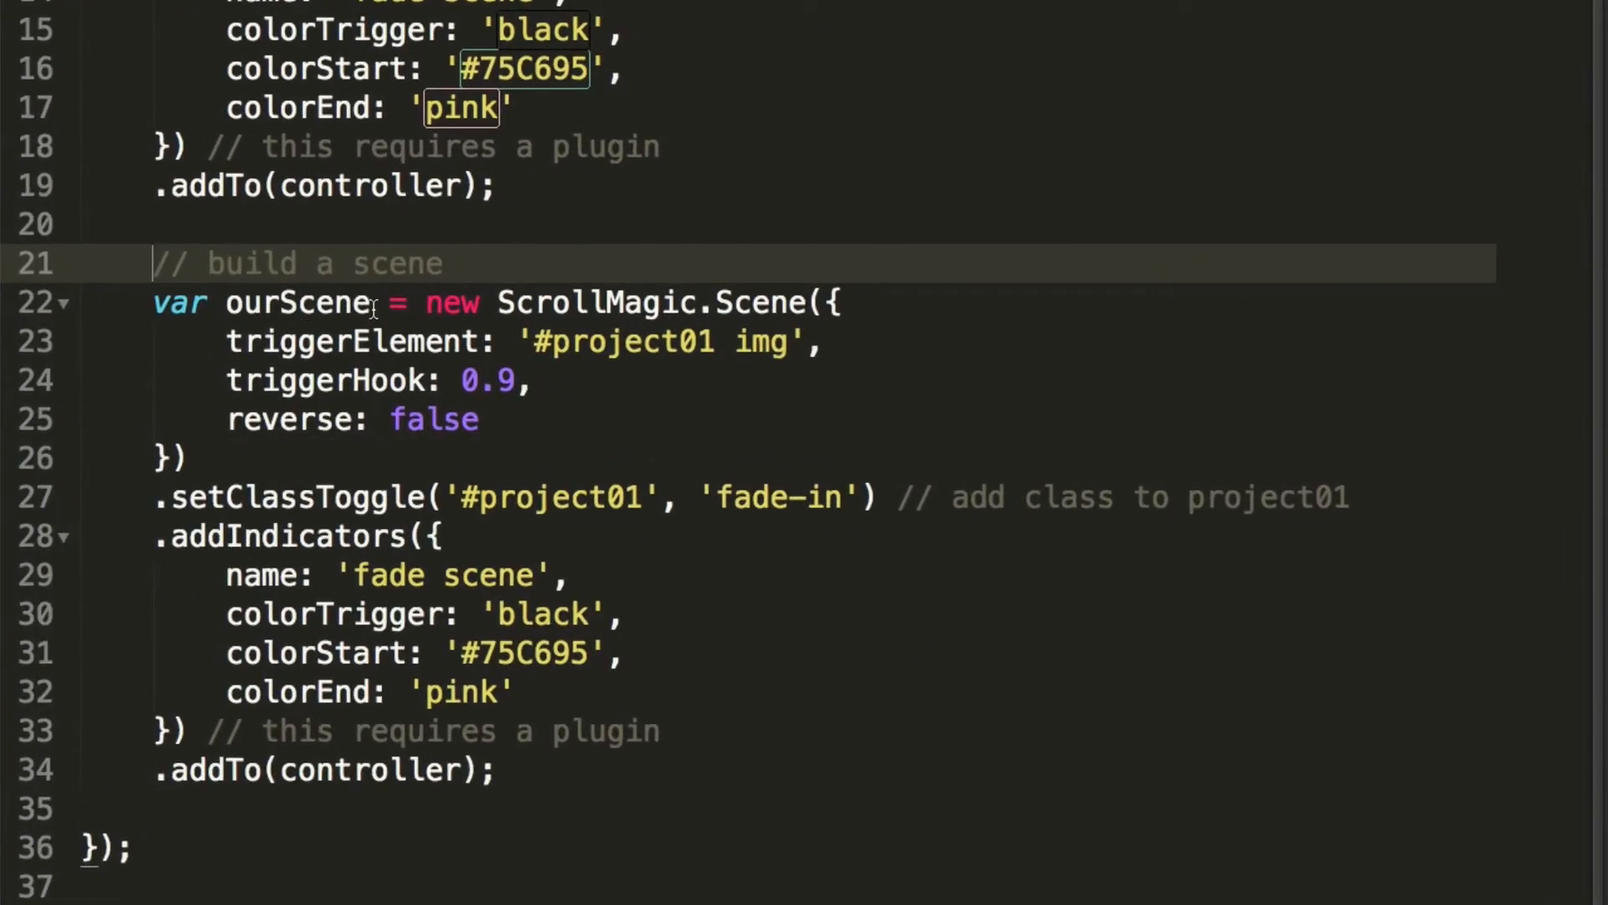
pyautogui.write('2')
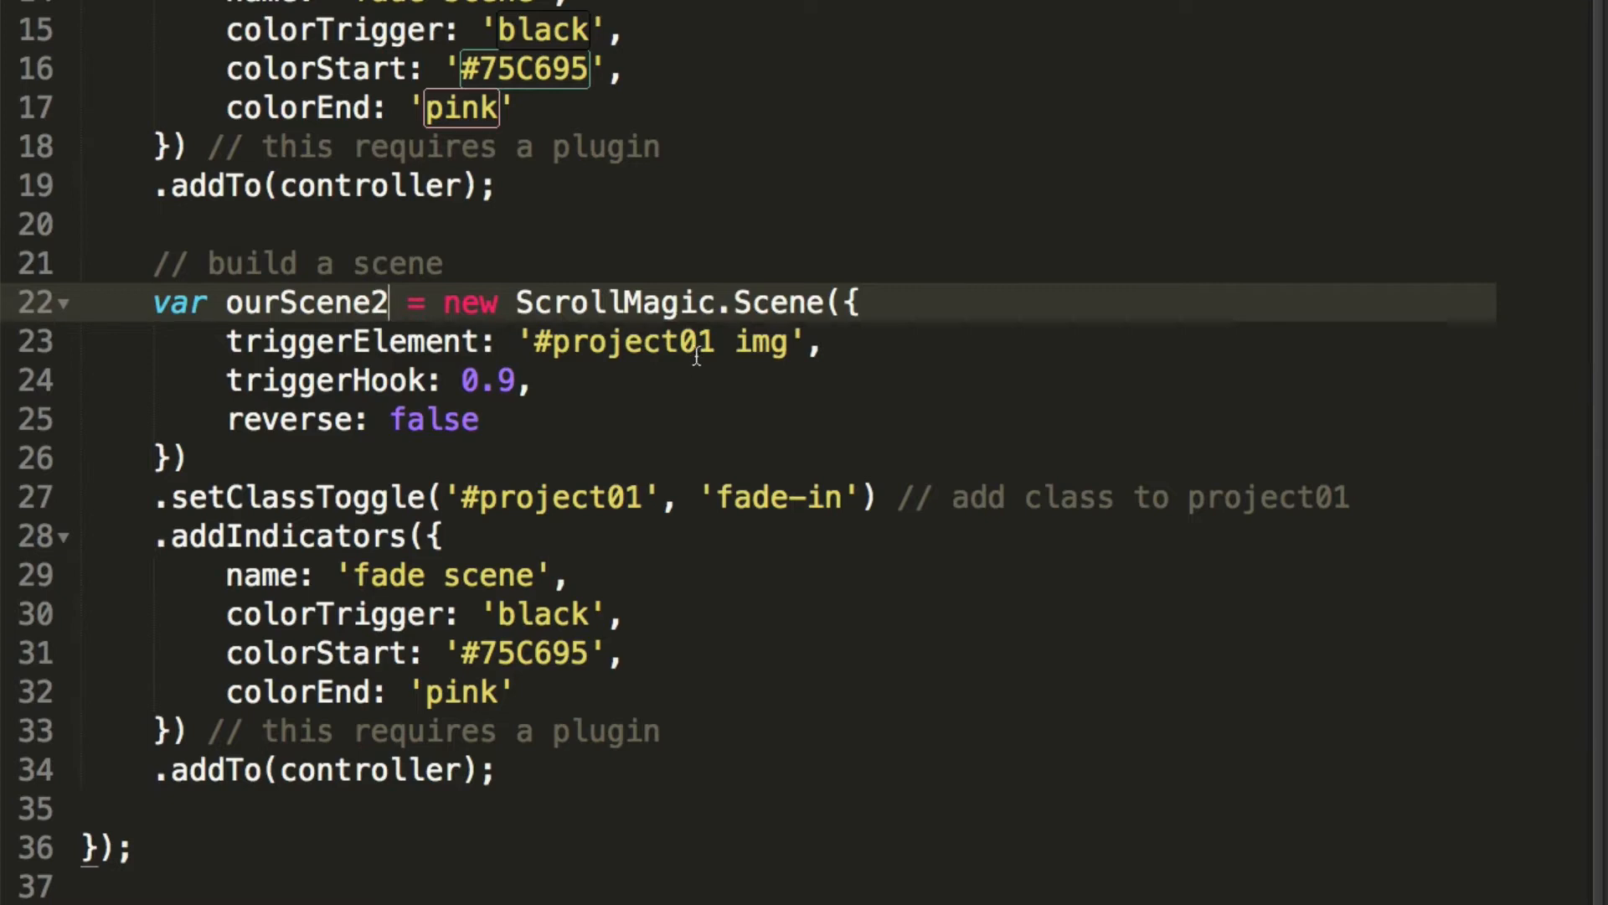
pyautogui.write('2')
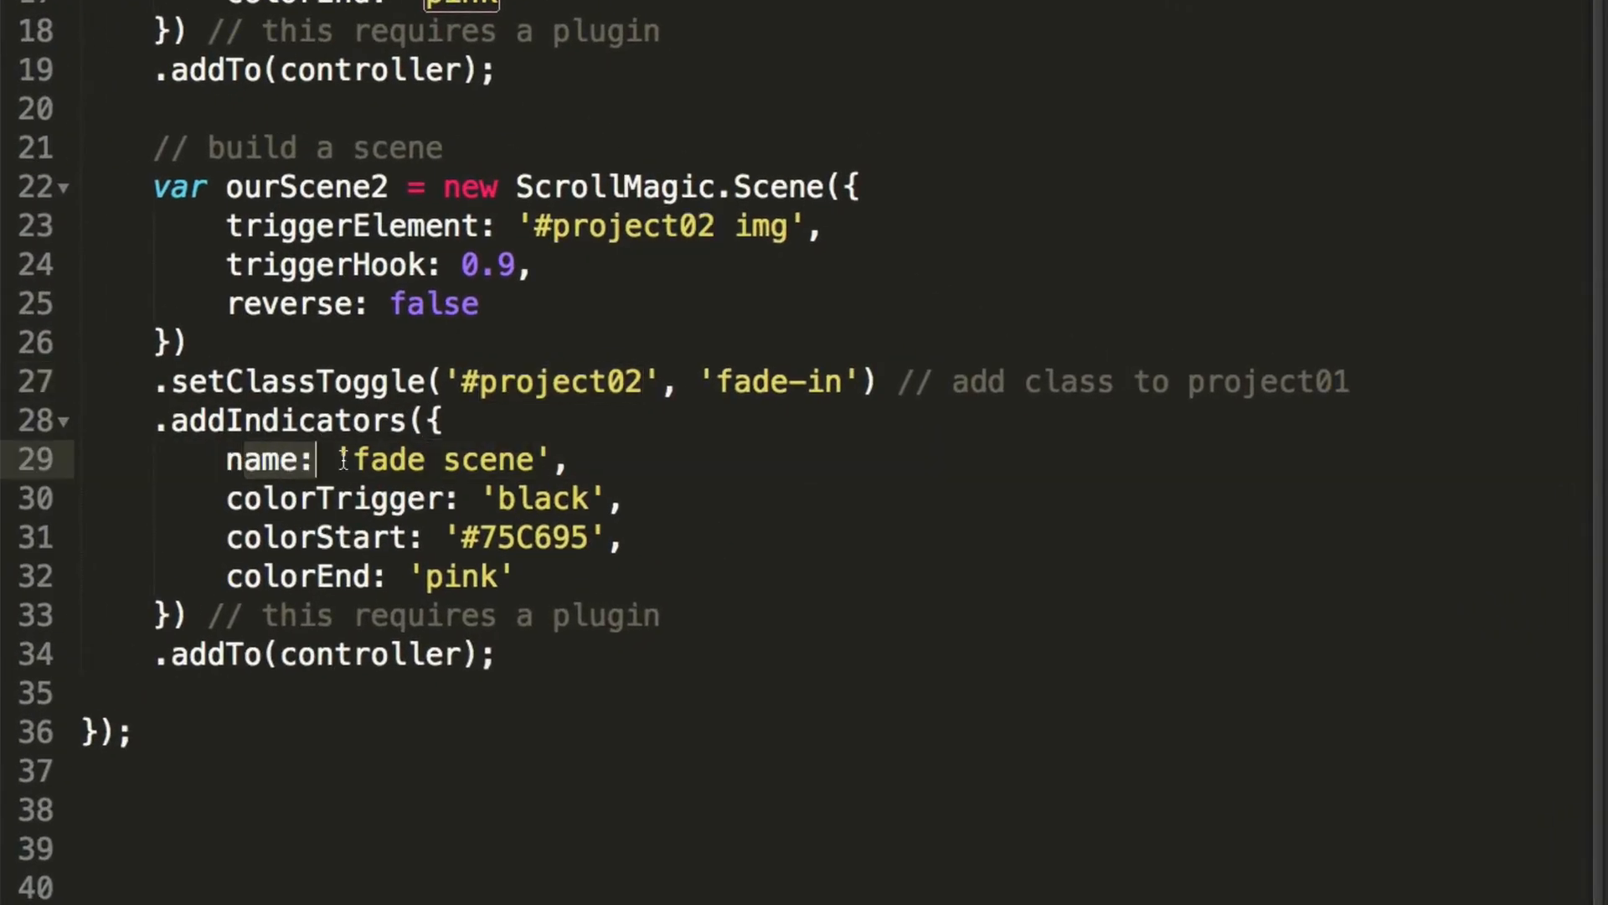
# Name the copy 'fade scene 2', then paste a third scene block for project03
pyautogui.click(590, 459)
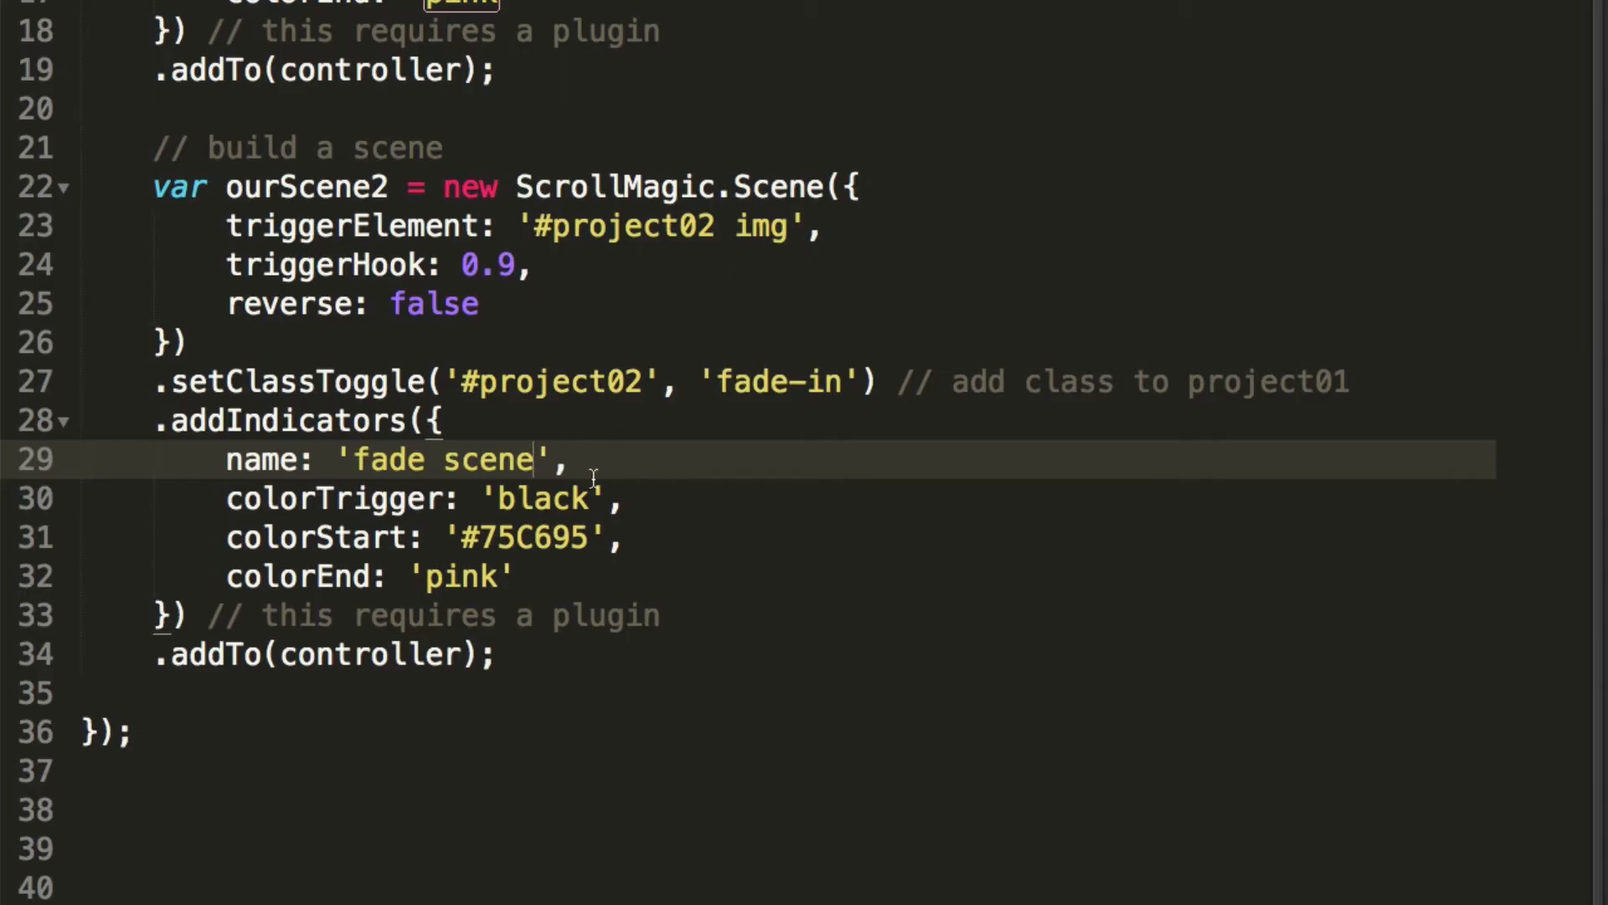
pyautogui.write('2')
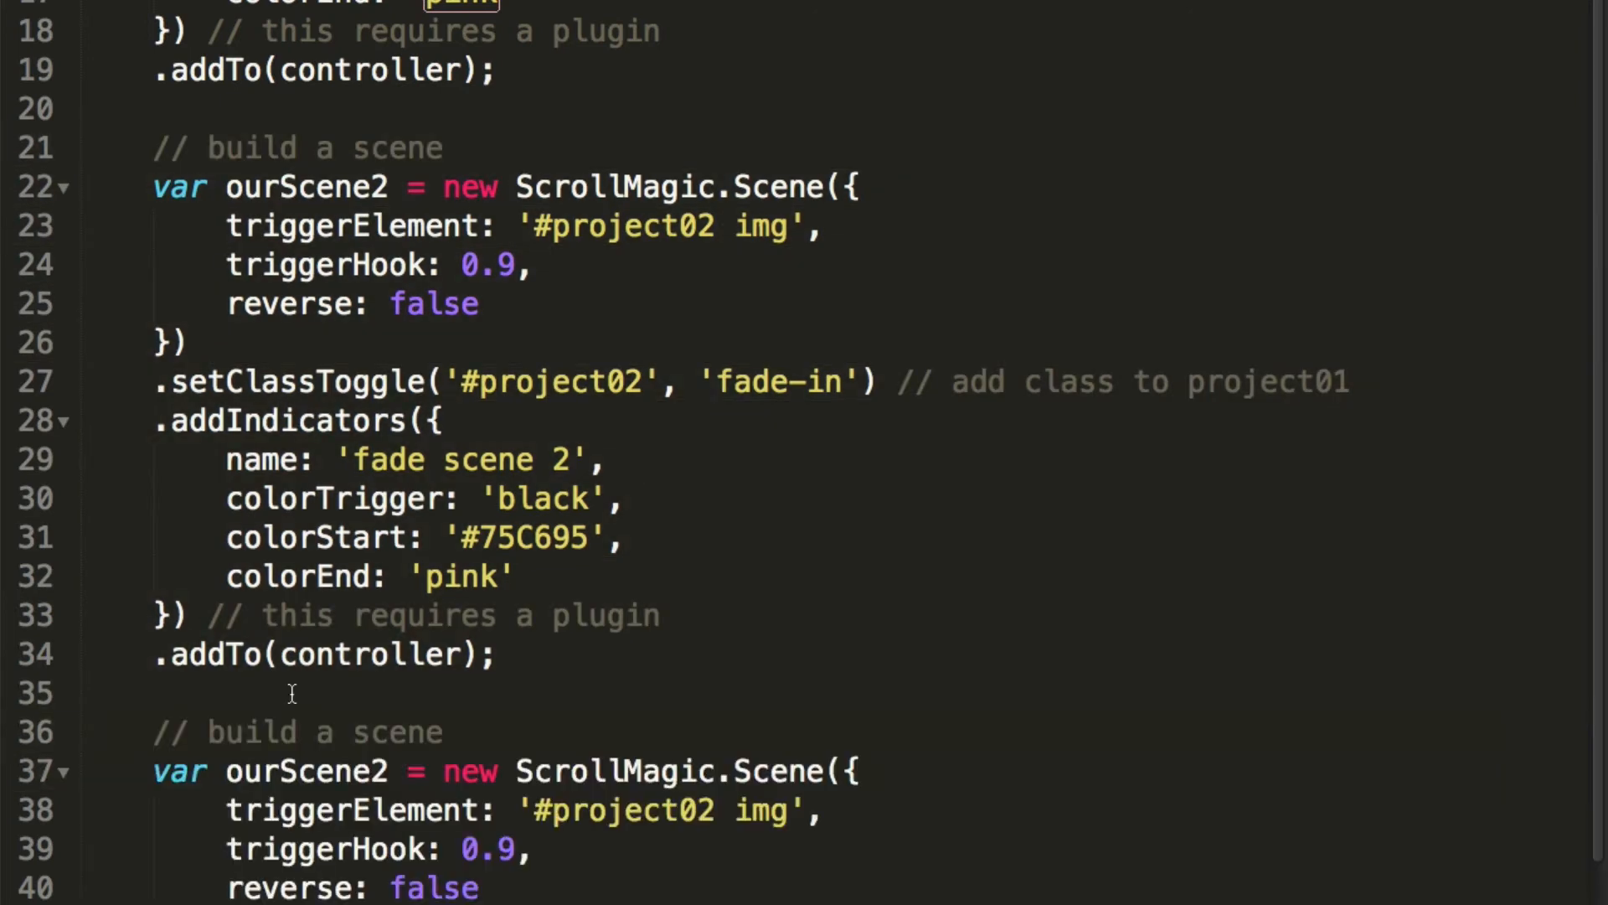
pyautogui.scroll(-3)
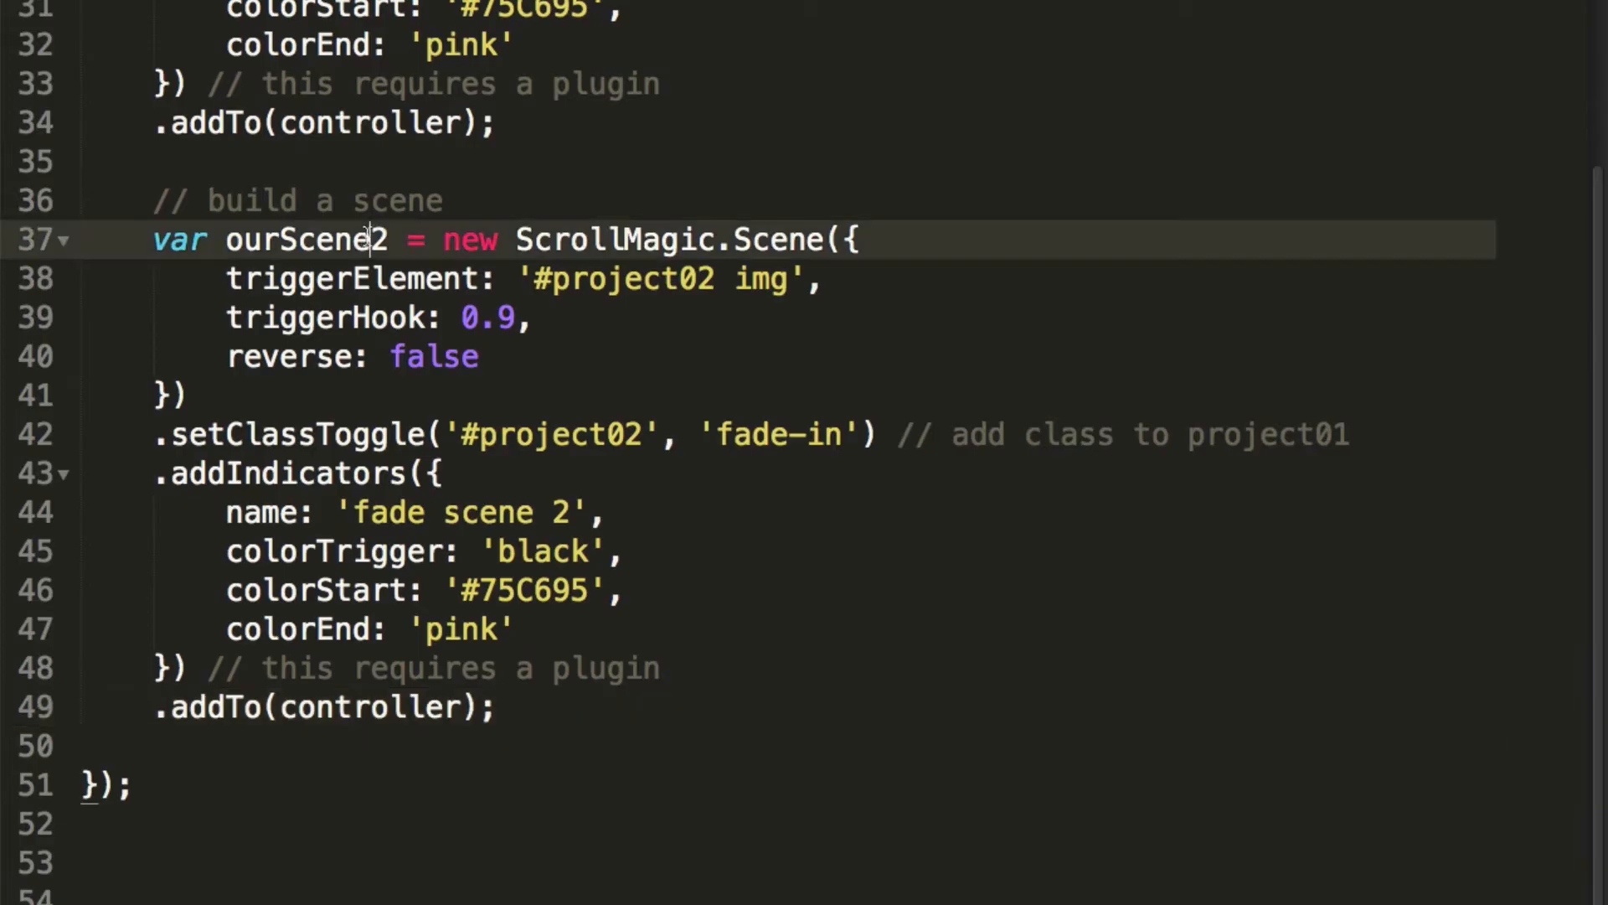
pyautogui.write('3')
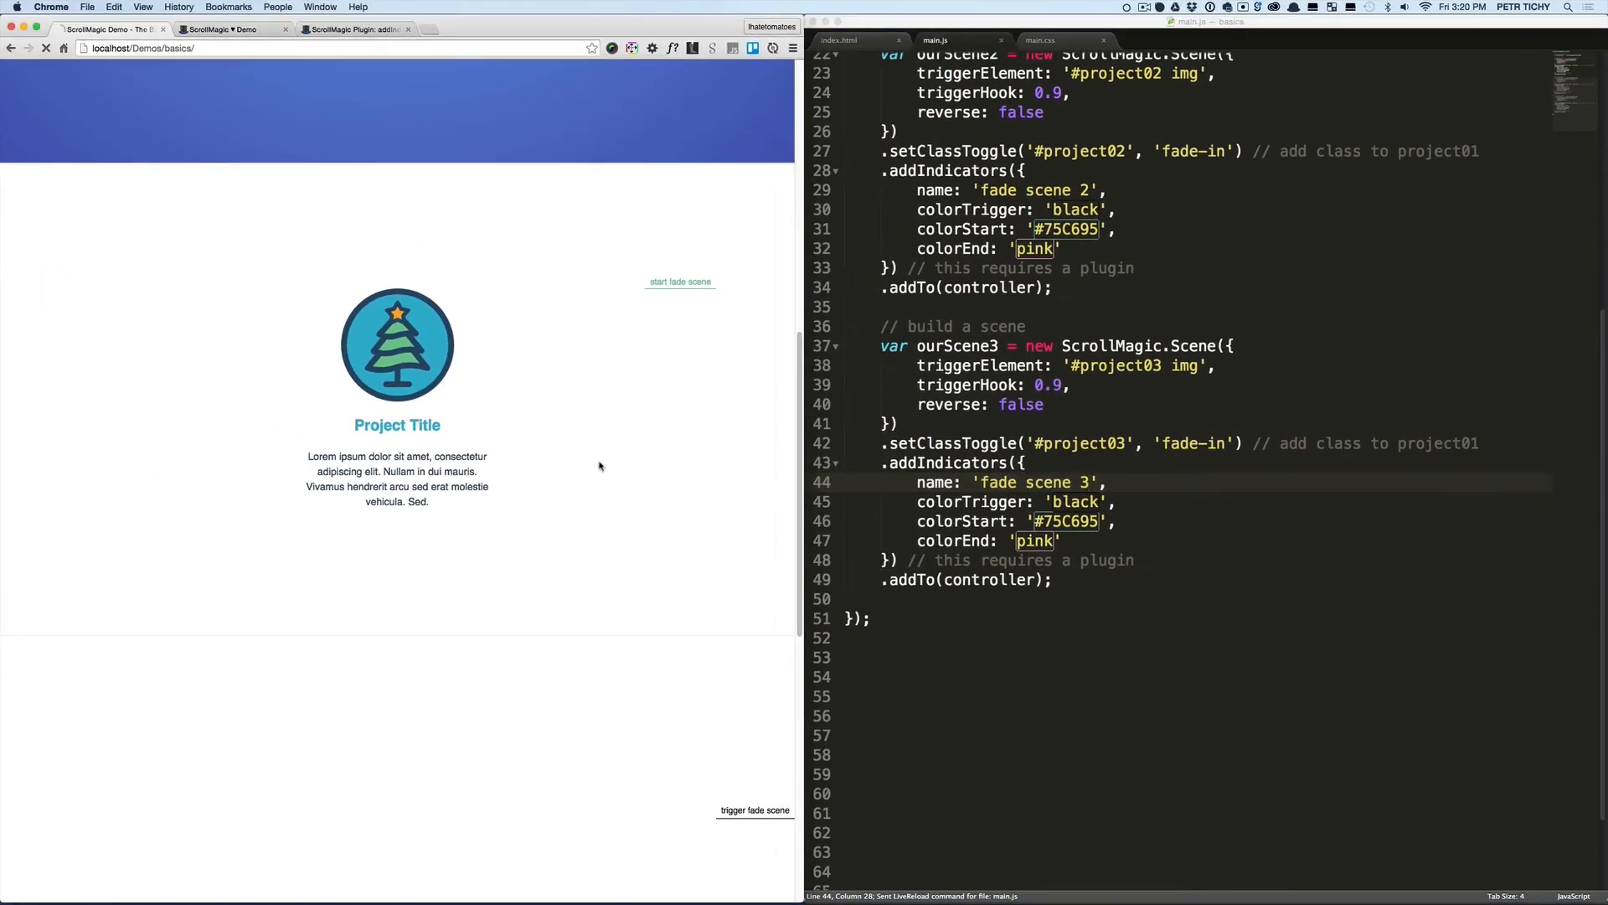
# Scroll the reloaded page past the first and second projects to see 'start fade scene 2' trigger
pyautogui.scroll(-3)
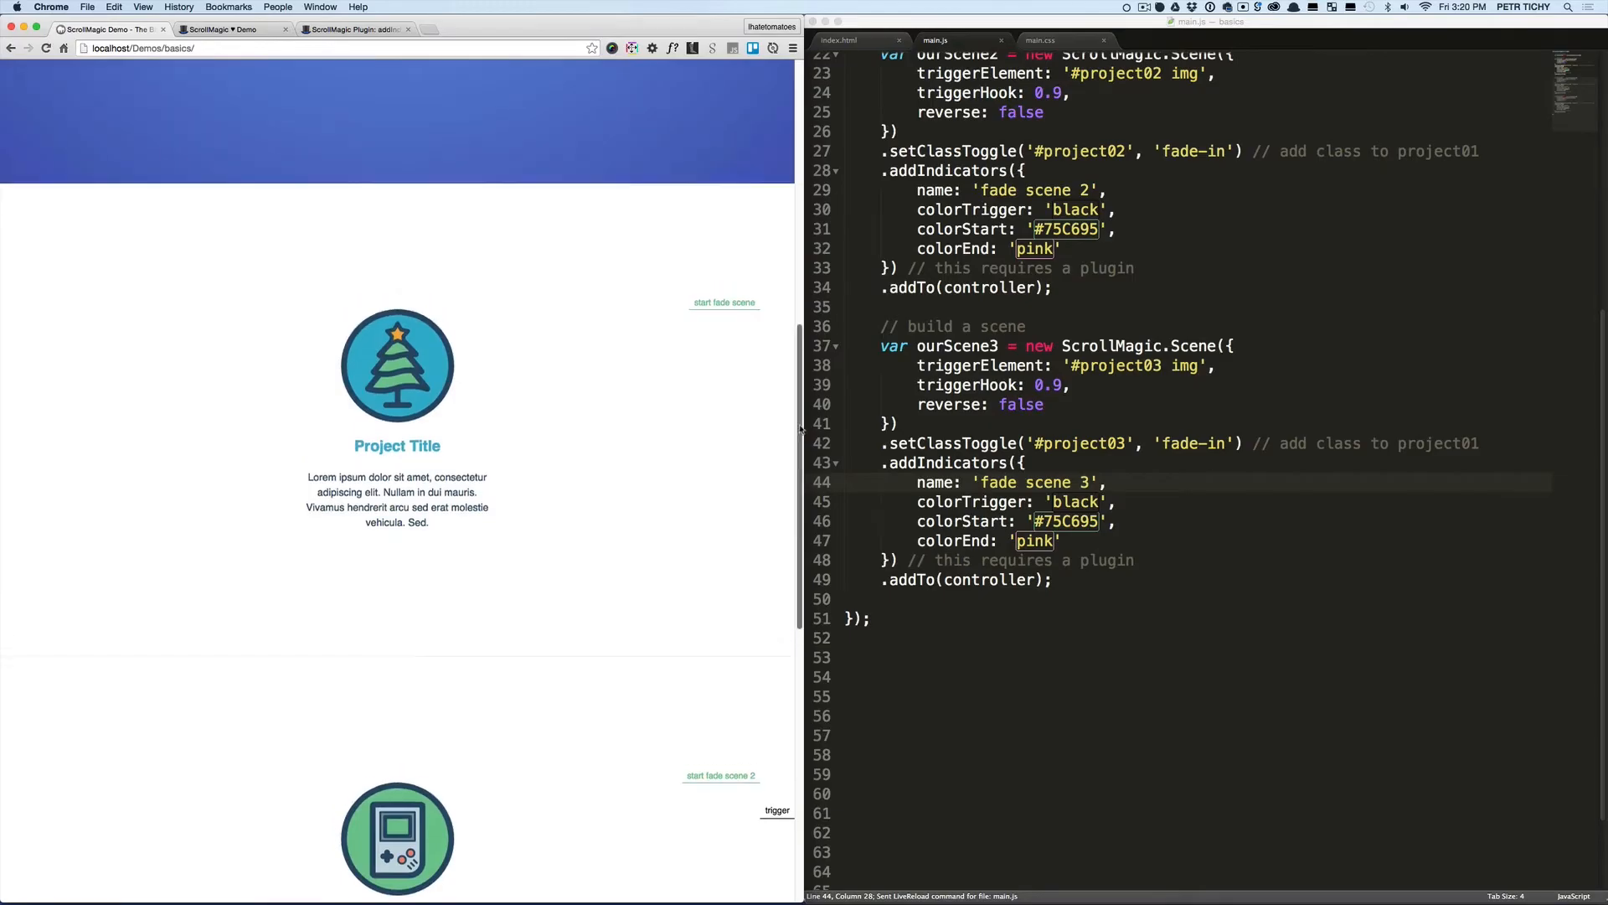
pyautogui.scroll(3)
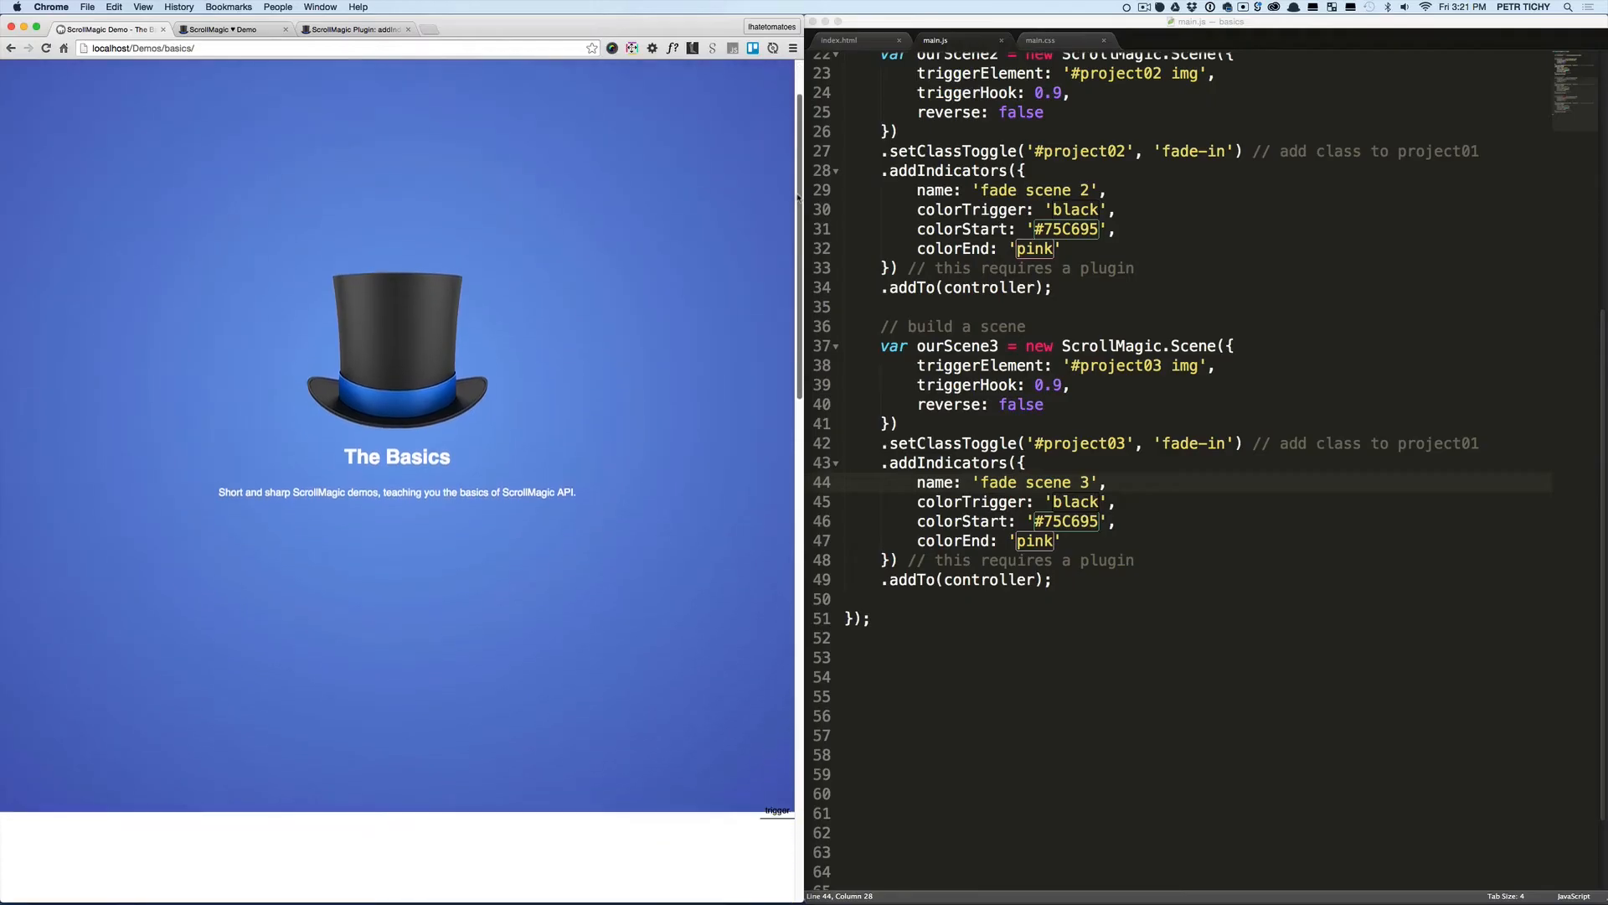
pyautogui.scroll(-3)
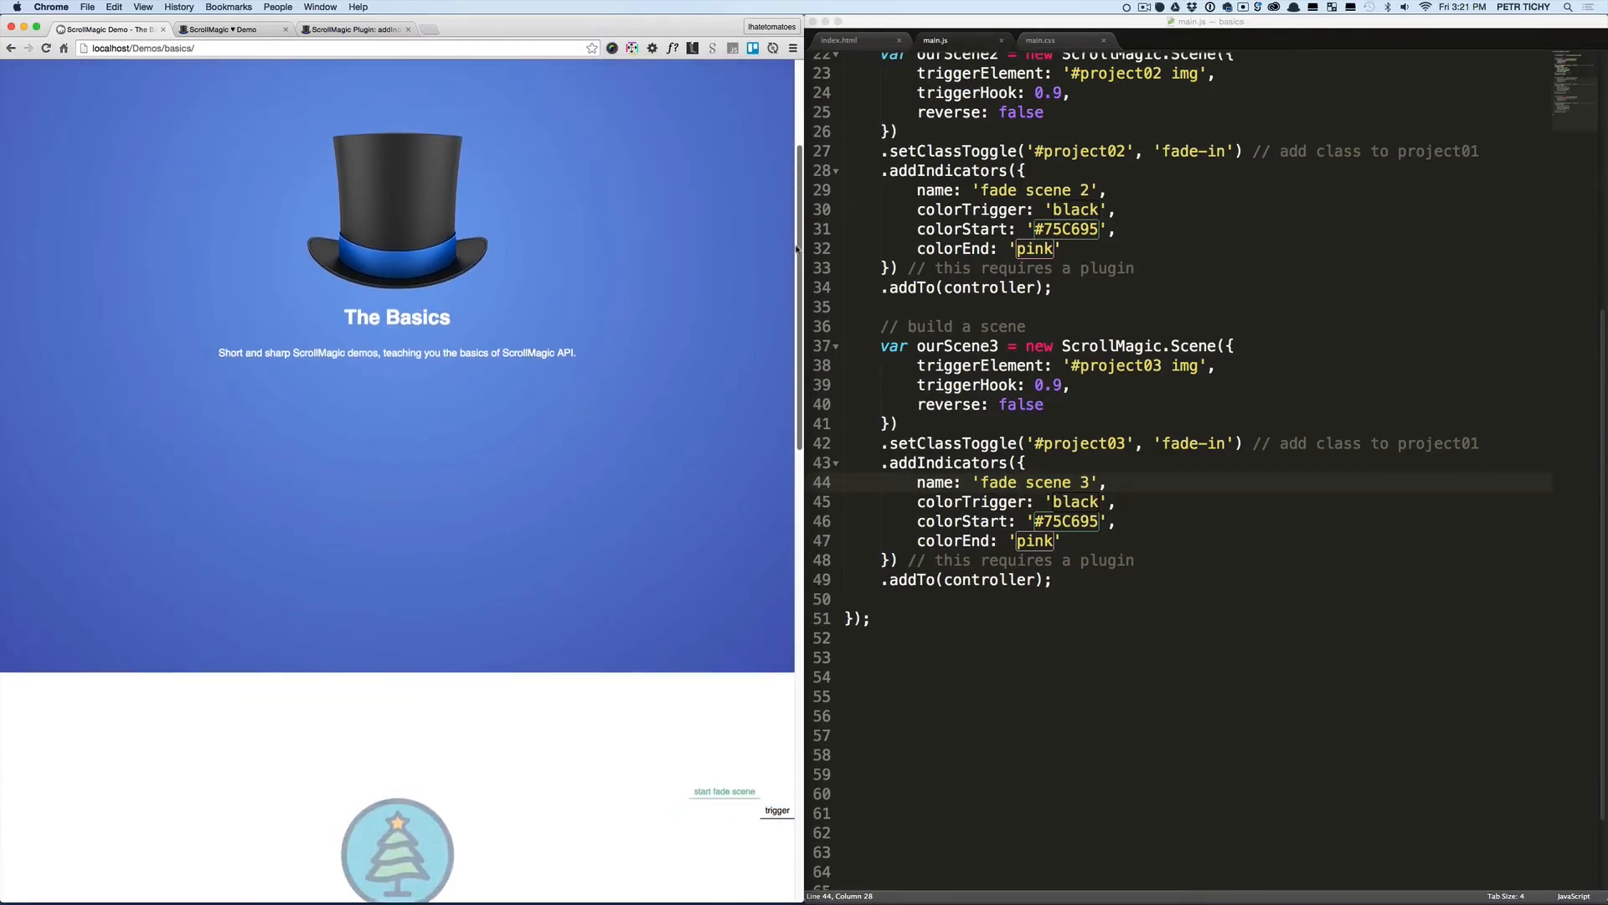
pyautogui.scroll(-3)
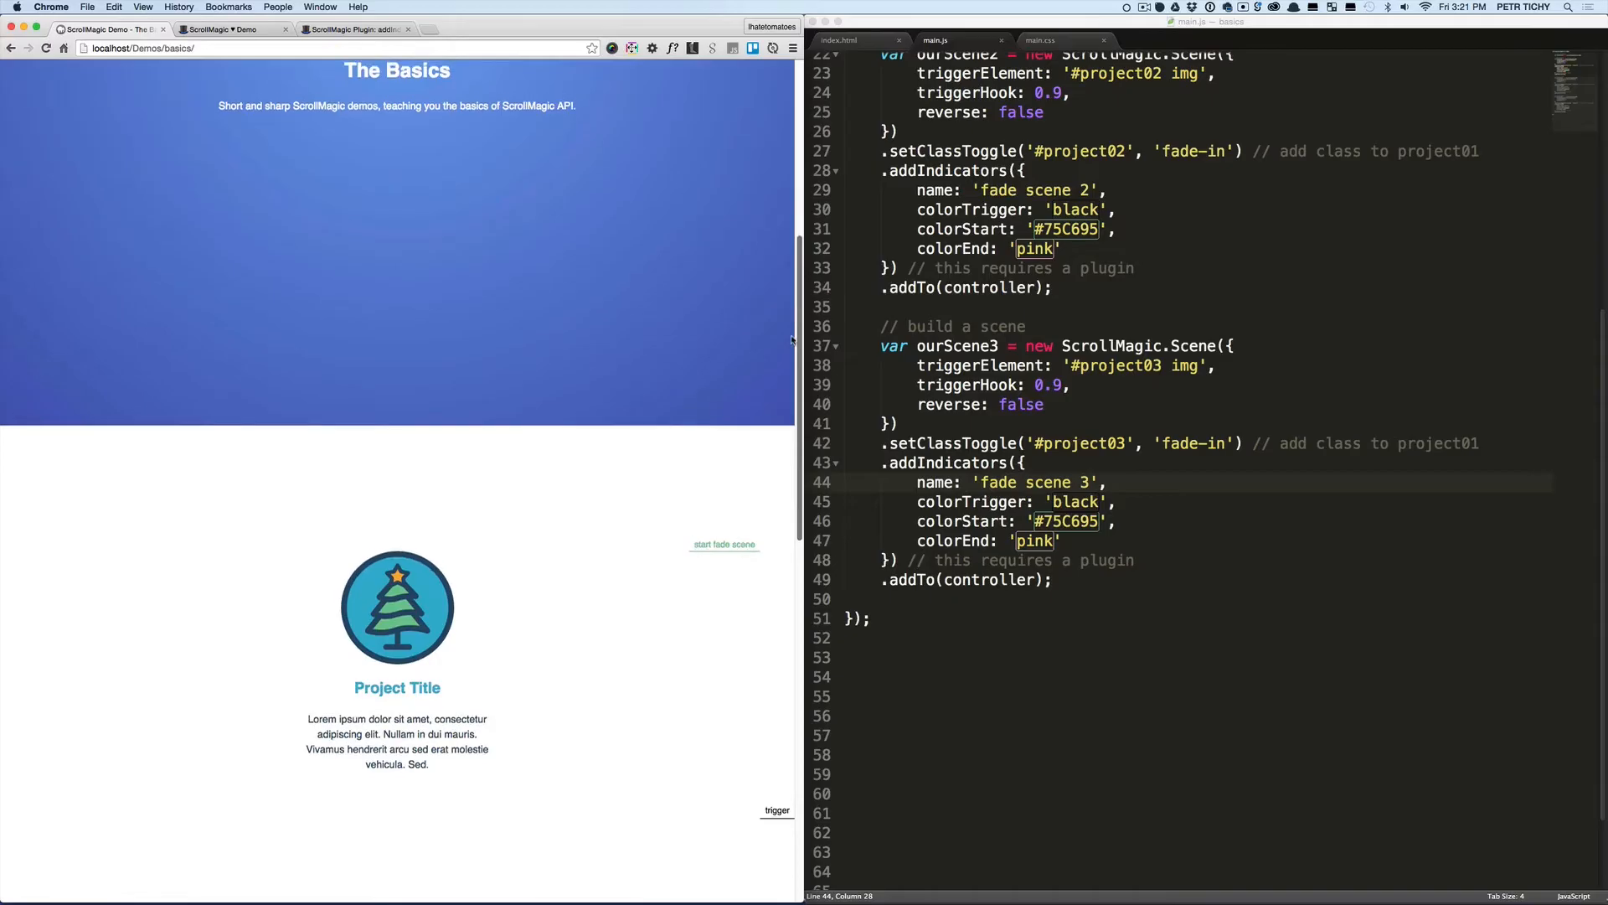
pyautogui.scroll(-3)
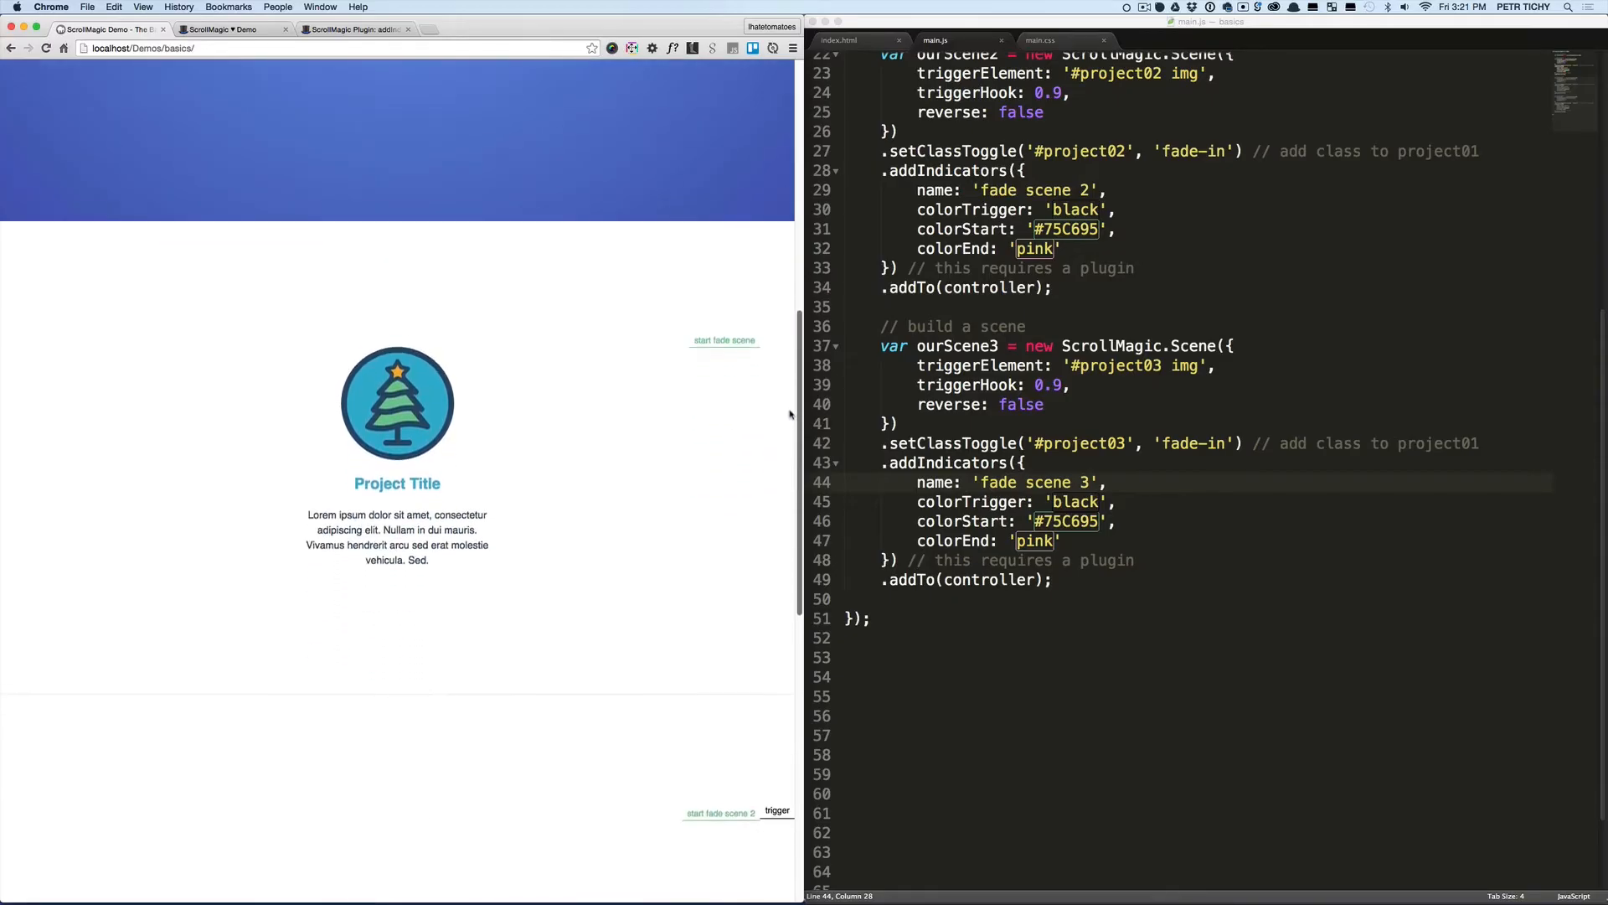
pyautogui.scroll(-3)
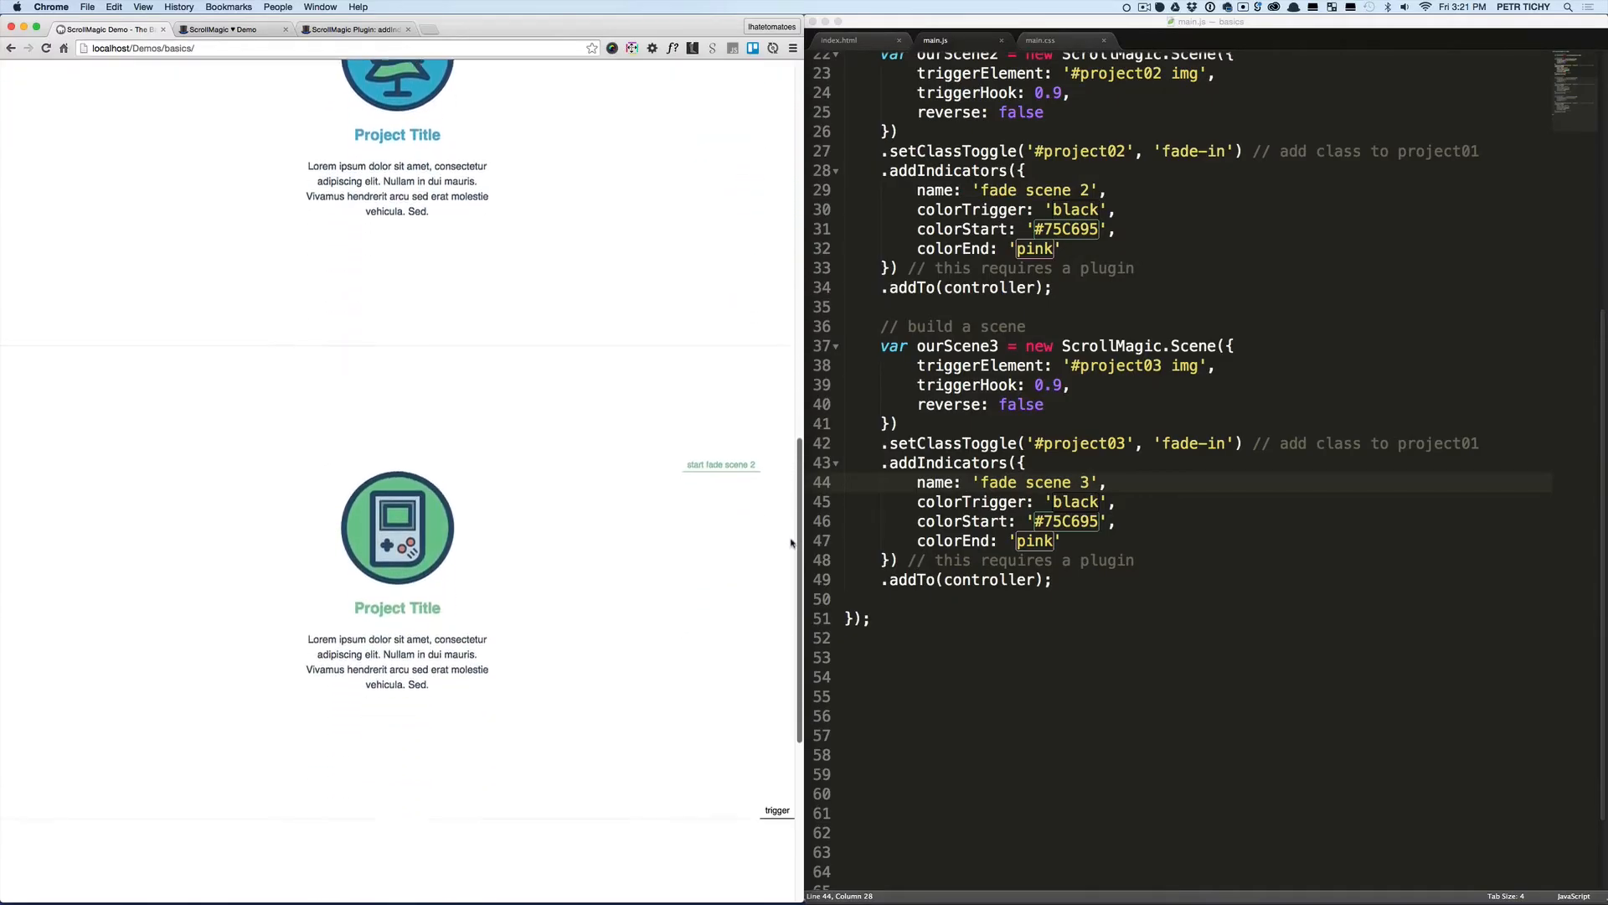
pyautogui.scroll(-3)
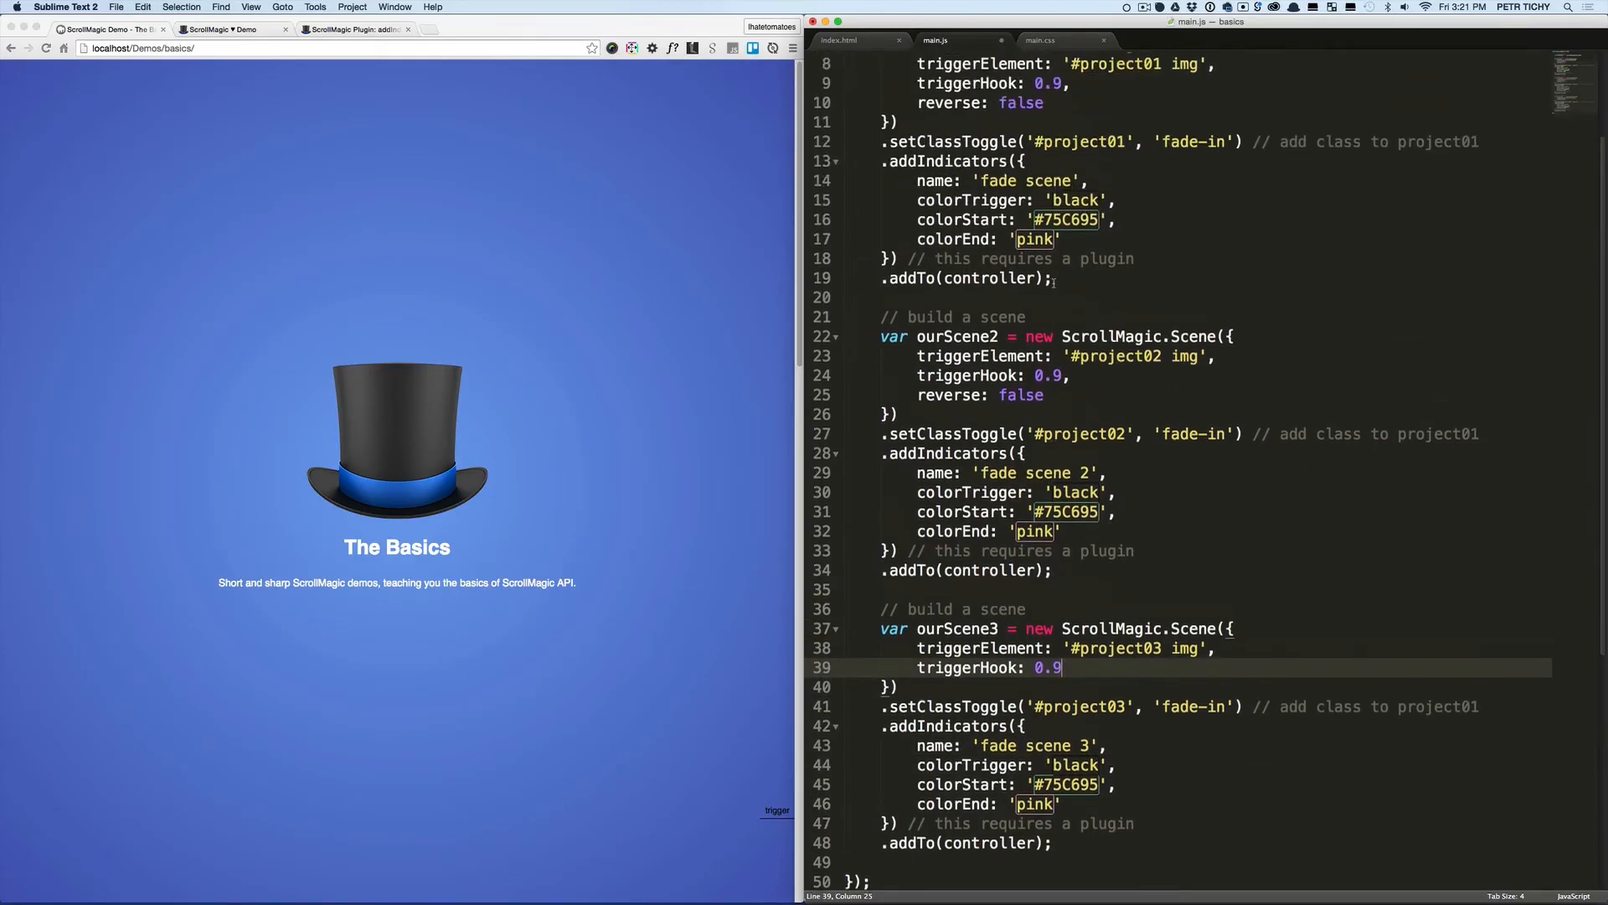
# Remove reverse: false and the trailing comma from all three scenes and save main.js
pyautogui.scroll(3)
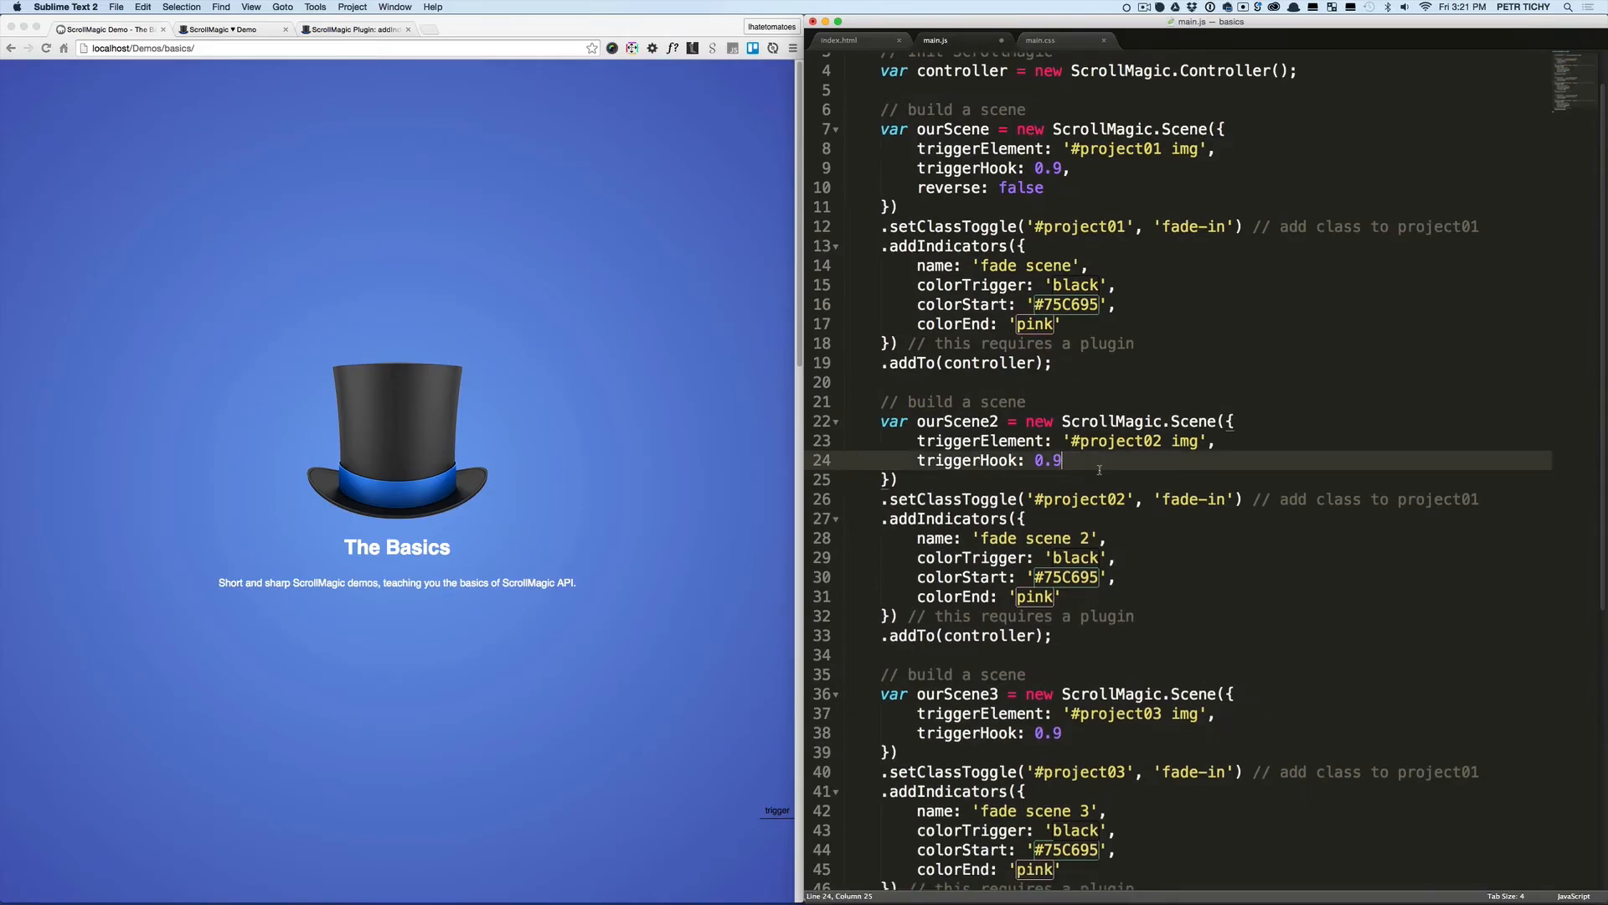
pyautogui.scroll(3)
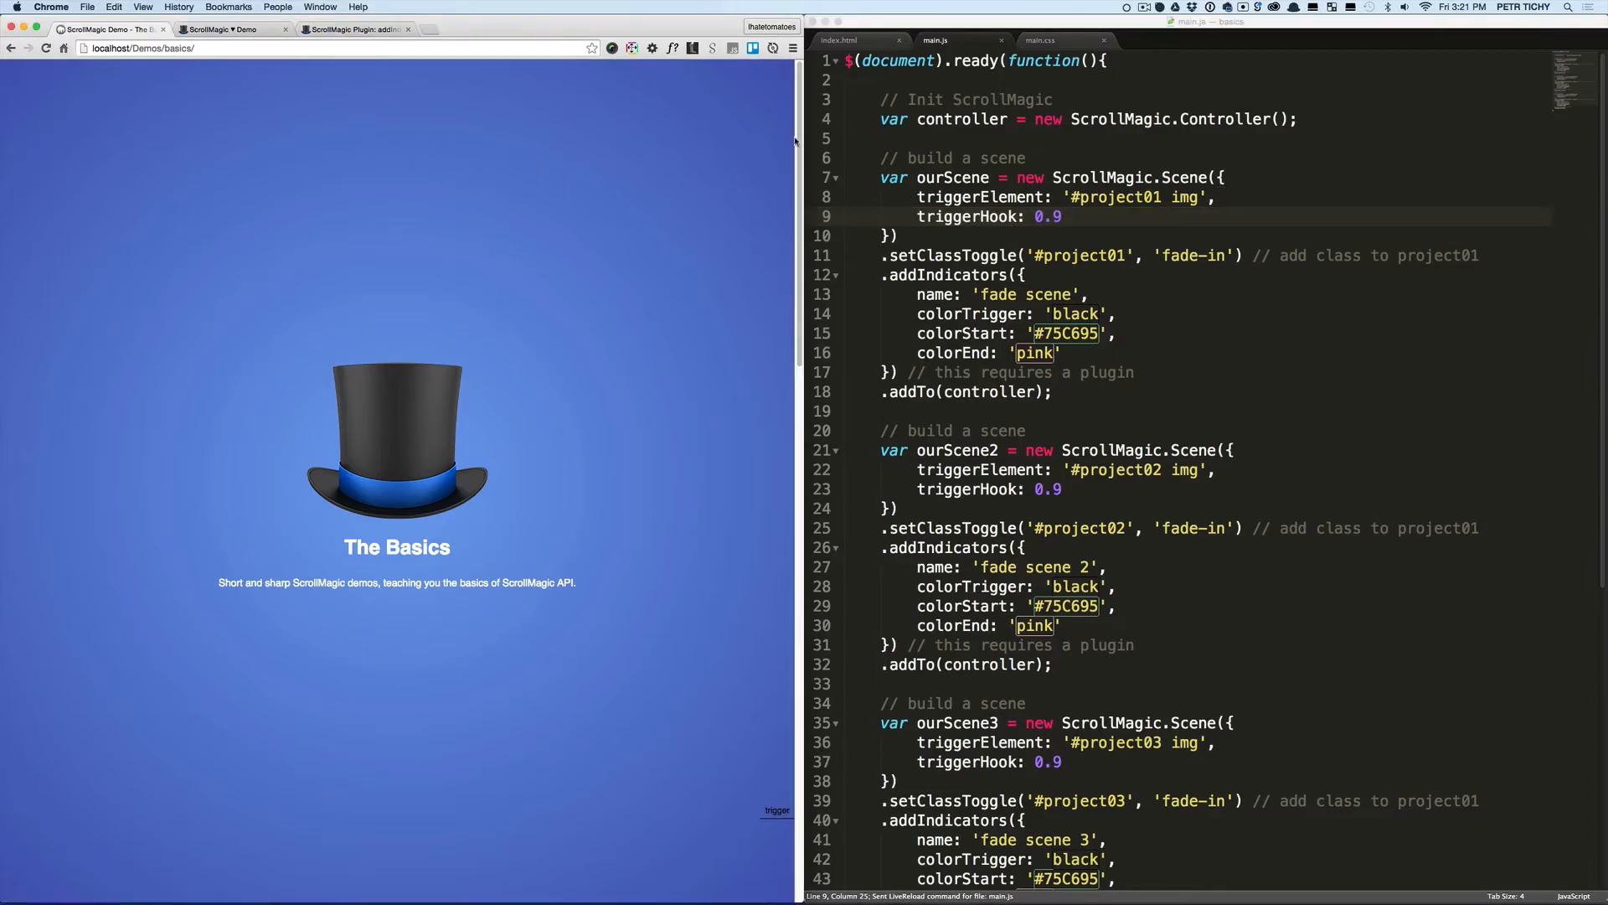
# Scroll the reloaded page up and down to confirm each project's fade-in reverses and replays
pyautogui.scroll(-3)
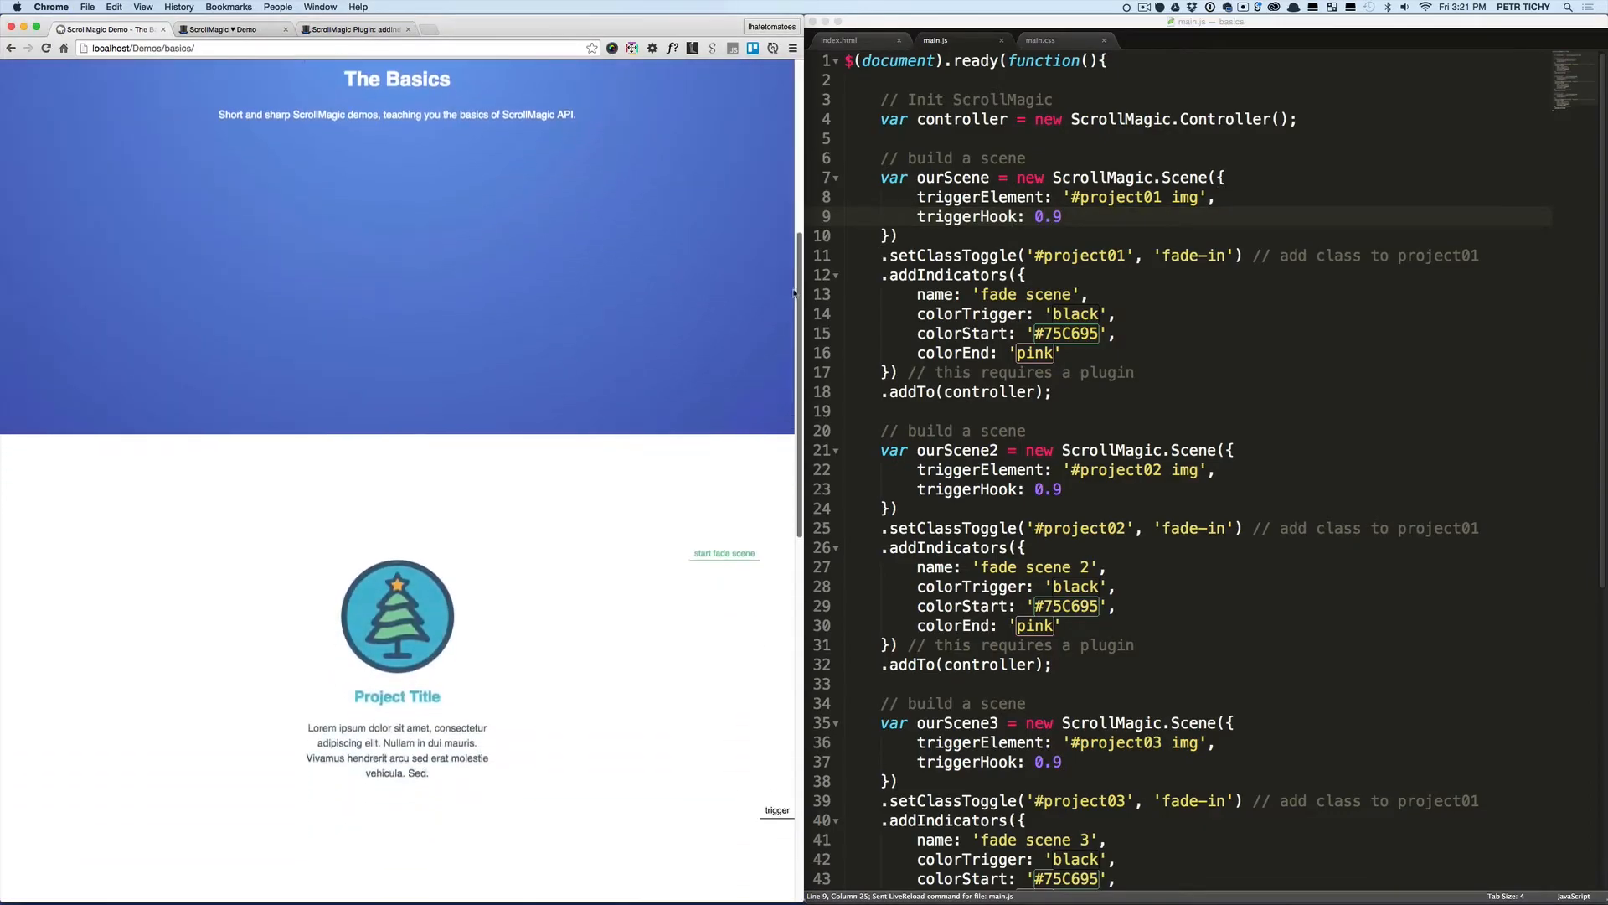
pyautogui.scroll(-3)
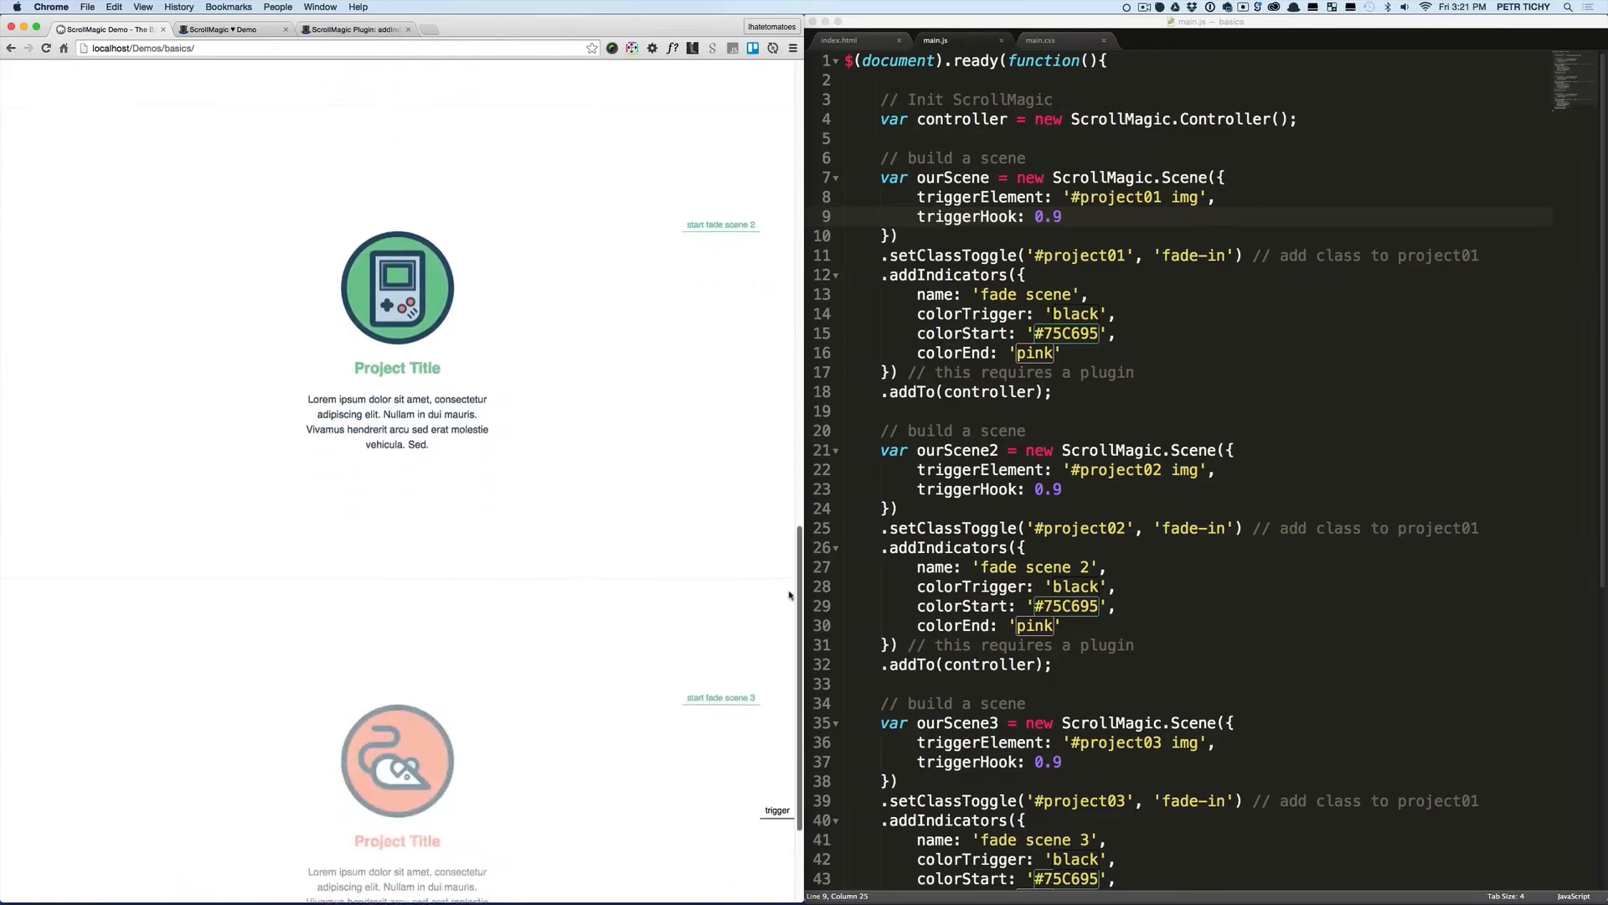
pyautogui.scroll(3)
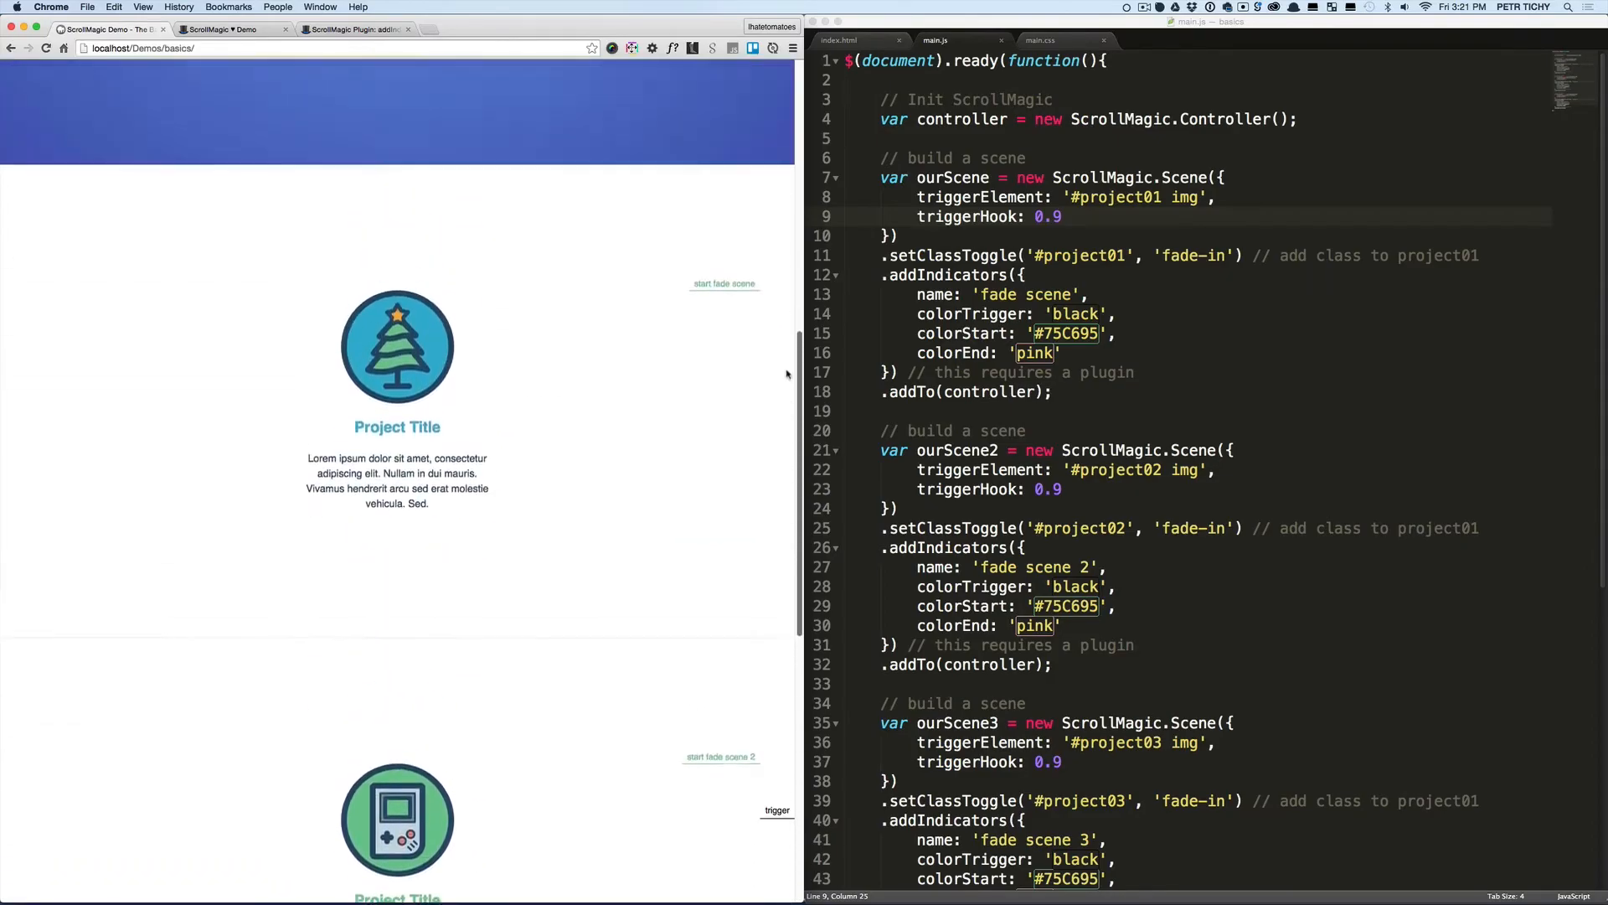
pyautogui.scroll(3)
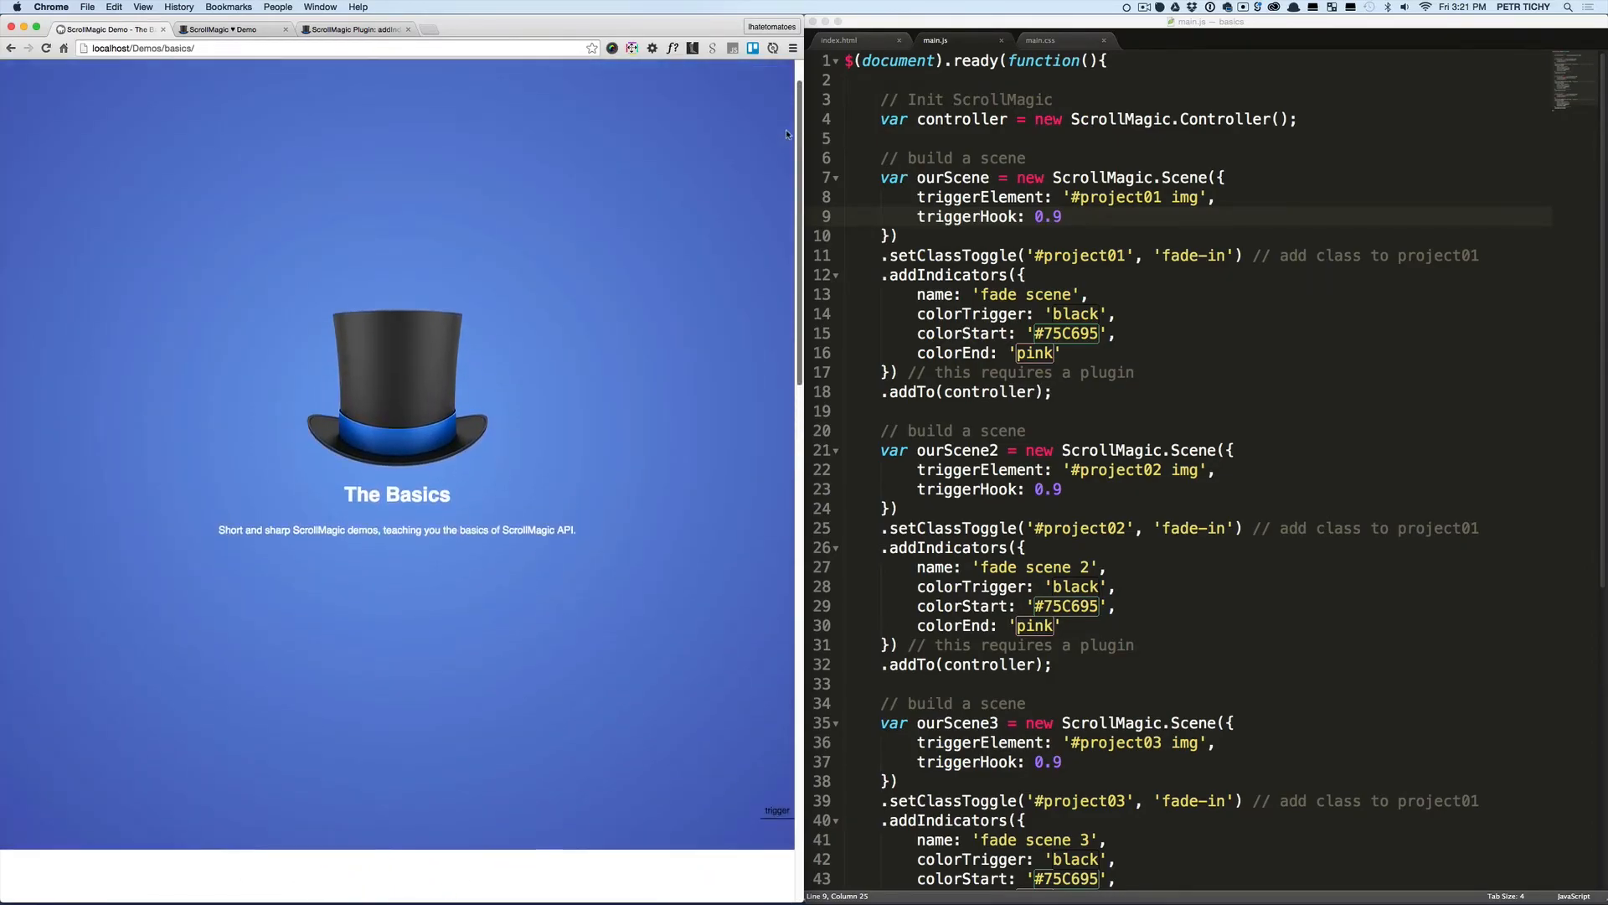
pyautogui.scroll(-3)
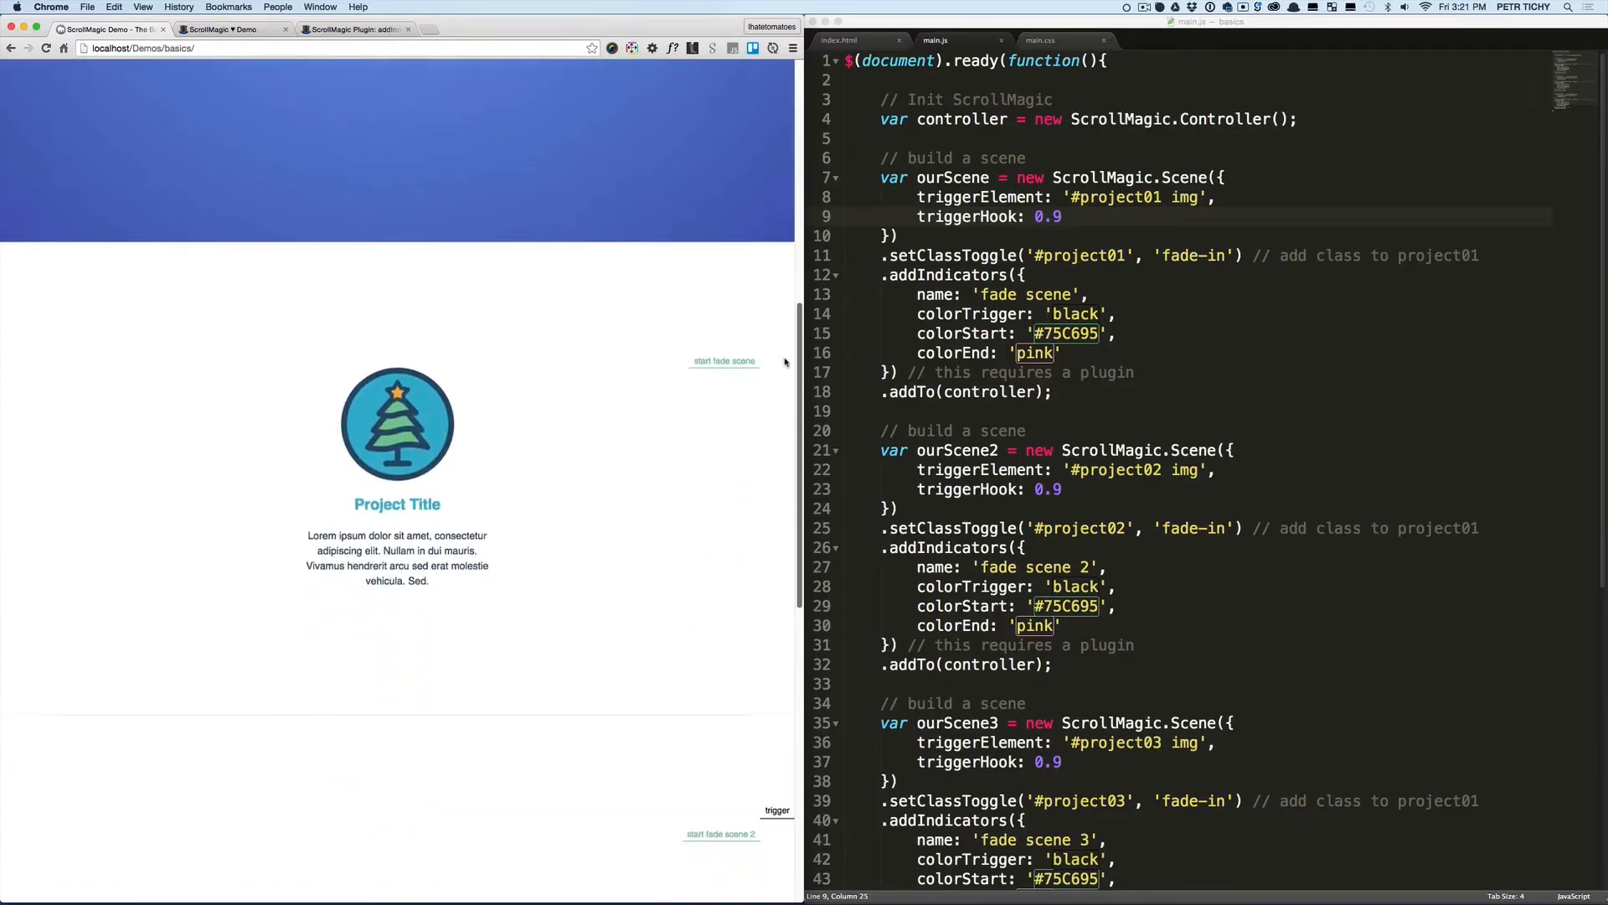
pyautogui.scroll(-3)
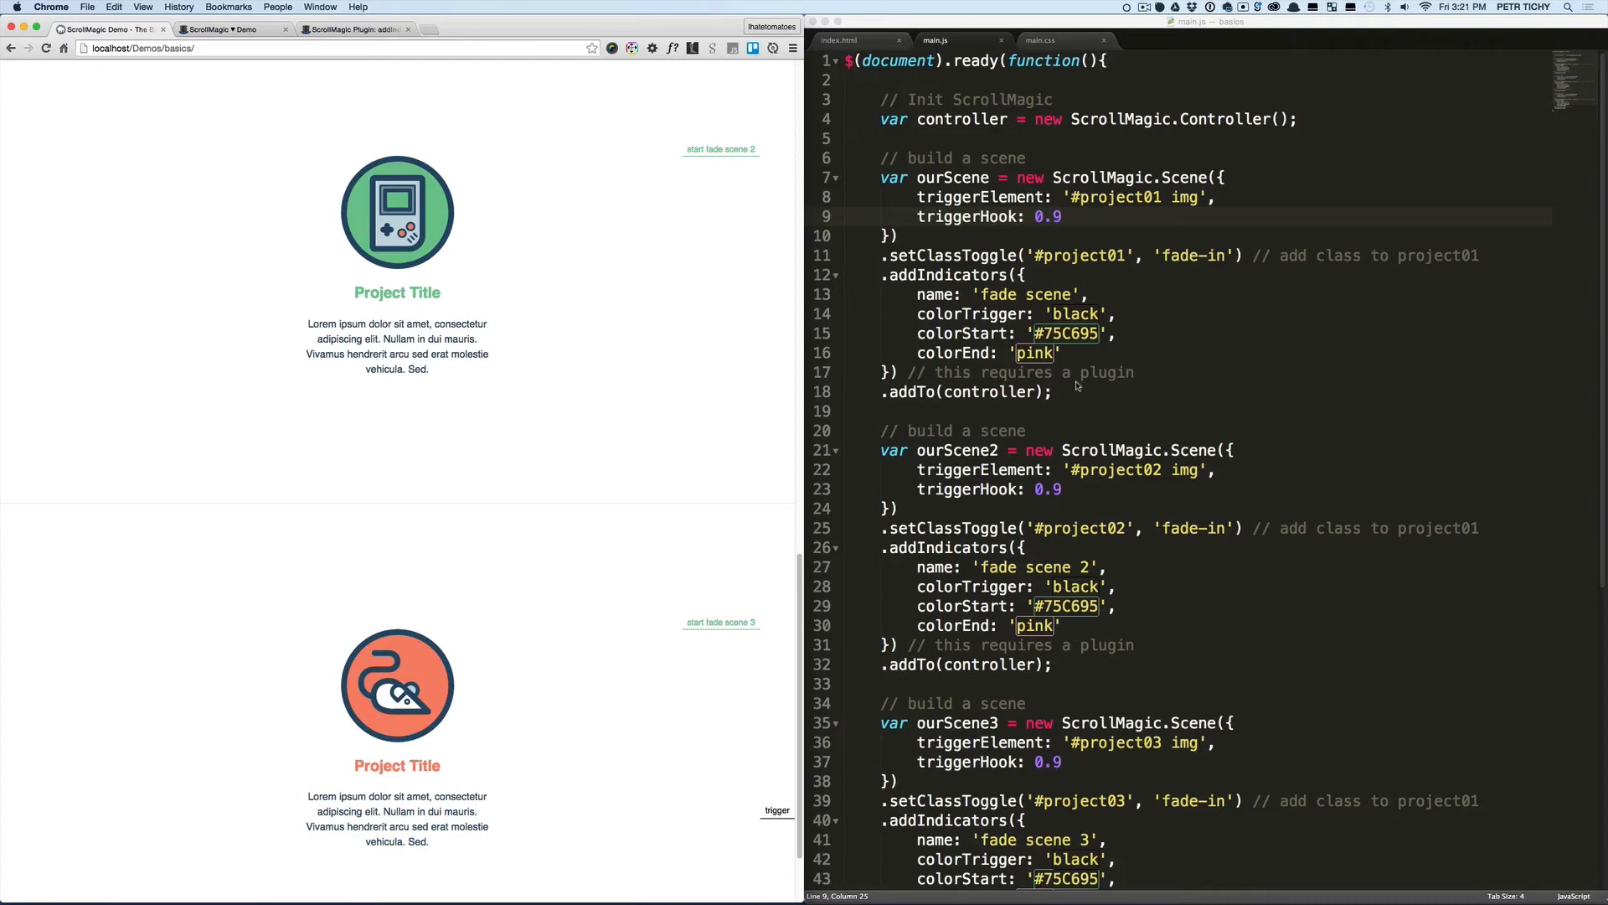
pyautogui.click(1067, 216)
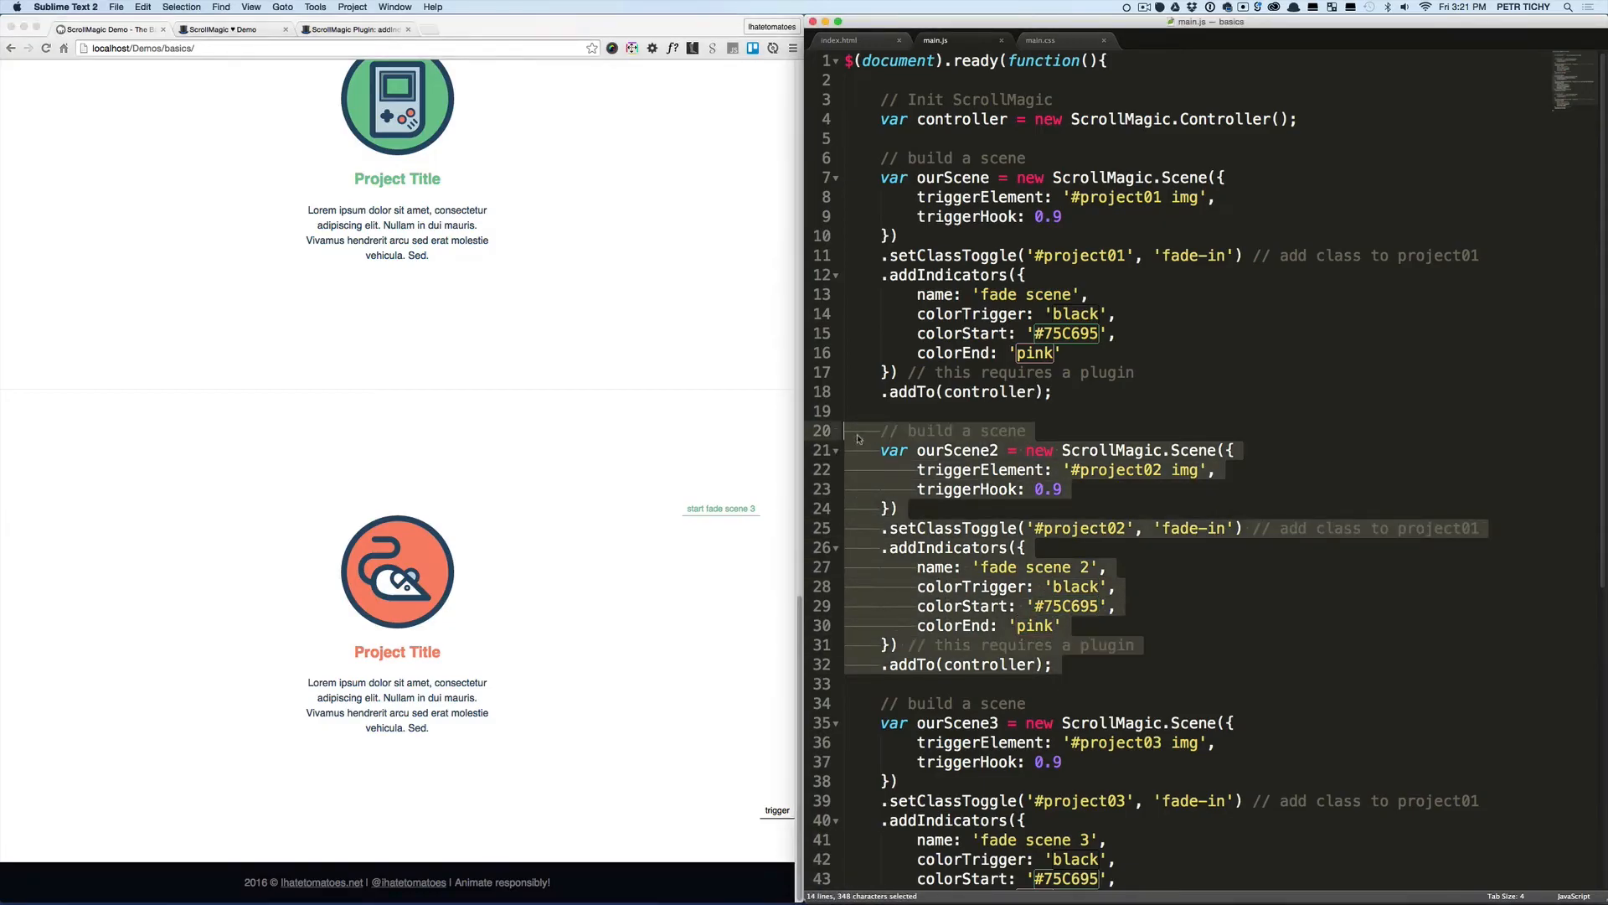
# Delete the ourScene2 and ourScene3 blocks, leaving only the project01 scene
pyautogui.scroll(-3)
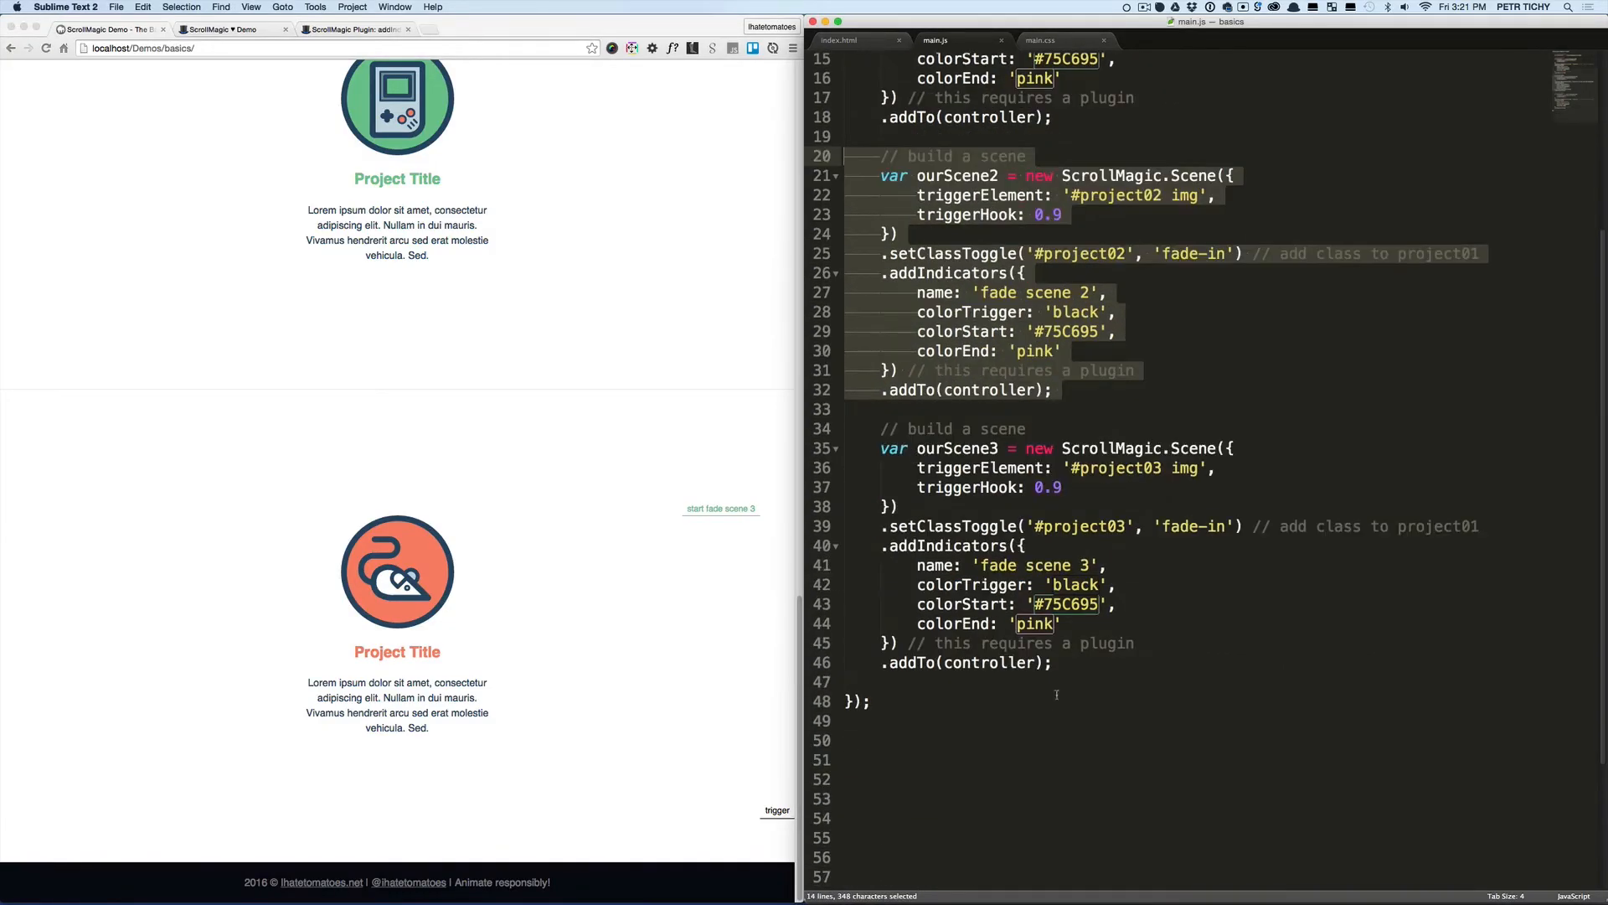
pyautogui.scroll(3)
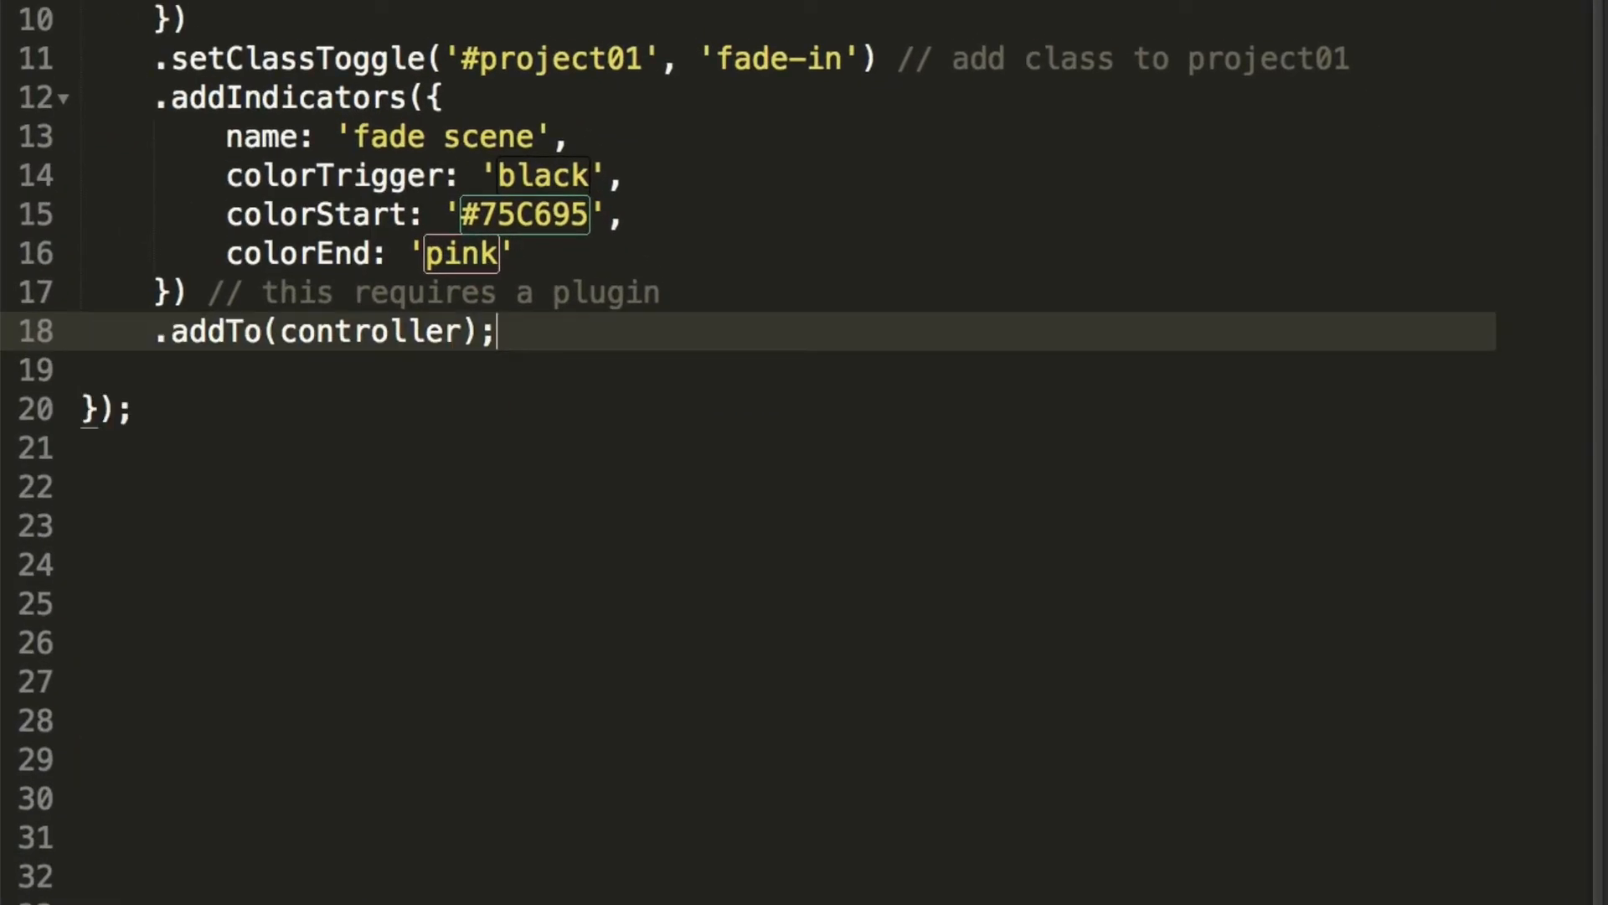
# Write the comment '// loop through each .project element' below the first scene
pyautogui.write('//')
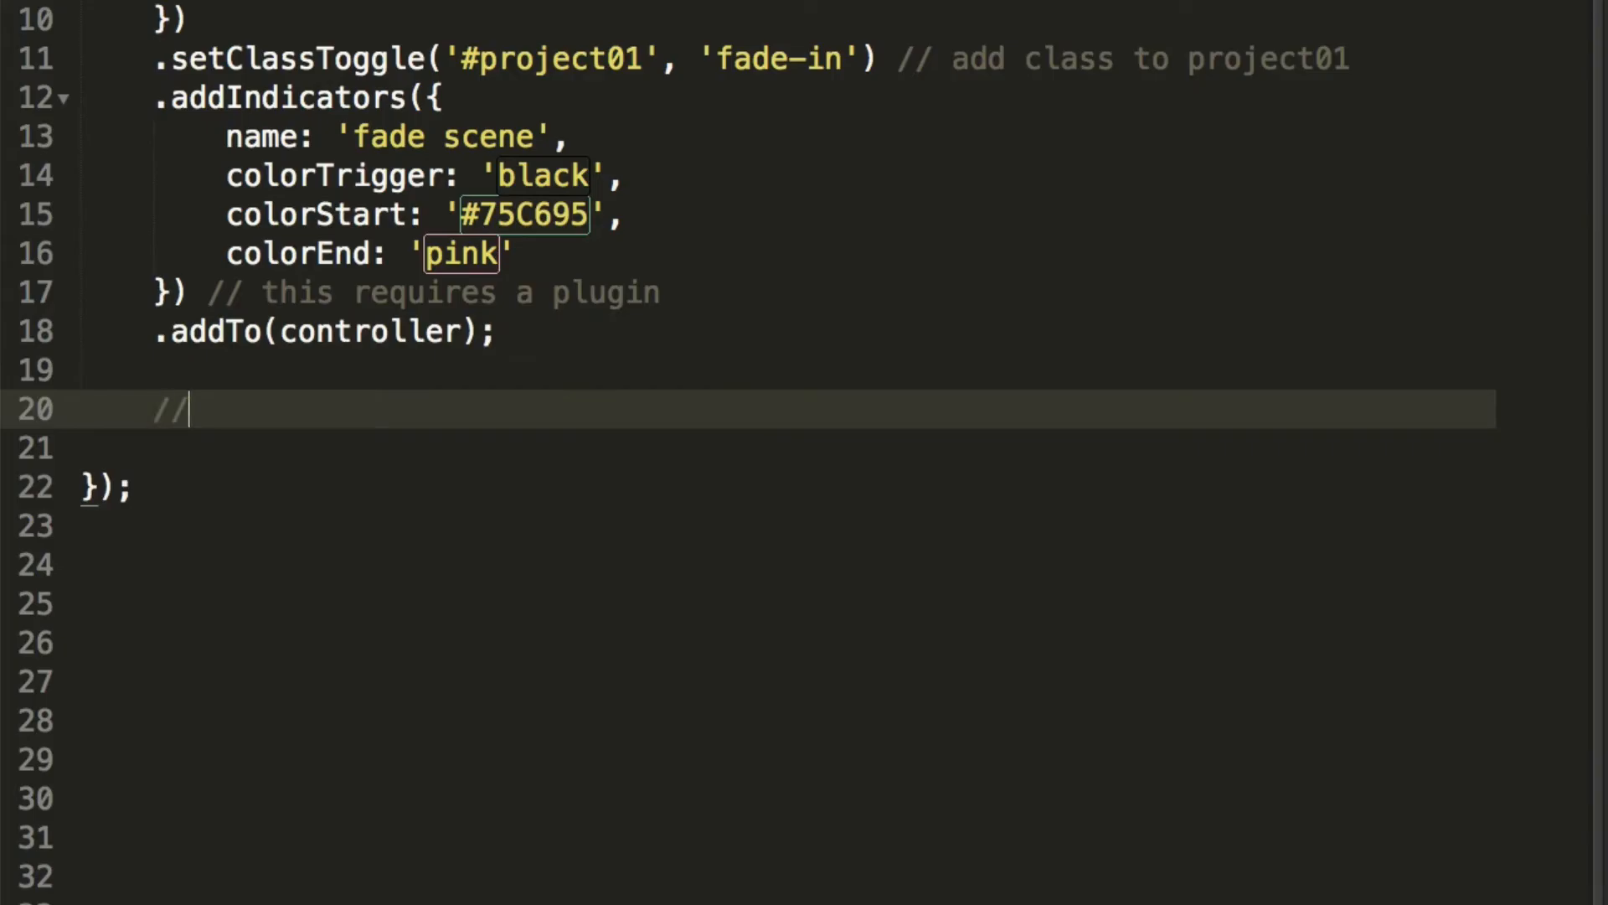
pyautogui.write('loop through each p')
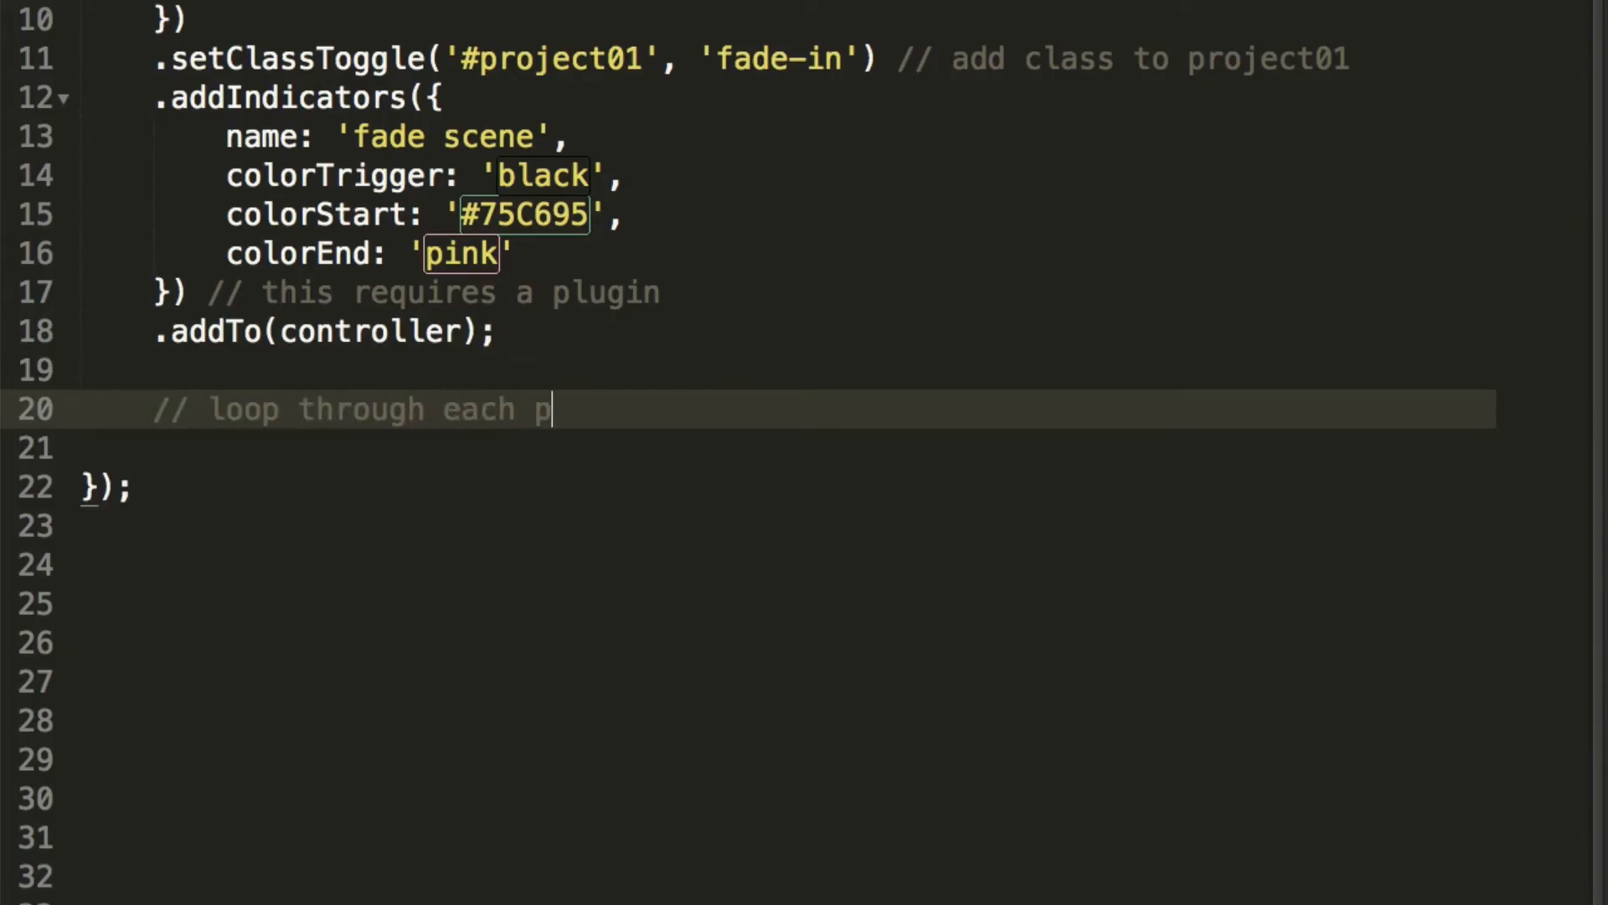
pyautogui.write('roject')
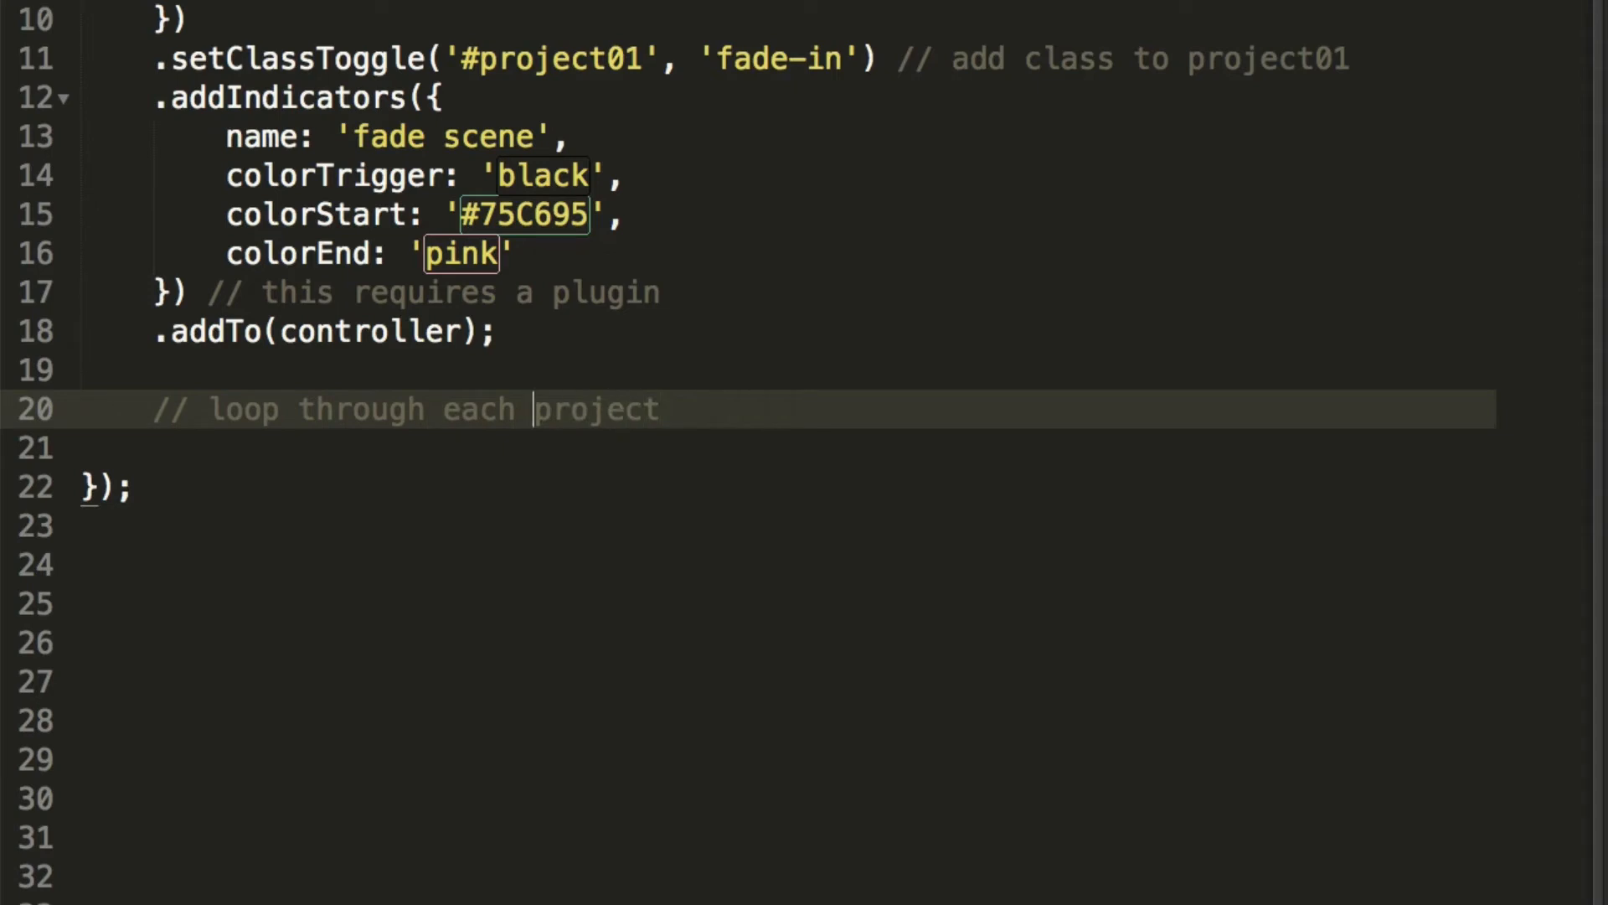
pyautogui.write('.project e')
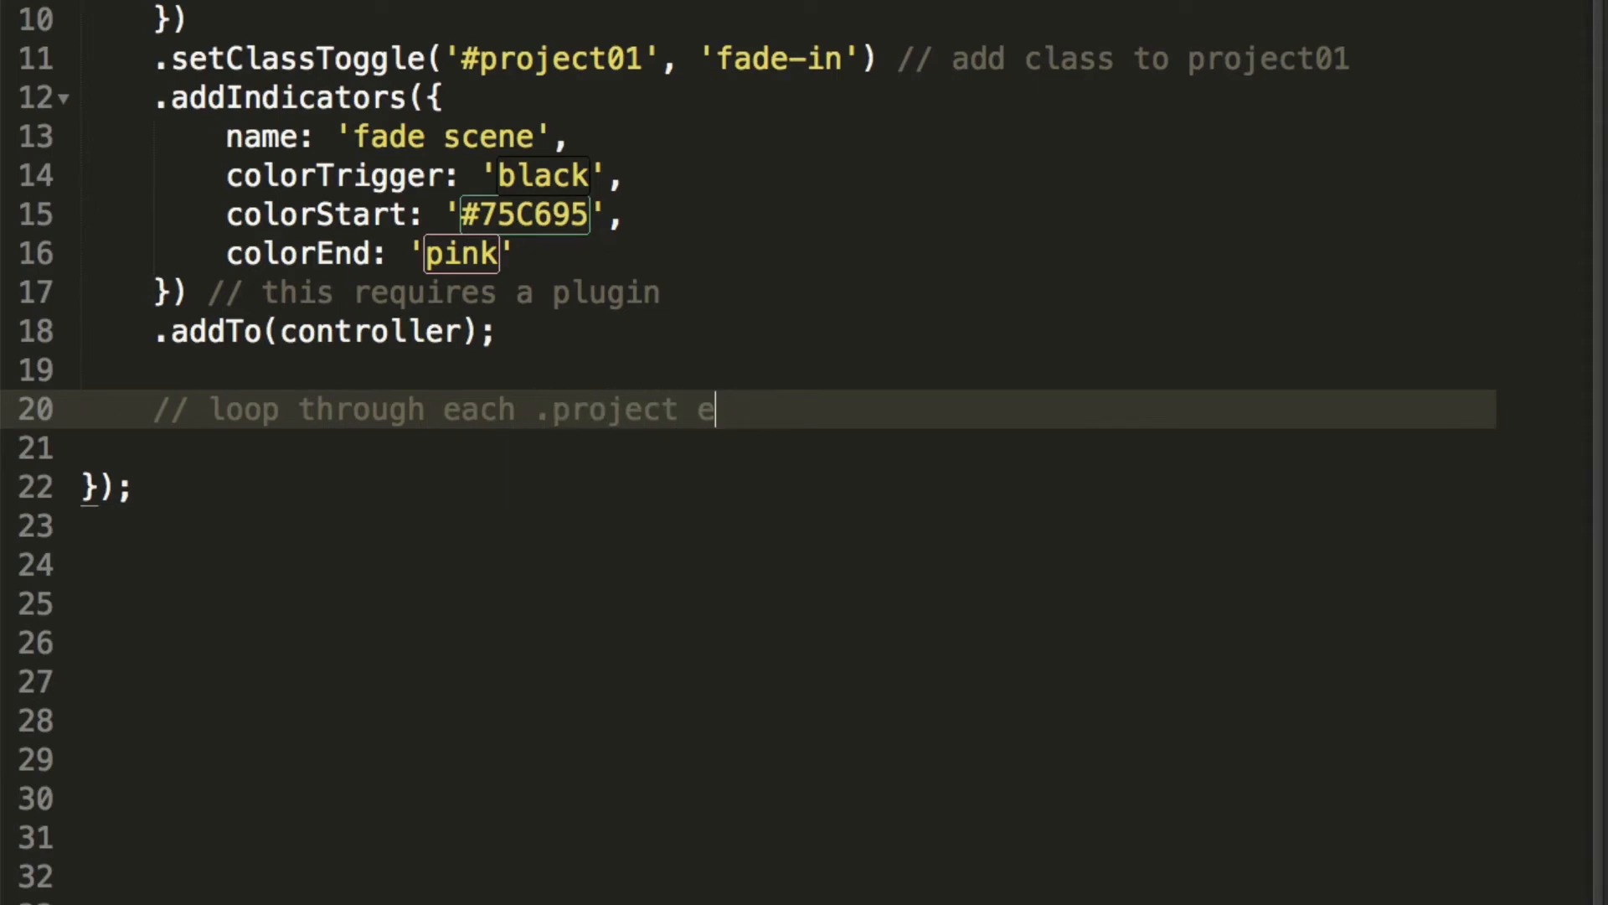
pyautogui.write('lement')
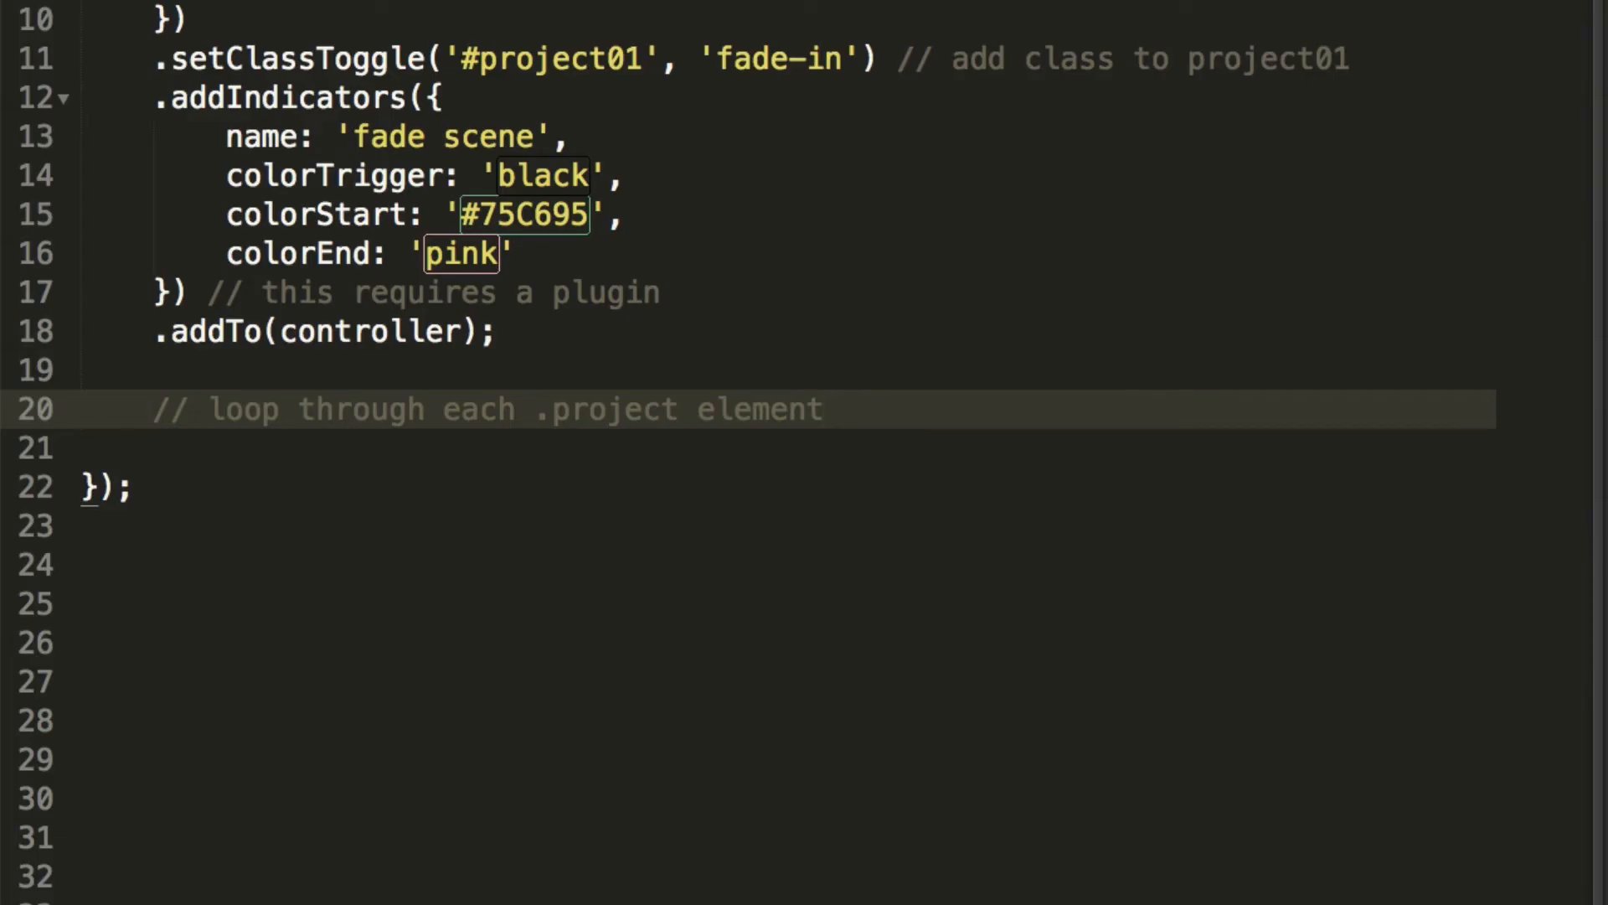
pyautogui.press('enter')
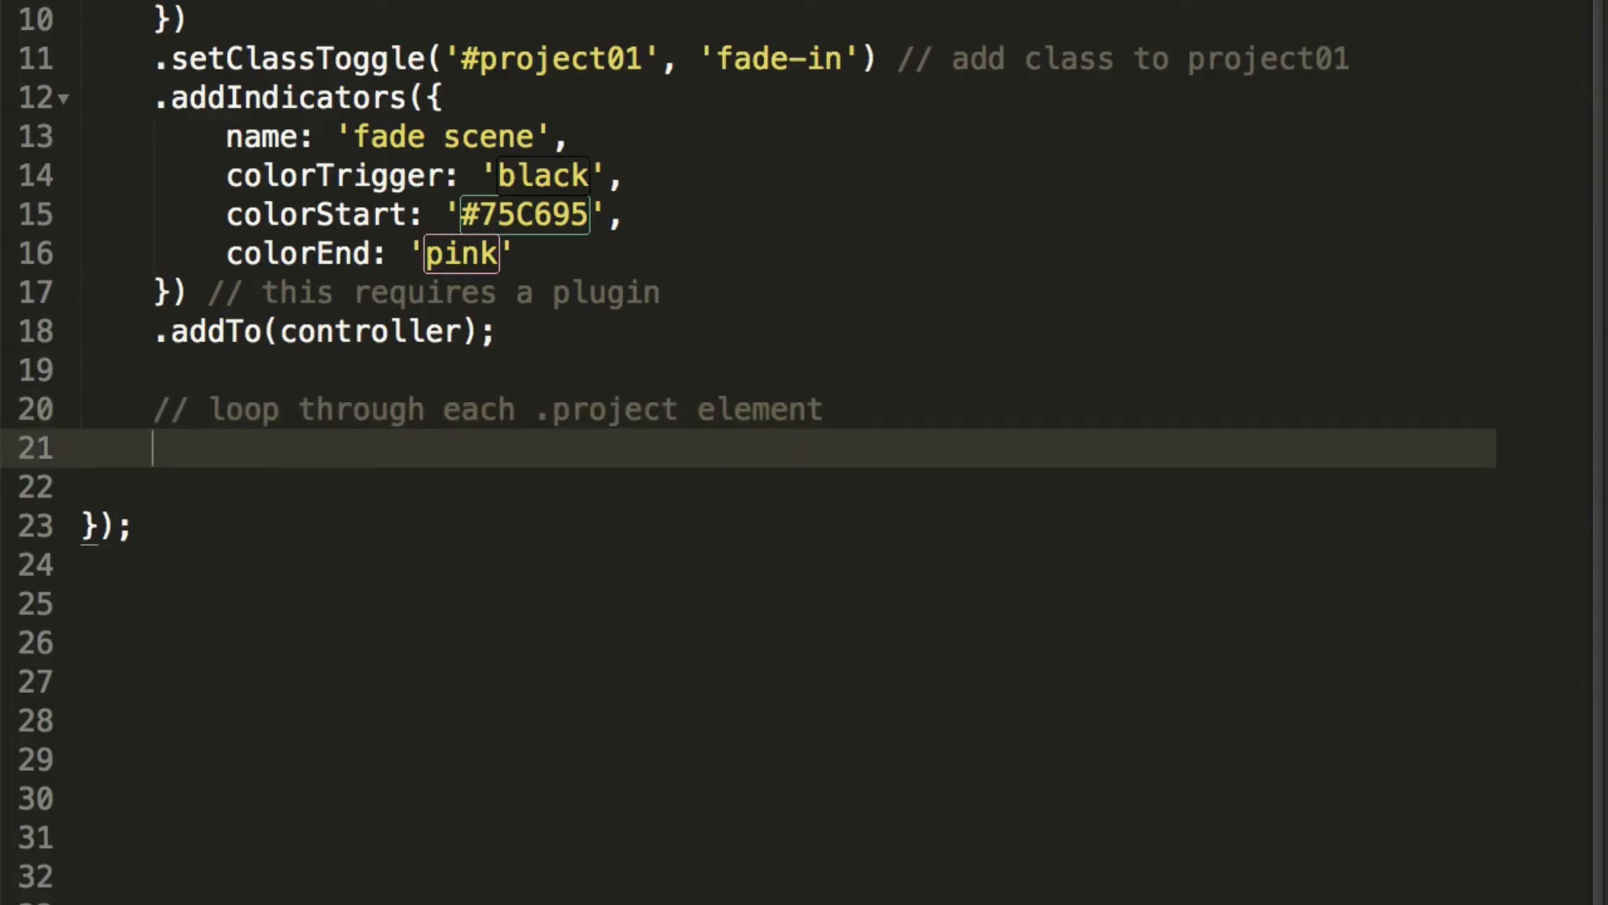
# Add an empty $('.project').each(function(){ }); loop under the comment
pyautogui.write("$('')")
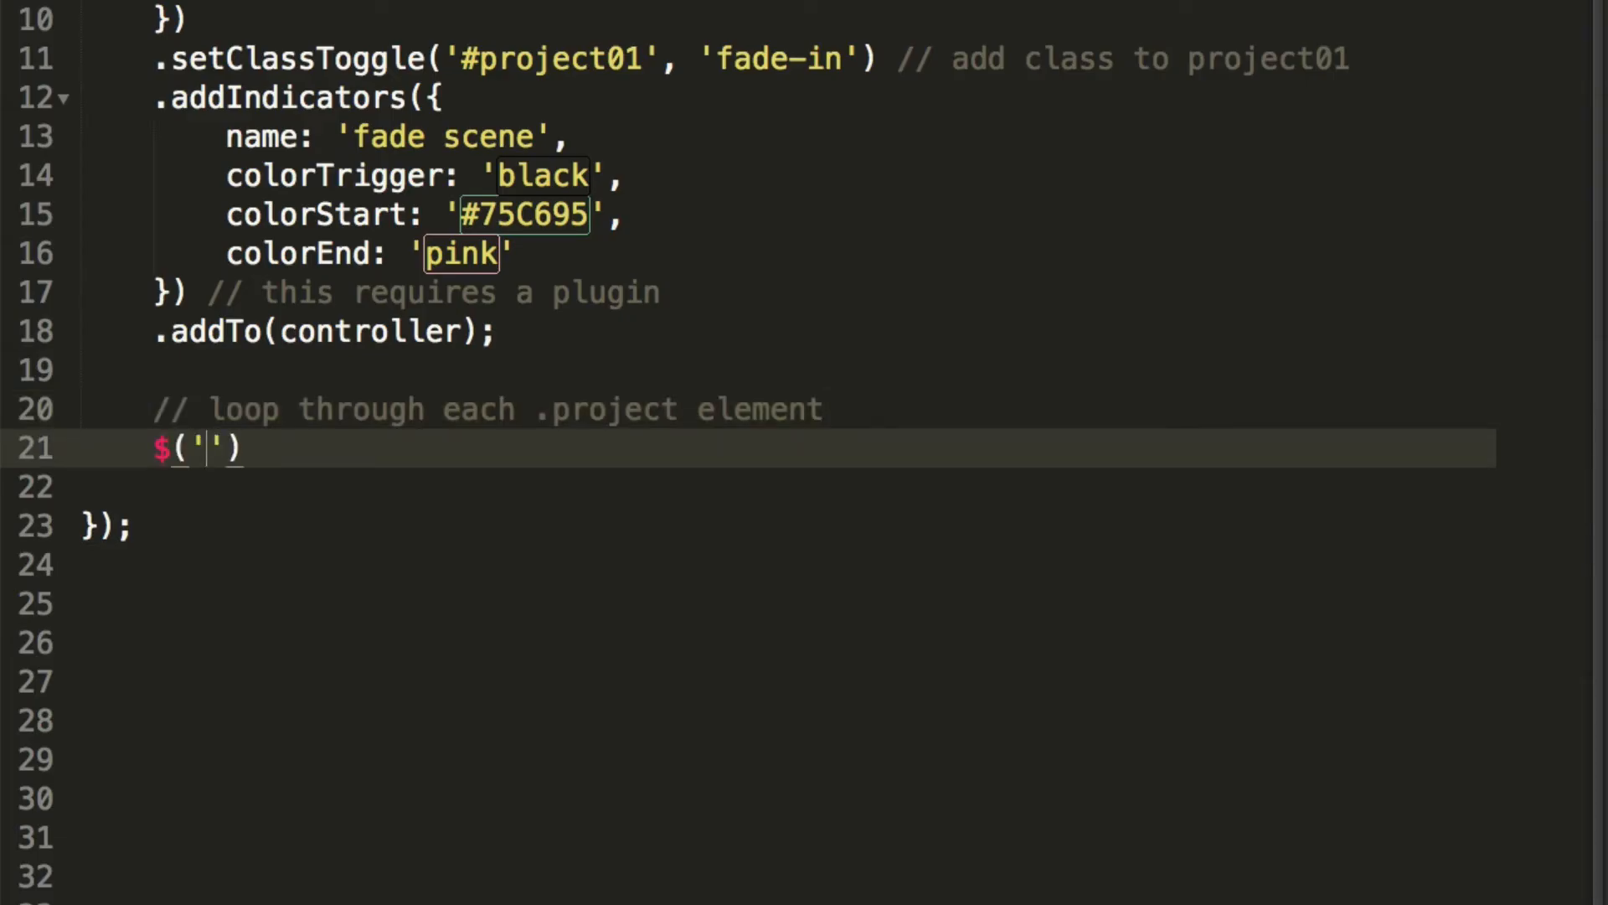
pyautogui.write('.project')
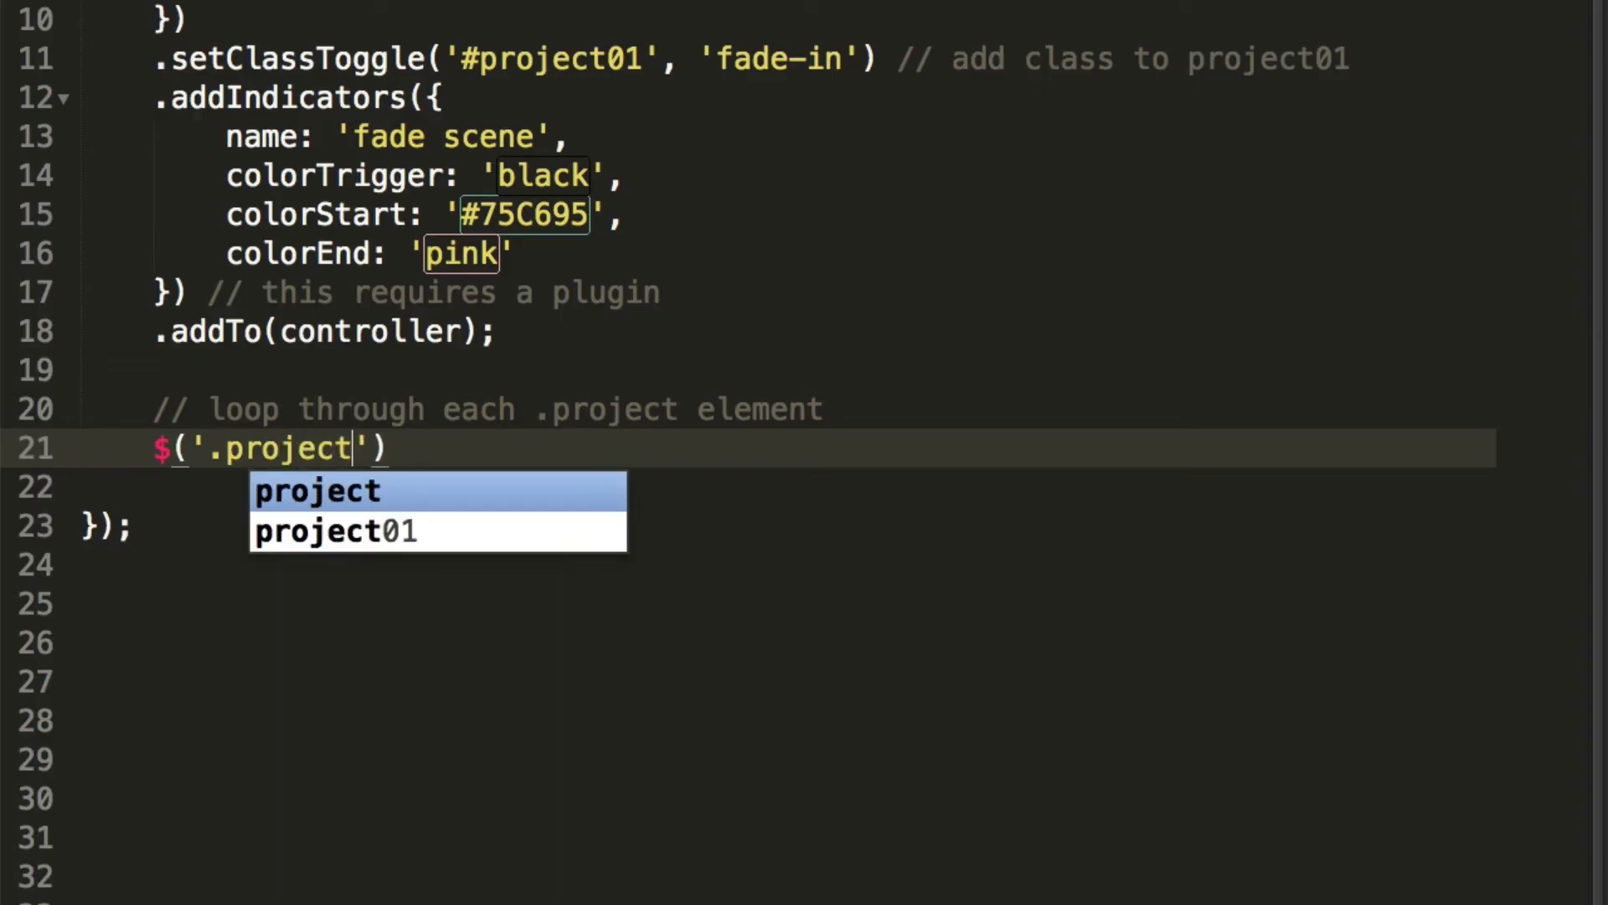
pyautogui.write('.each')
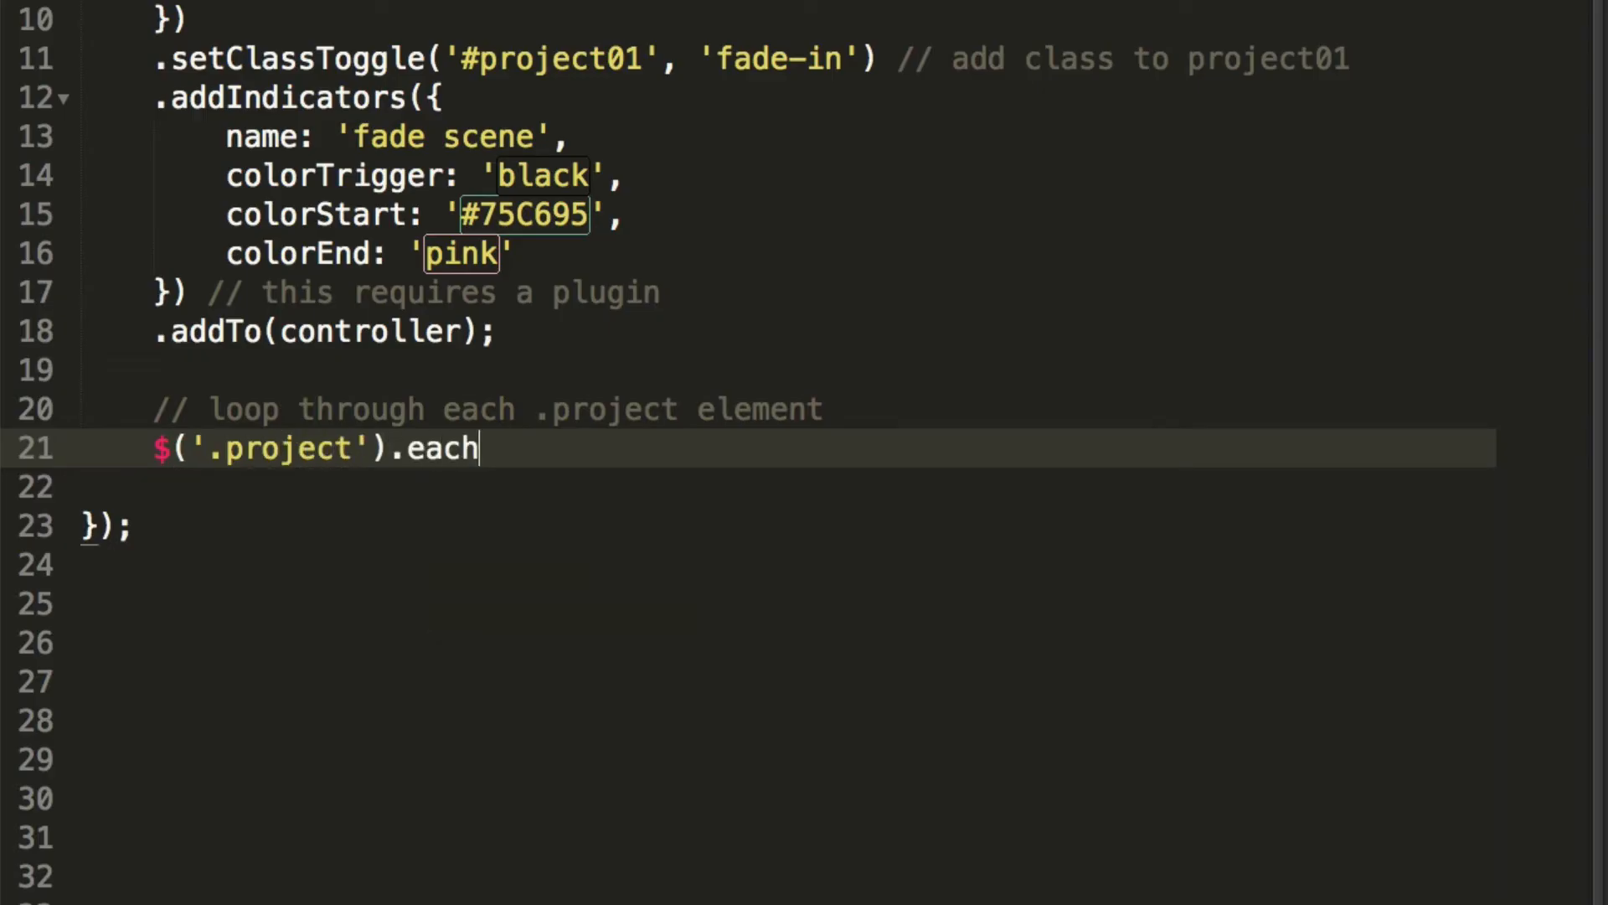
pyautogui.write('(function(){')
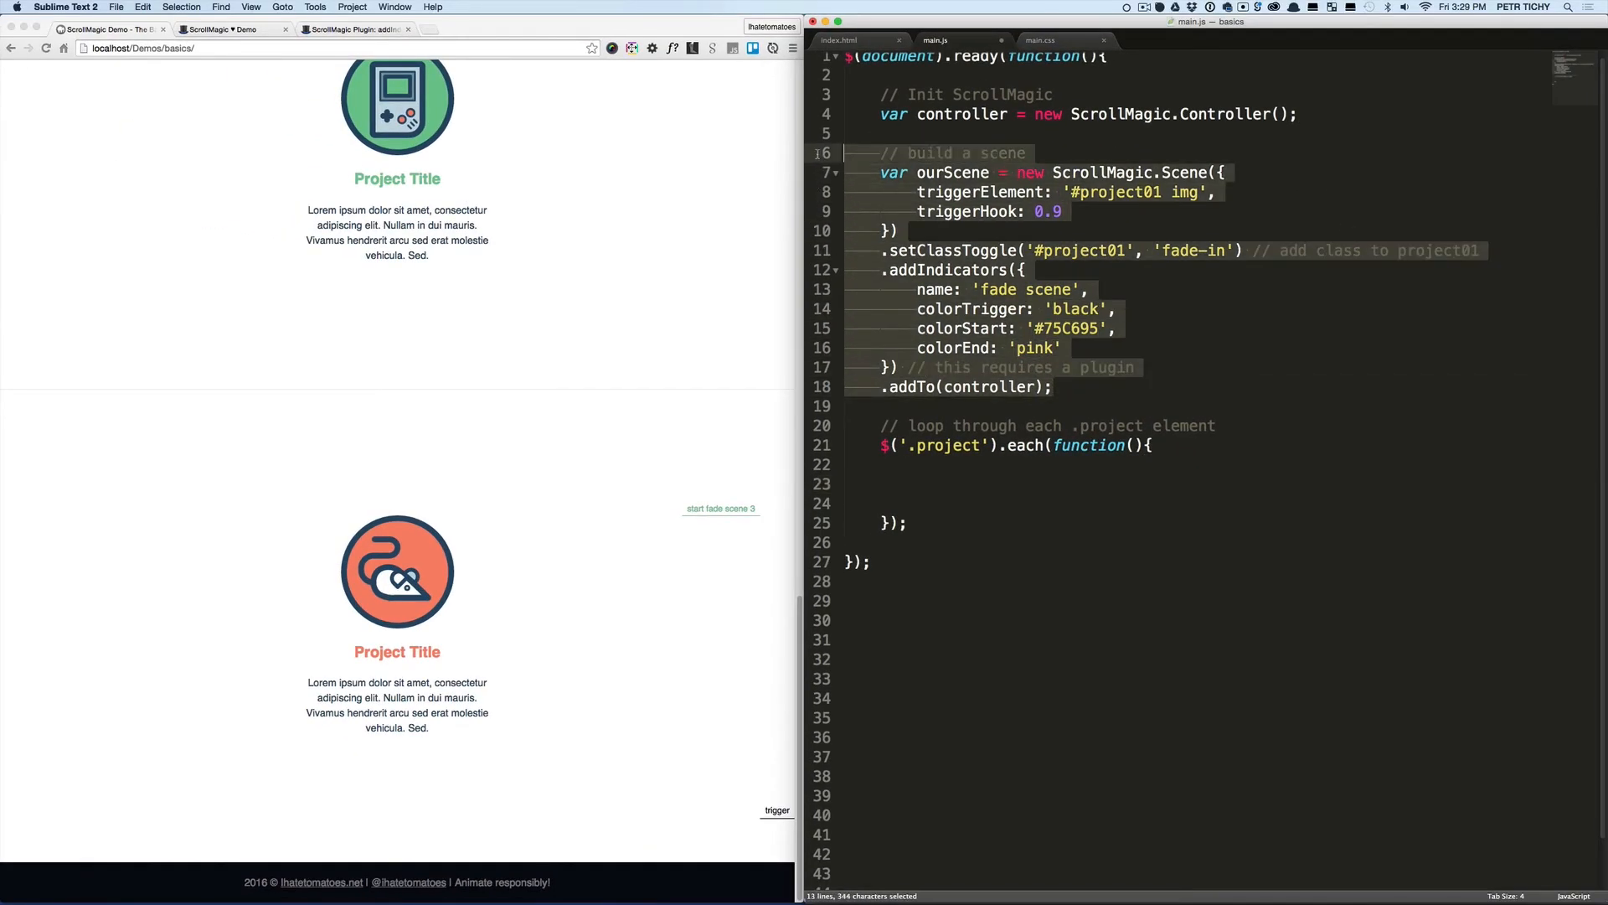
# Move the scene-building block inside the $('.project').each loop body
pyautogui.press('delete')
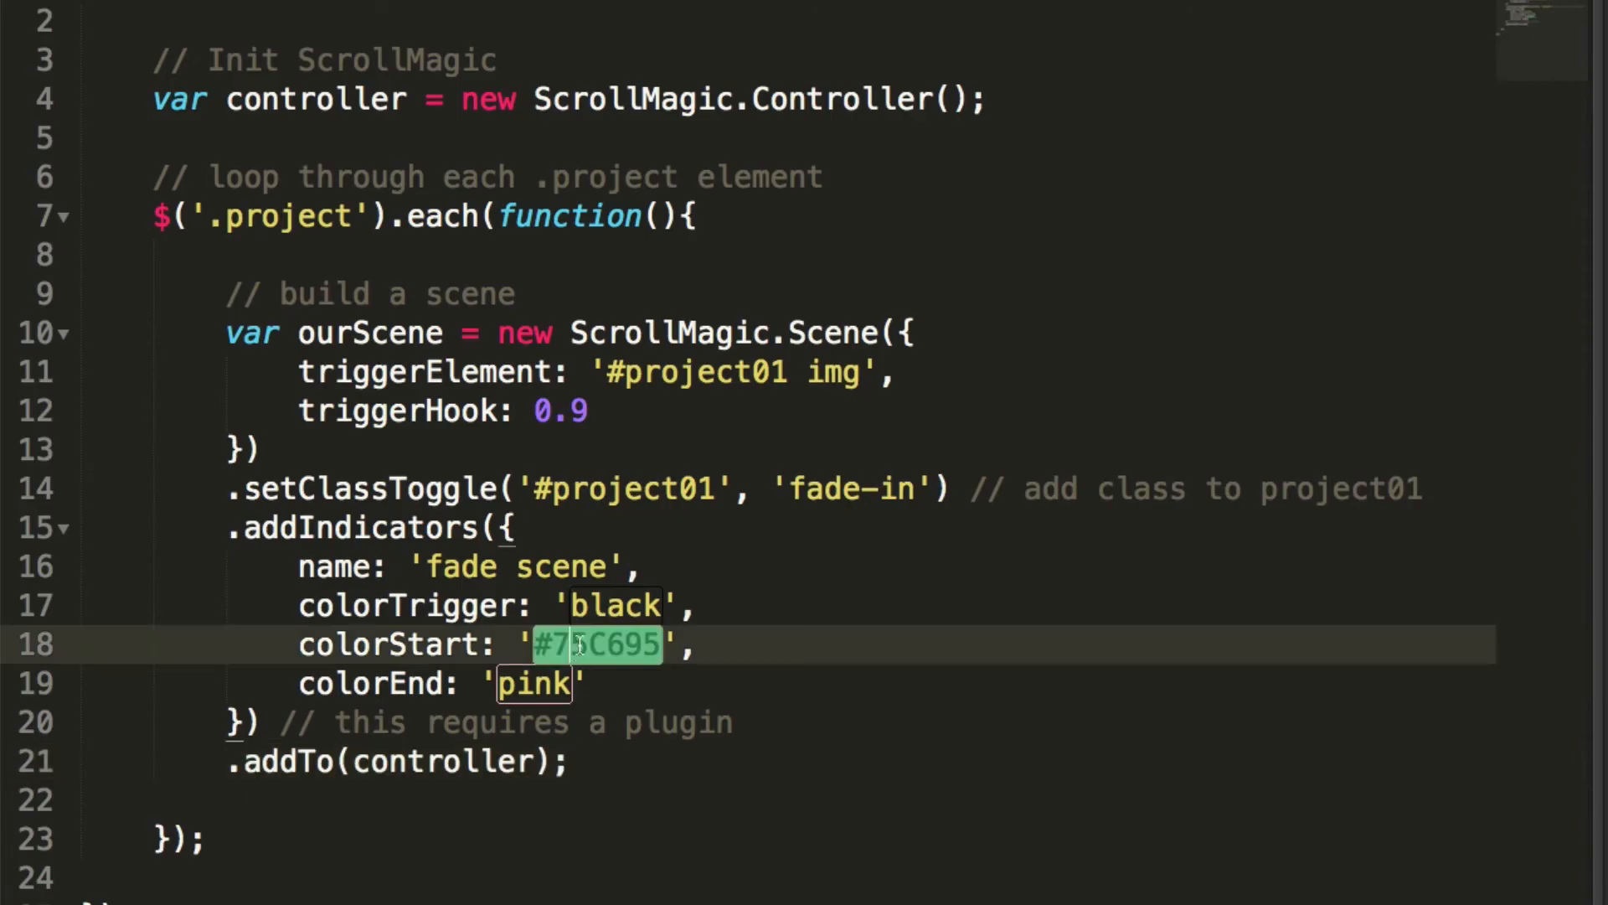
# Replace '#project01 img' in triggerElement and '#project01' in setClassToggle with this
pyautogui.click(392, 372)
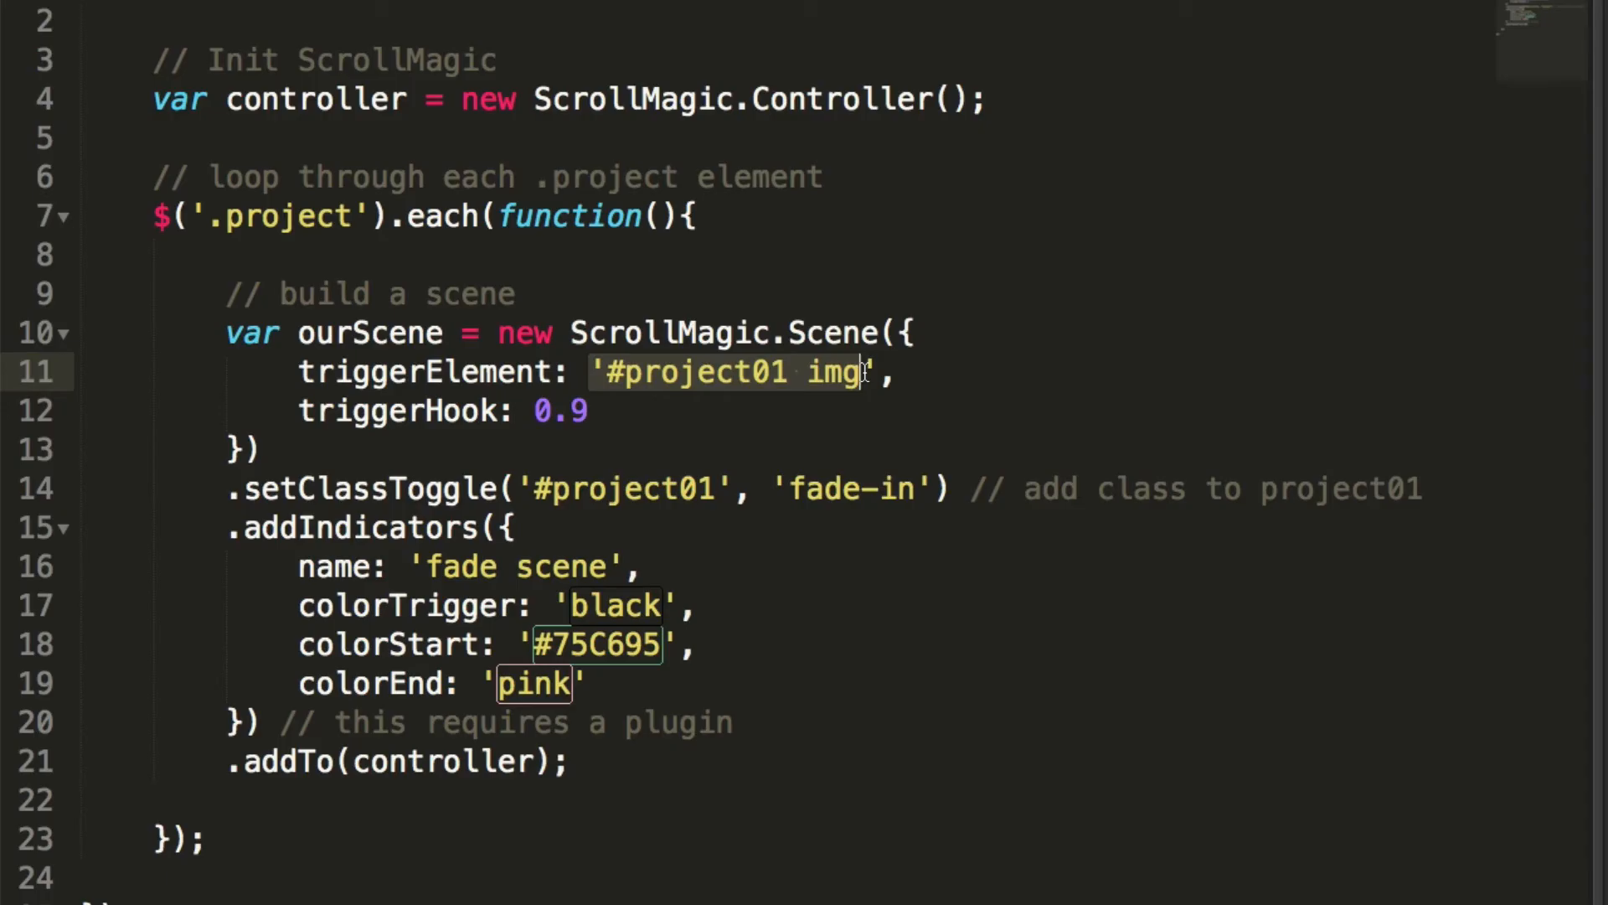
pyautogui.moveTo(870, 377)
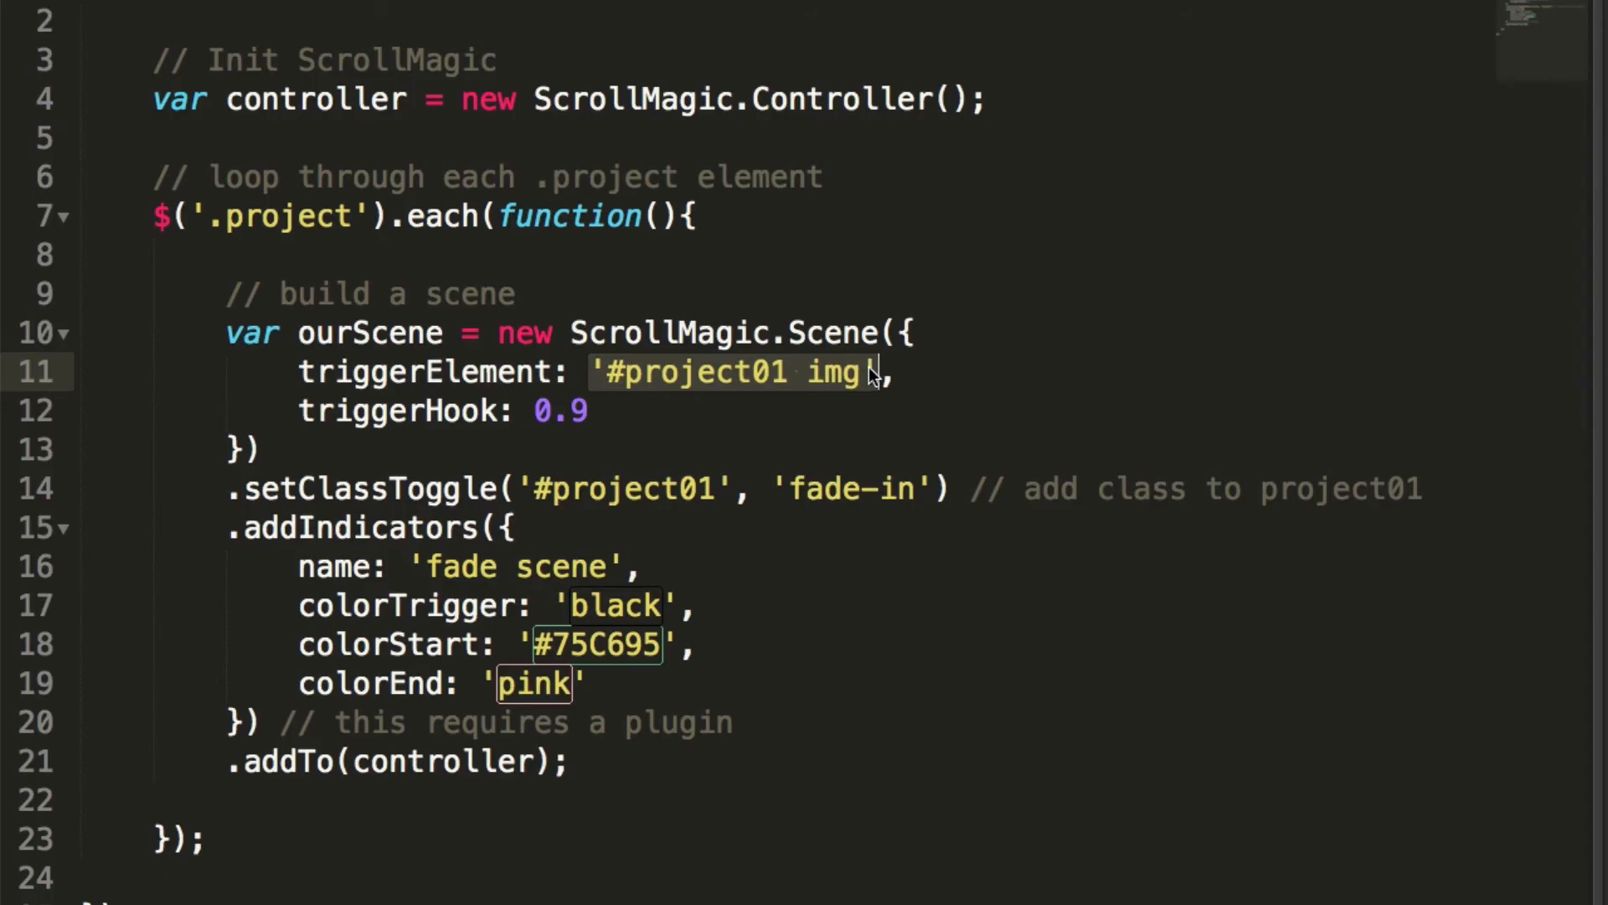
pyautogui.write('this')
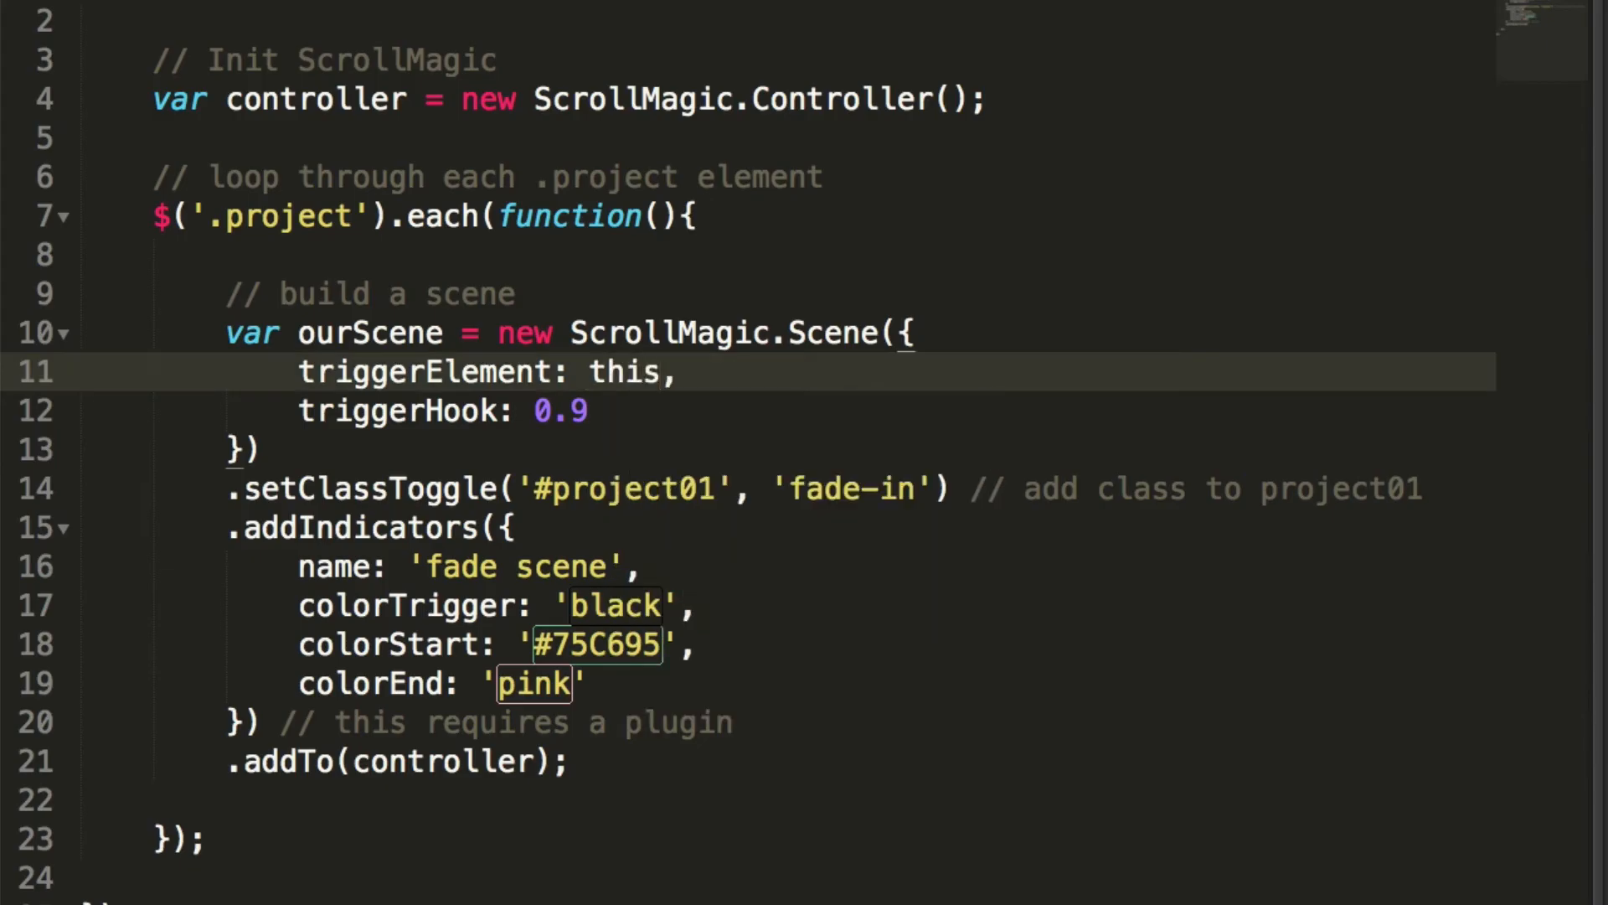
pyautogui.click(647, 487)
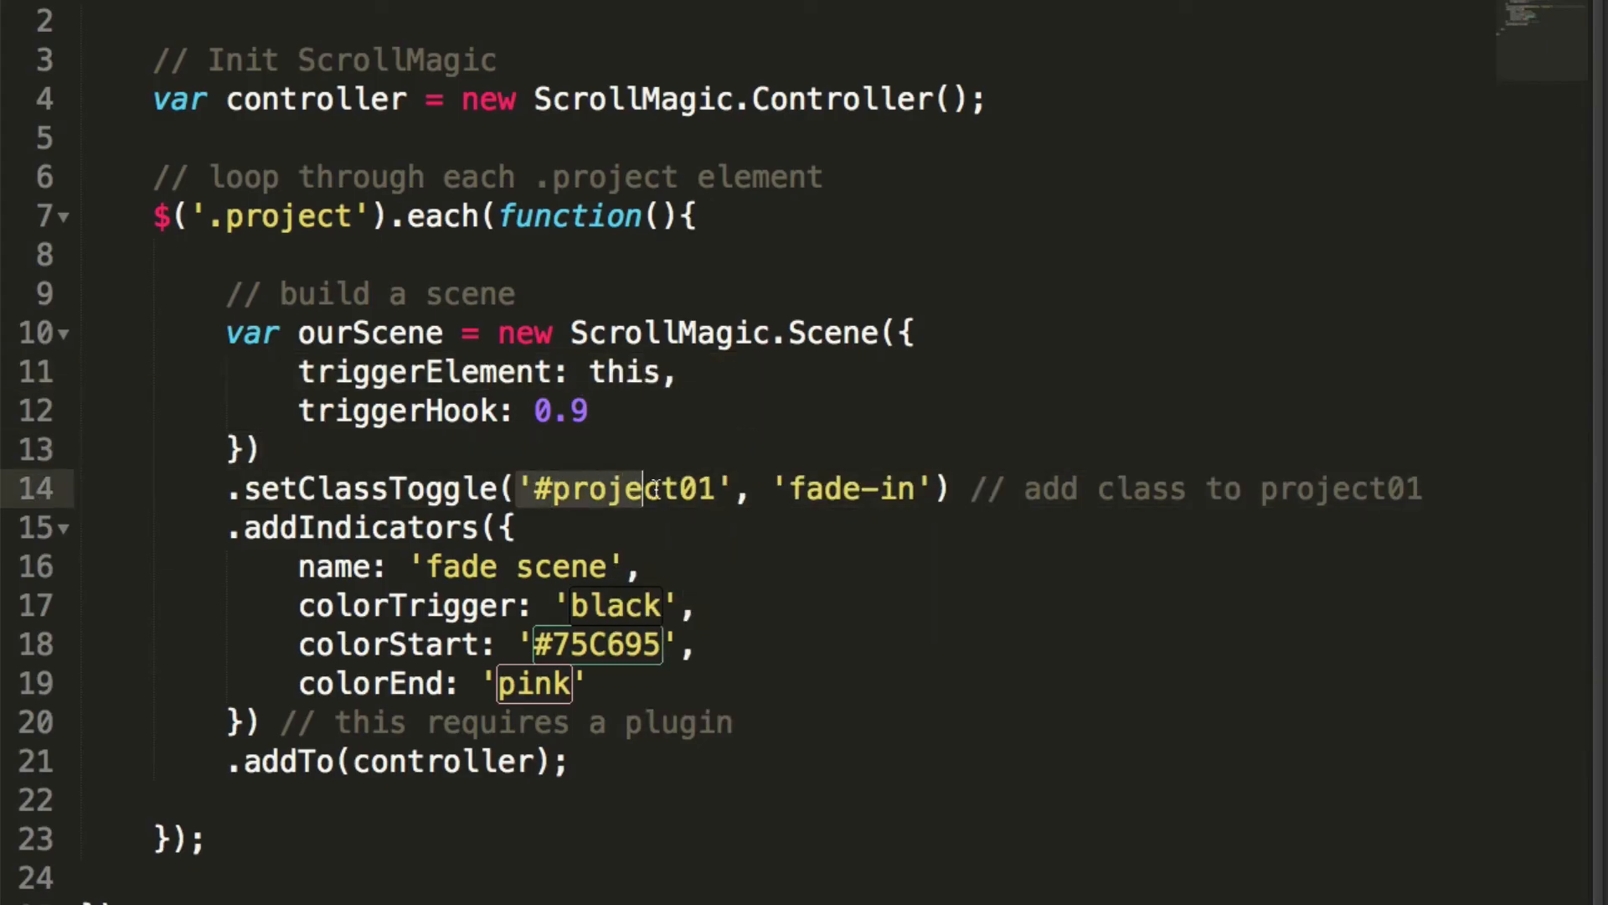
pyautogui.write('t')
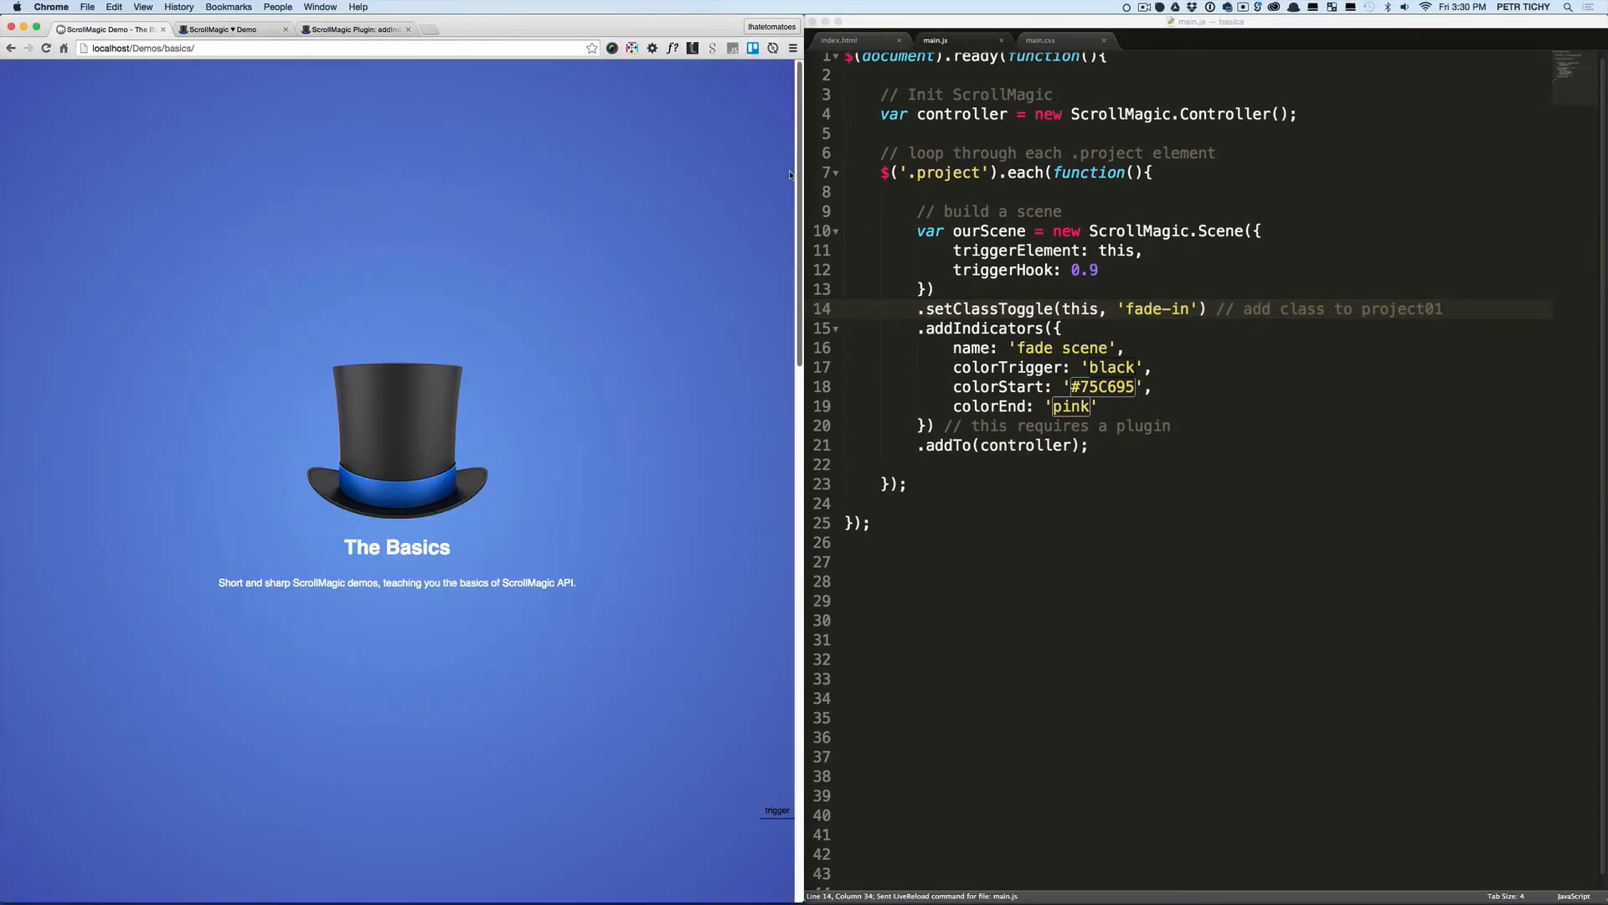
# Scroll down the reloaded demo page to watch each project fade in with its own scene marker
pyautogui.scroll(-3)
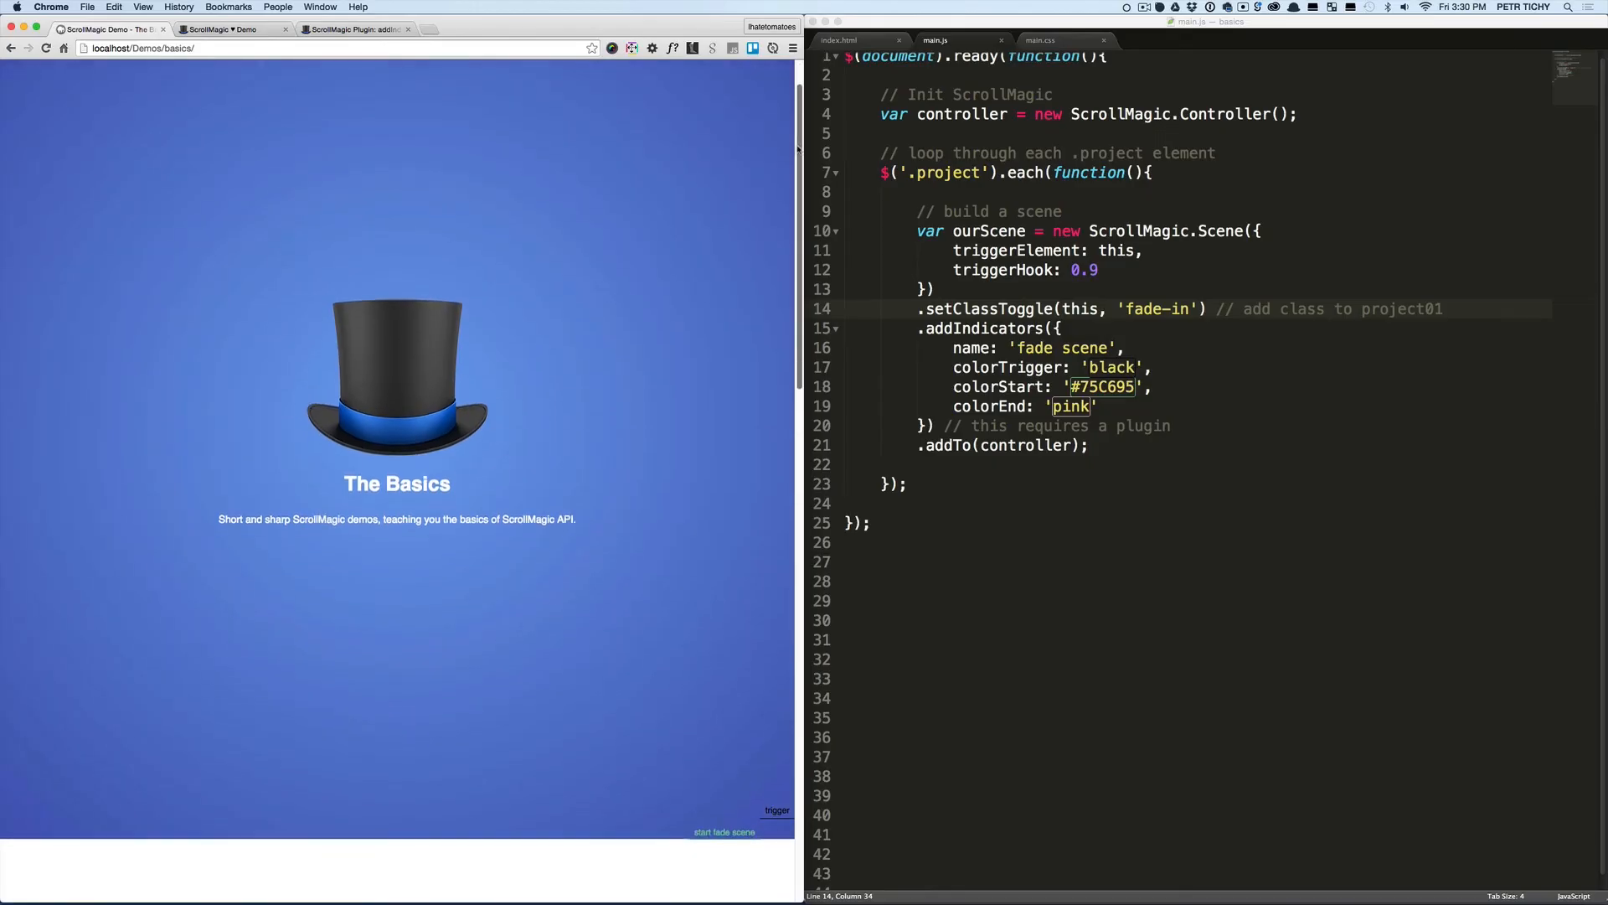
pyautogui.scroll(-3)
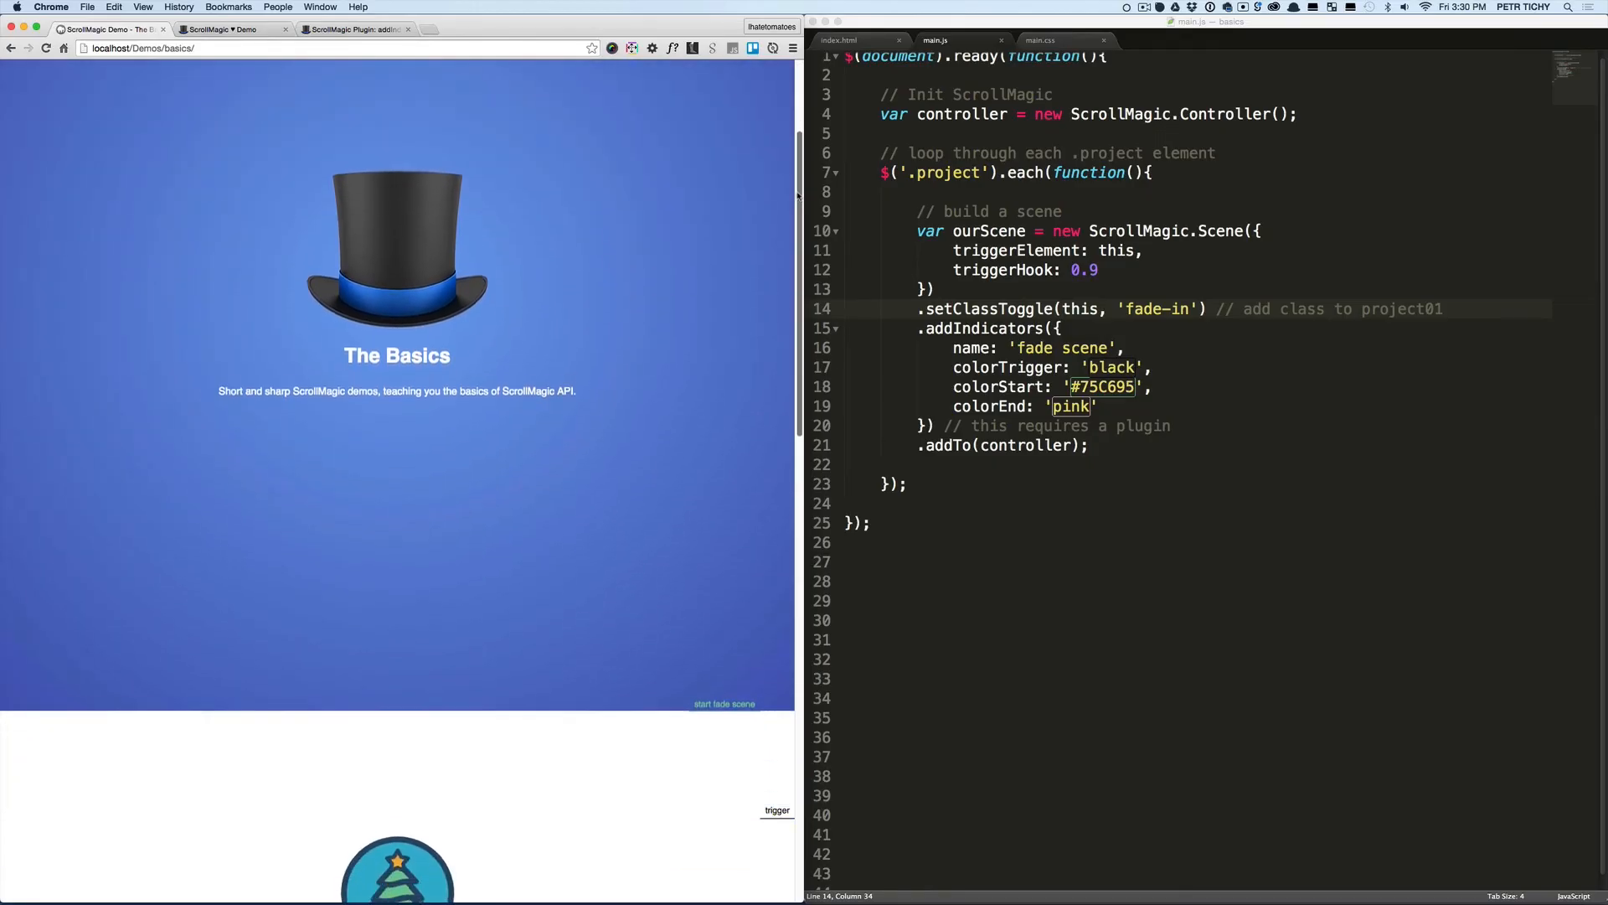
pyautogui.scroll(-3)
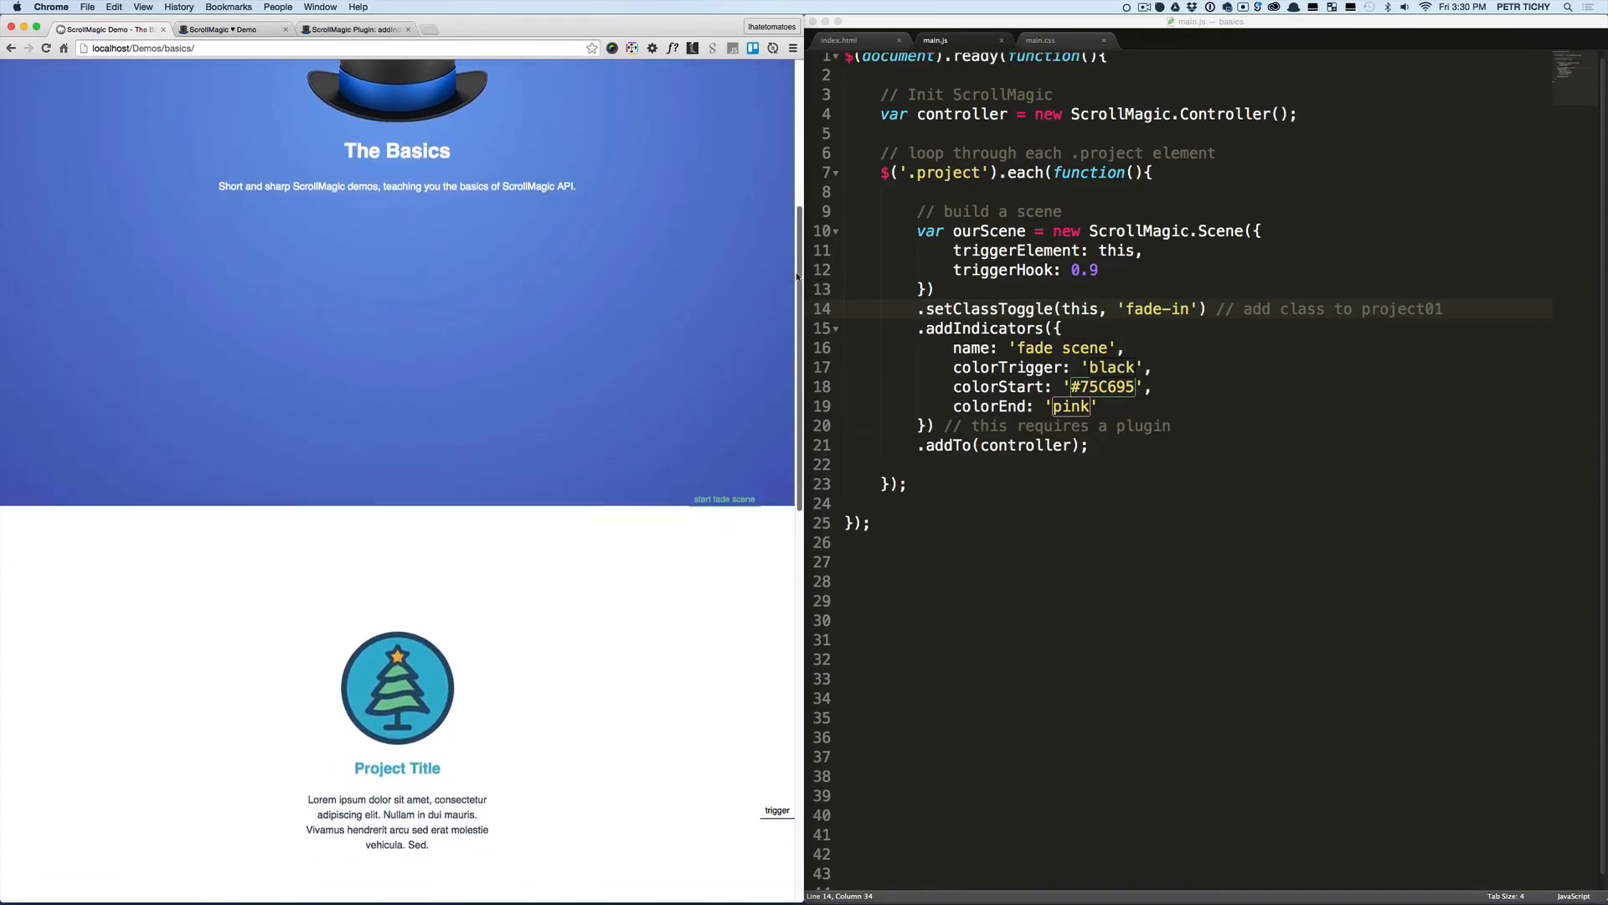
pyautogui.scroll(-3)
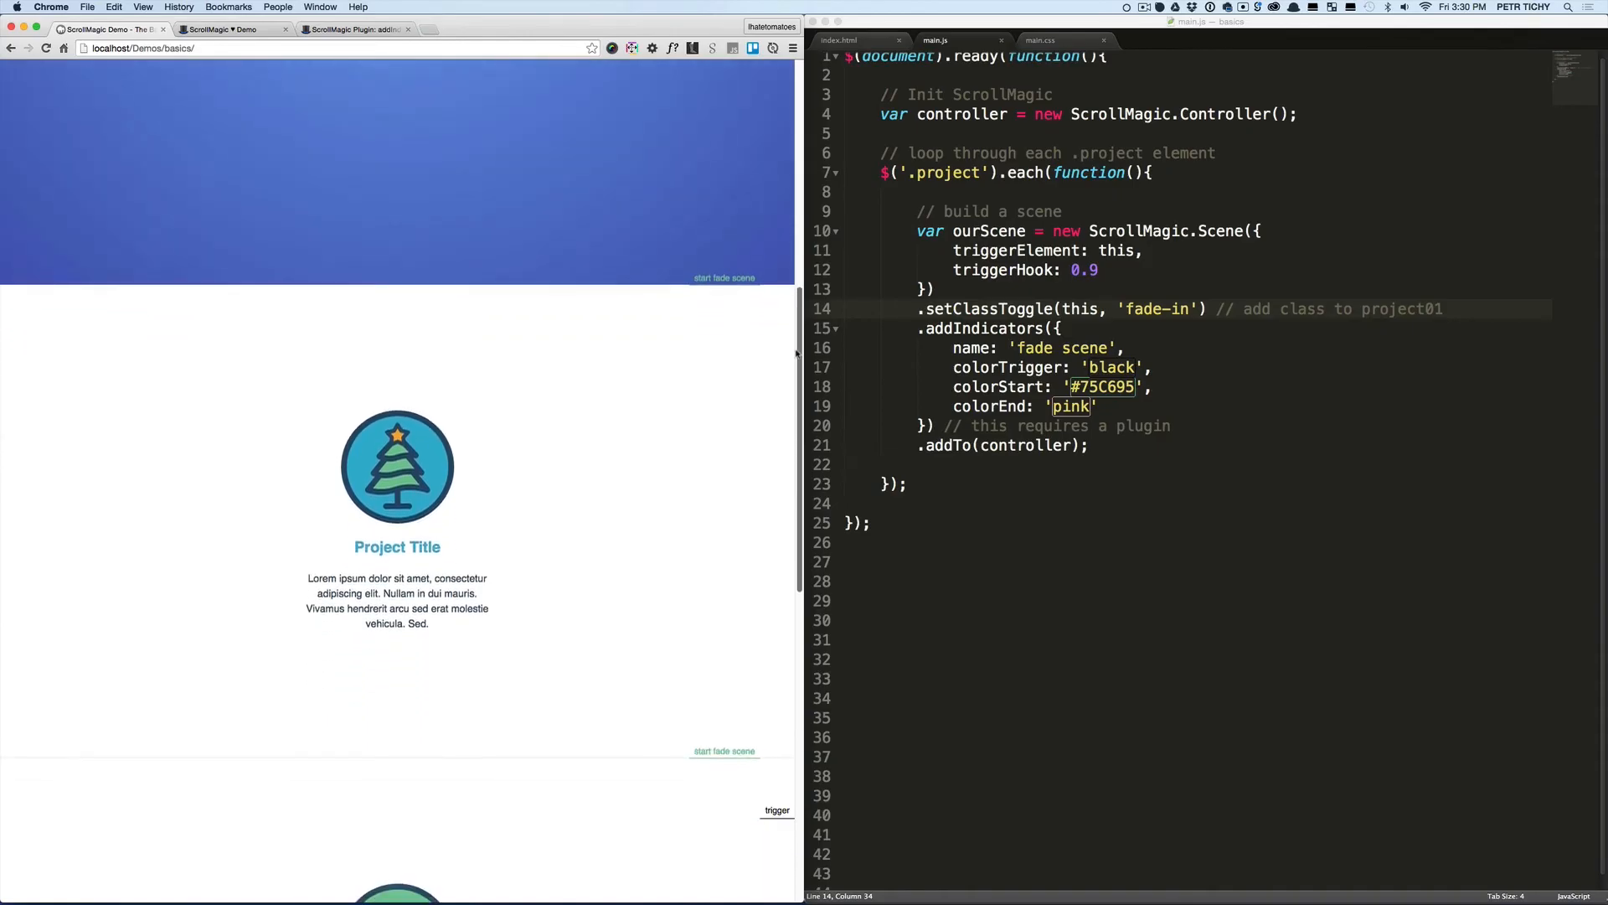
pyautogui.scroll(-3)
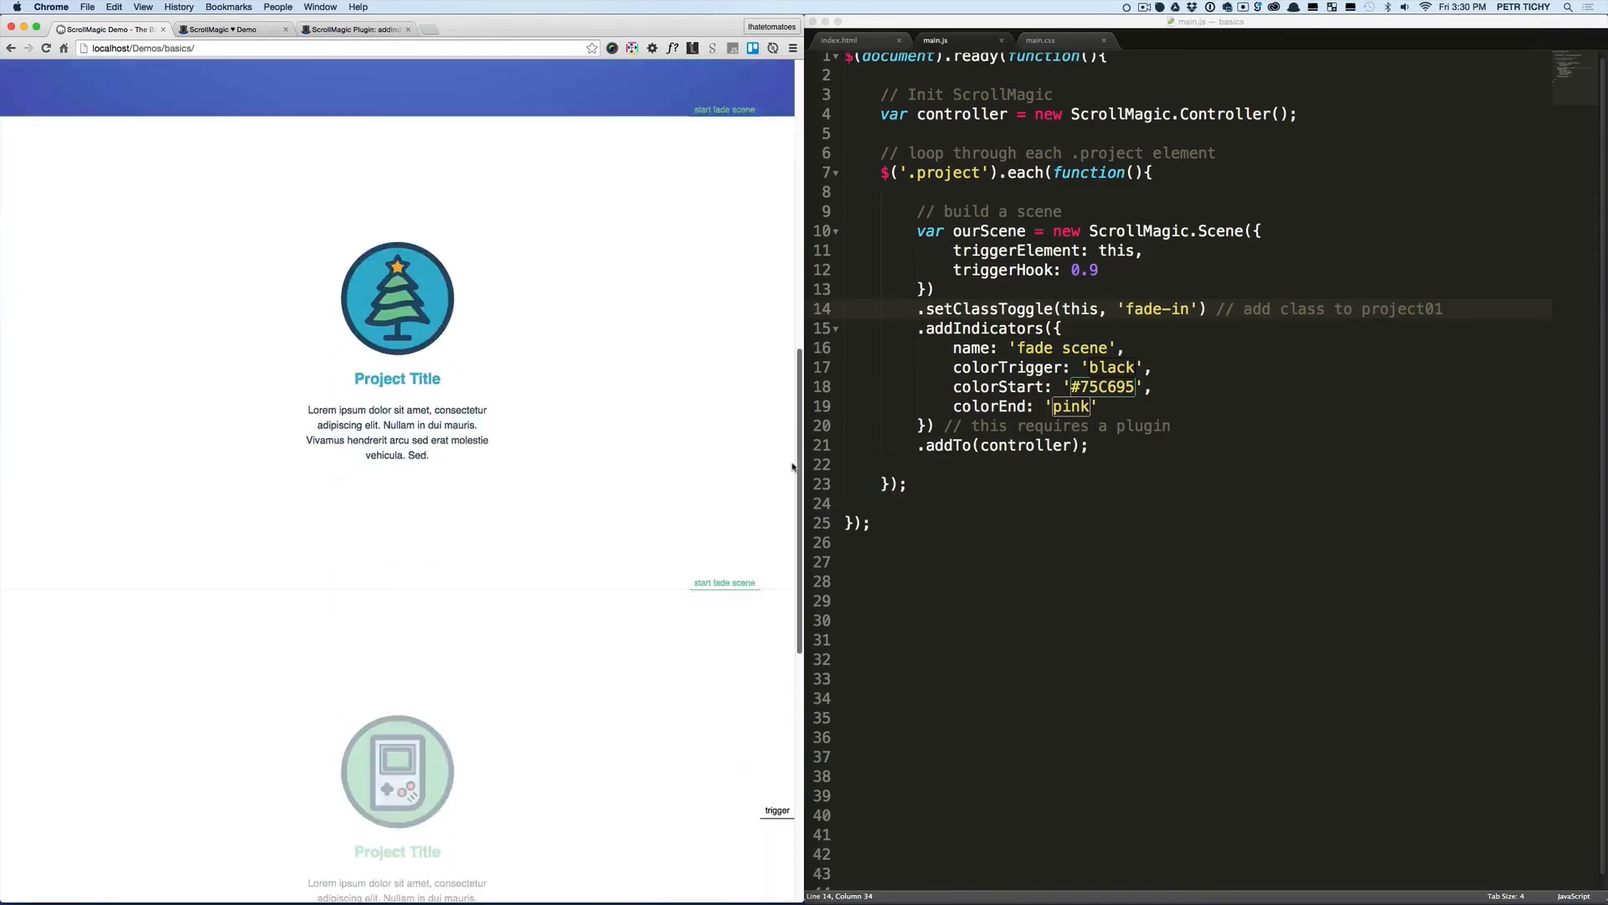
pyautogui.scroll(-3)
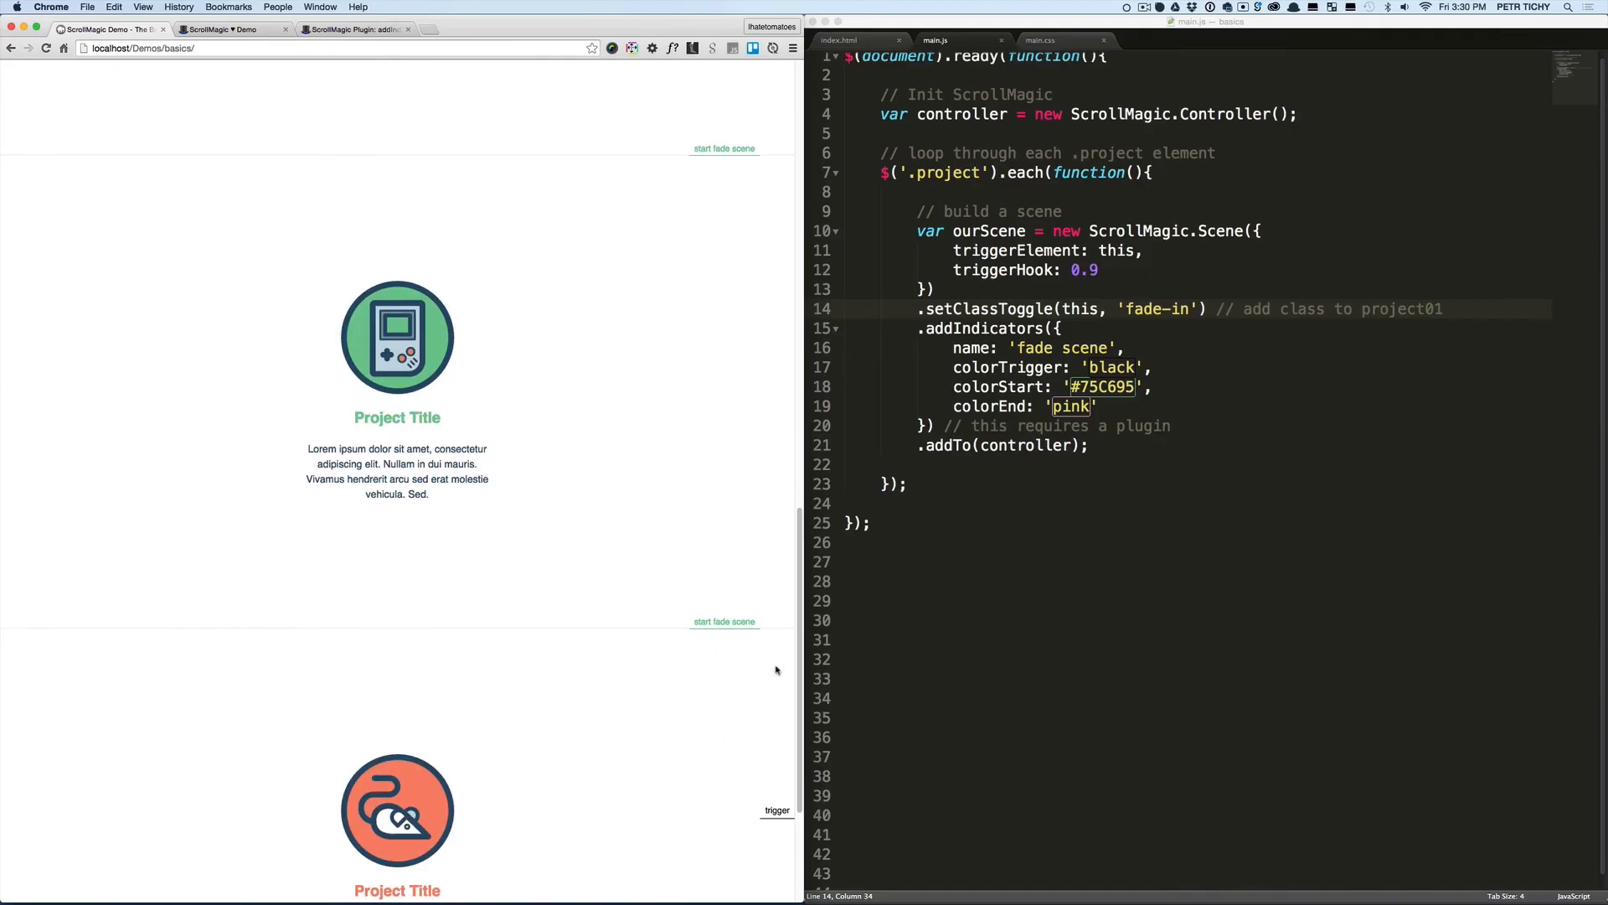
pyautogui.scroll(-3)
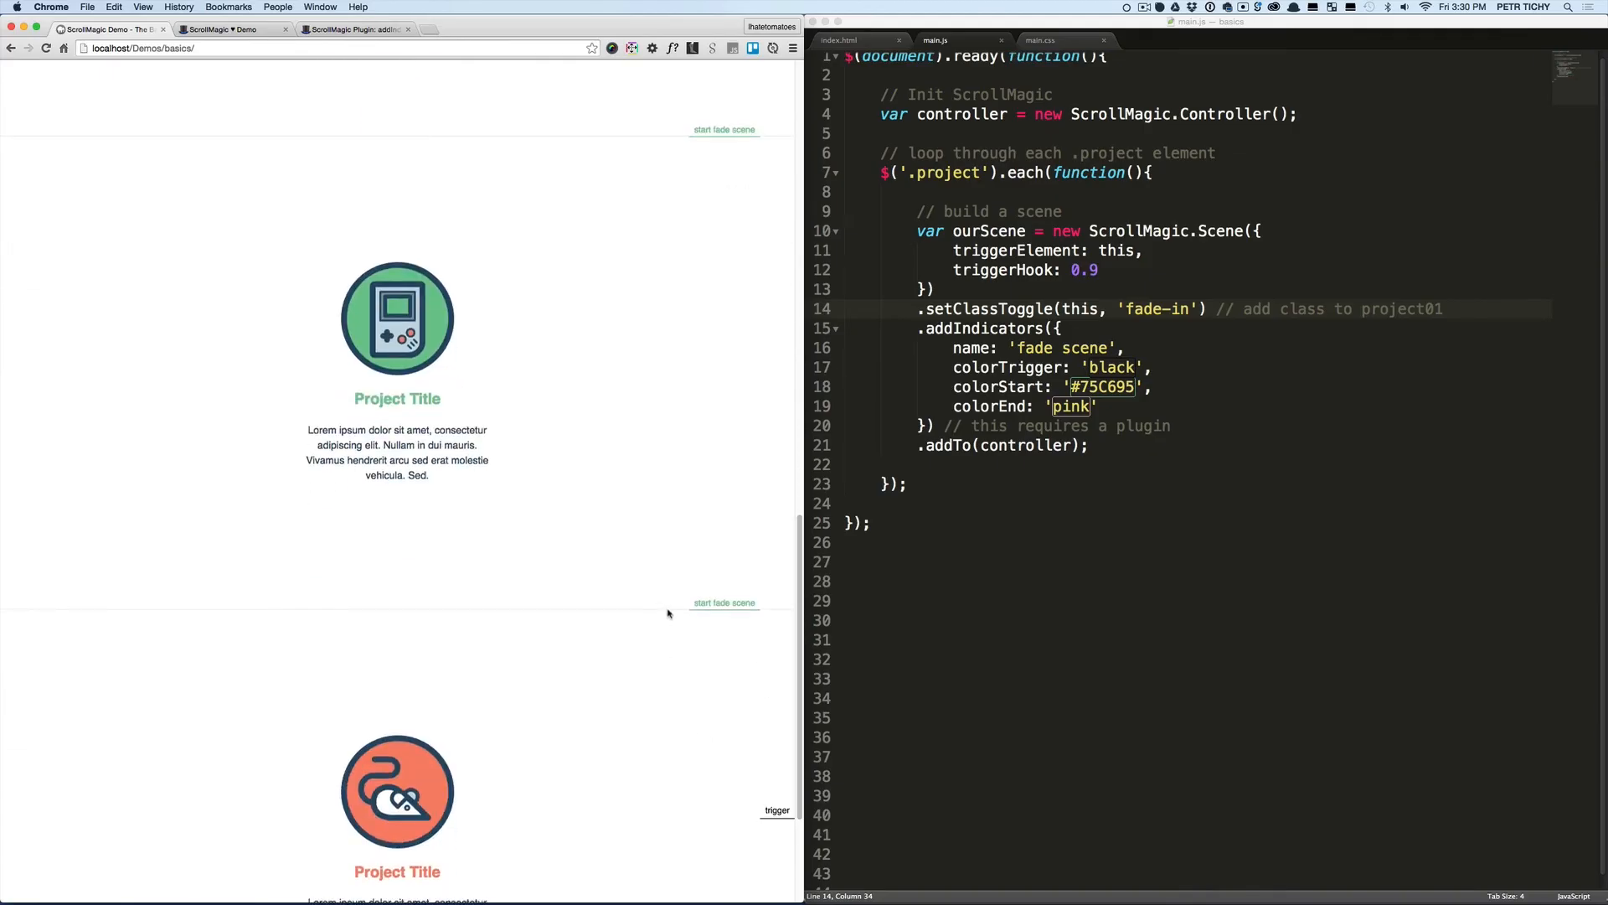
pyautogui.moveTo(402, 769)
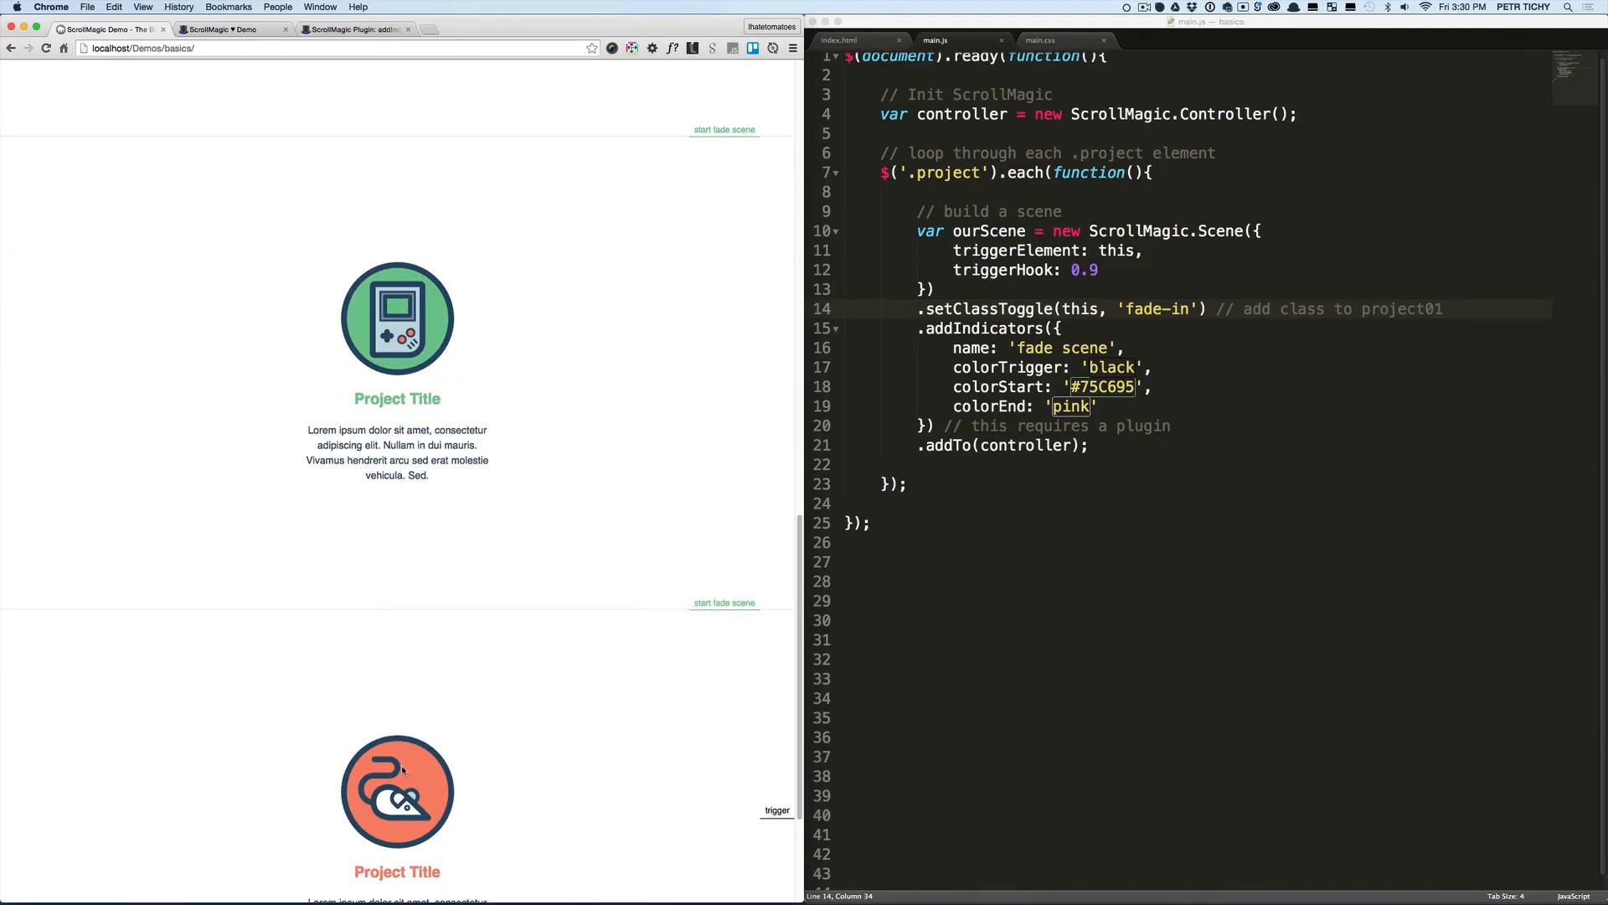
pyautogui.scroll(-3)
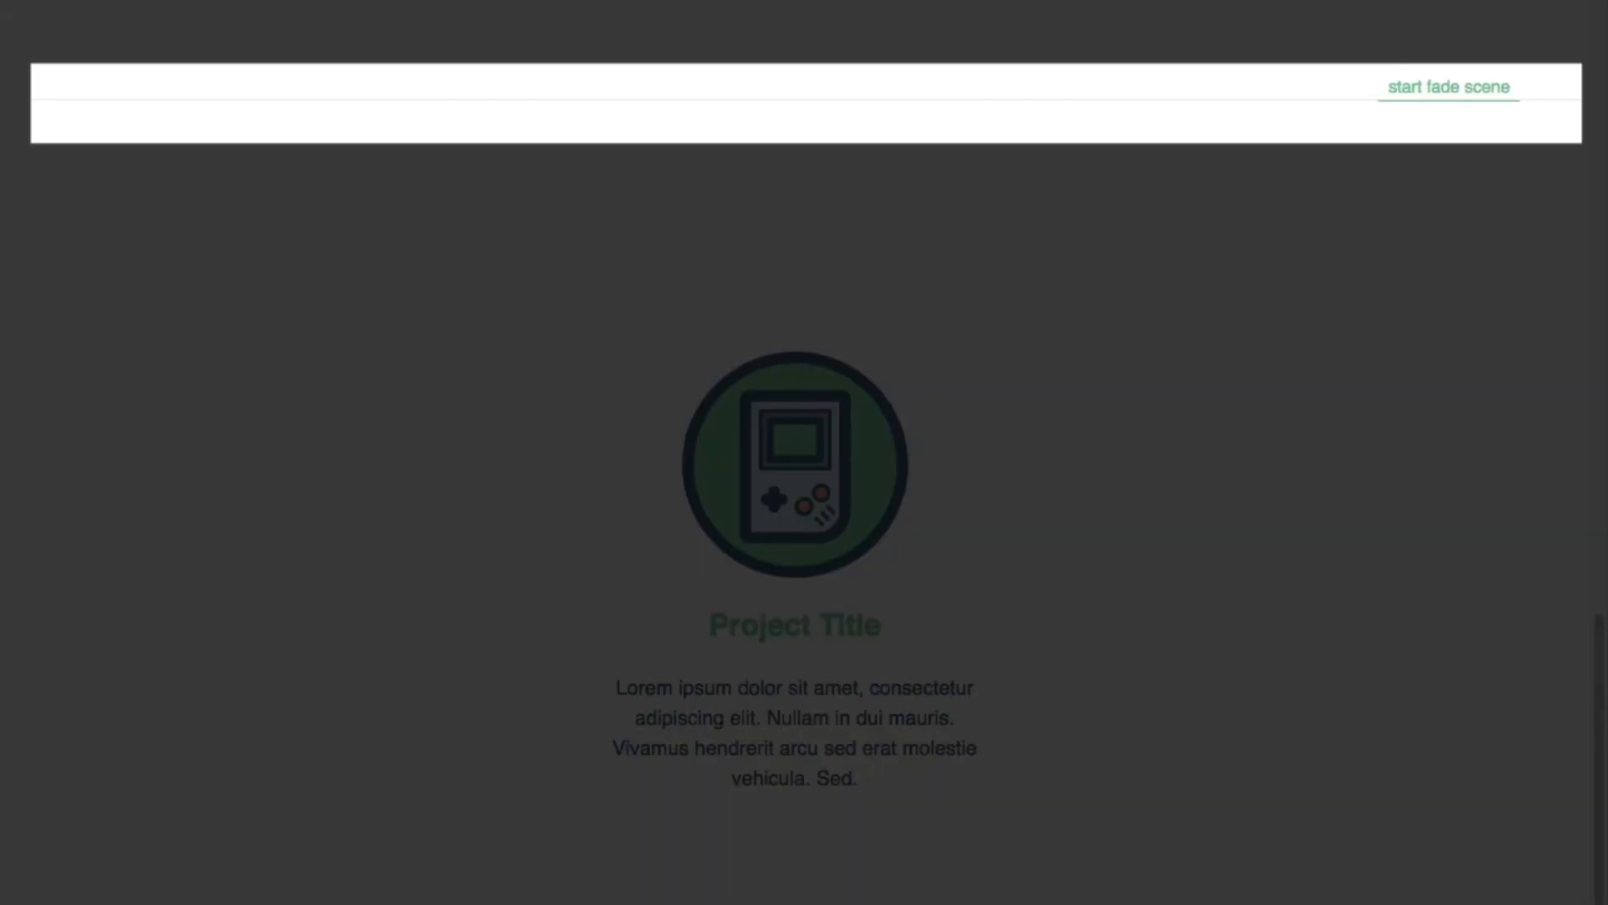
# Add console.log(this); as the first statement inside the .project each loop
pyautogui.click(1448, 87)
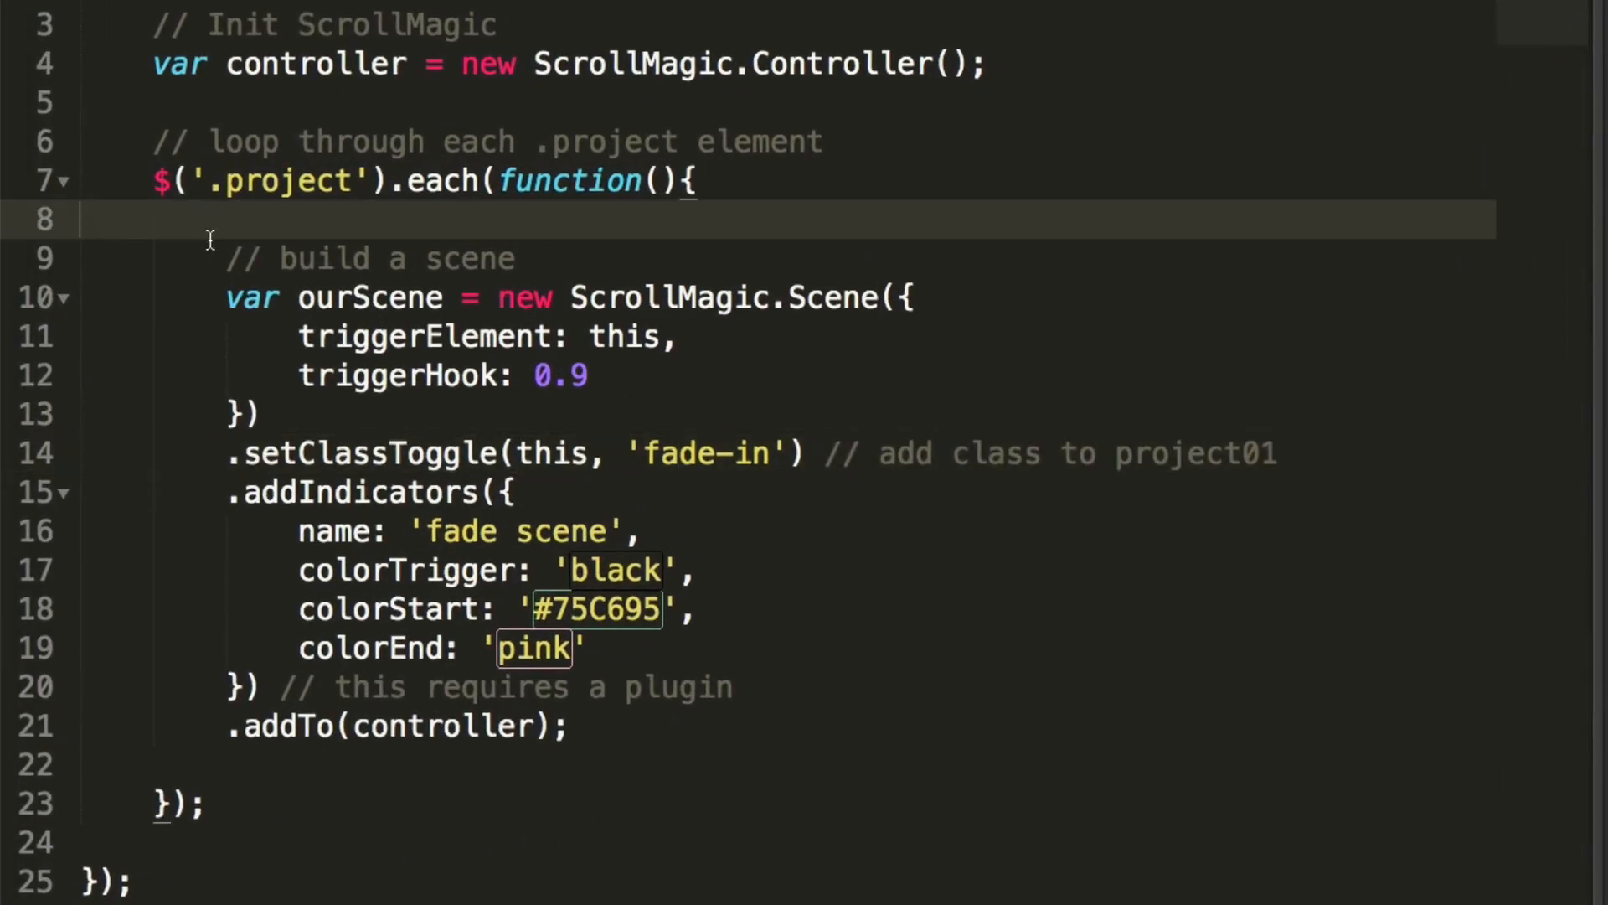
pyautogui.write('consol')
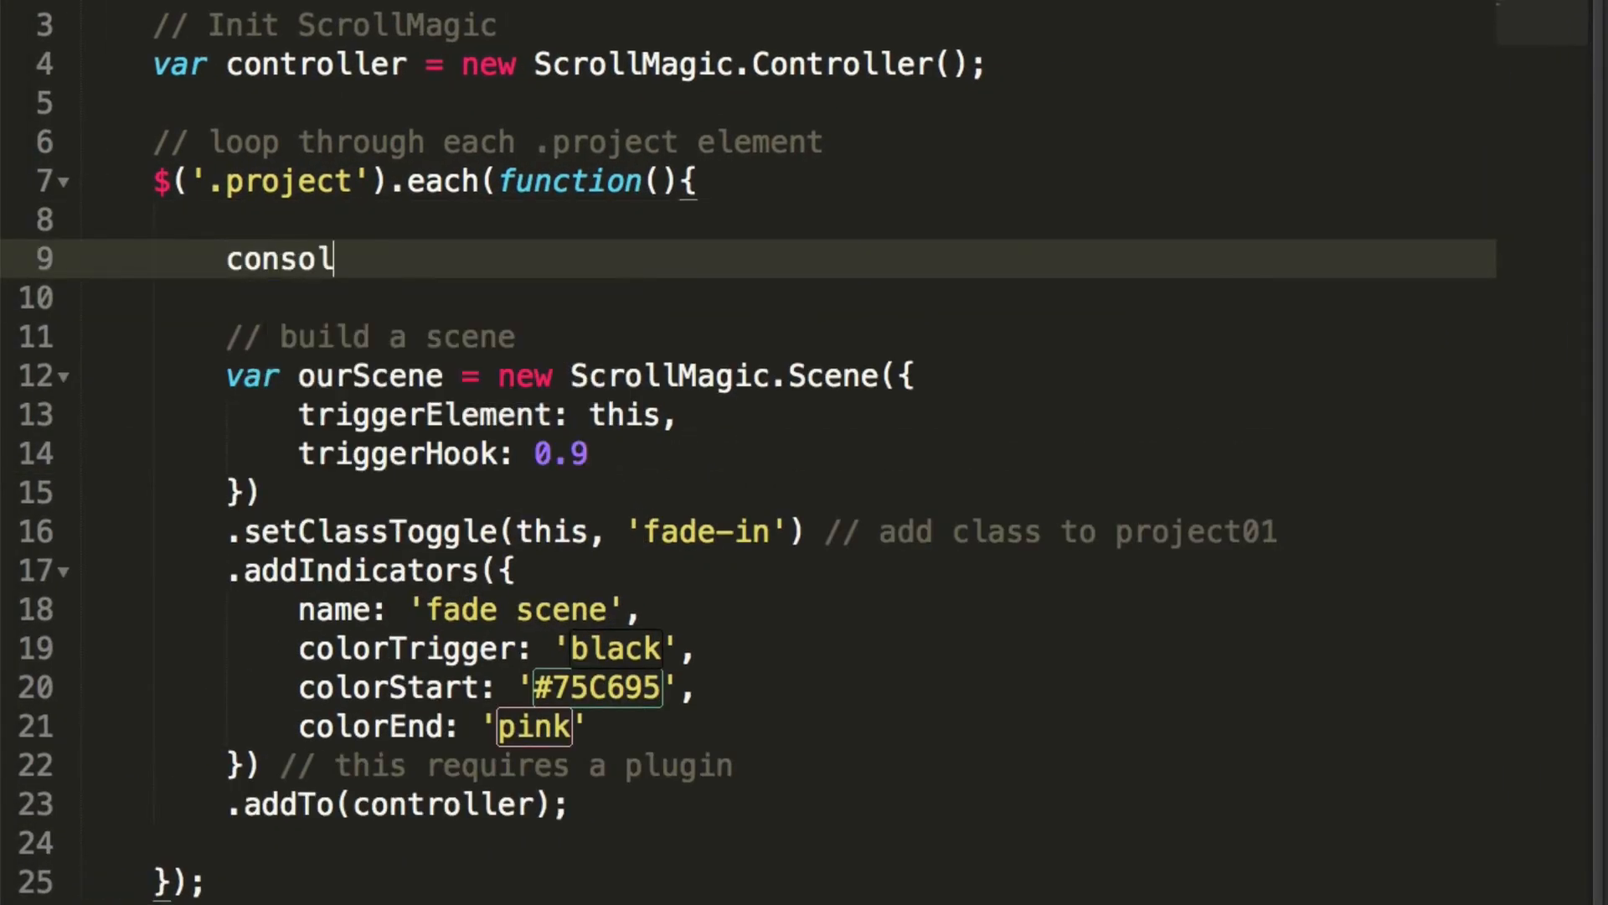
pyautogui.write('e.log()')
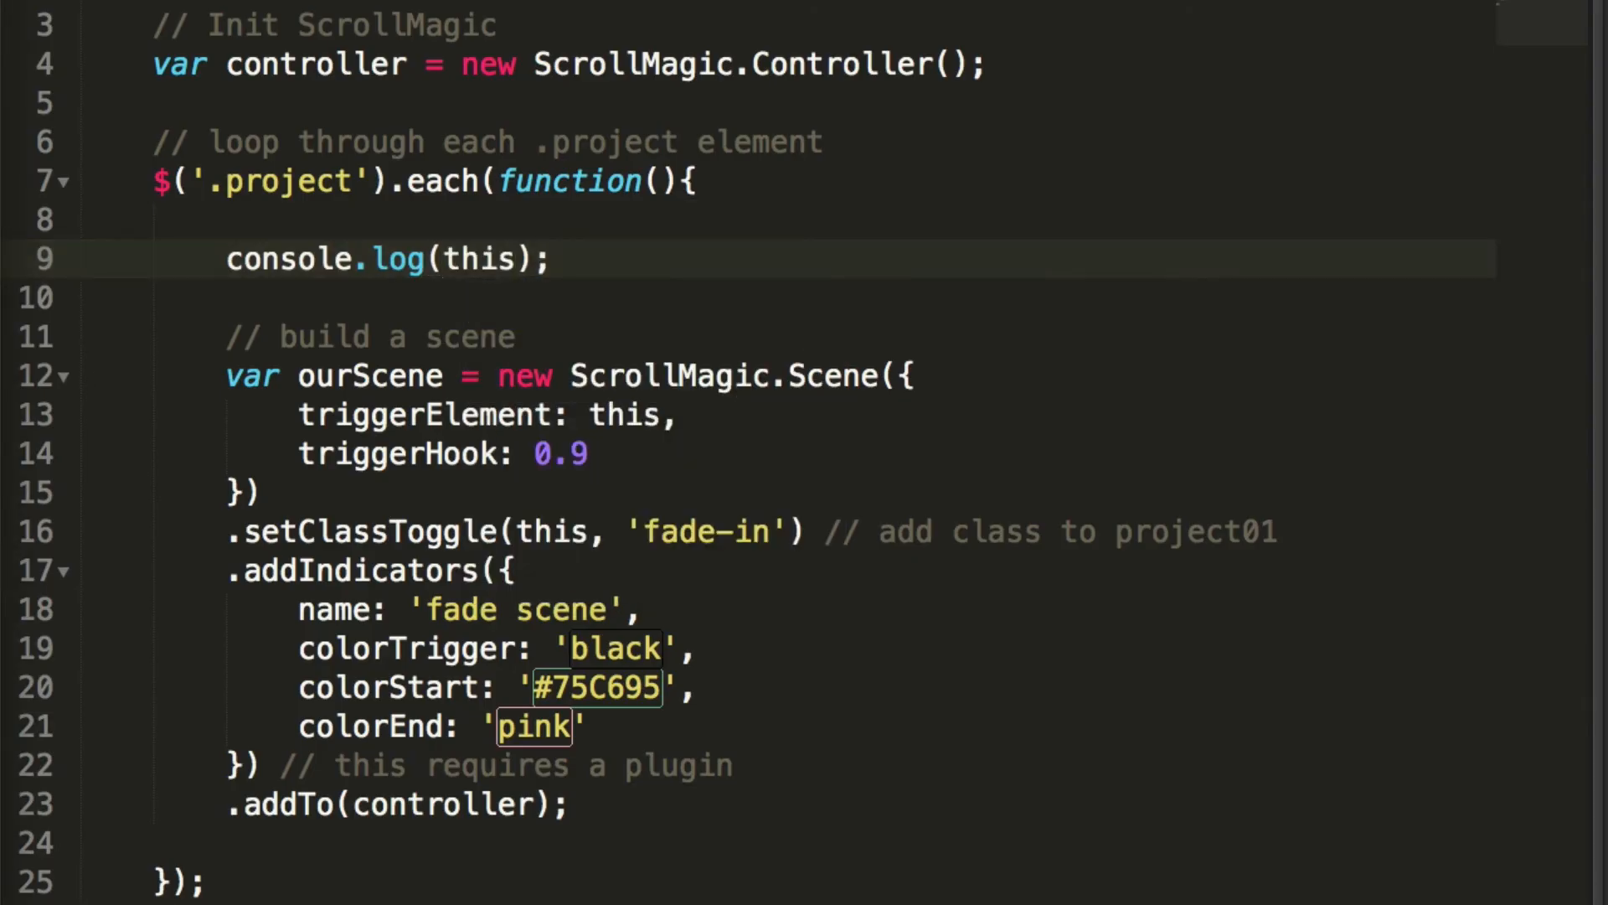
# Inspect the page and show the DevTools console listing the three logged project divs
pyautogui.rightClick(397, 440)
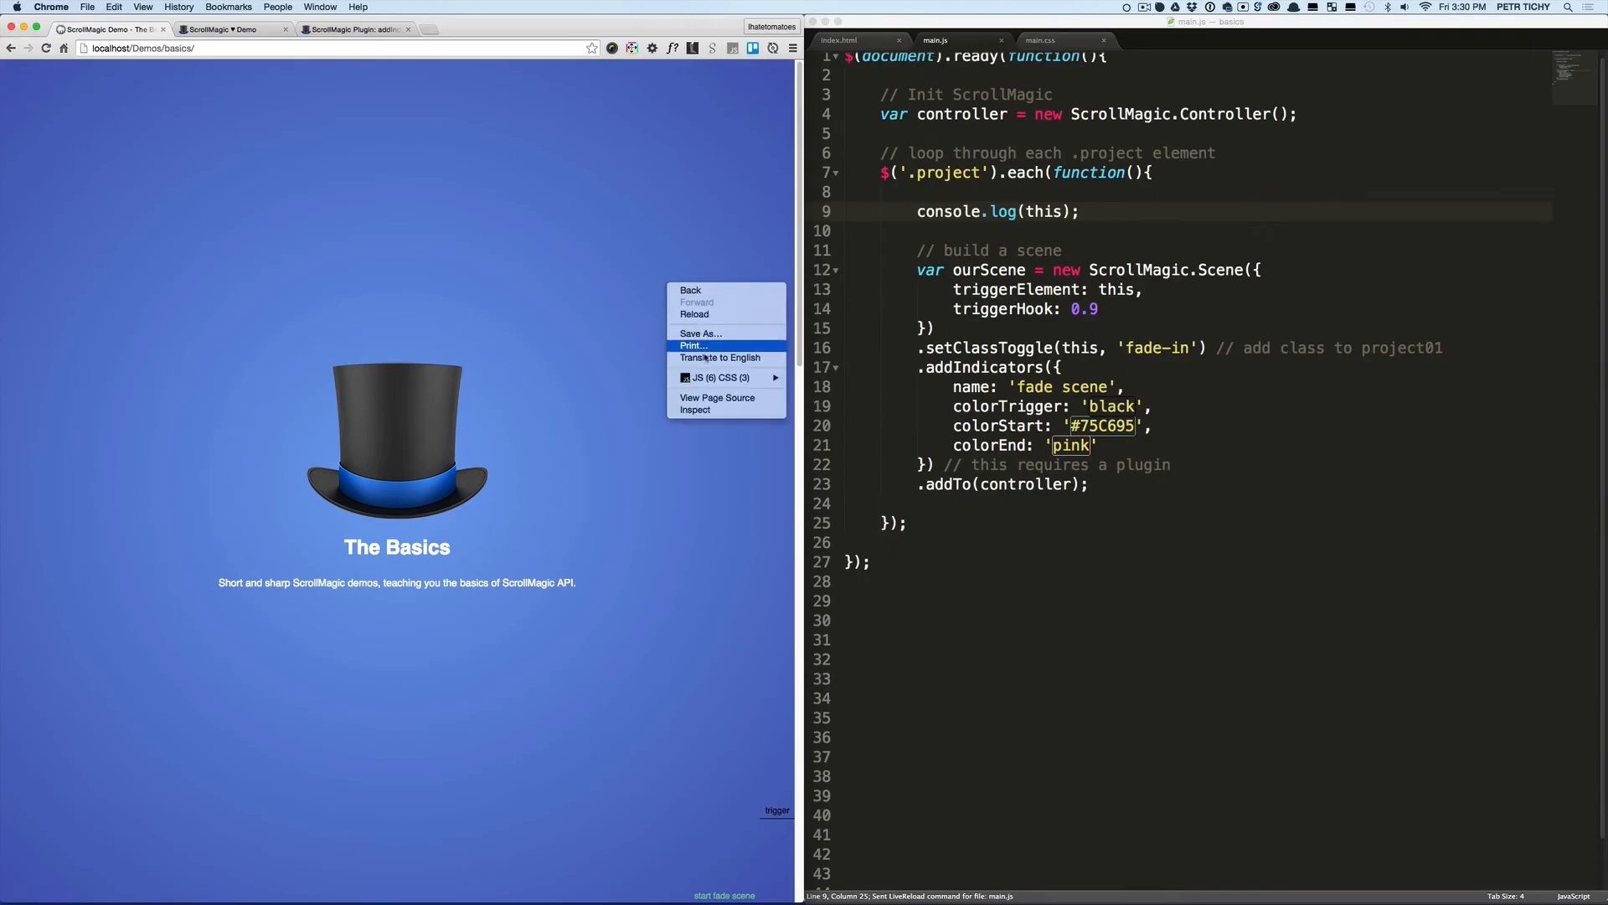
pyautogui.click(695, 409)
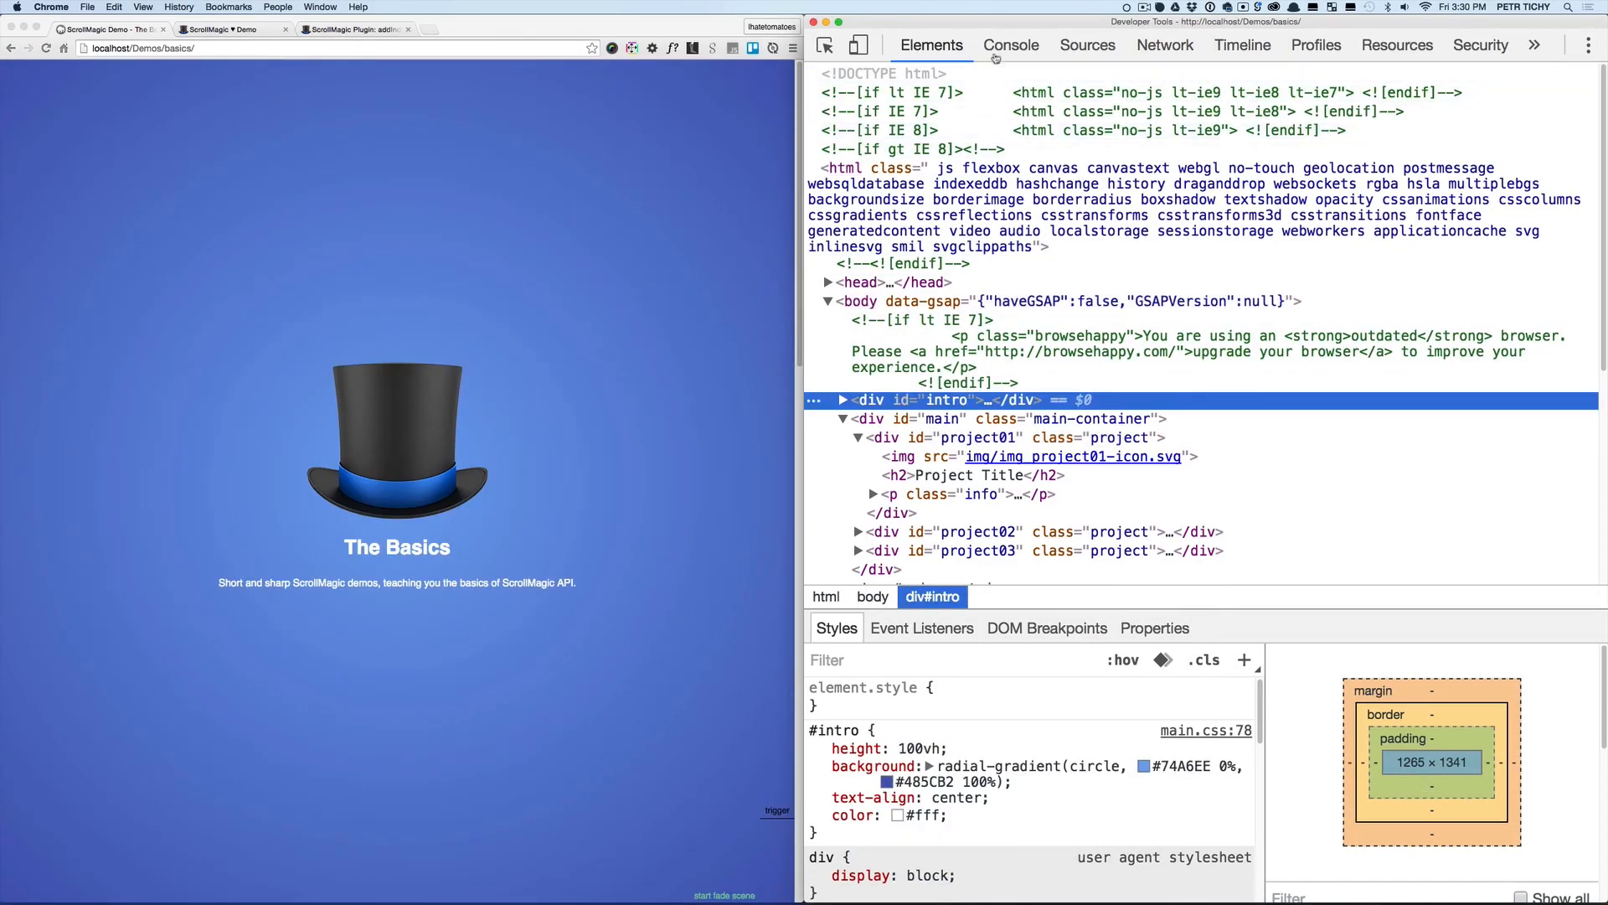
pyautogui.click(1009, 44)
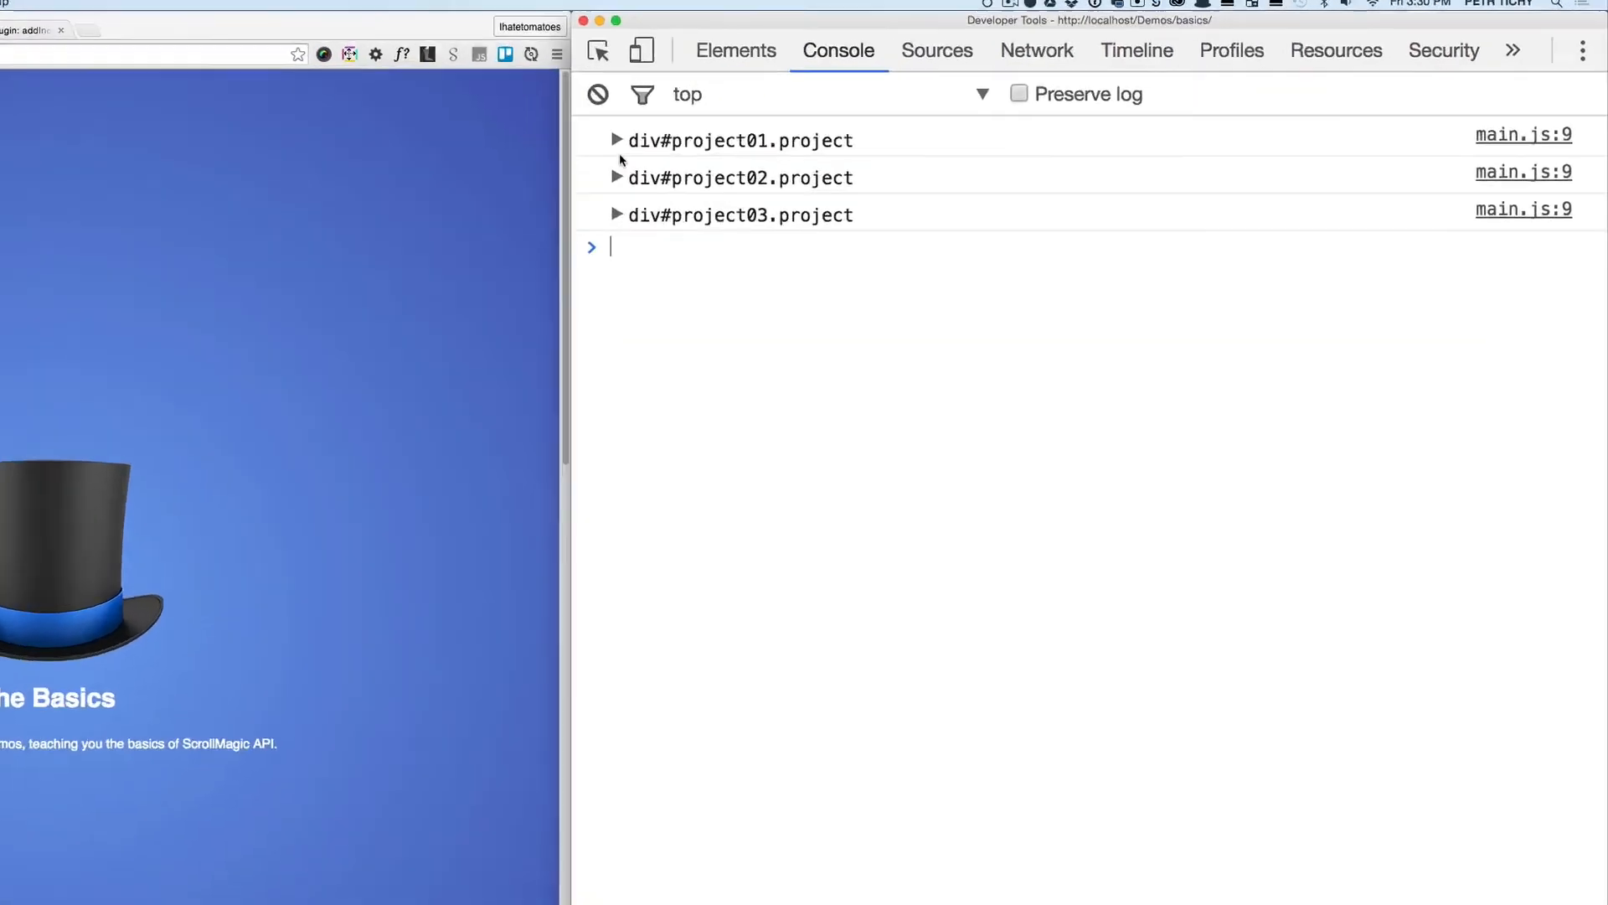
# Expand the logged div#project01.project entry to reveal its children property
pyautogui.click(618, 139)
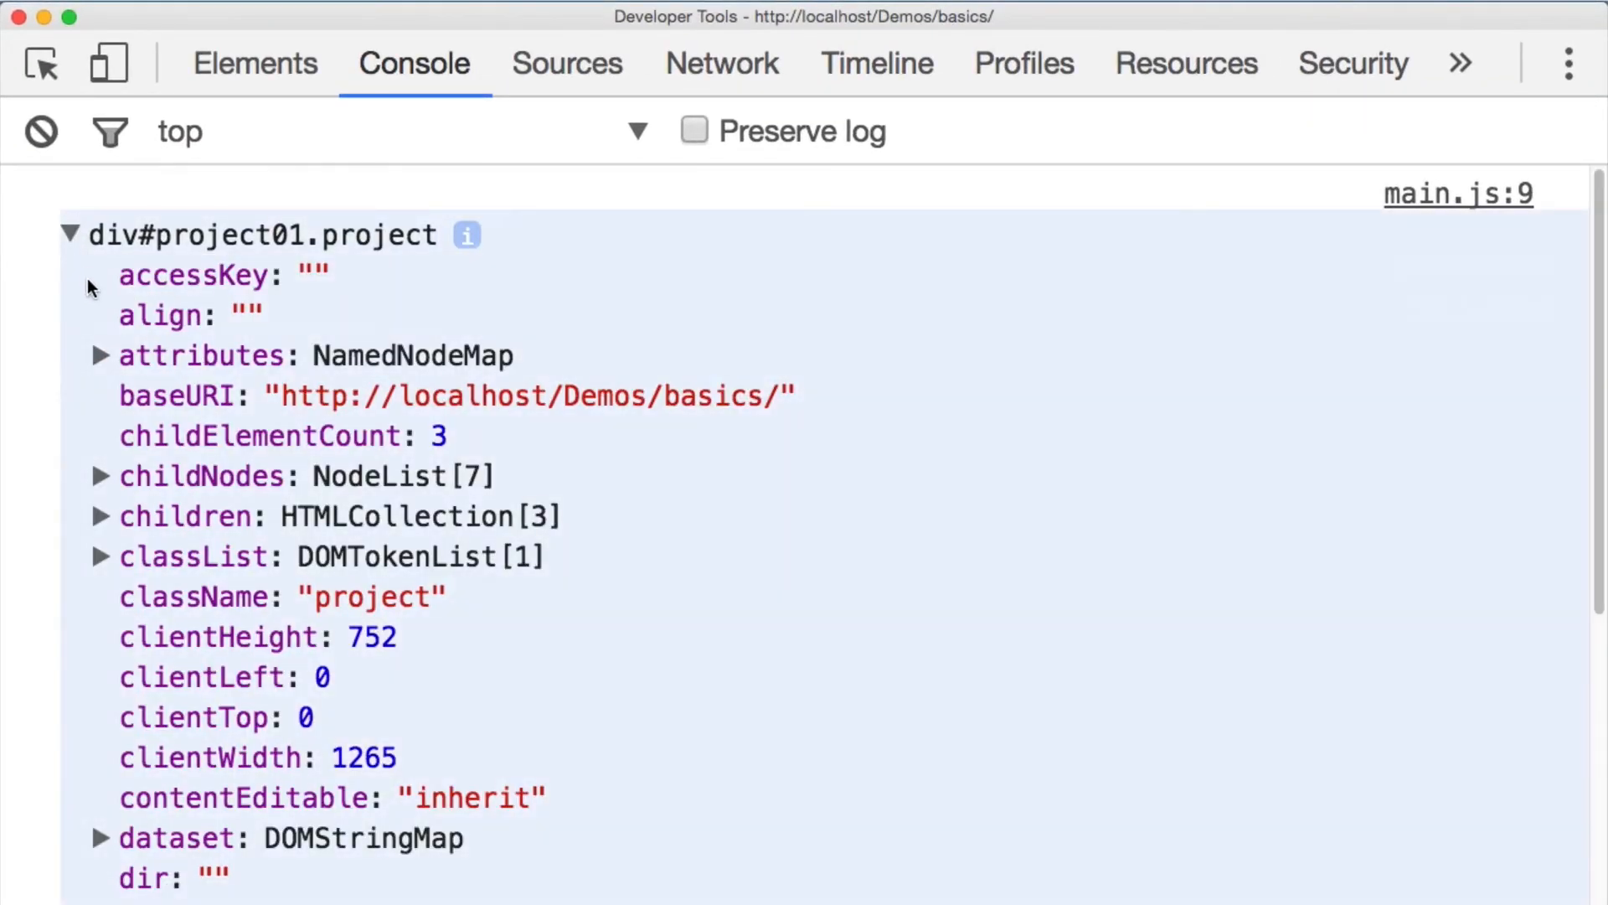
pyautogui.click(101, 516)
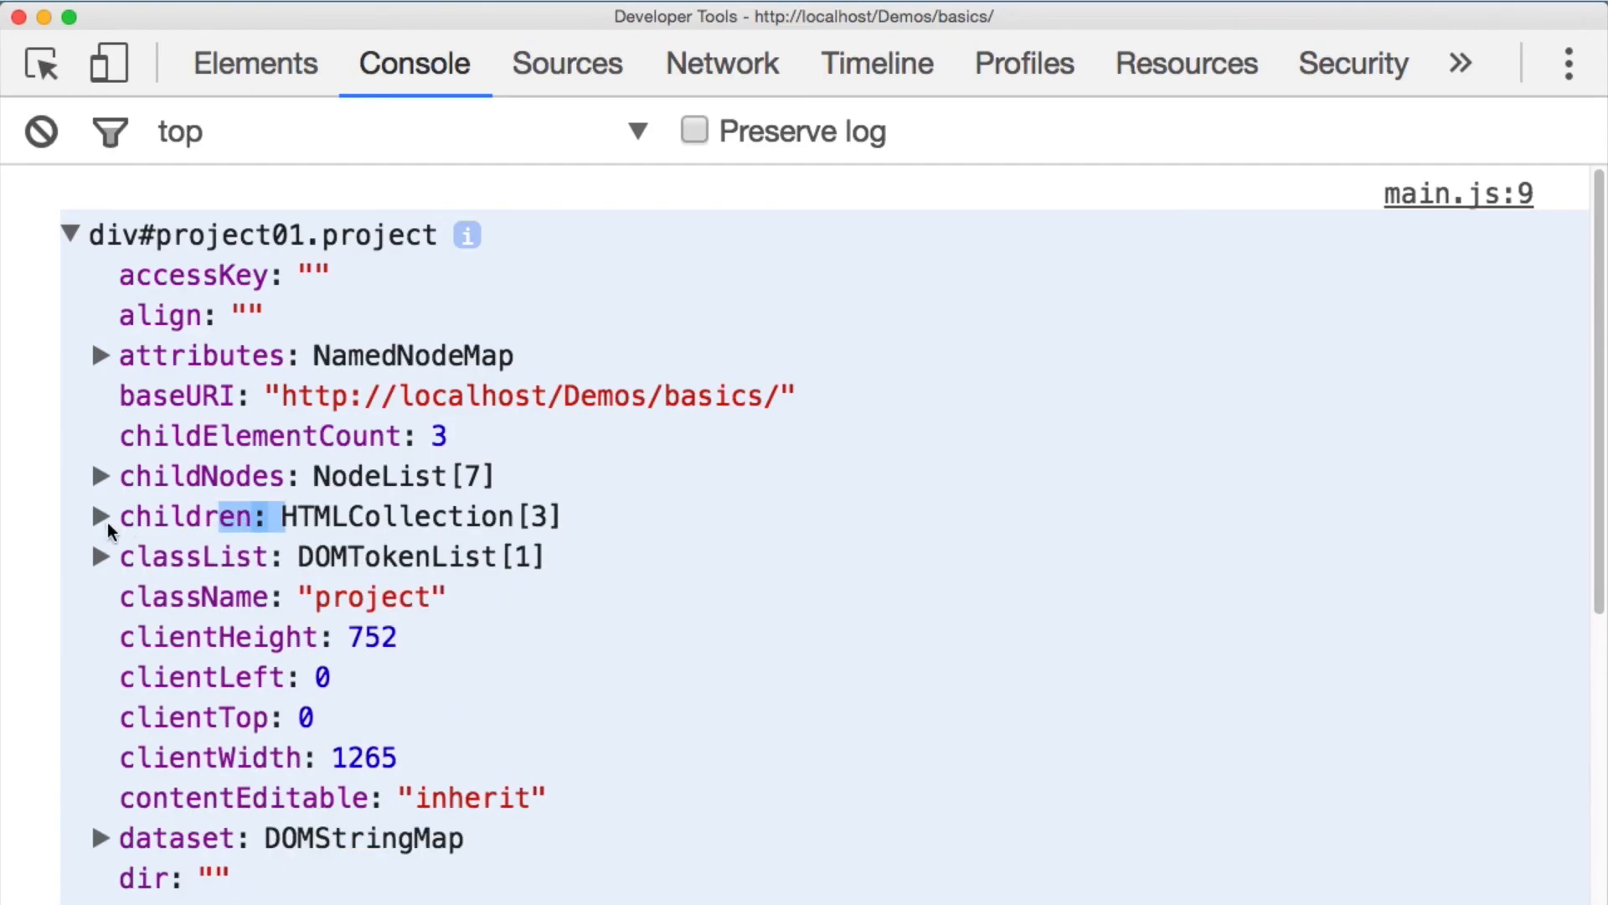
pyautogui.click(100, 516)
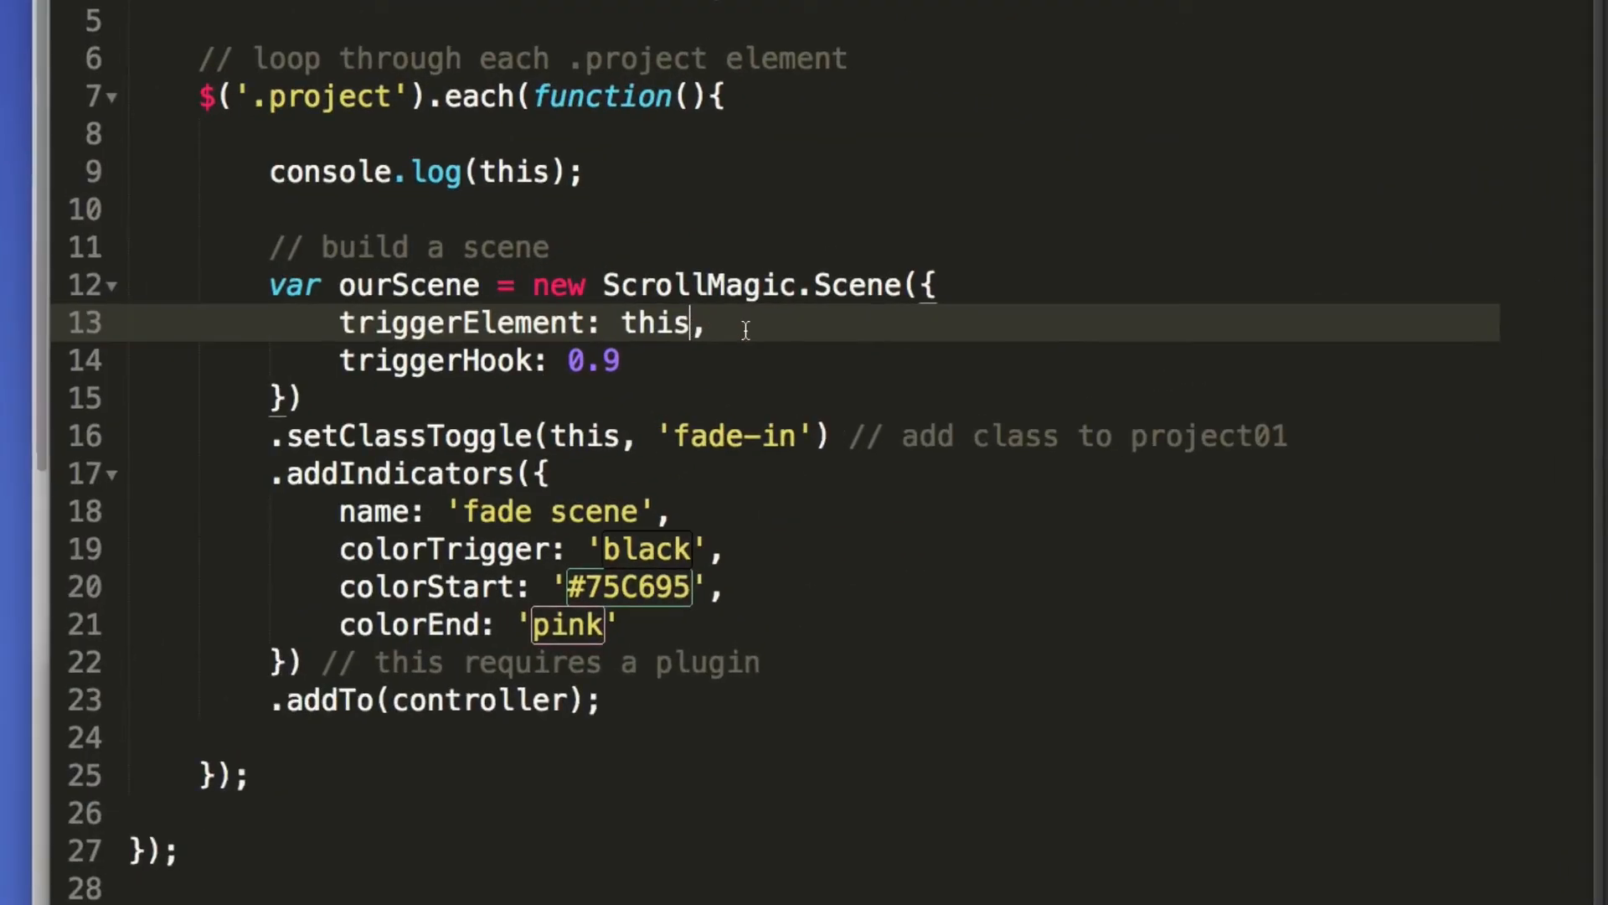
# Change the scene's triggerElement from this to this.children[0]
pyautogui.write('.chil')
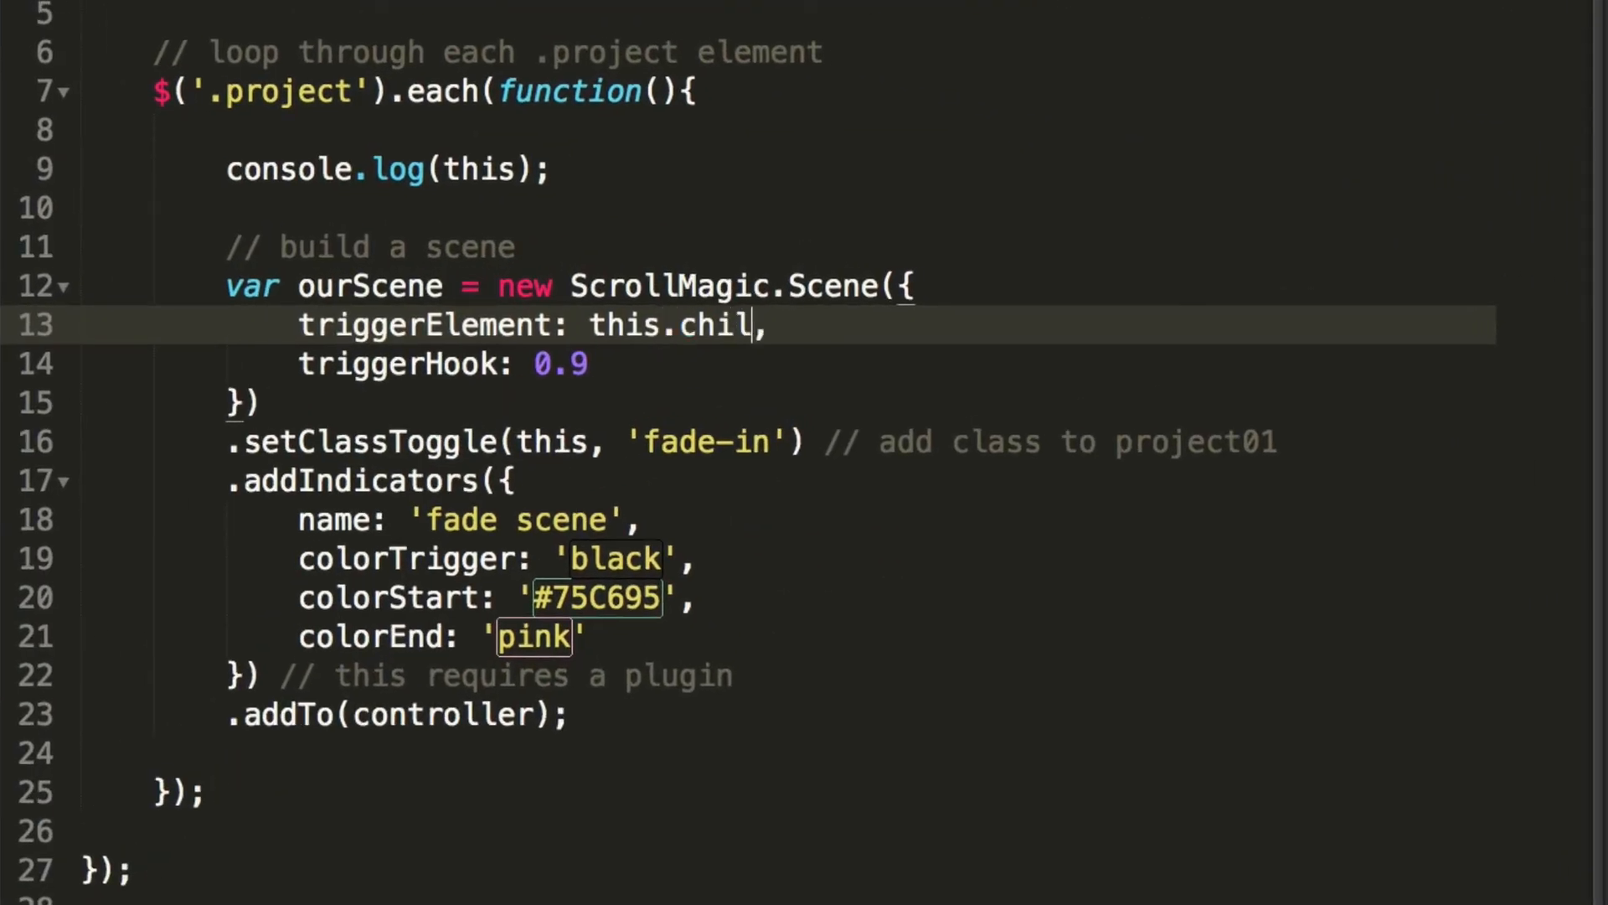
pyautogui.write('dren')
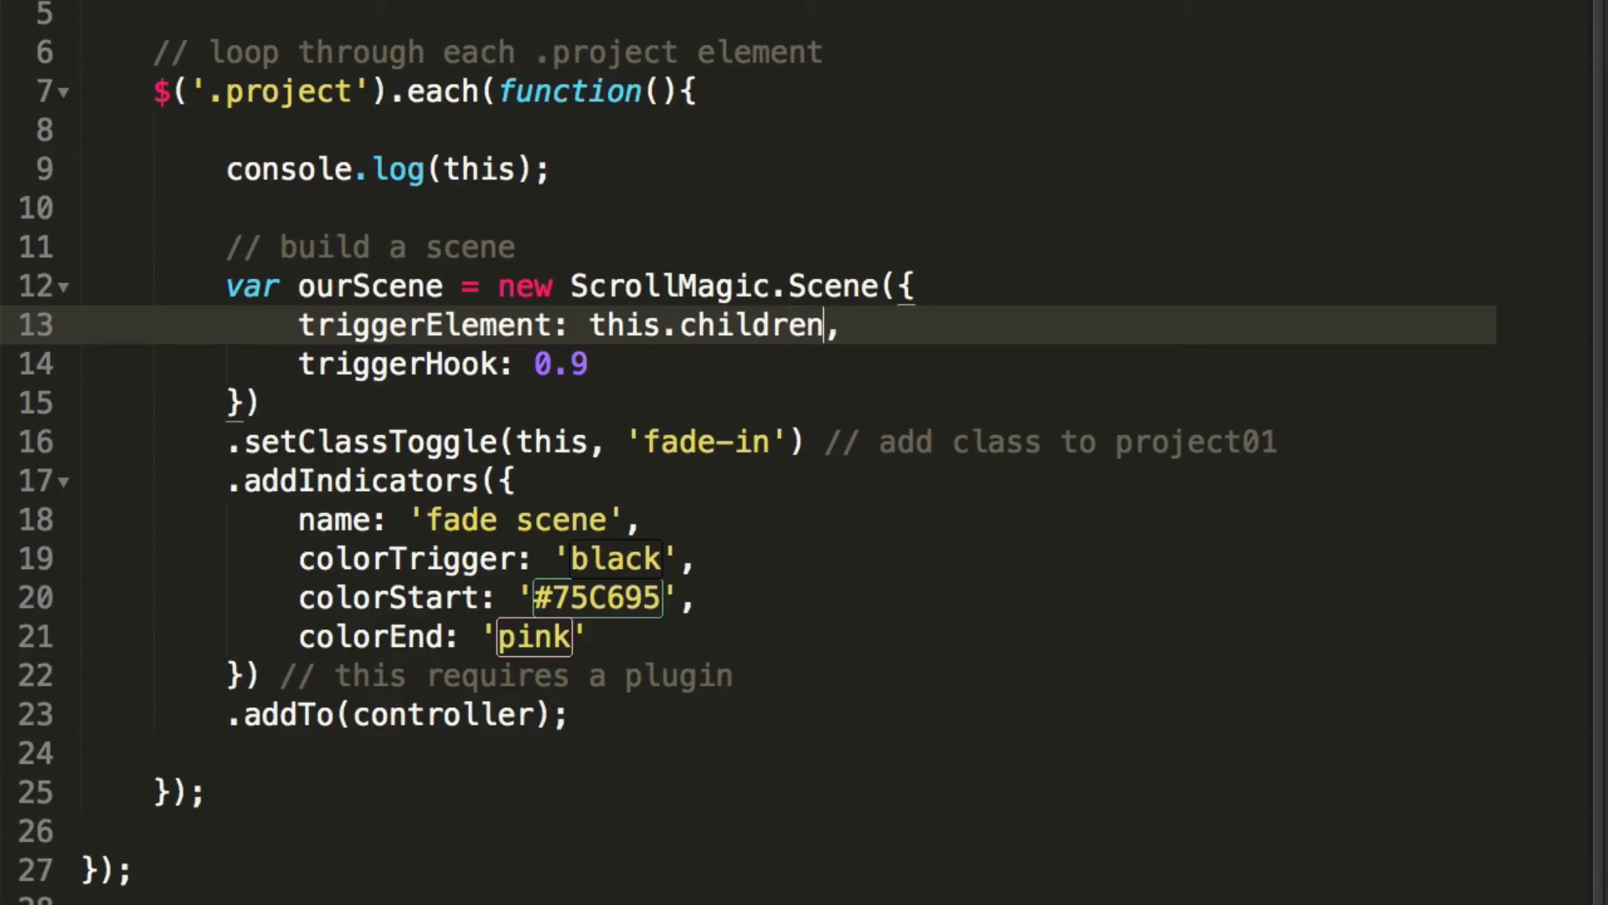
pyautogui.write('[0]')
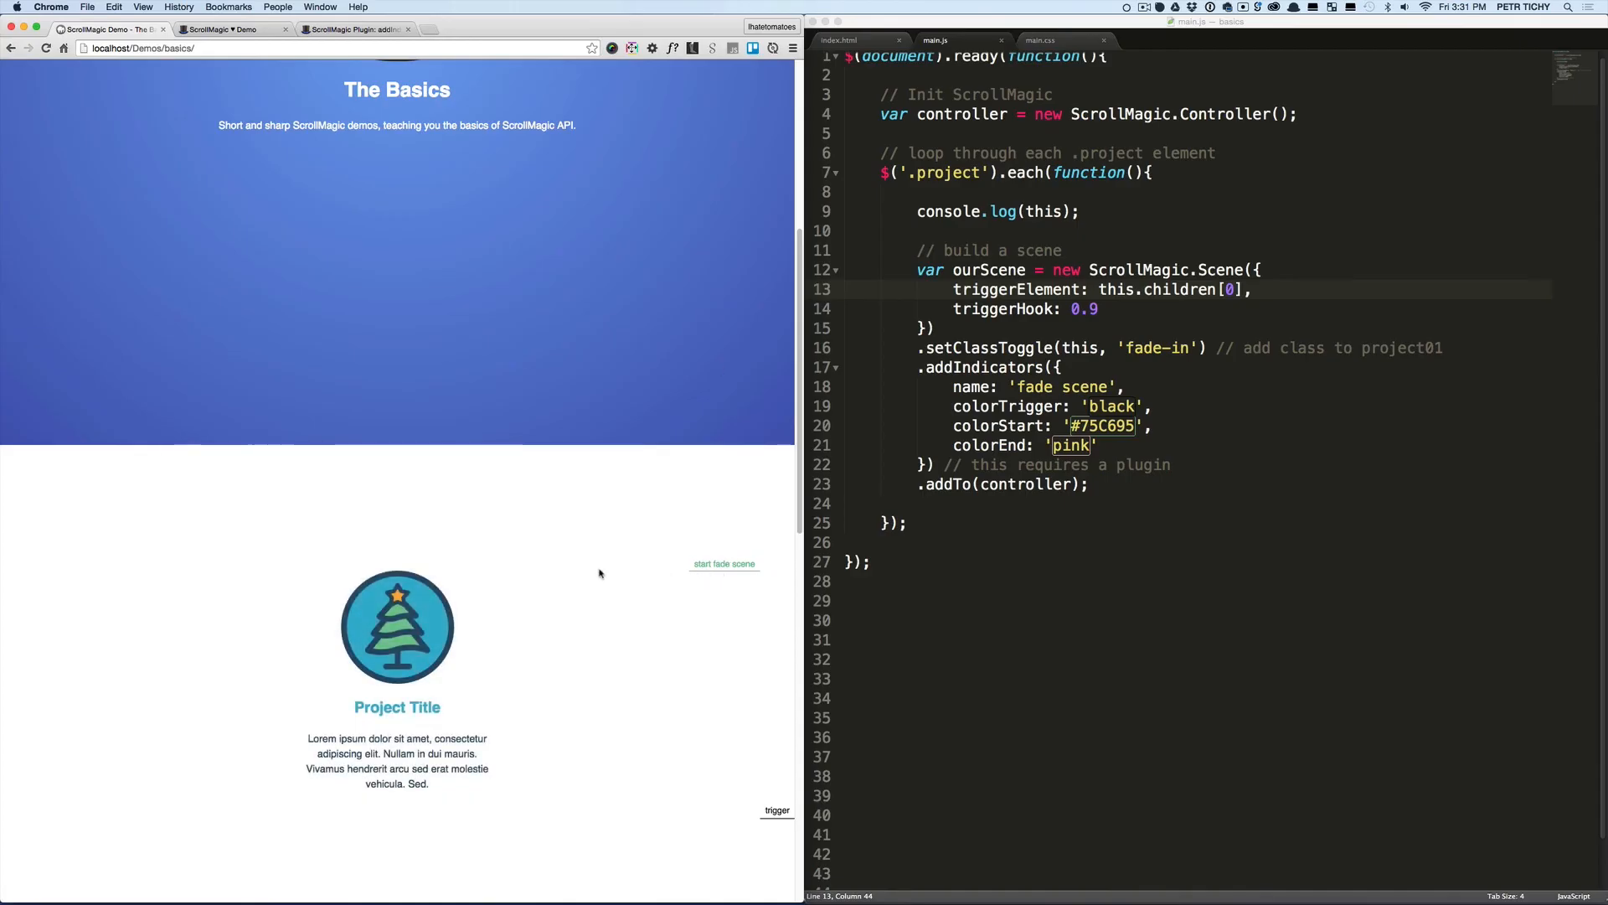
pyautogui.moveTo(804, 261)
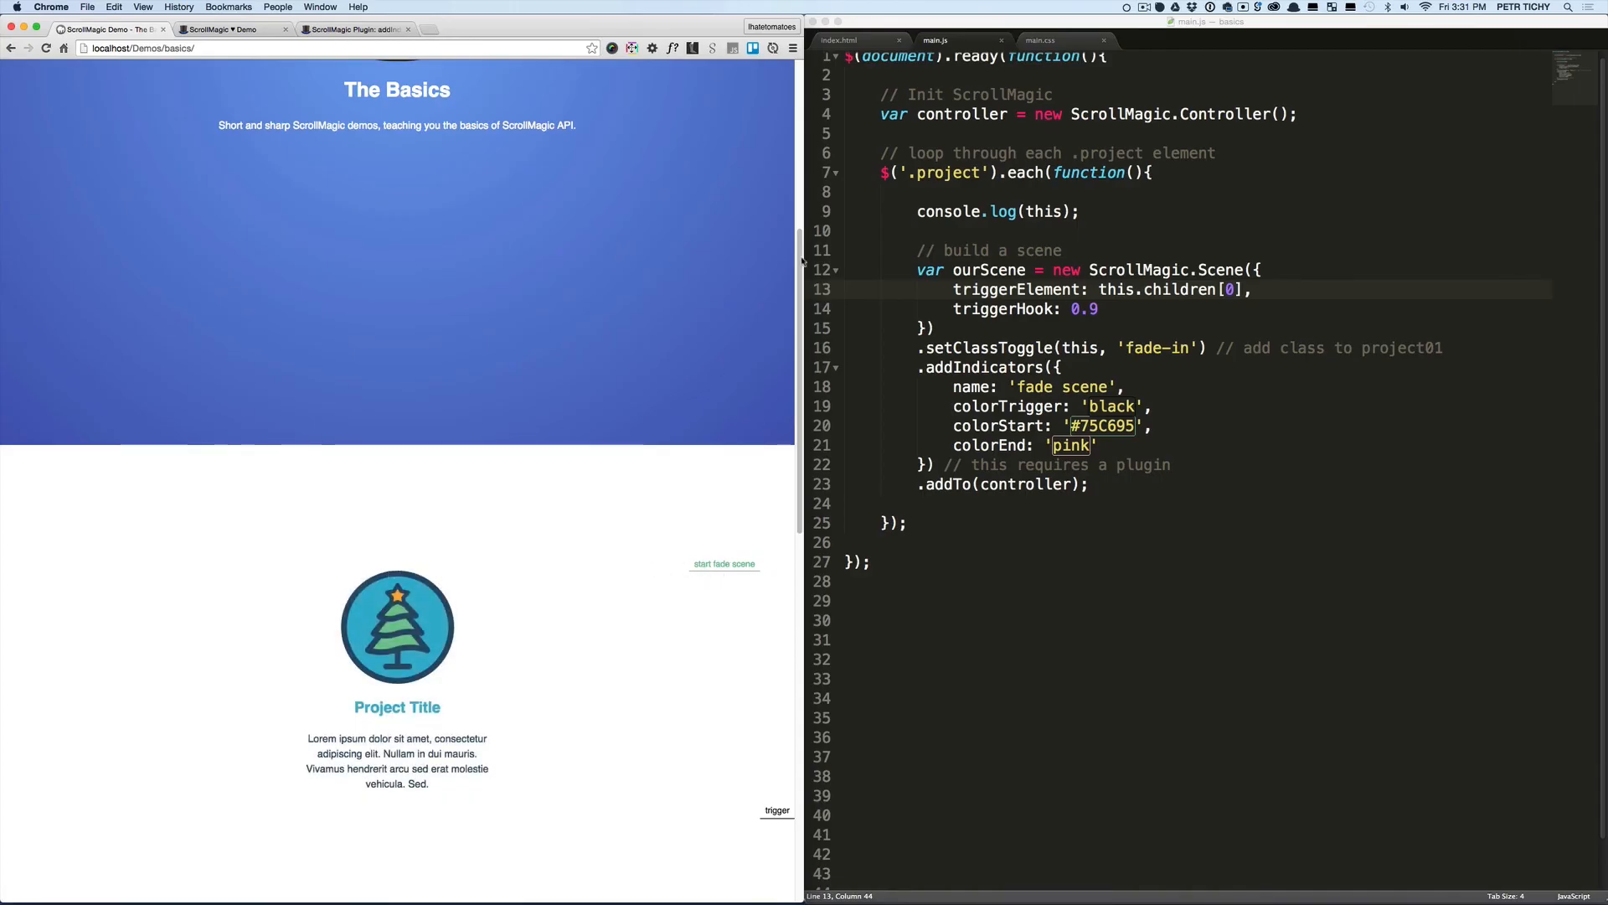
# Scroll the reloaded demo page down, back up and down again to watch each project's fade trigger
pyautogui.scroll(-3)
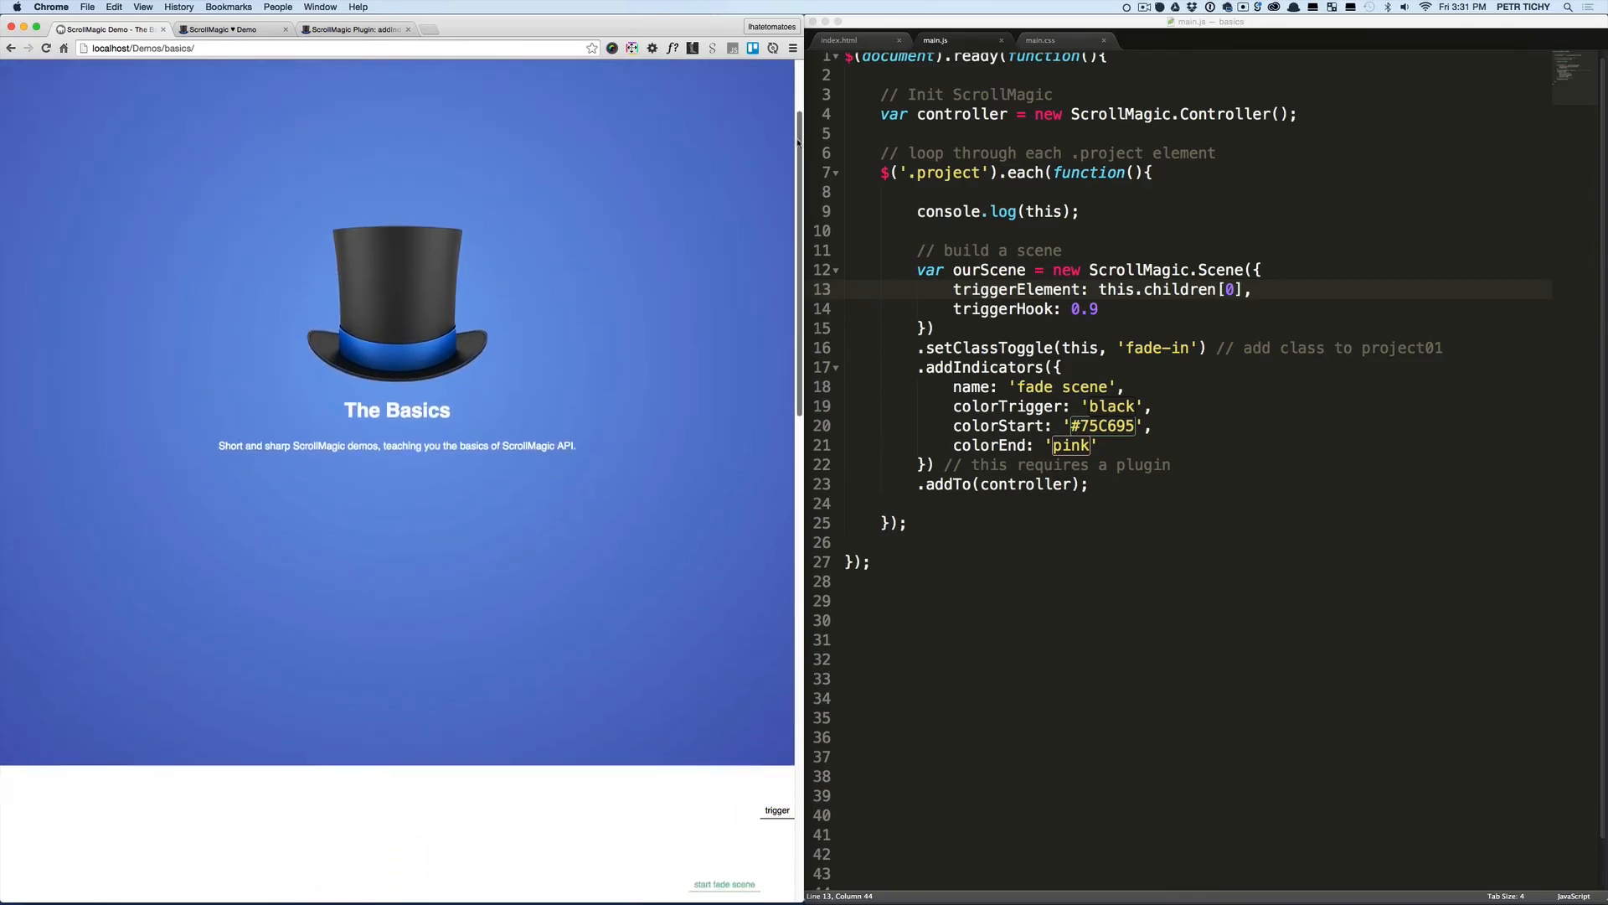
pyautogui.scroll(-3)
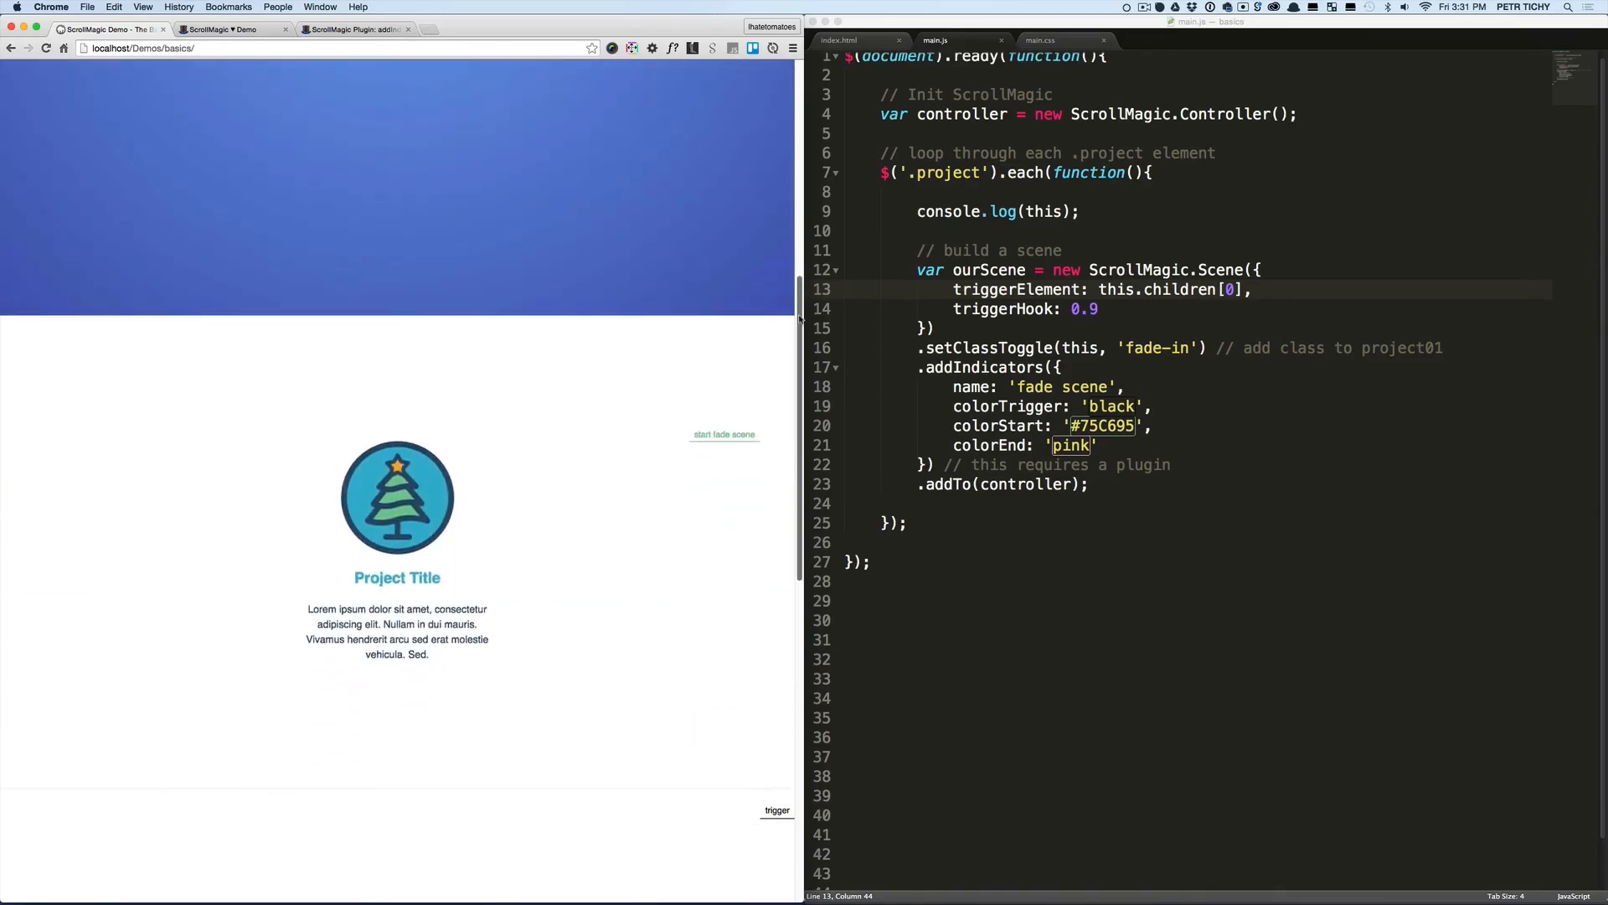
pyautogui.scroll(-3)
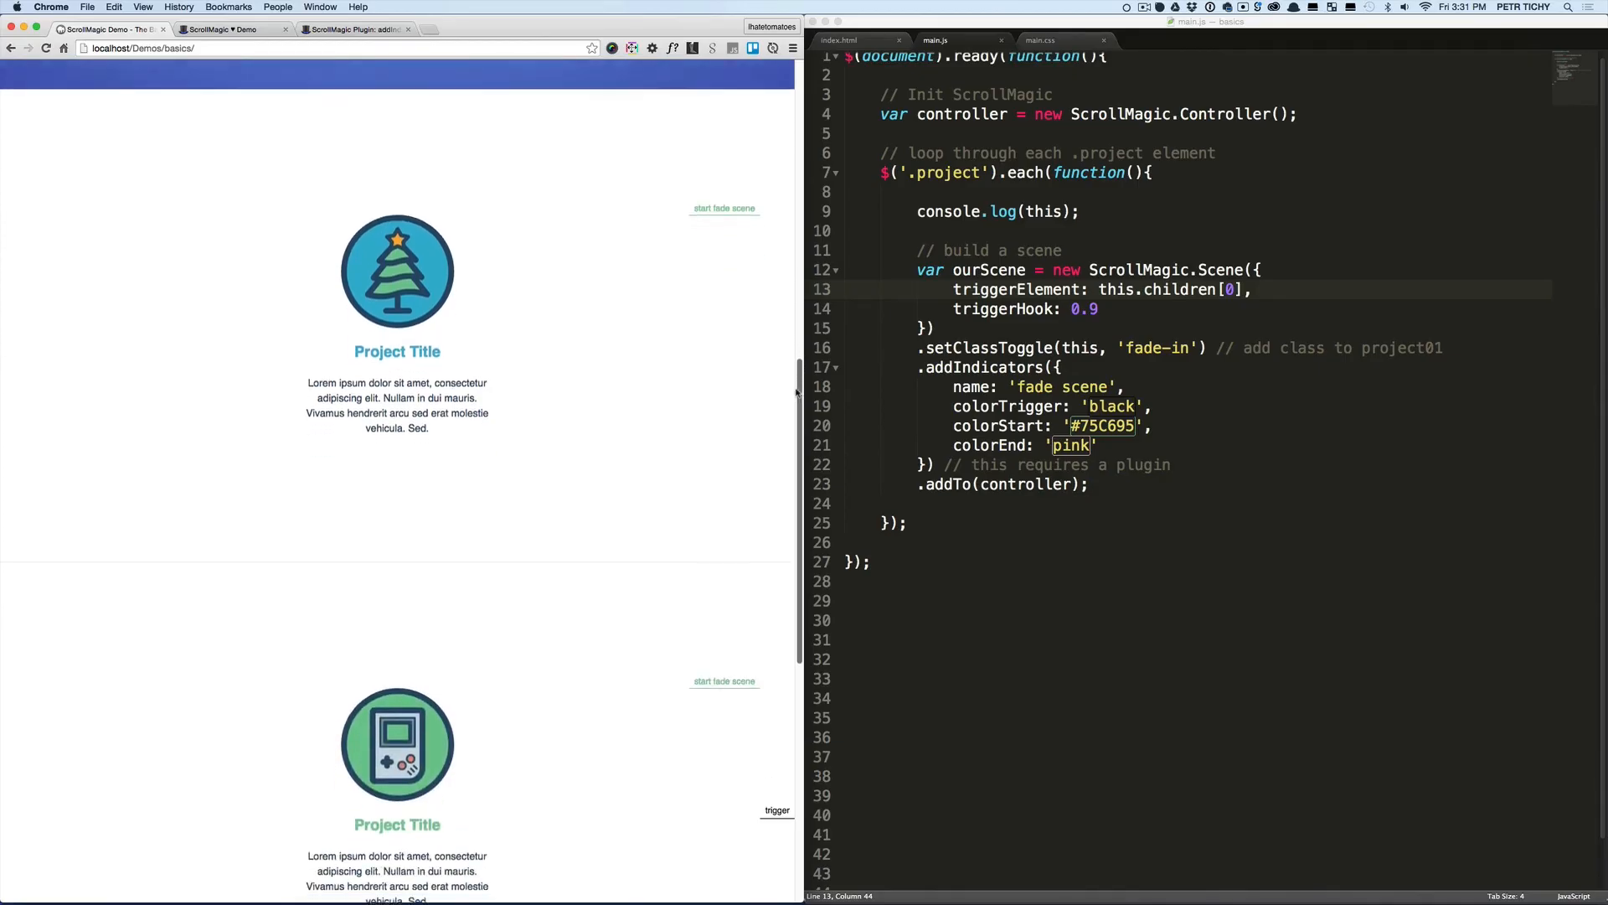
pyautogui.scroll(-3)
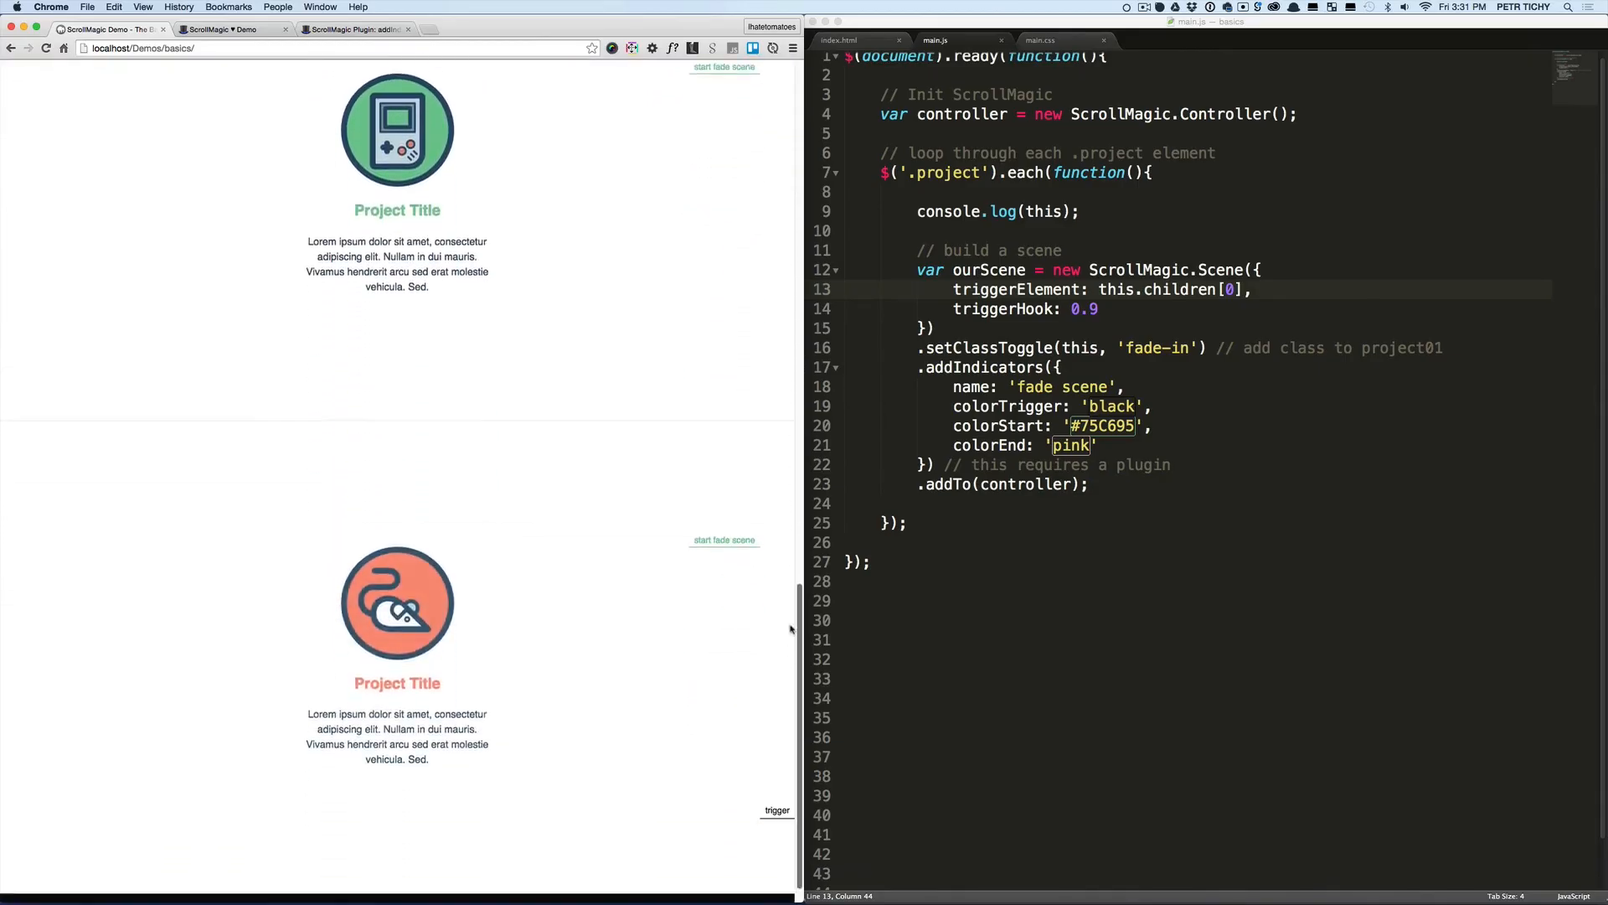
pyautogui.scroll(3)
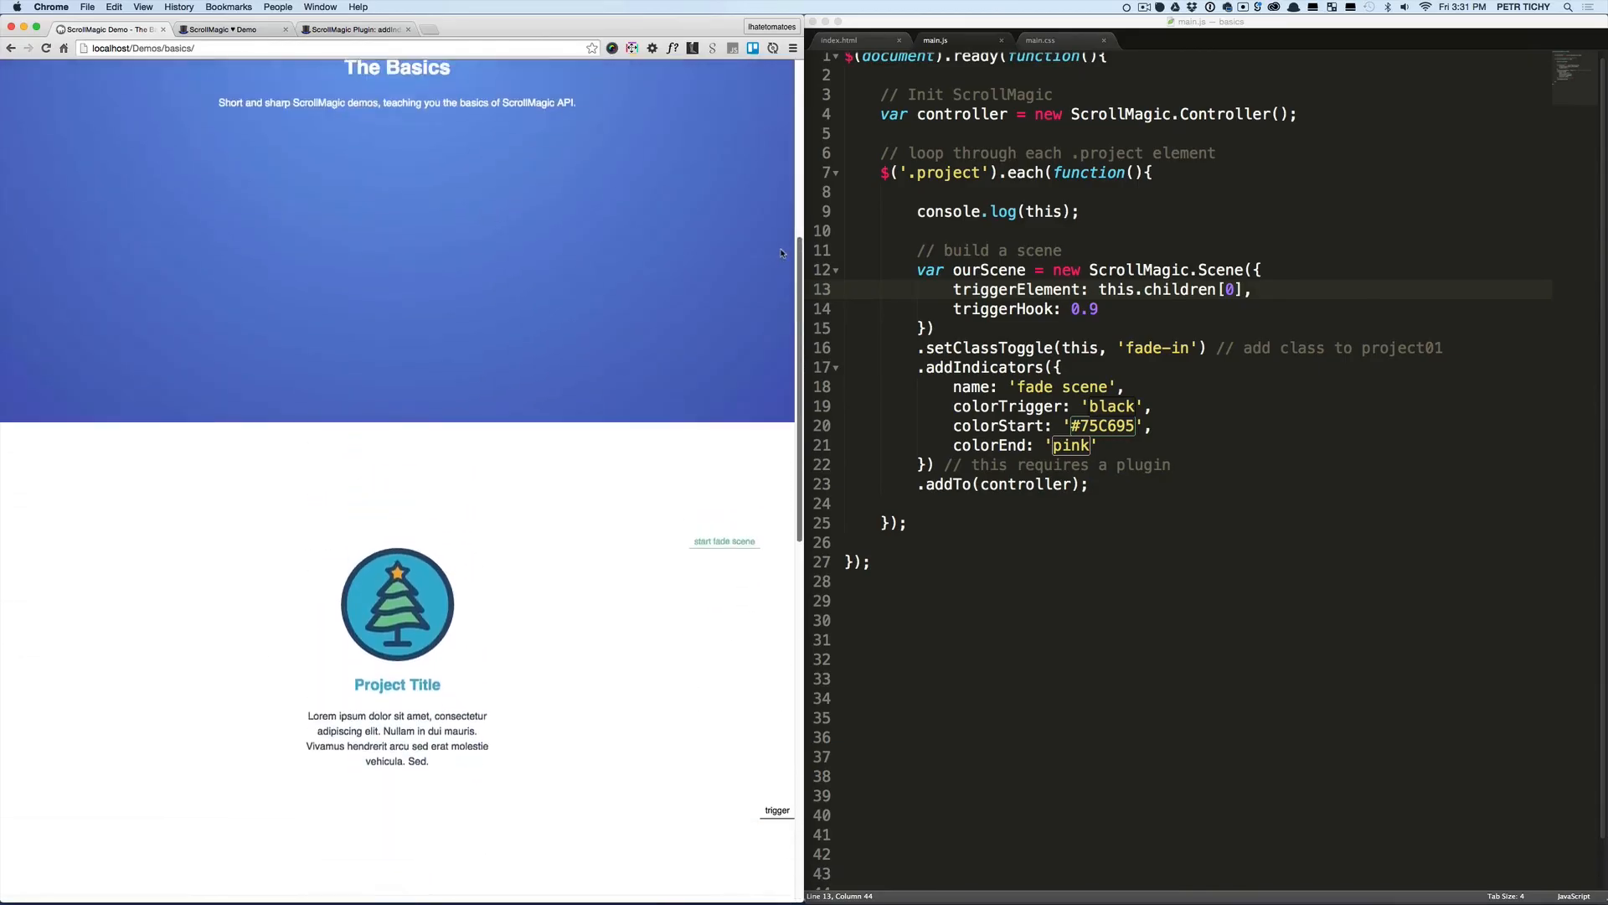
pyautogui.scroll(3)
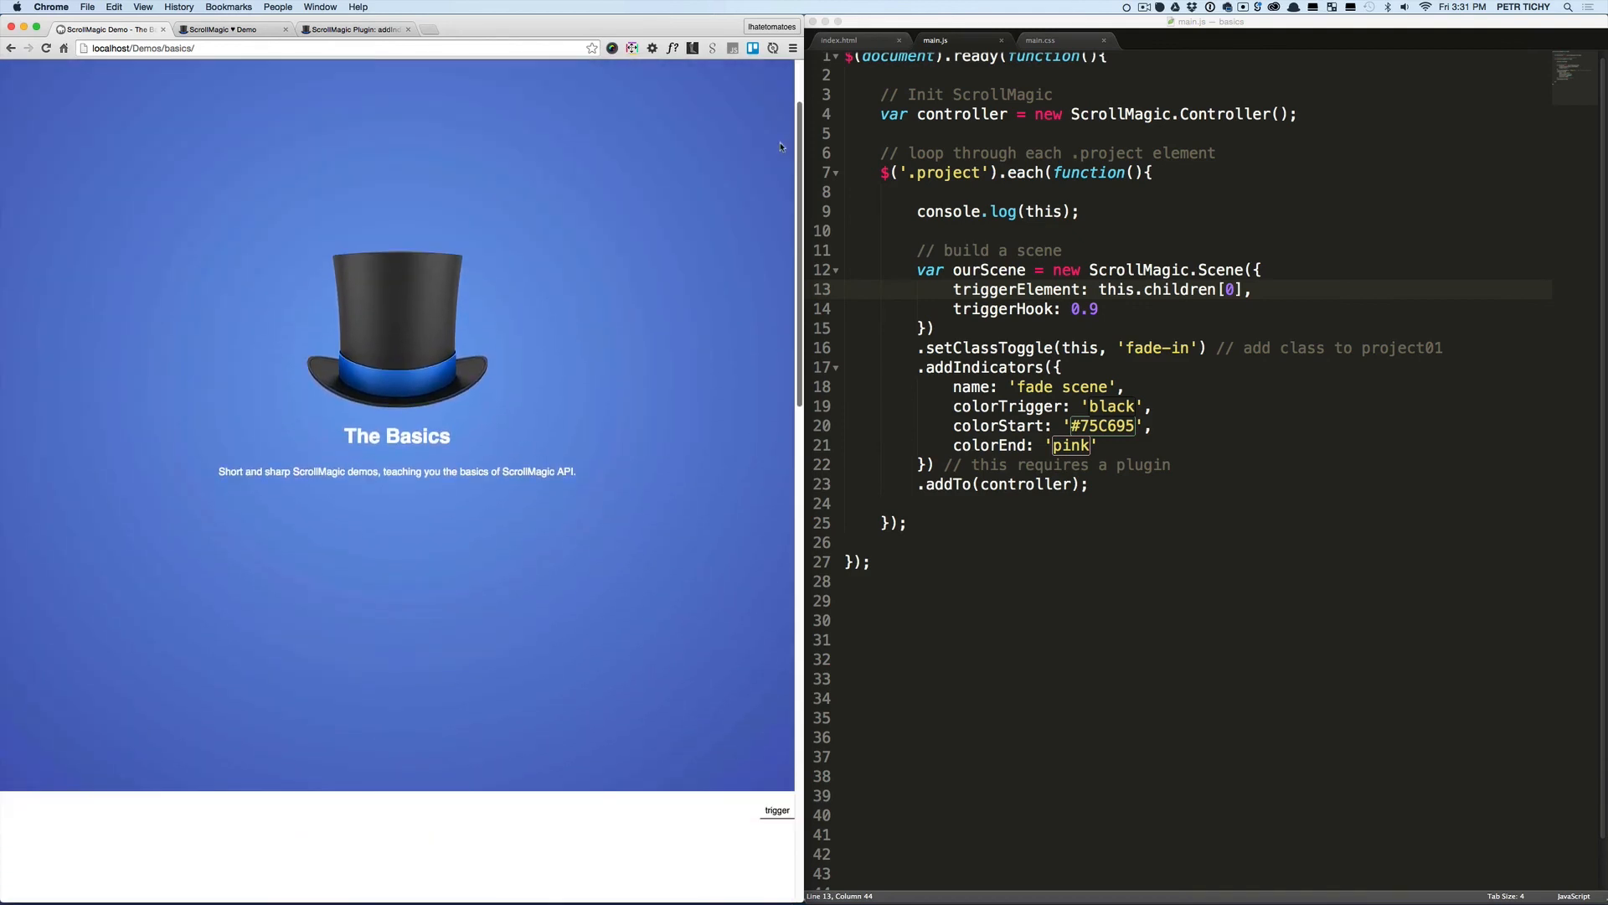
pyautogui.scroll(-3)
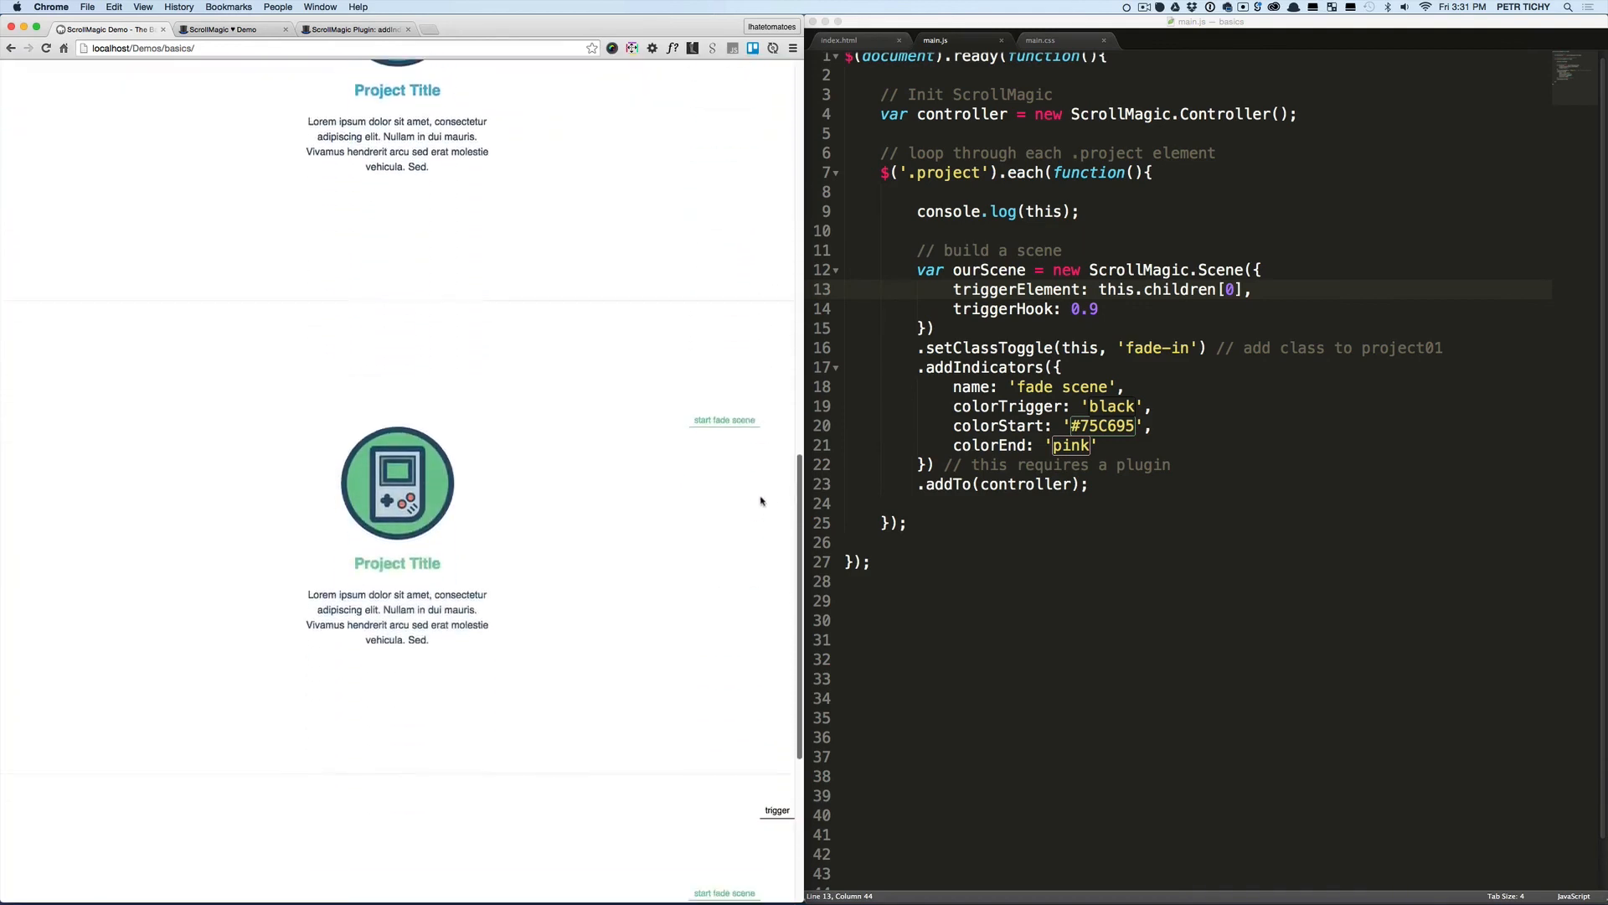
pyautogui.scroll(3)
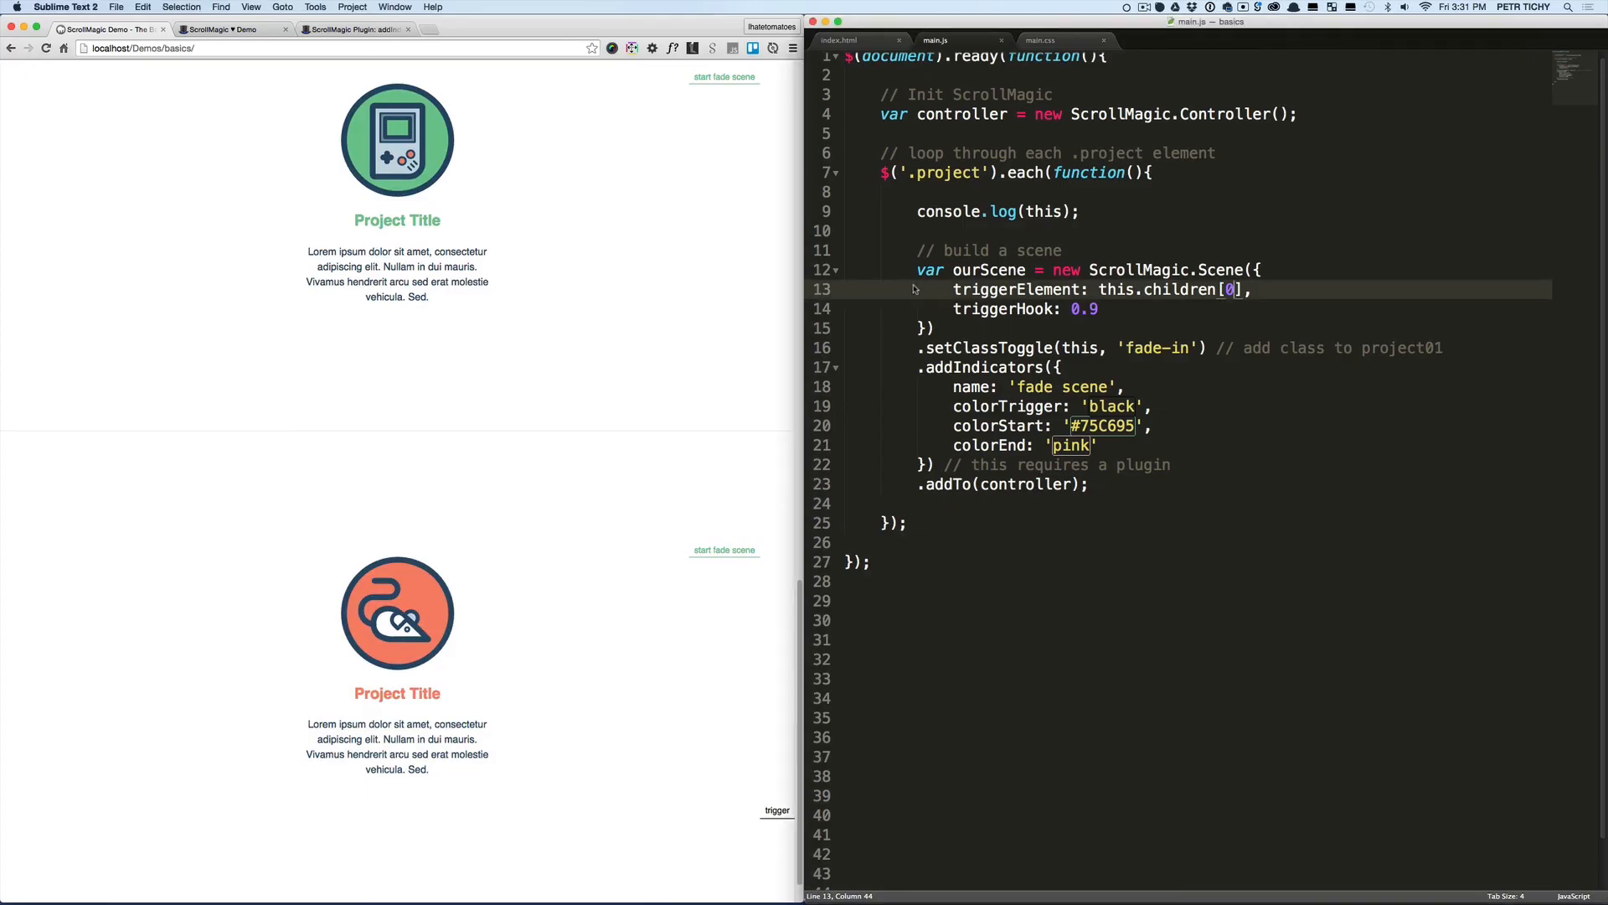
pyautogui.moveTo(1035, 223)
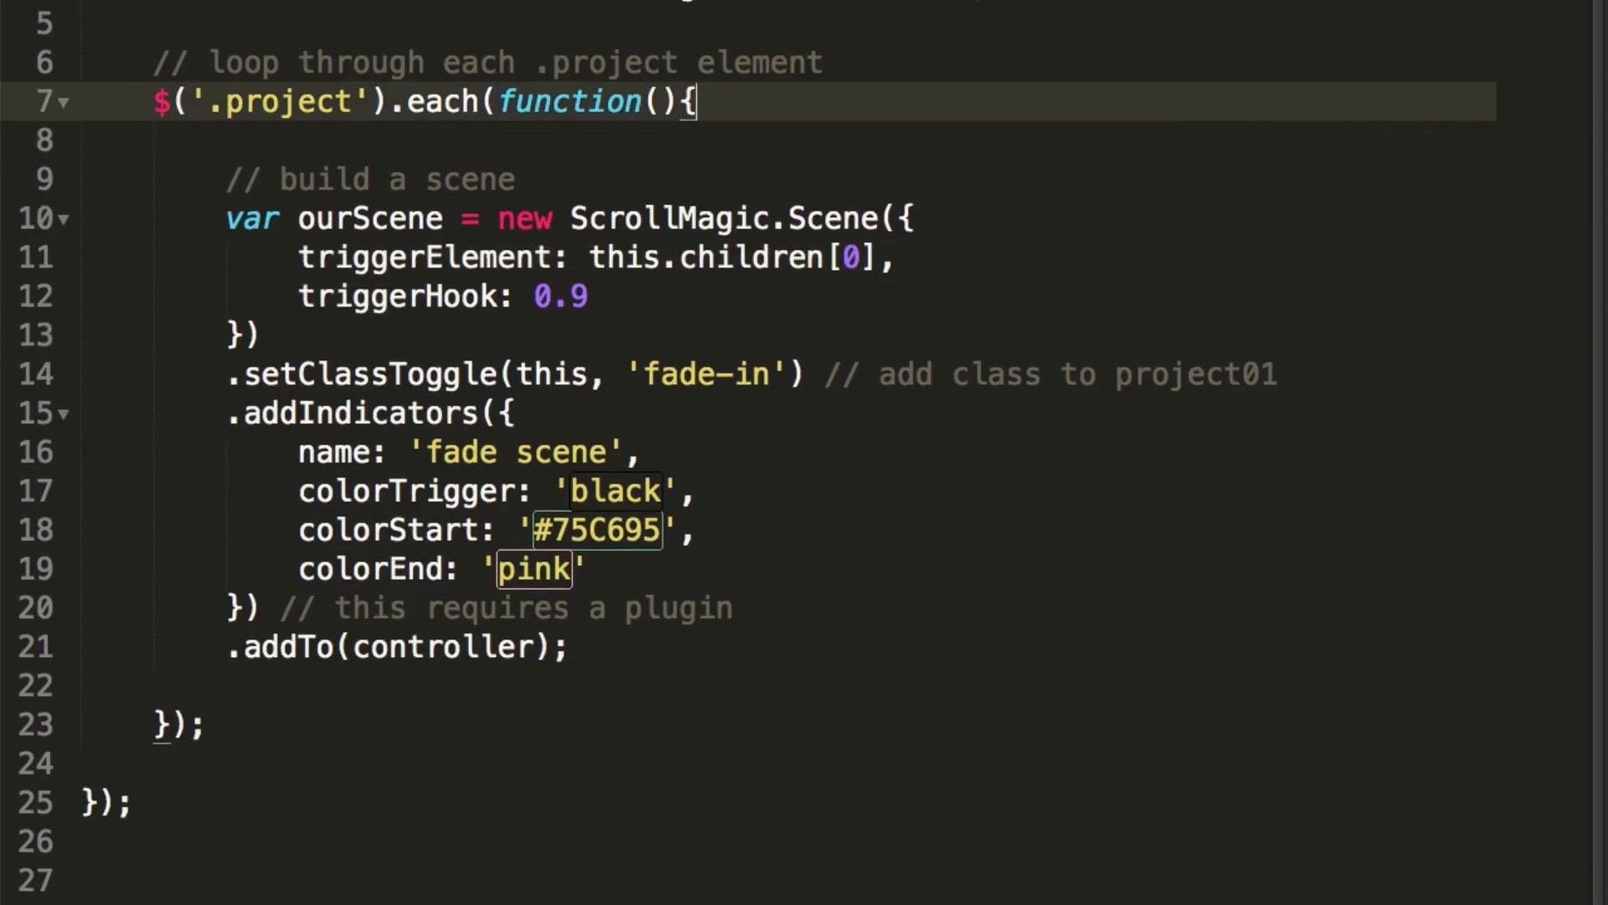
# Remove the console.log(this); line, leaving only the scene-building code in the loop
pyautogui.click(300, 258)
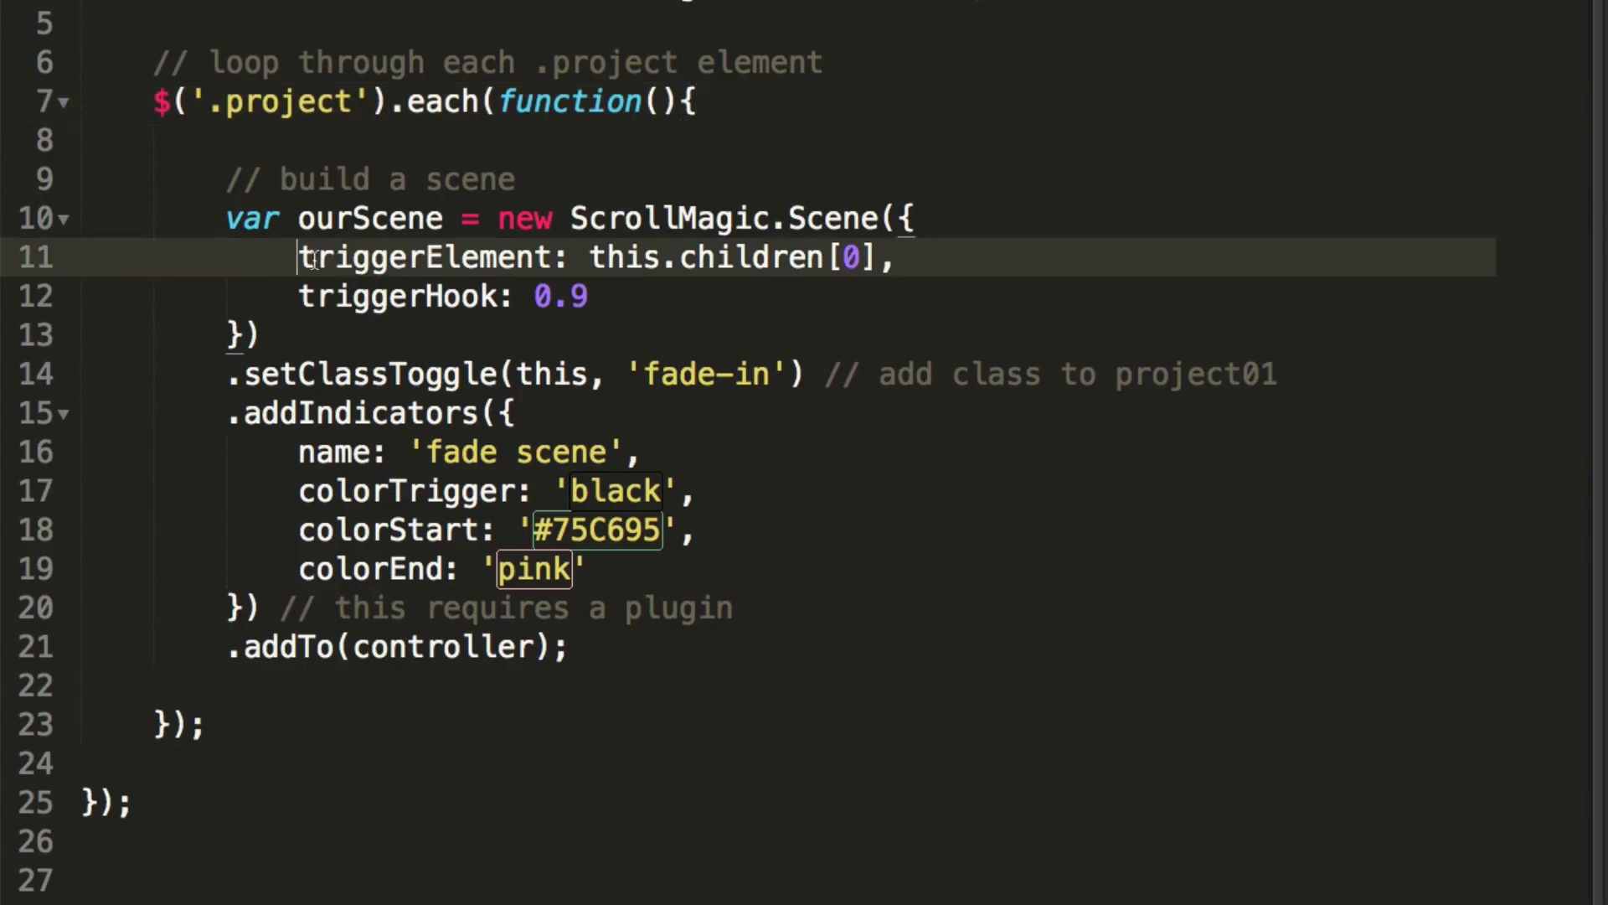
pyautogui.moveTo(584, 258)
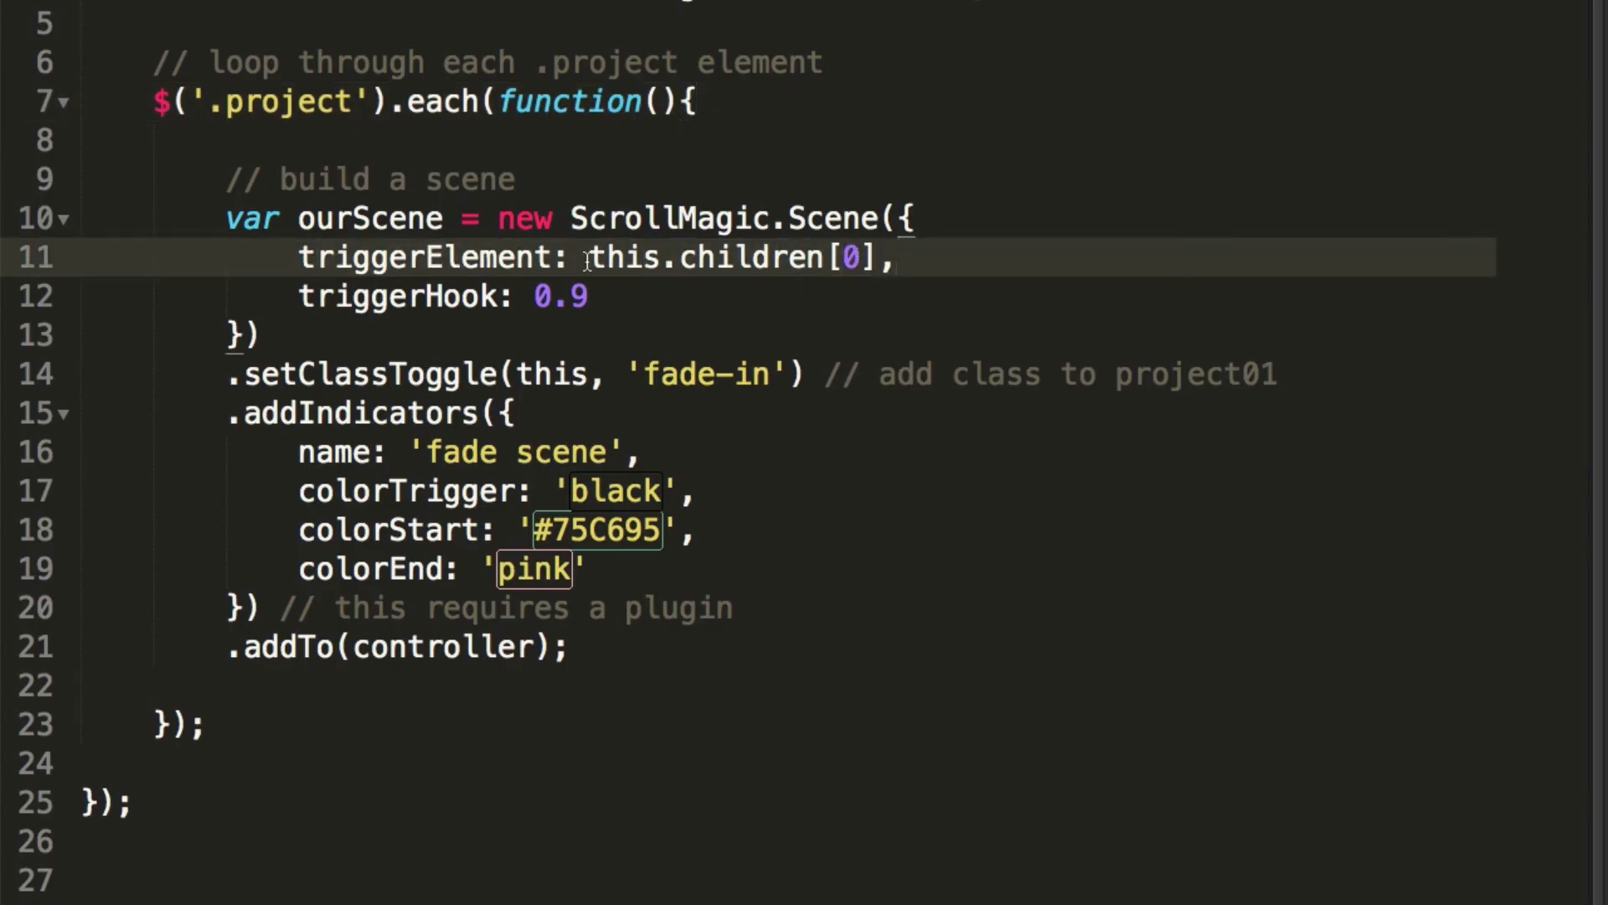